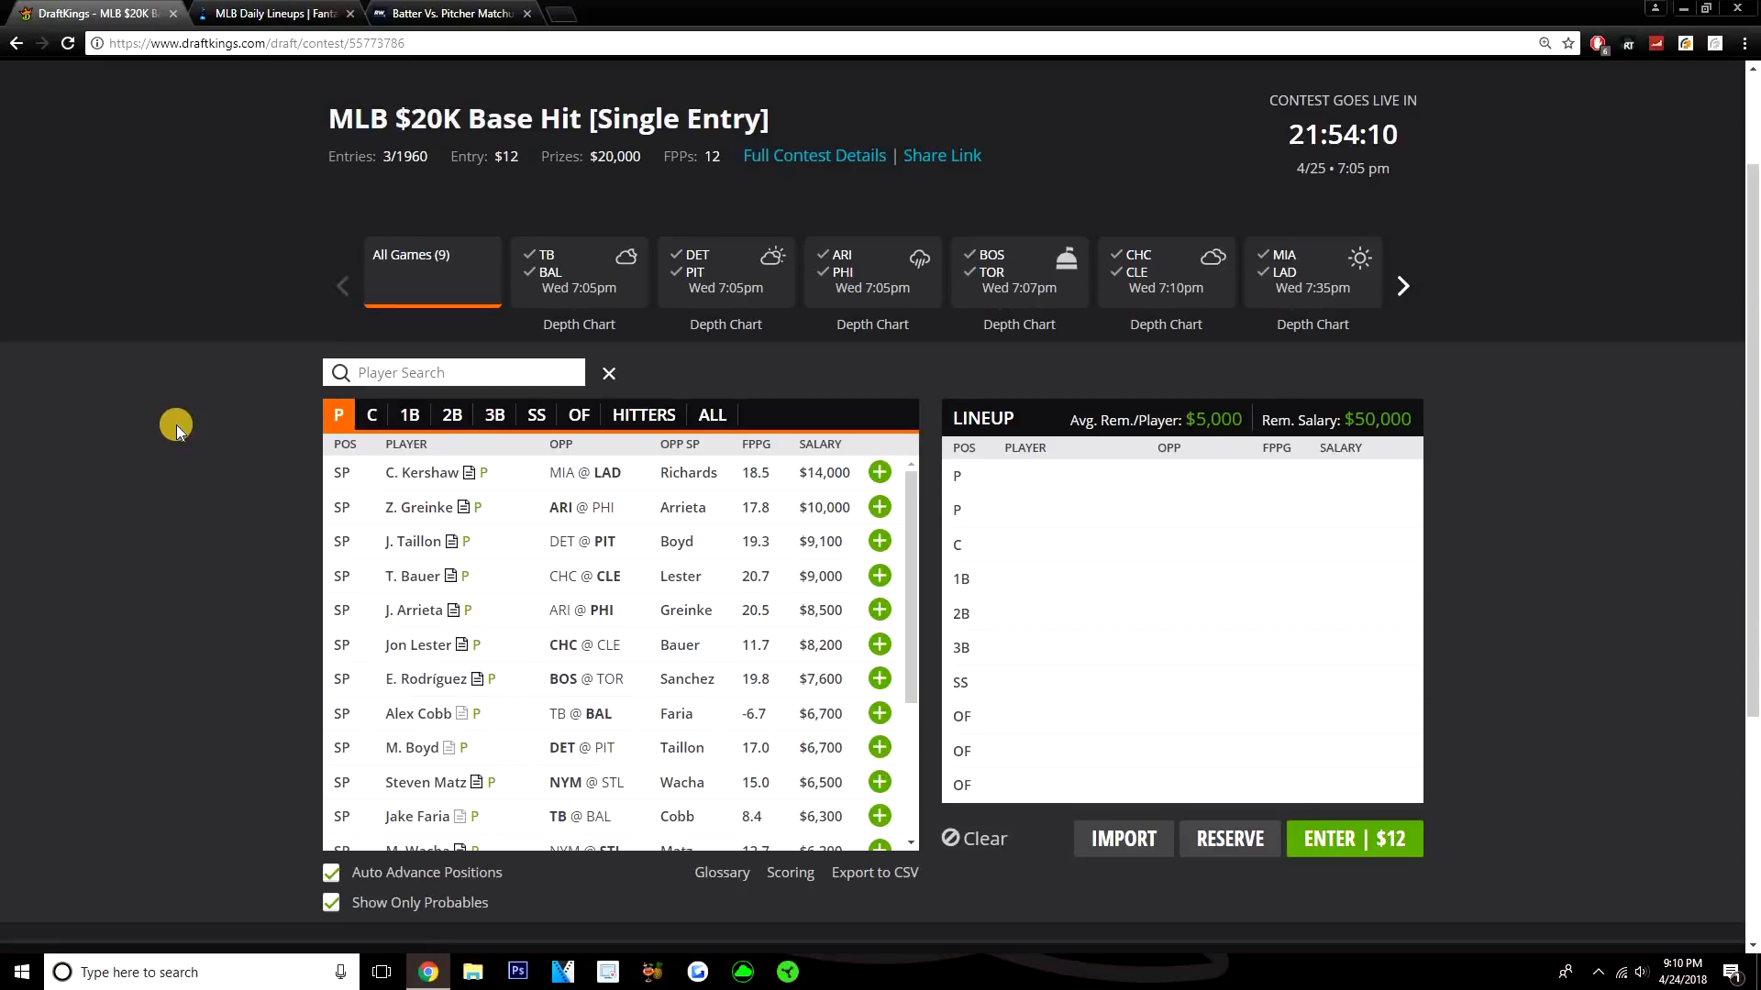
{"action": "mouse_move", "coordinate": [435, 493]}
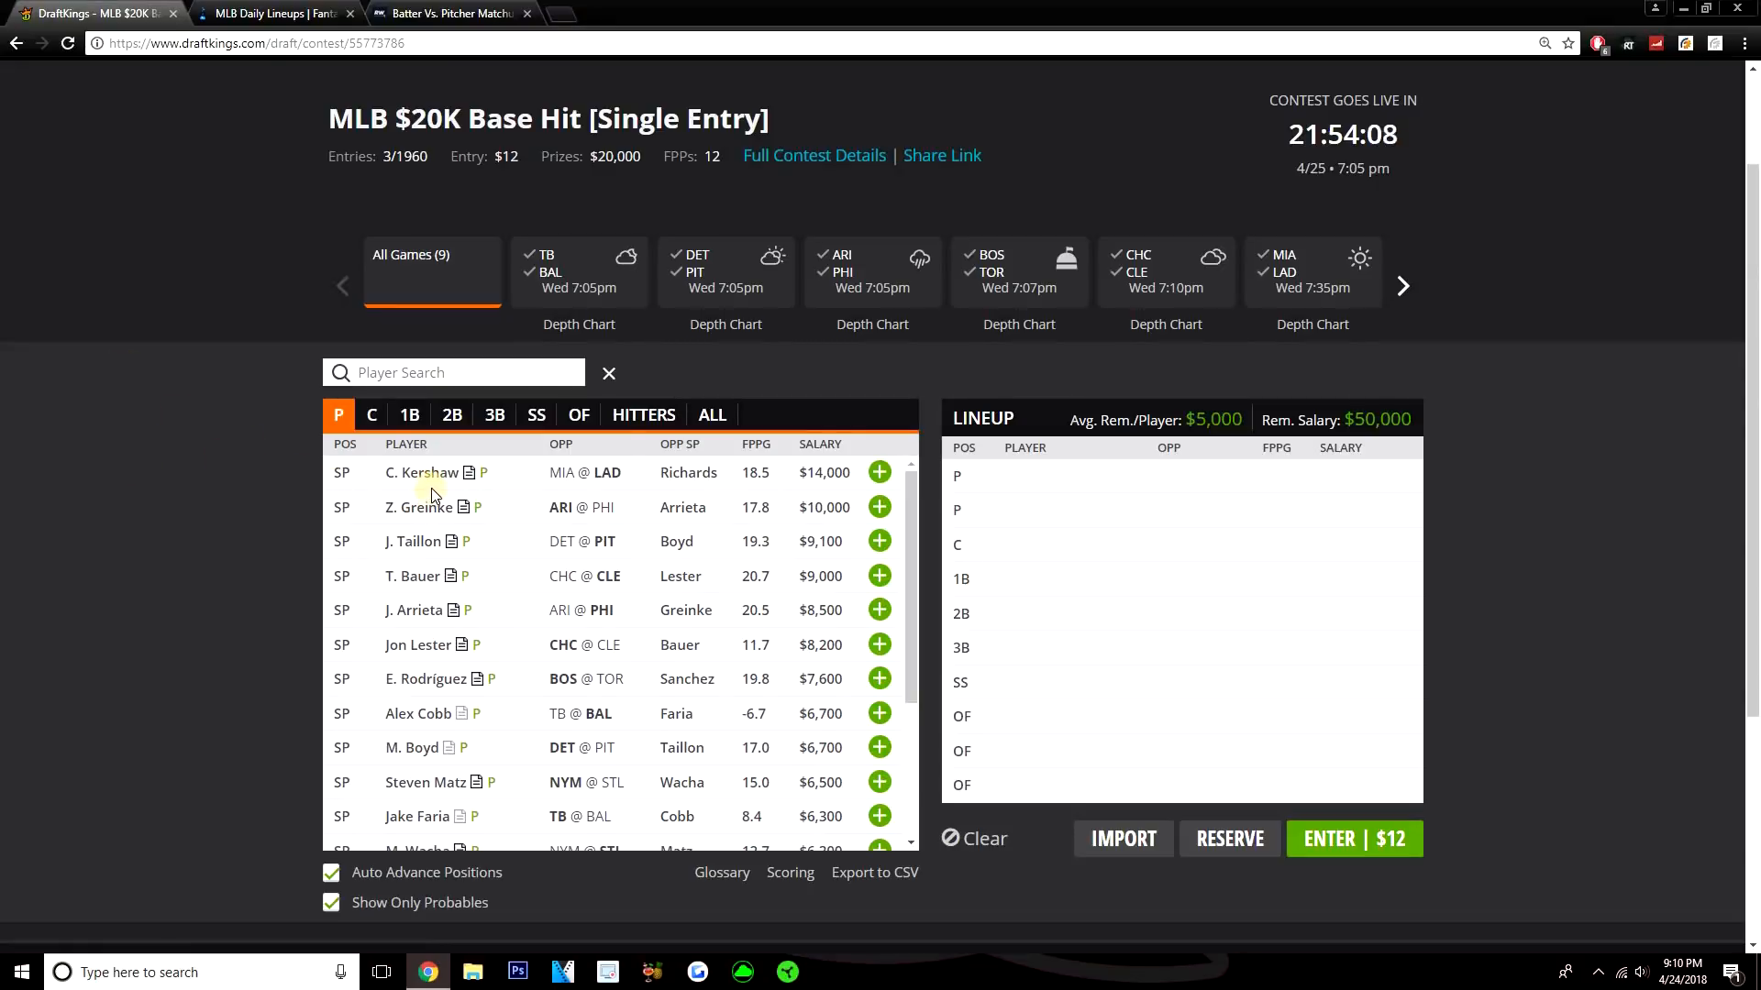
{"action": "mouse_move", "coordinate": [217, 424]}
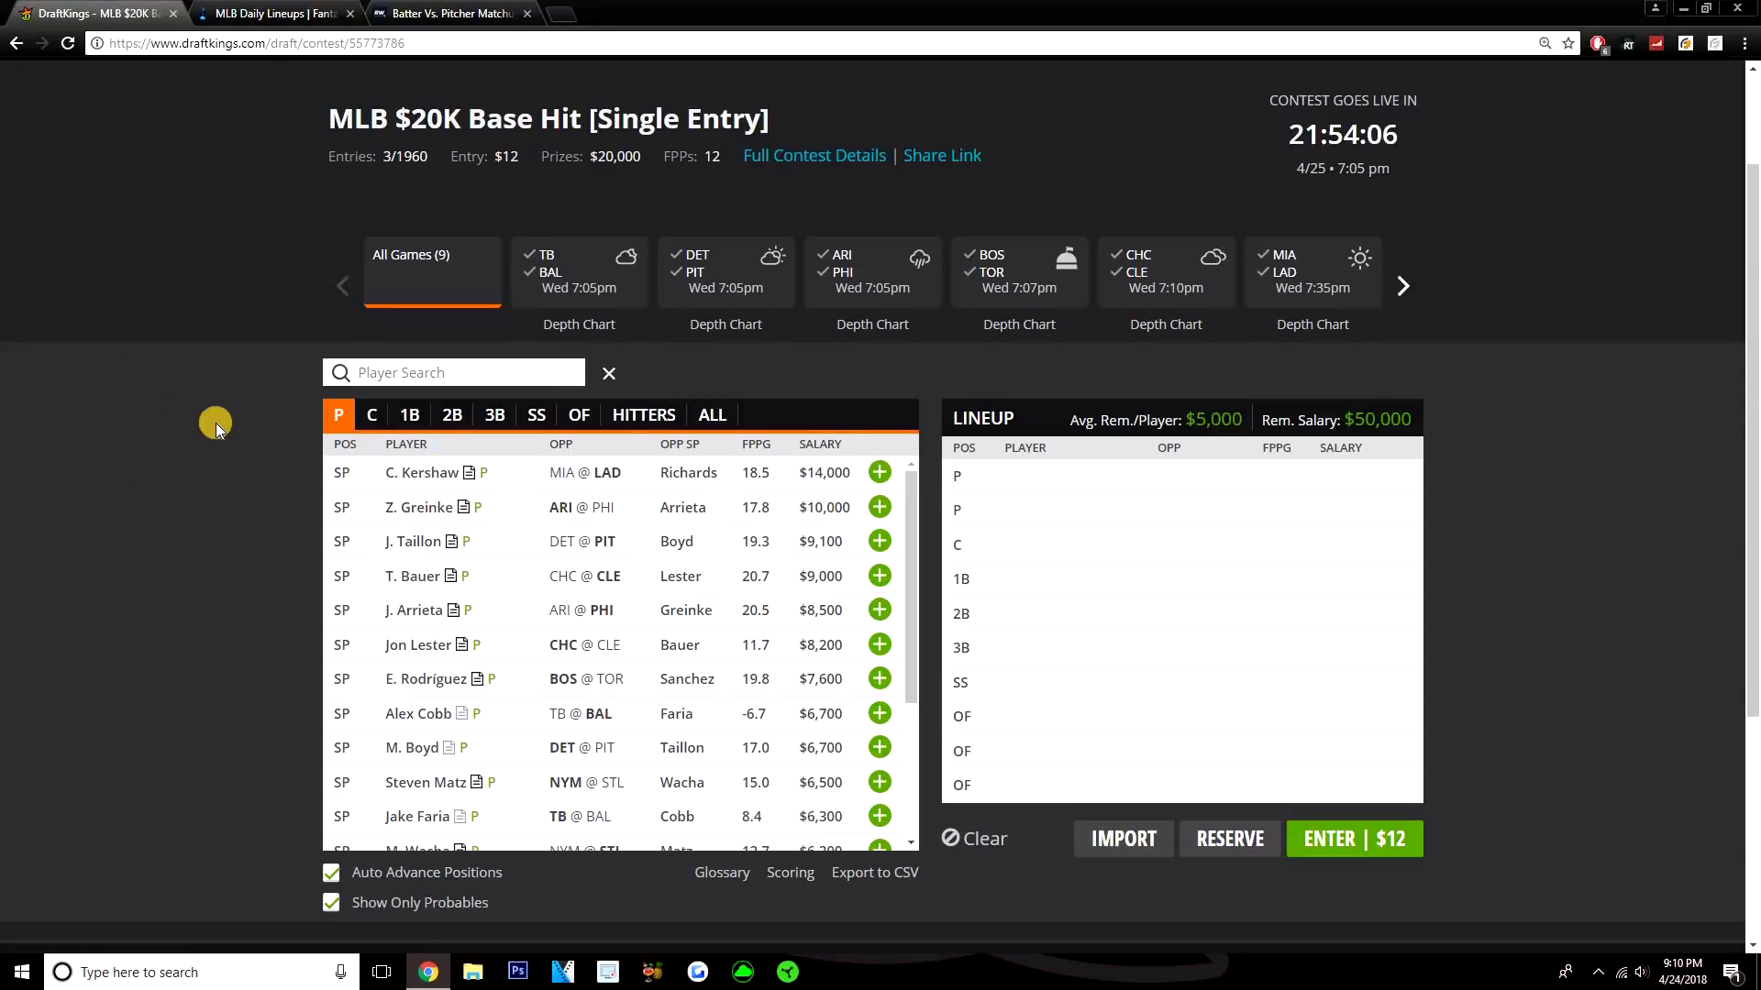
{"action": "mouse_move", "coordinate": [169, 404]}
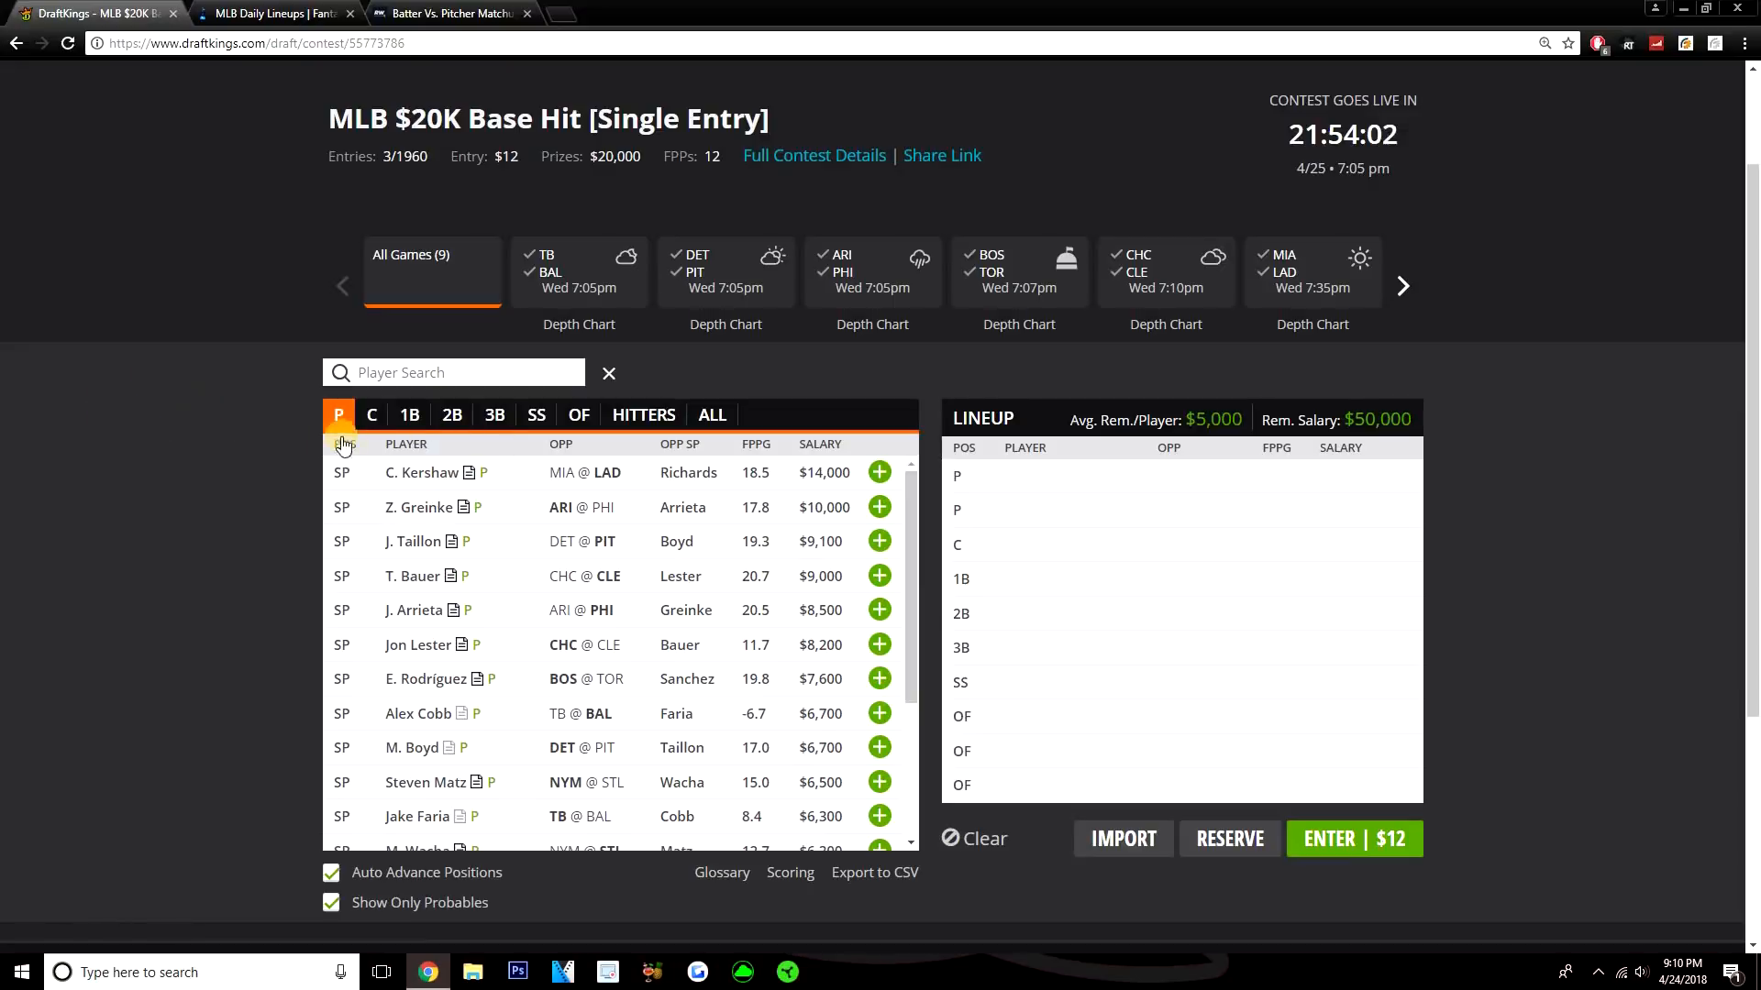
{"action": "mouse_move", "coordinate": [879, 471]}
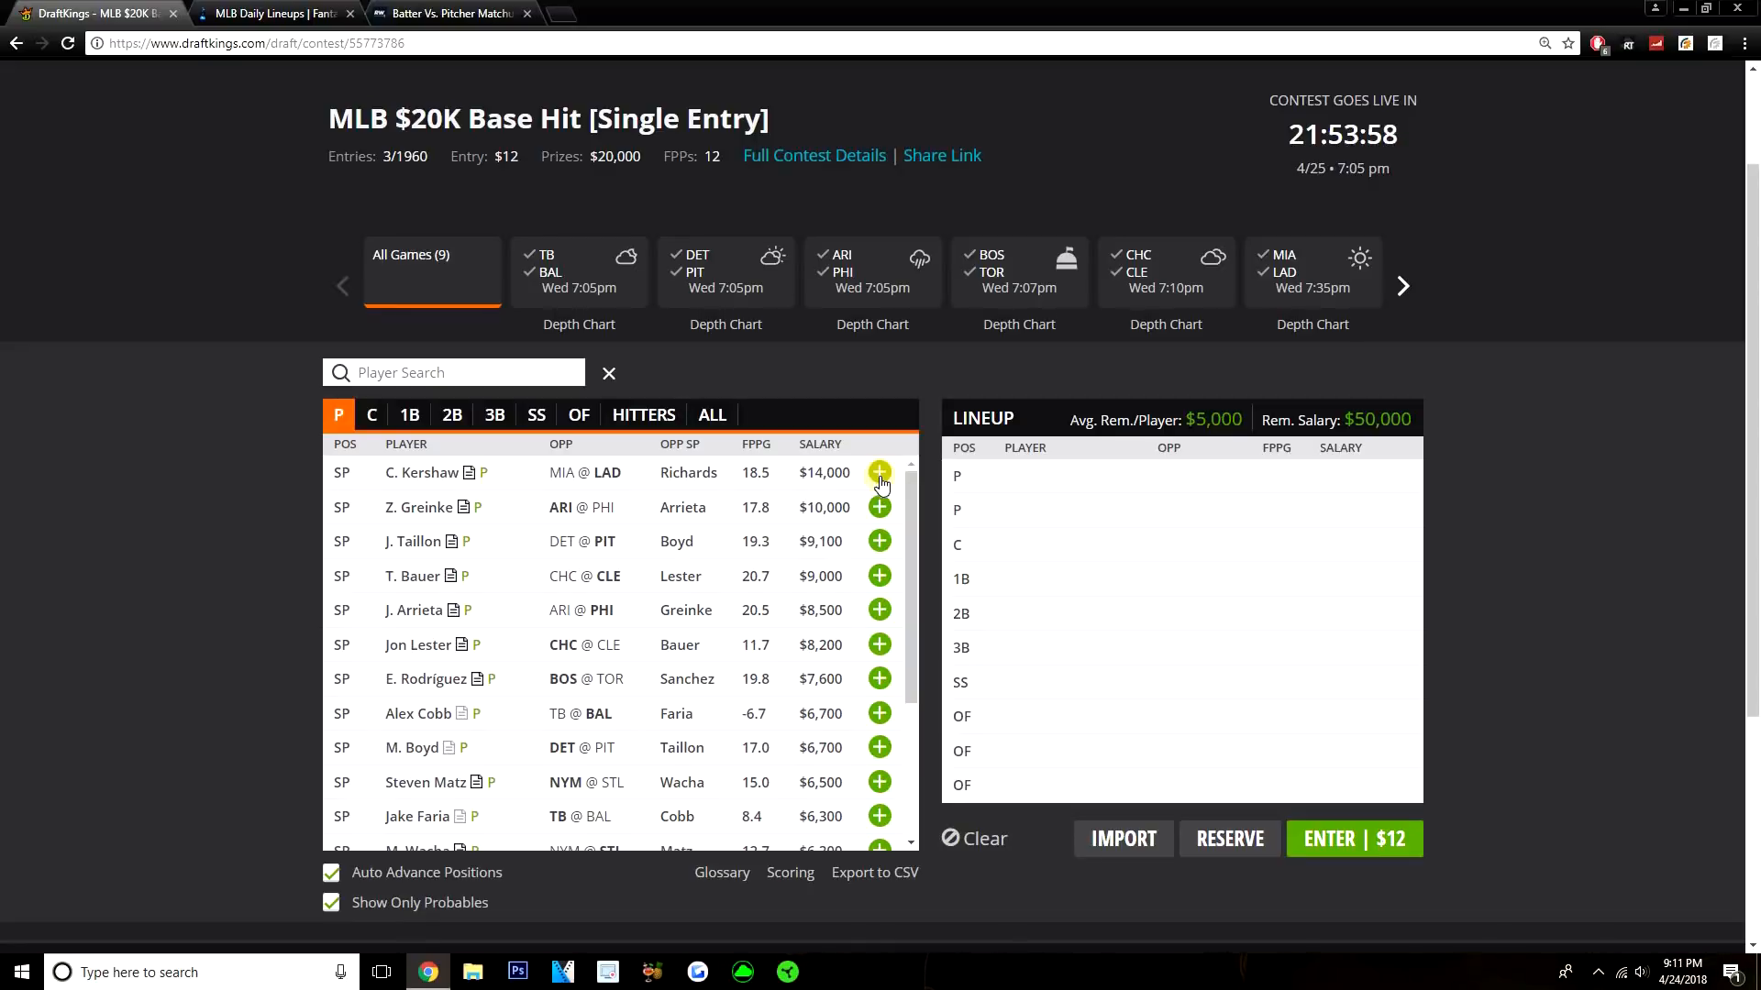
Step: Try C. Kershaw and M. Wacha as pitchers in DraftKings, then clear the whole lineup
{"action": "left_click", "coordinate": [879, 471]}
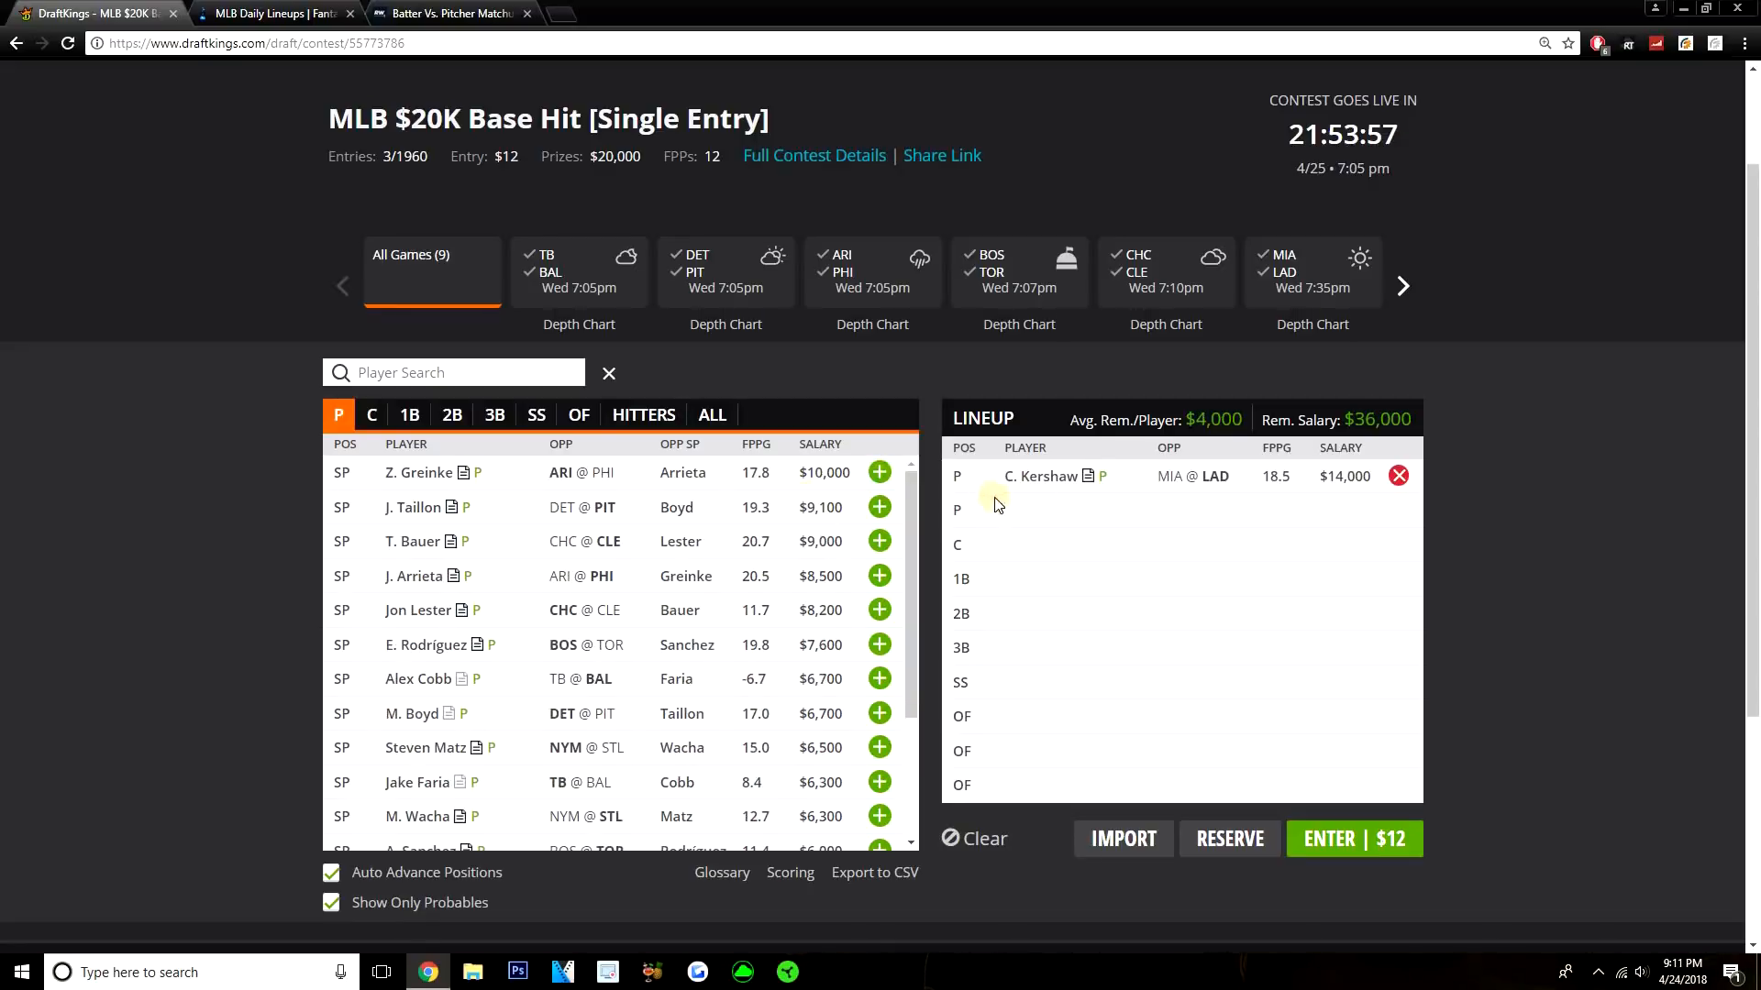
{"action": "mouse_move", "coordinate": [1031, 506]}
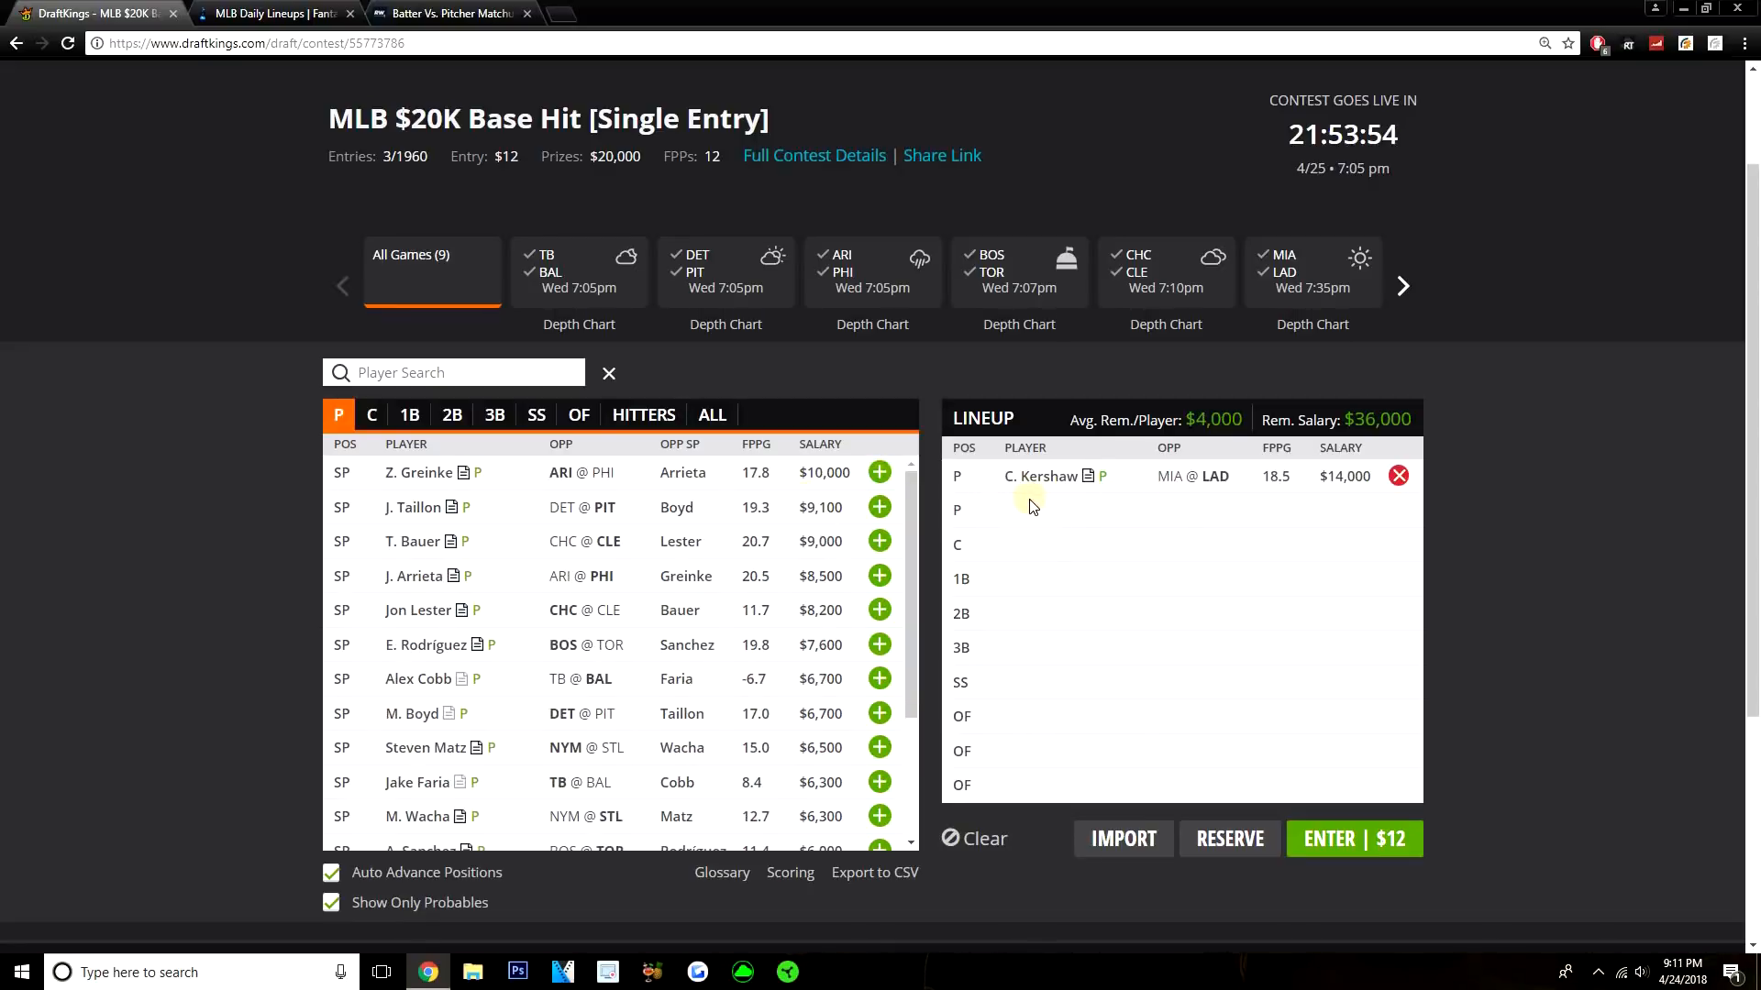
{"action": "mouse_move", "coordinate": [626, 492]}
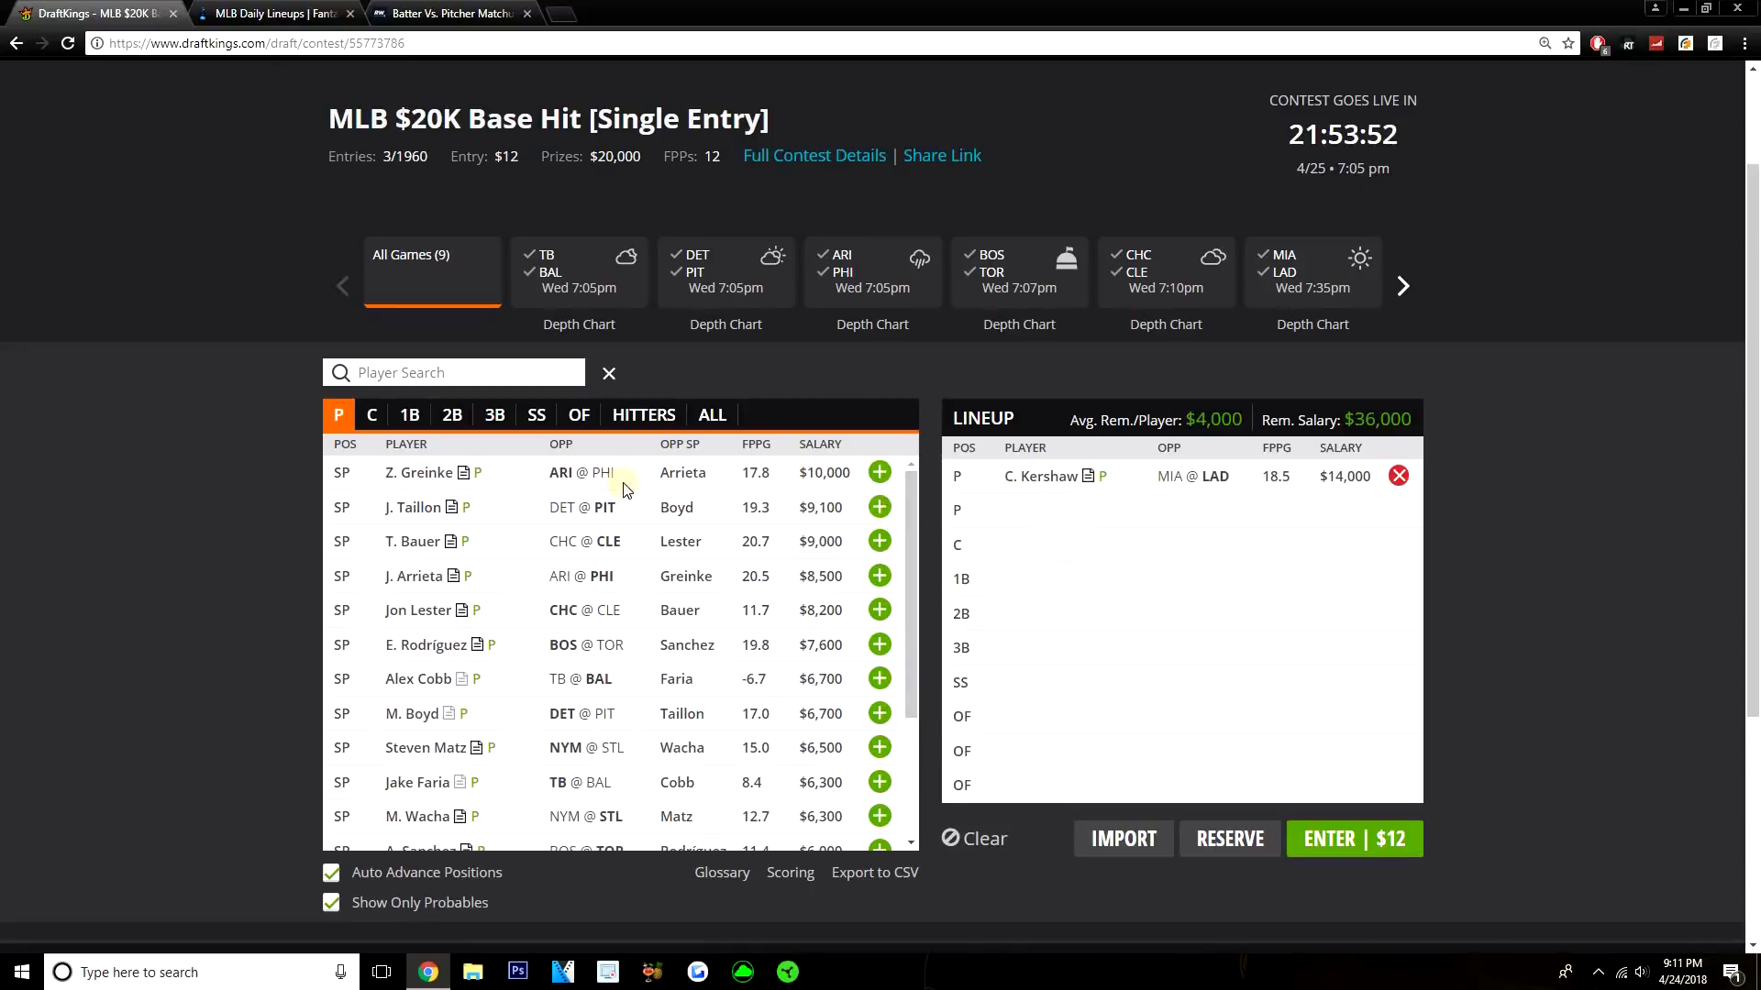
{"action": "mouse_move", "coordinate": [477, 587]}
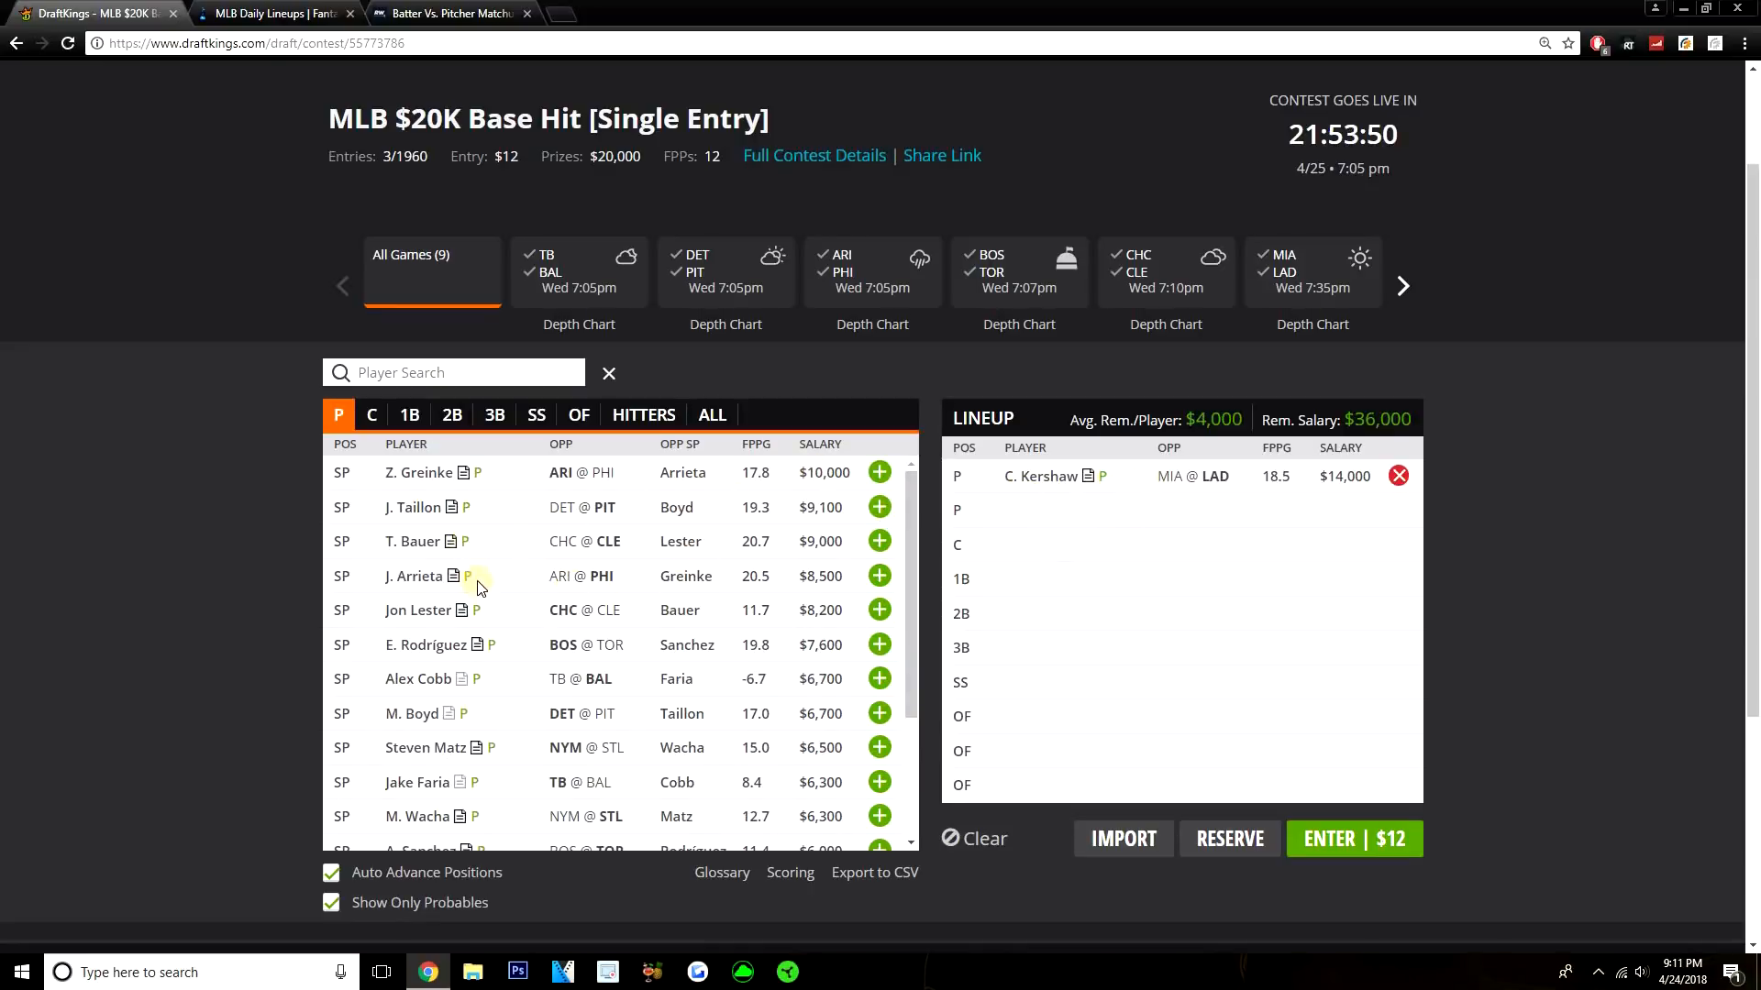
{"action": "scroll", "scroll_direction": "down", "scroll_amount": 3}
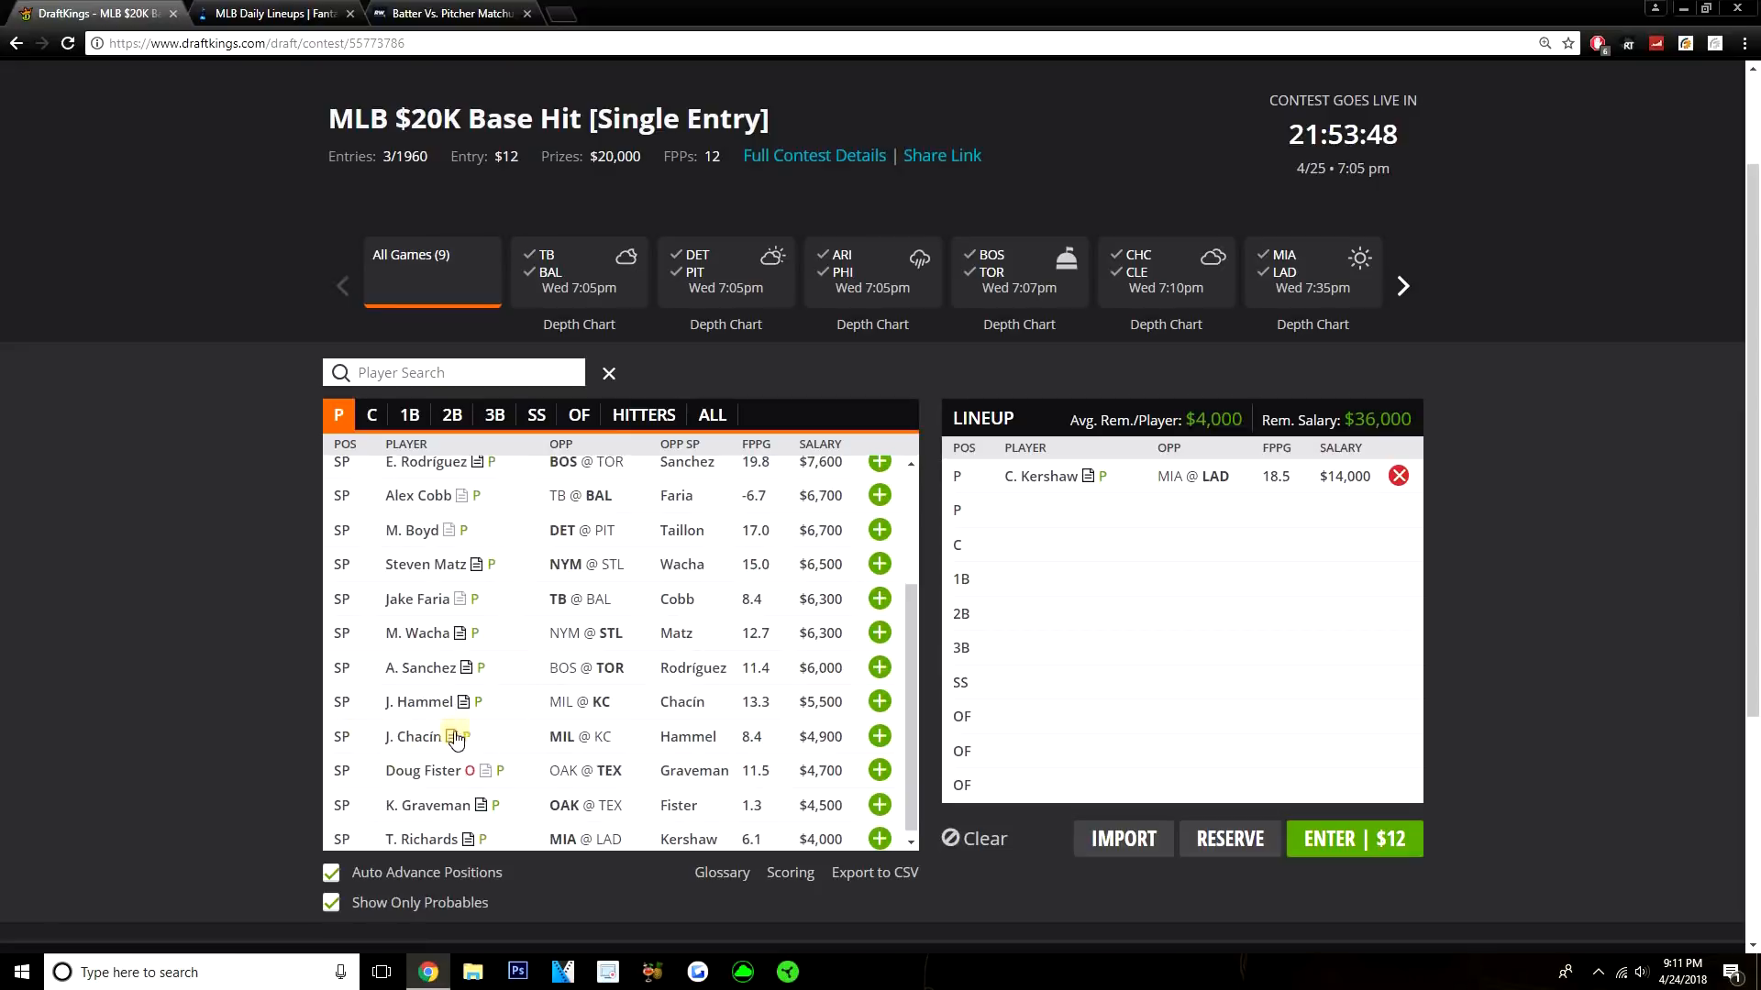
{"action": "mouse_move", "coordinate": [502, 763]}
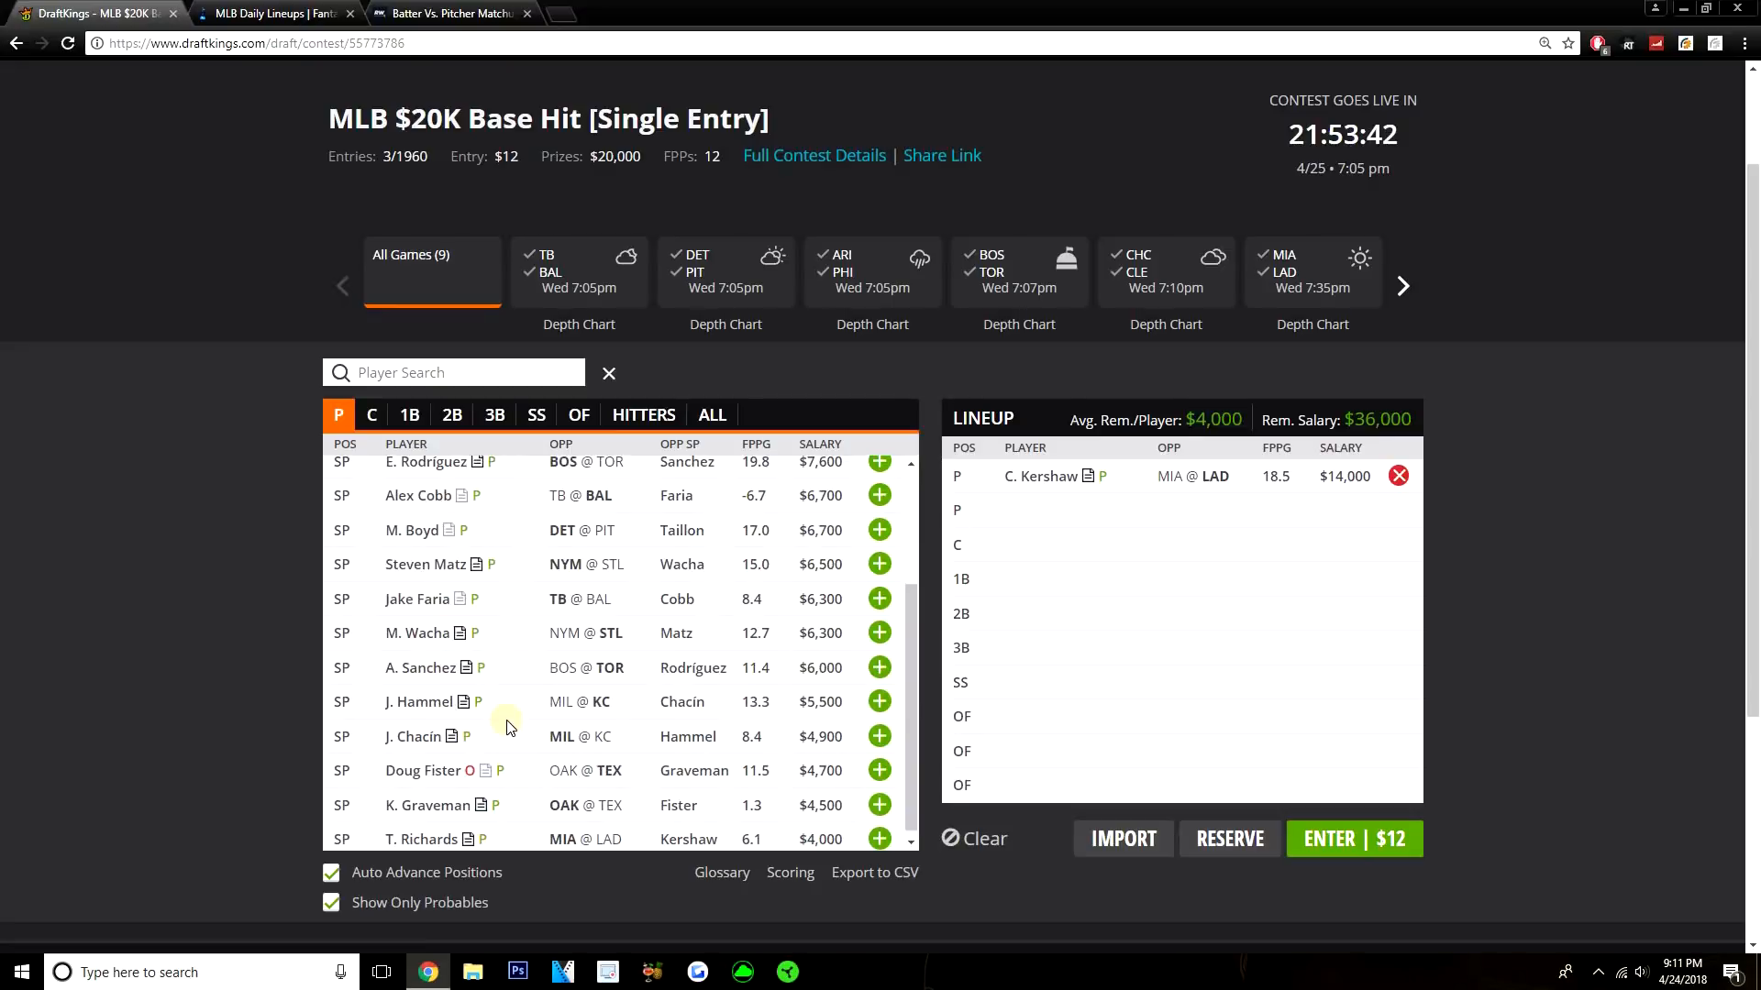
{"action": "scroll", "scroll_direction": "up", "scroll_amount": 3}
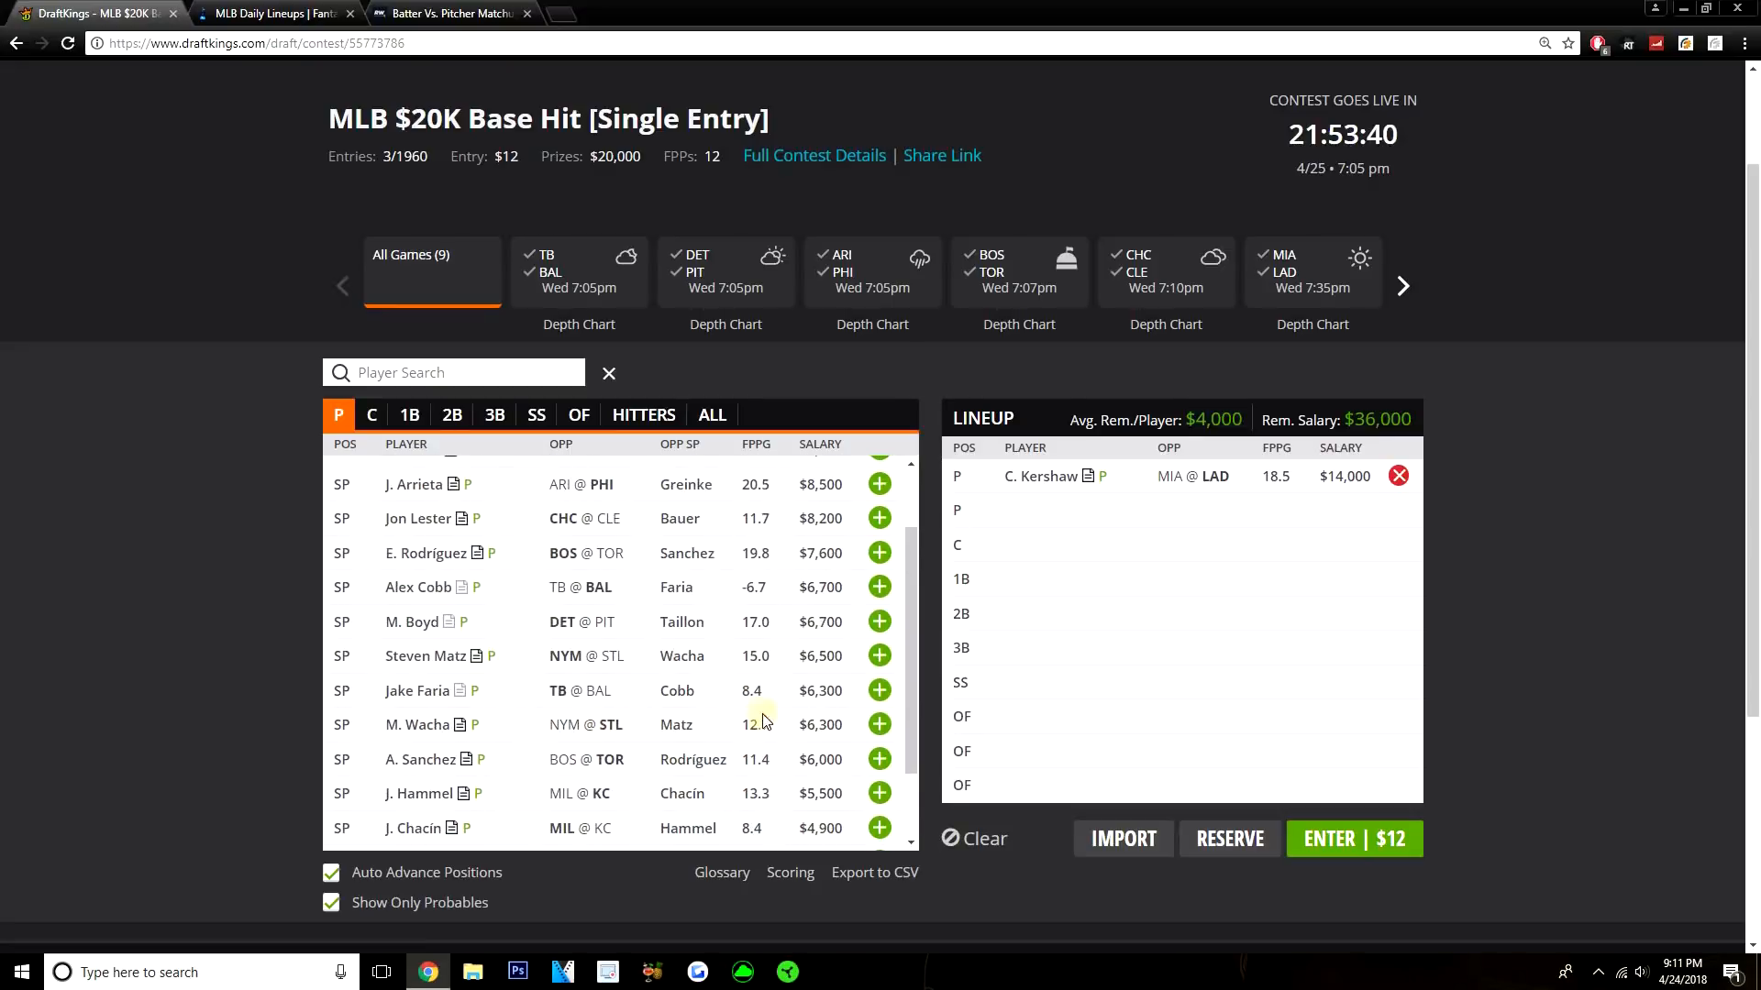
{"action": "mouse_move", "coordinate": [878, 725]}
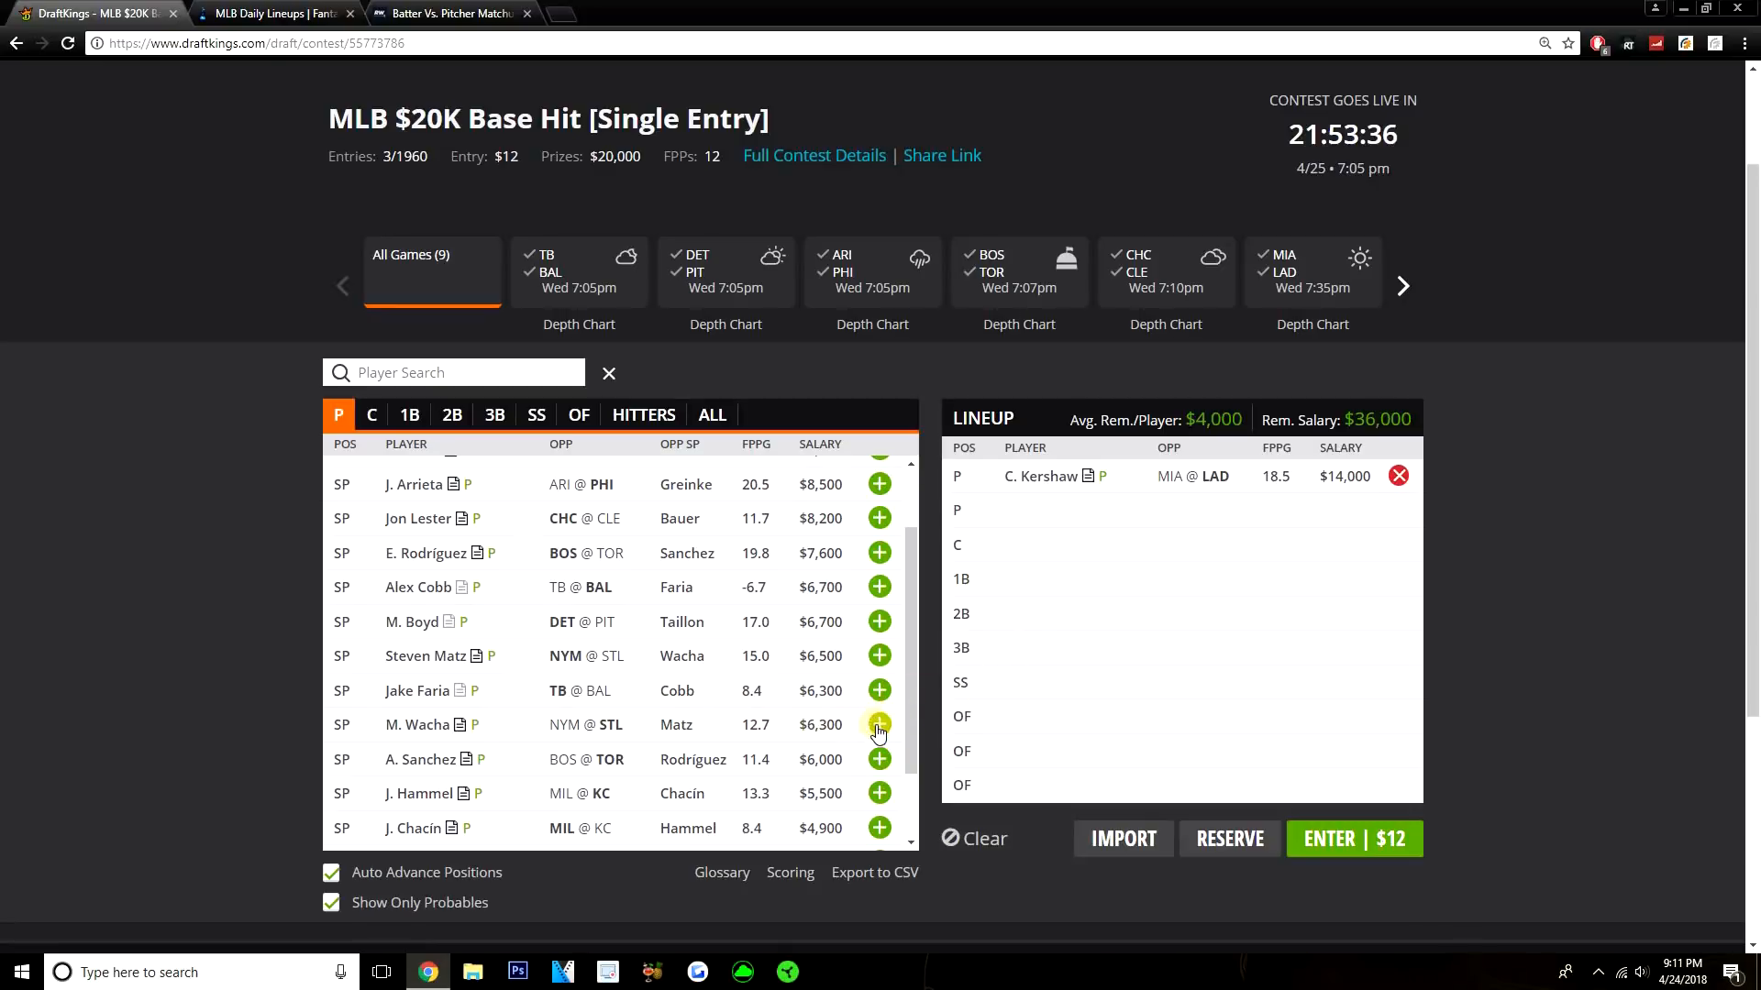
{"action": "left_click", "coordinate": [878, 724]}
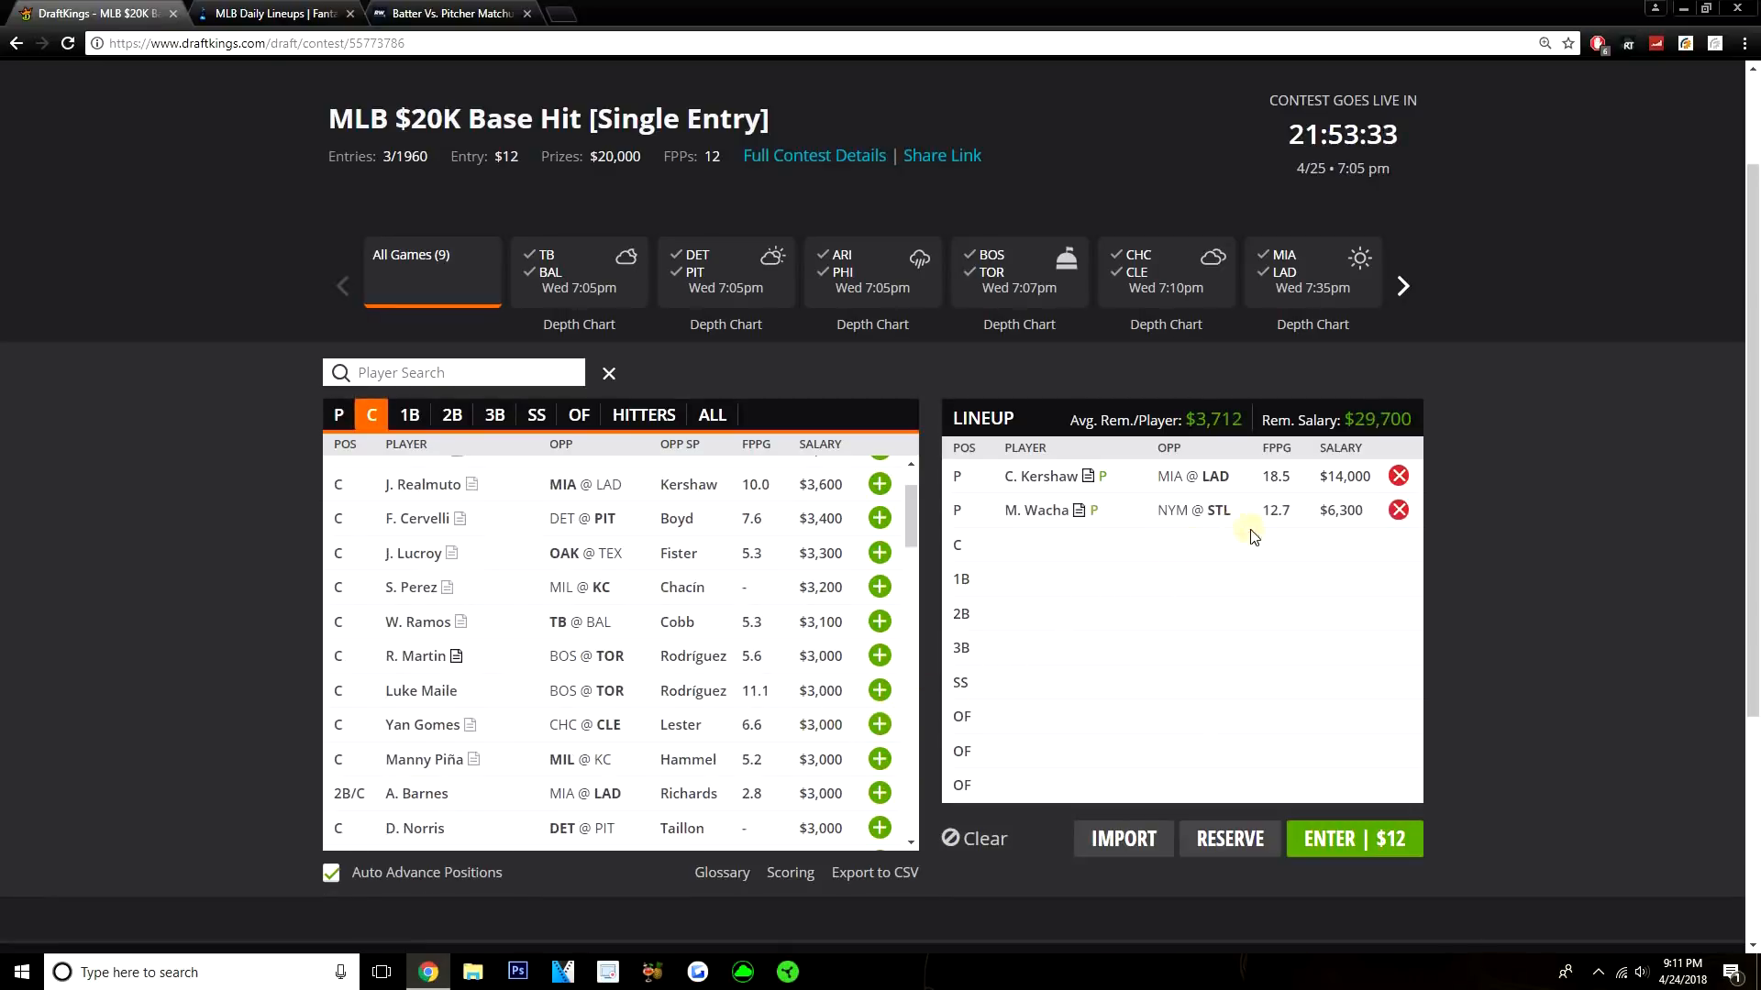
{"action": "mouse_move", "coordinate": [1083, 585]}
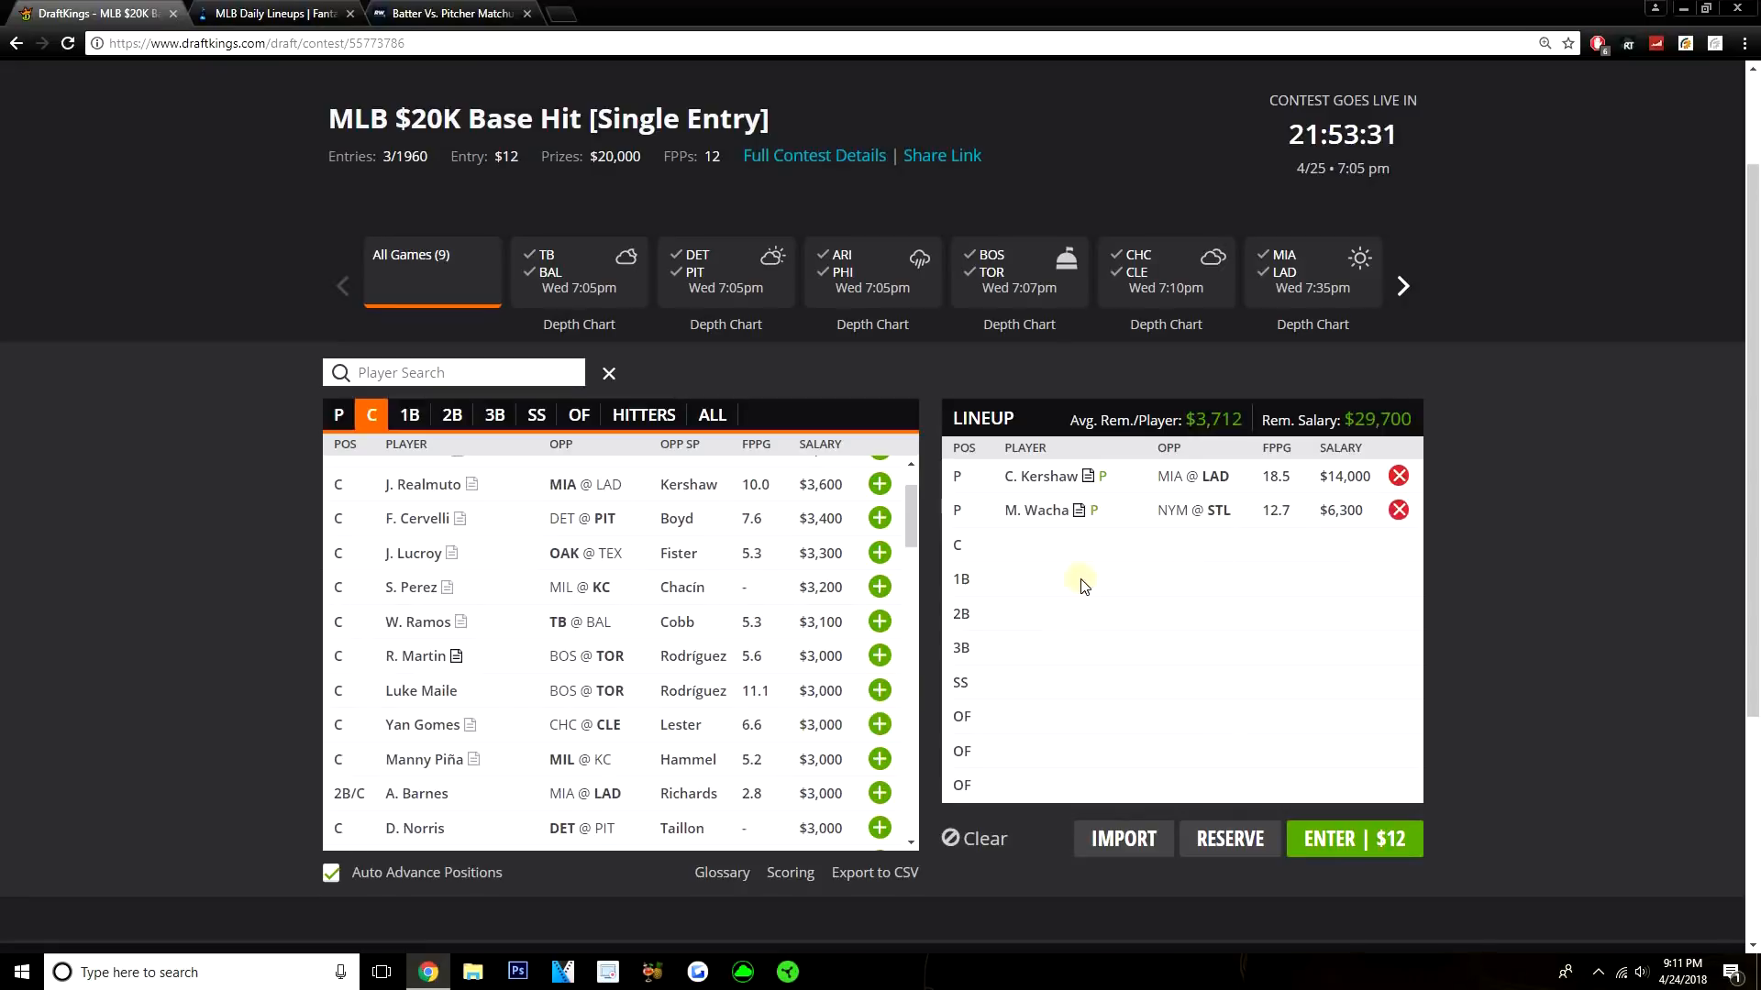
{"action": "left_click", "coordinate": [972, 839]}
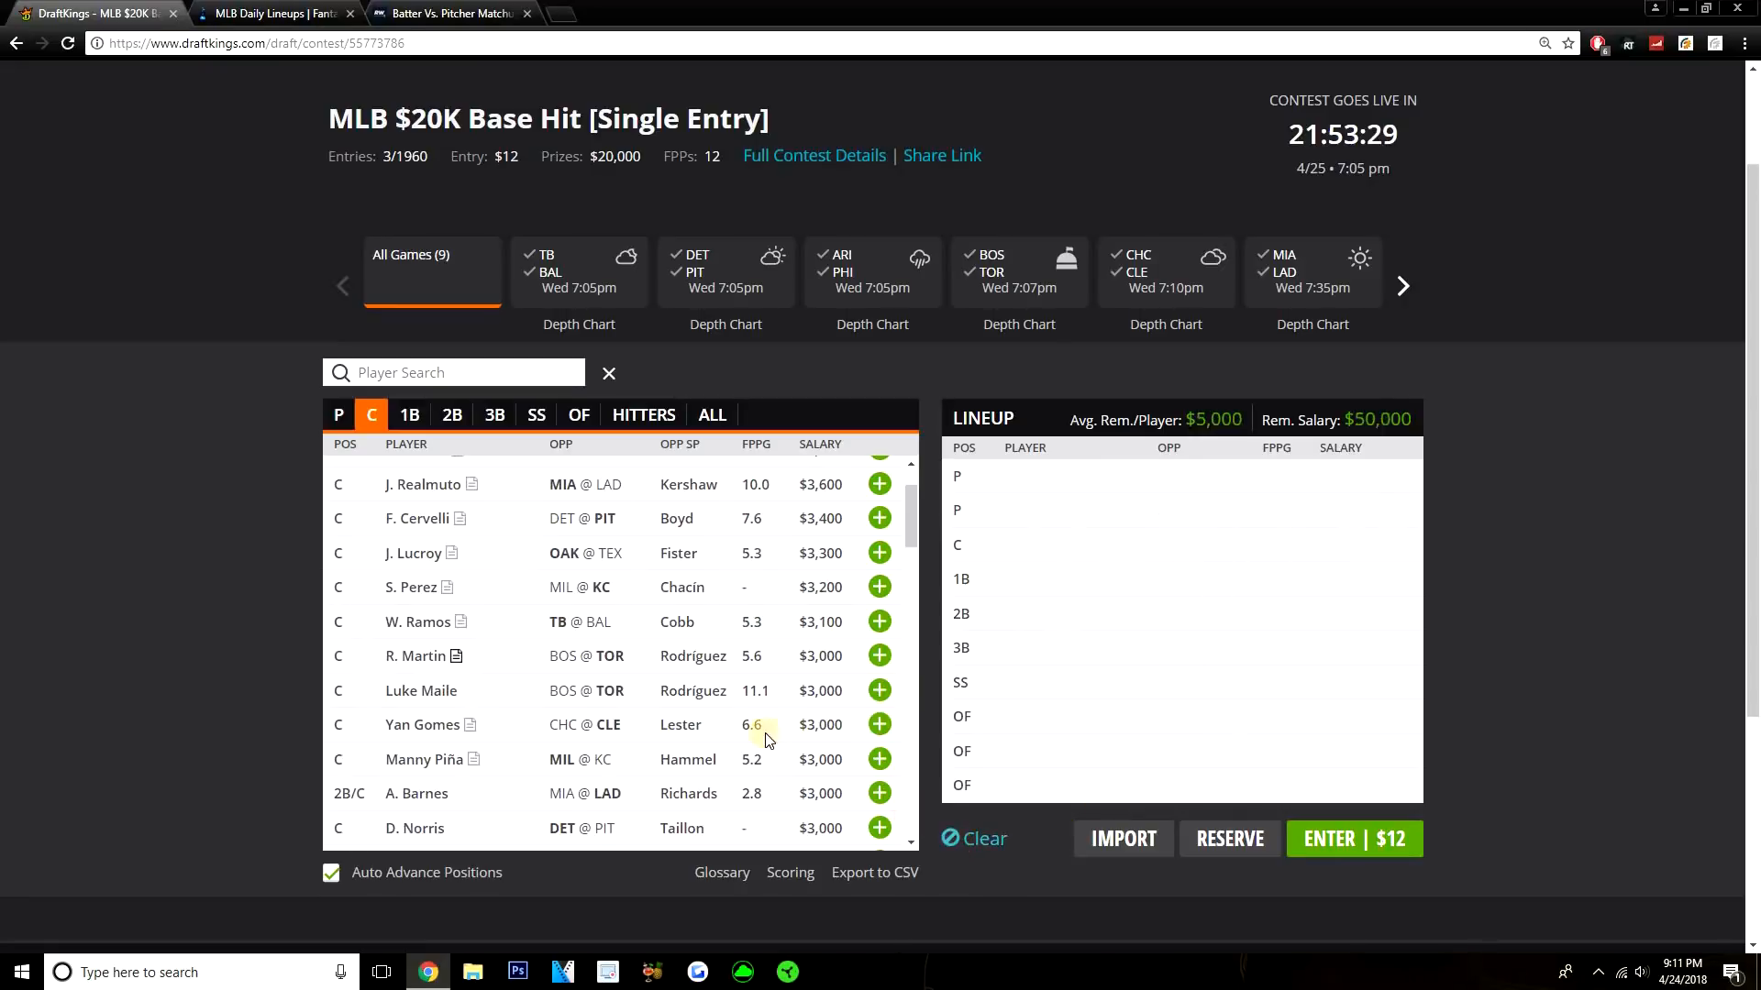
Step: Return to the pitcher list and switch to FantasyLabs projected lineups for Cubs–Indians and Marlins–Dodgers
{"action": "scroll", "scroll_direction": "up", "scroll_amount": 3}
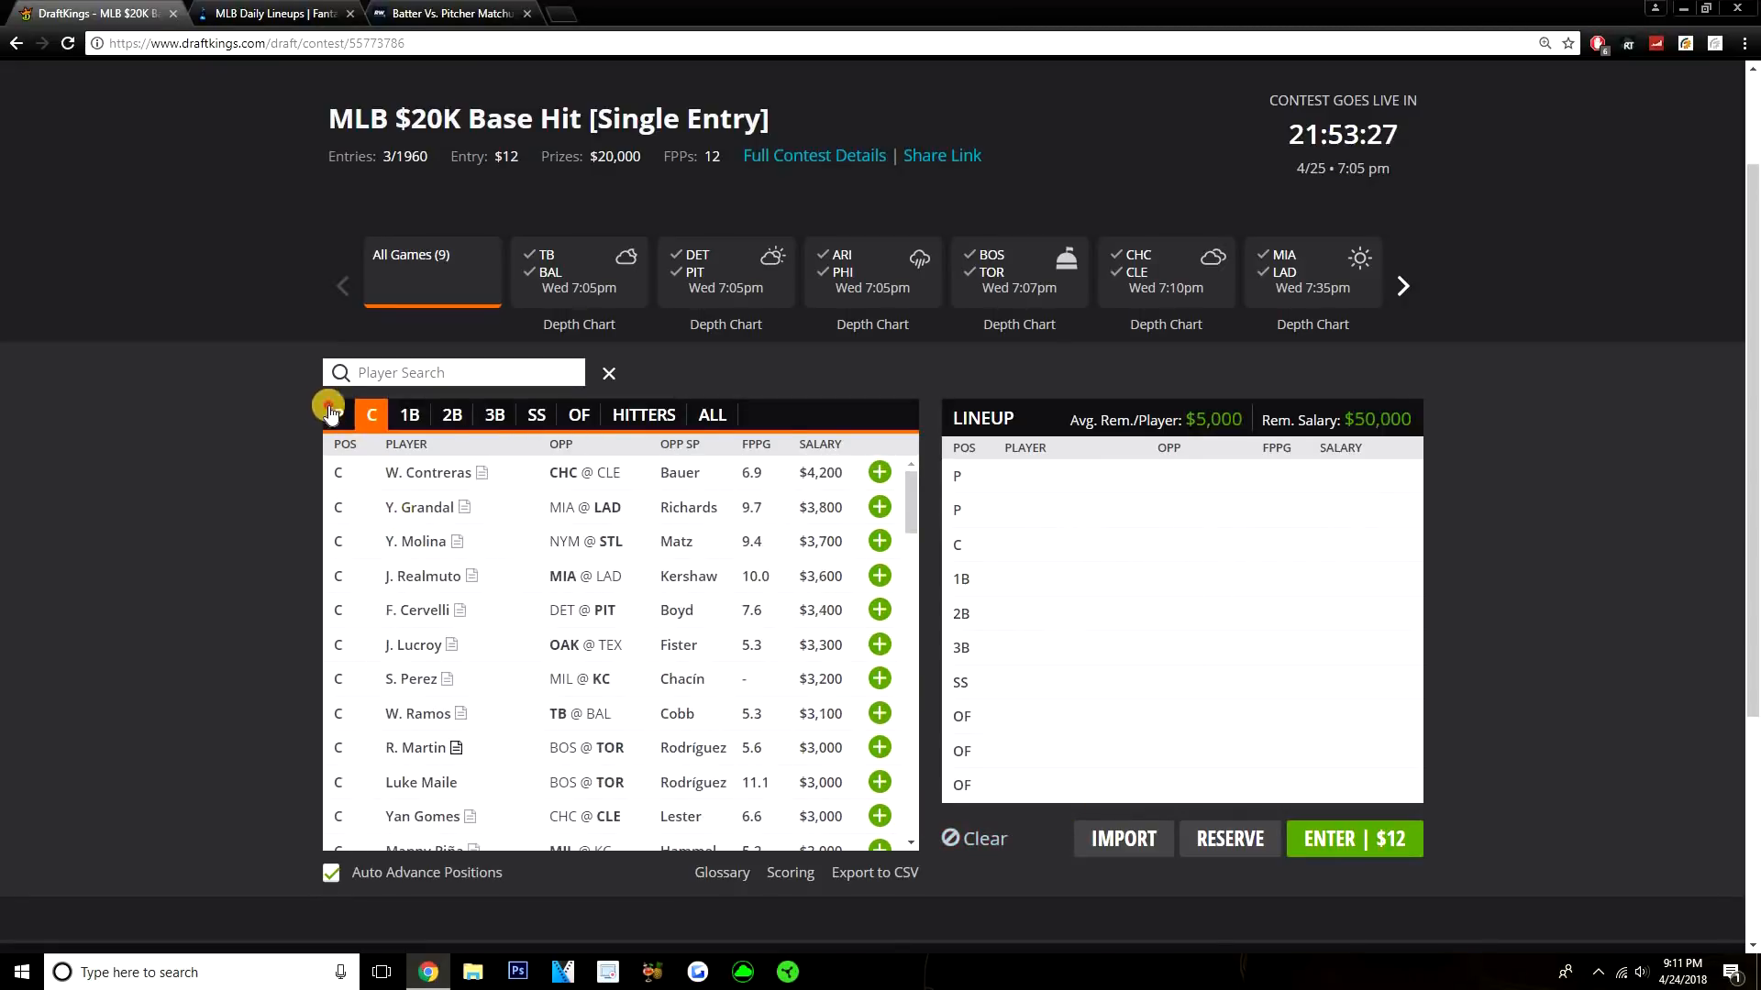
{"action": "left_click", "coordinate": [337, 415]}
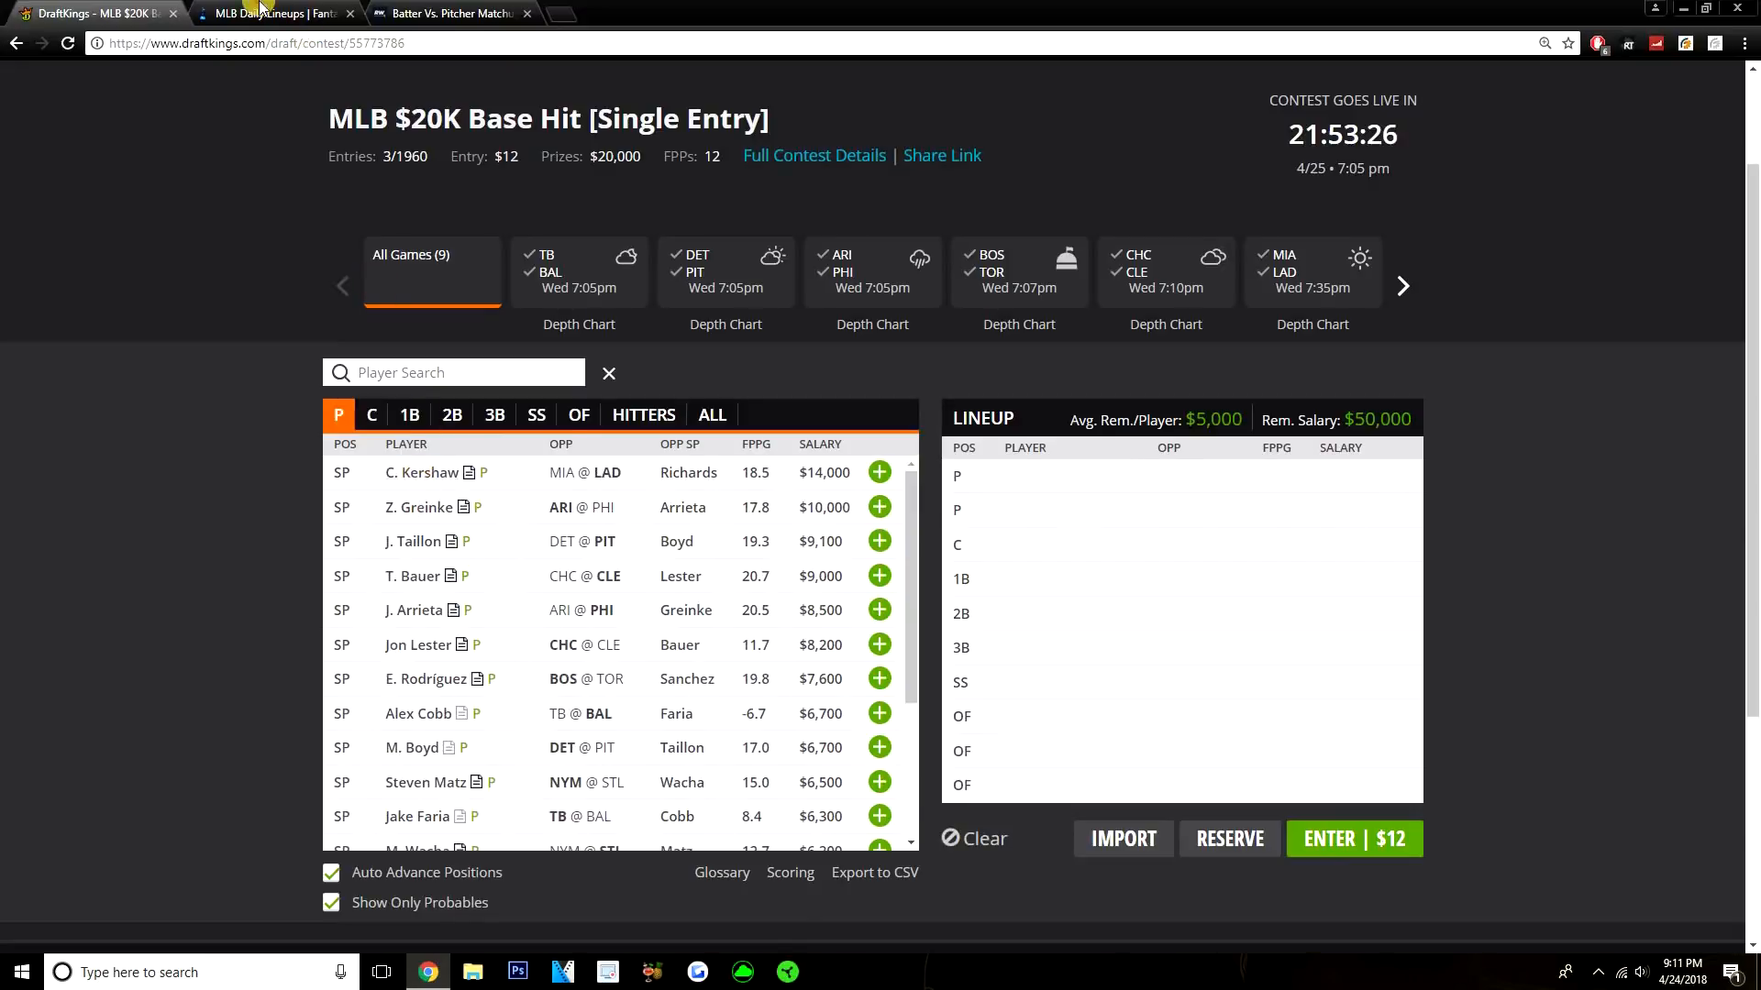
{"action": "left_click", "coordinate": [275, 13]}
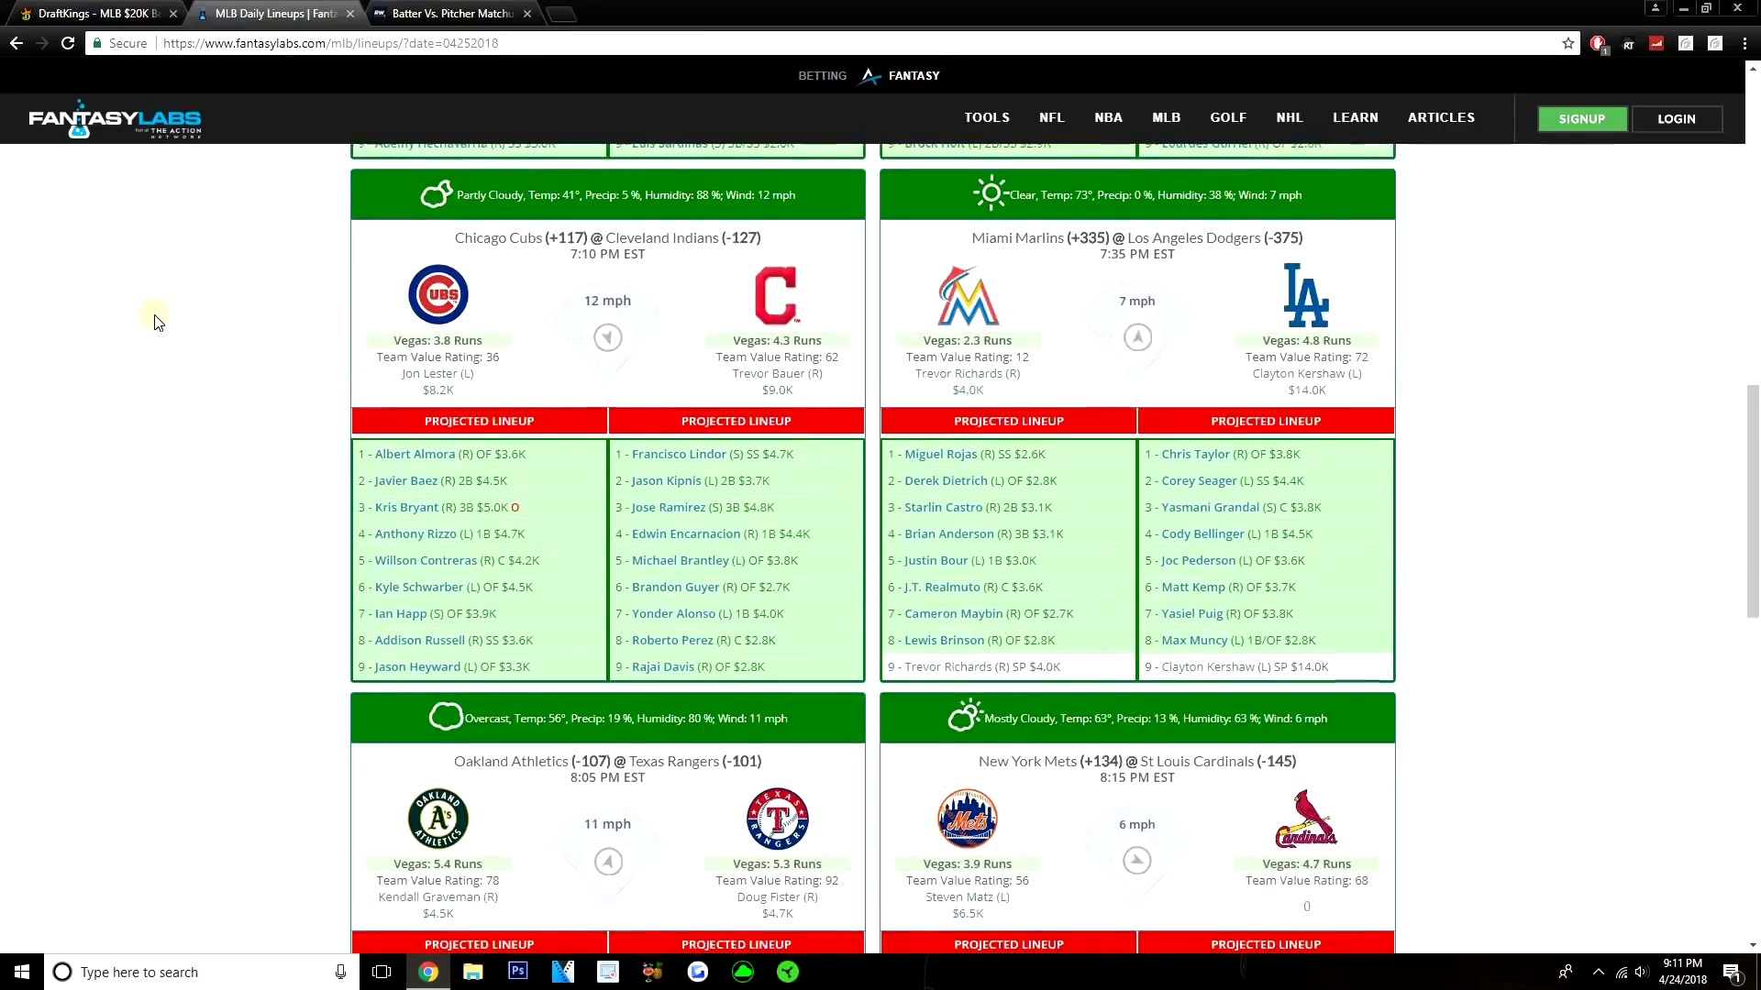
{"action": "scroll", "scroll_direction": "up", "scroll_amount": 3}
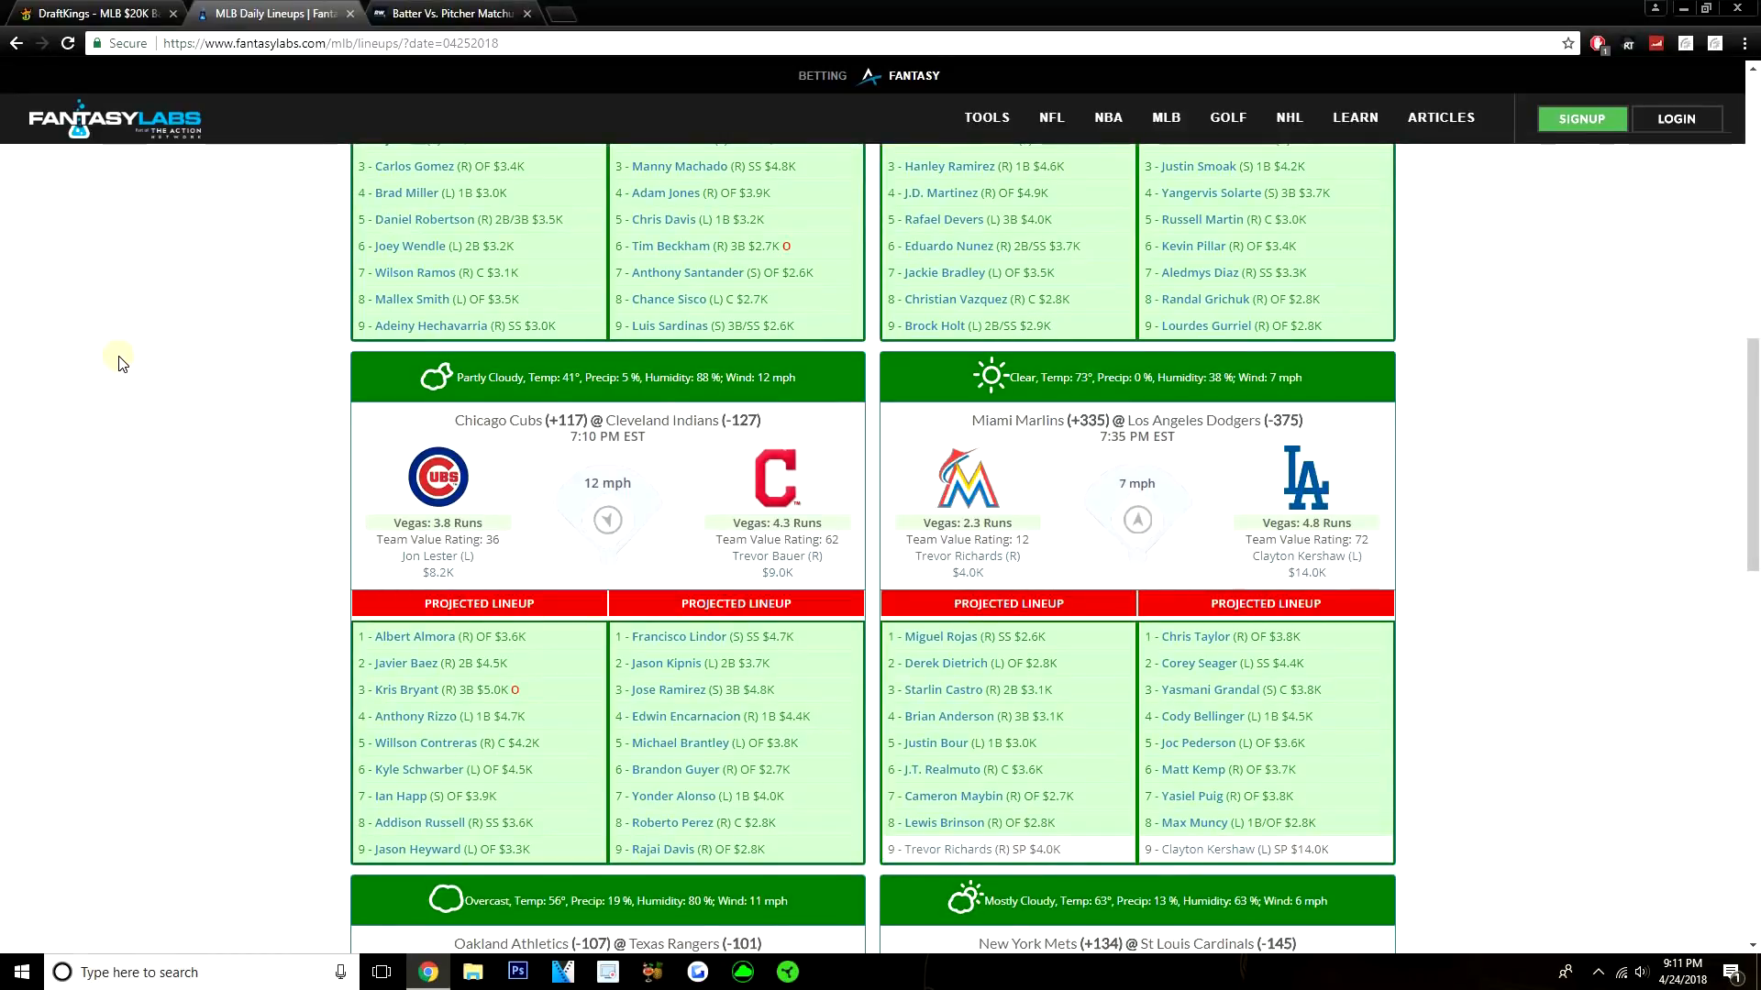
Step: Add Z. Greinke as the first pitcher and view his 10-game log in his player profile
{"action": "left_click", "coordinate": [90, 13]}
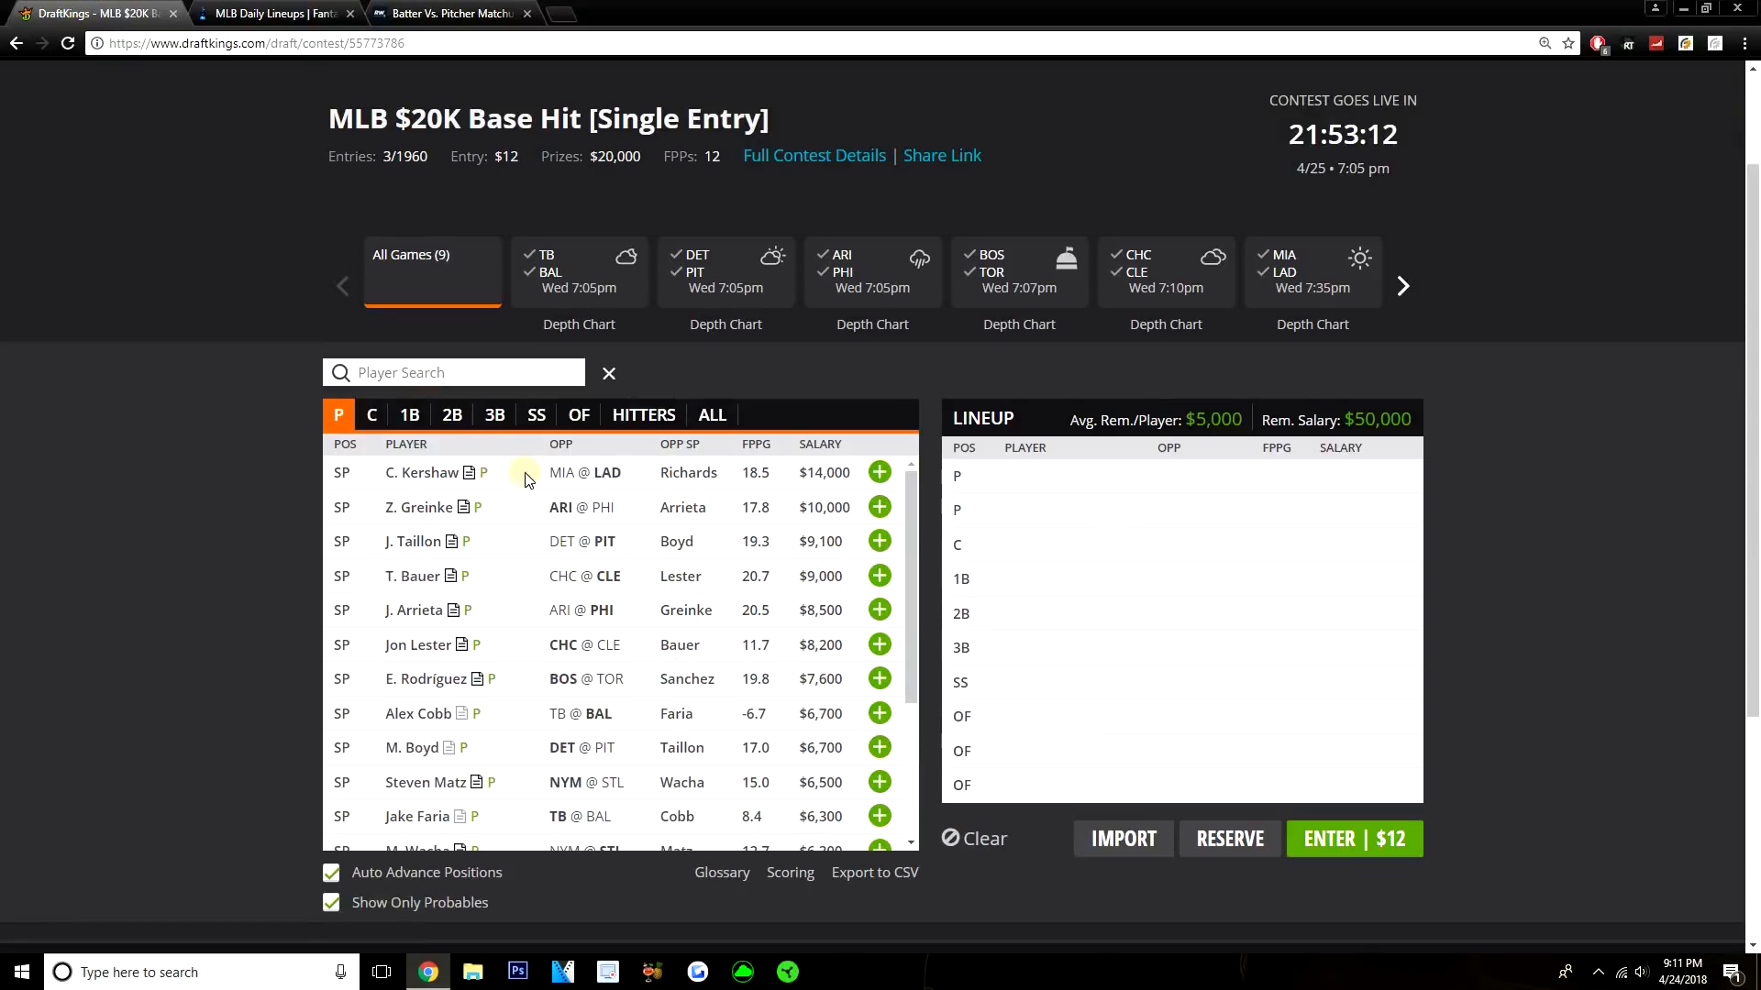
{"action": "mouse_move", "coordinate": [301, 500]}
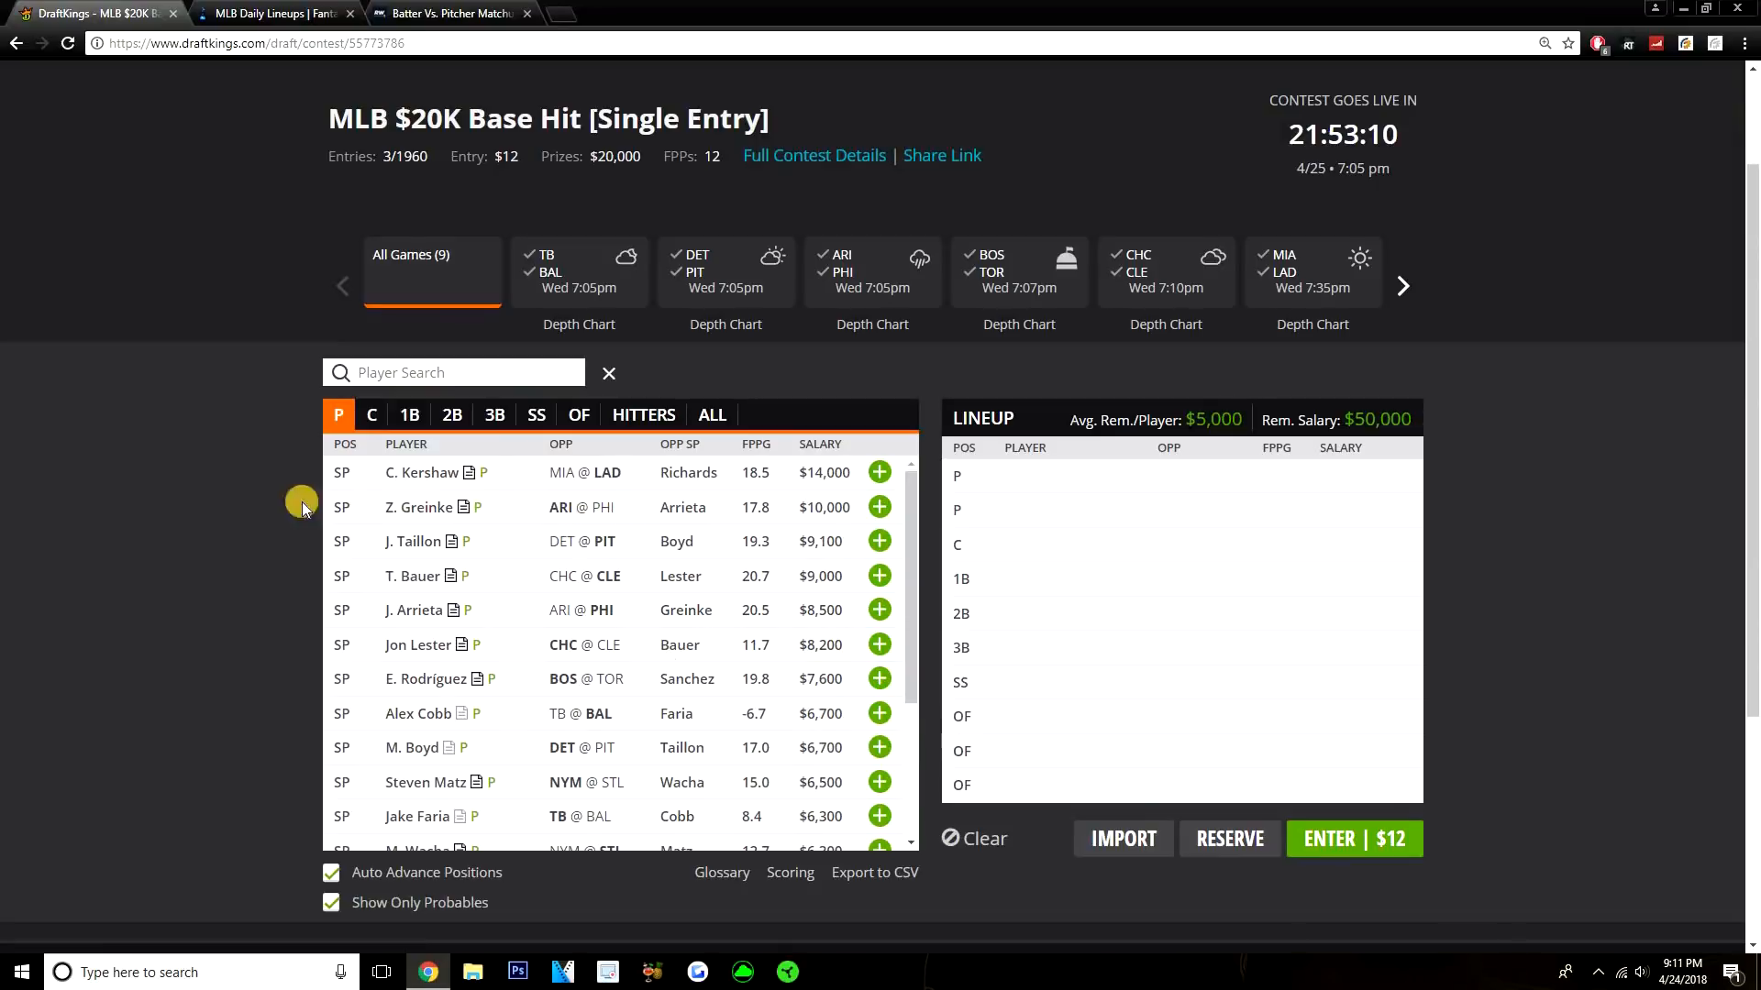
{"action": "mouse_move", "coordinate": [6, 472]}
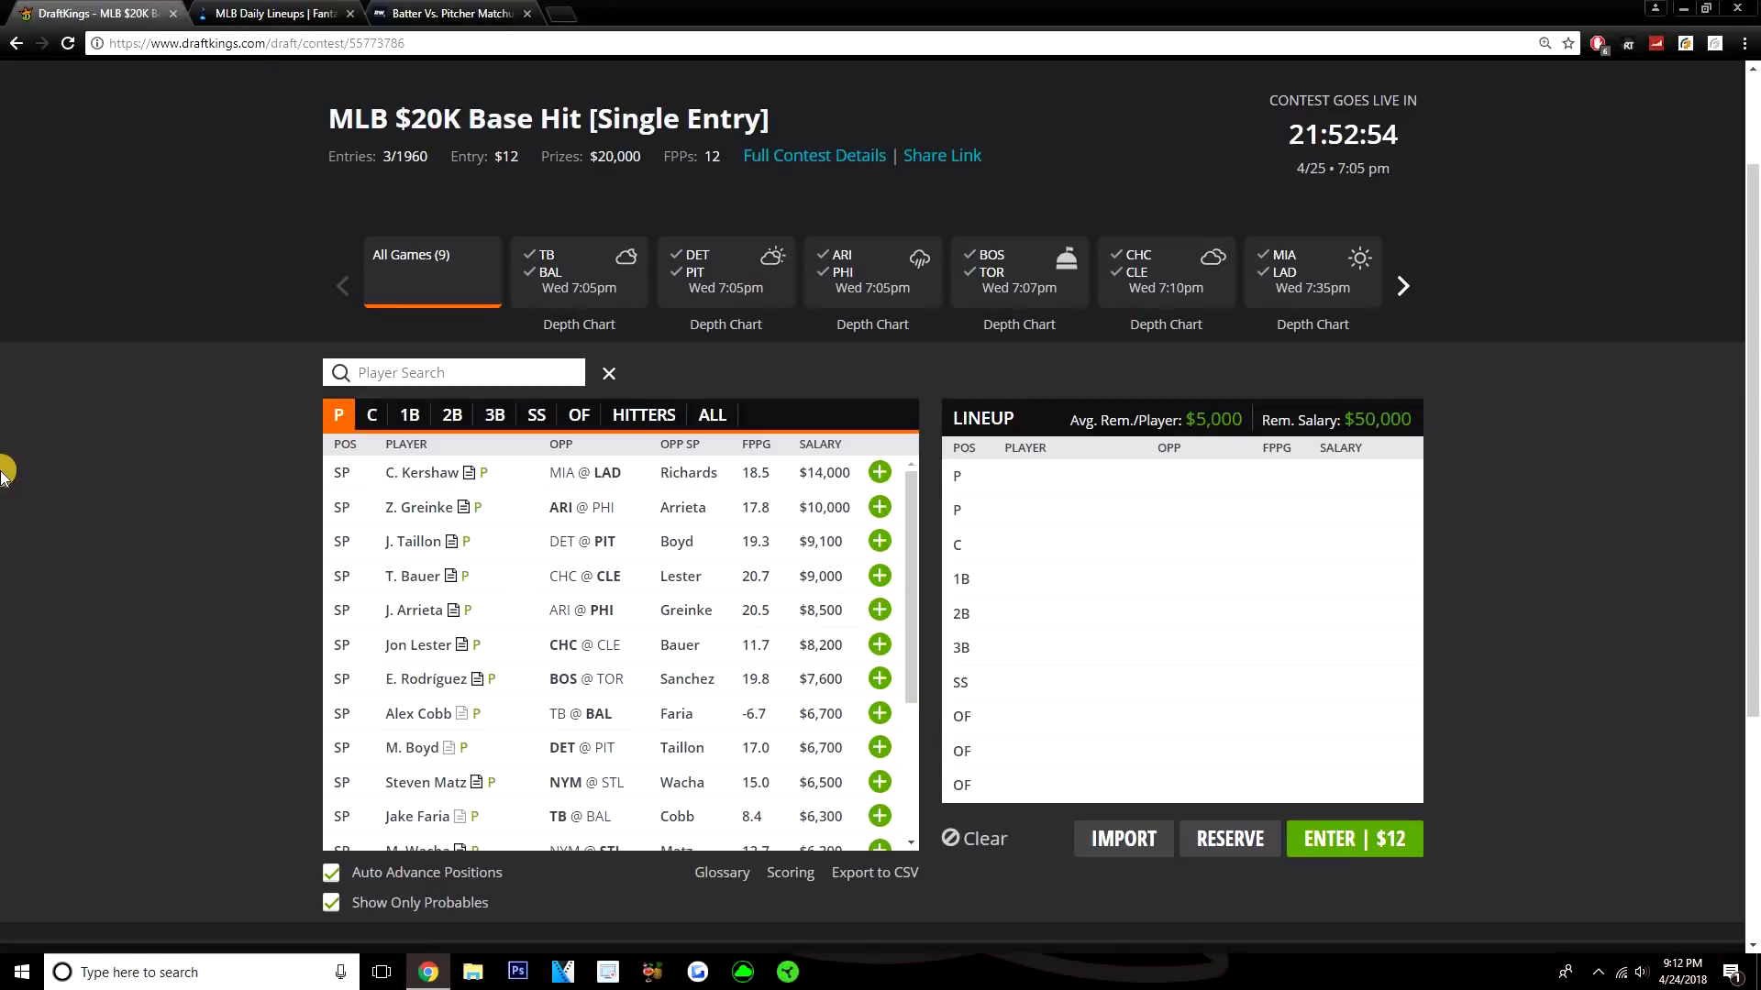
{"action": "mouse_move", "coordinate": [878, 506]}
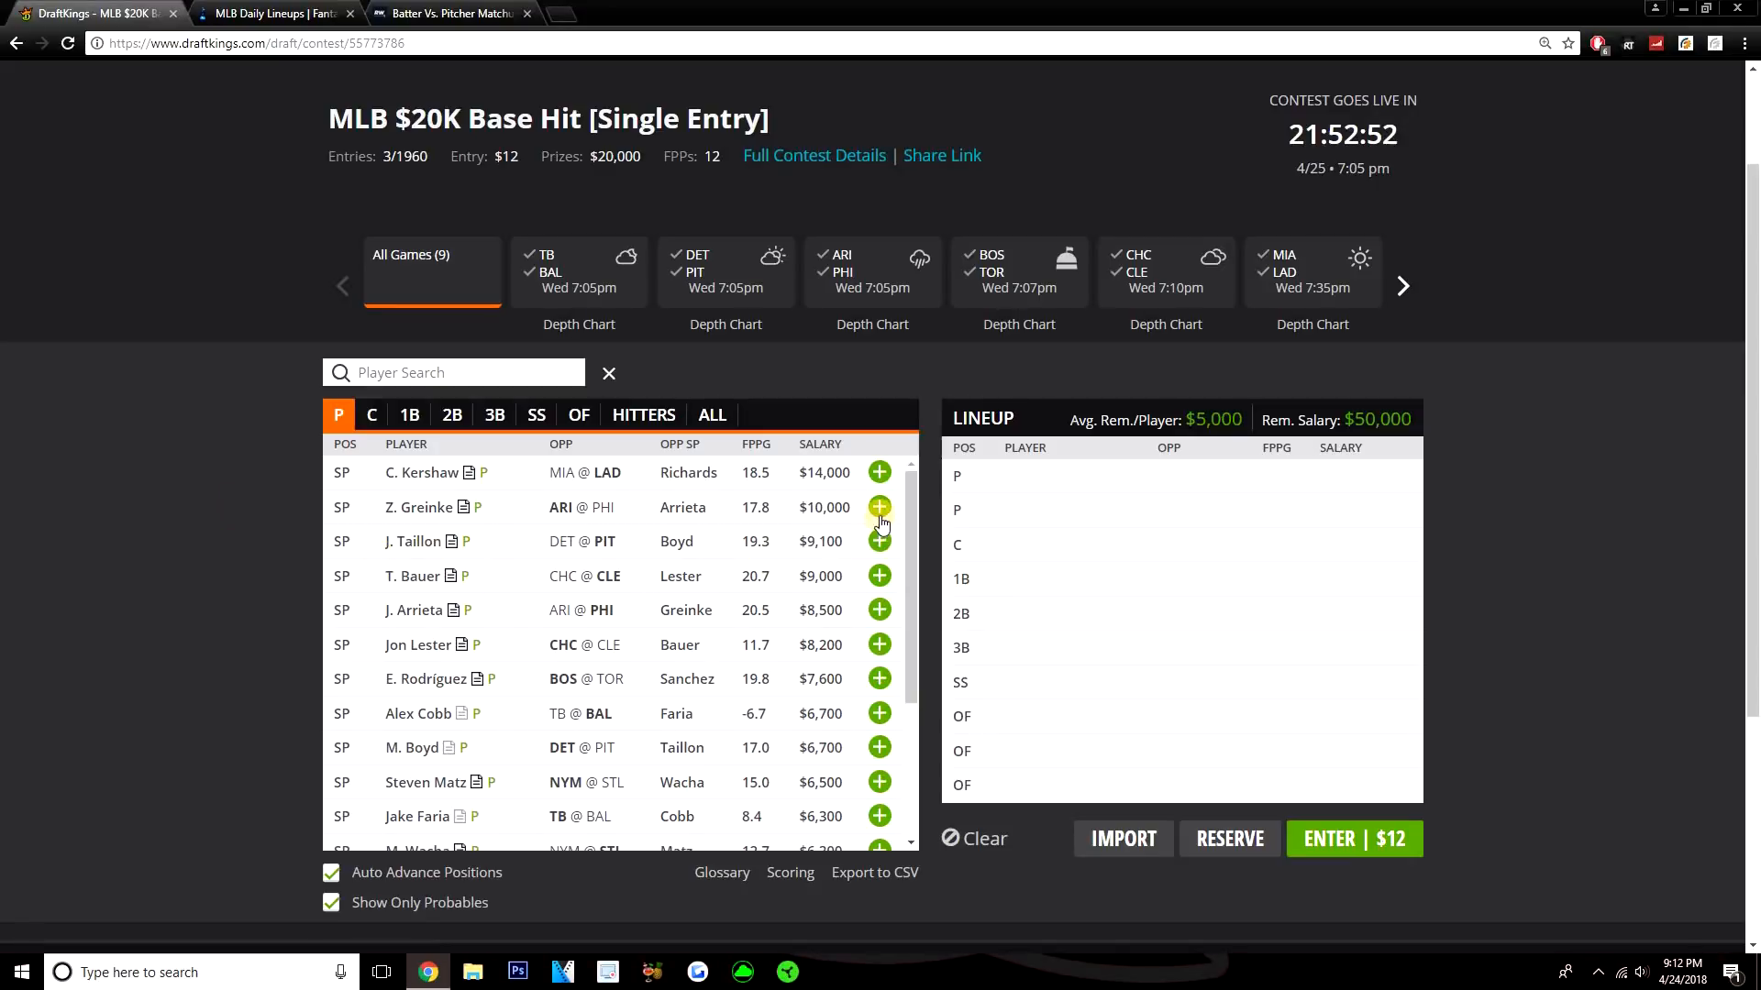
{"action": "left_click", "coordinate": [879, 506]}
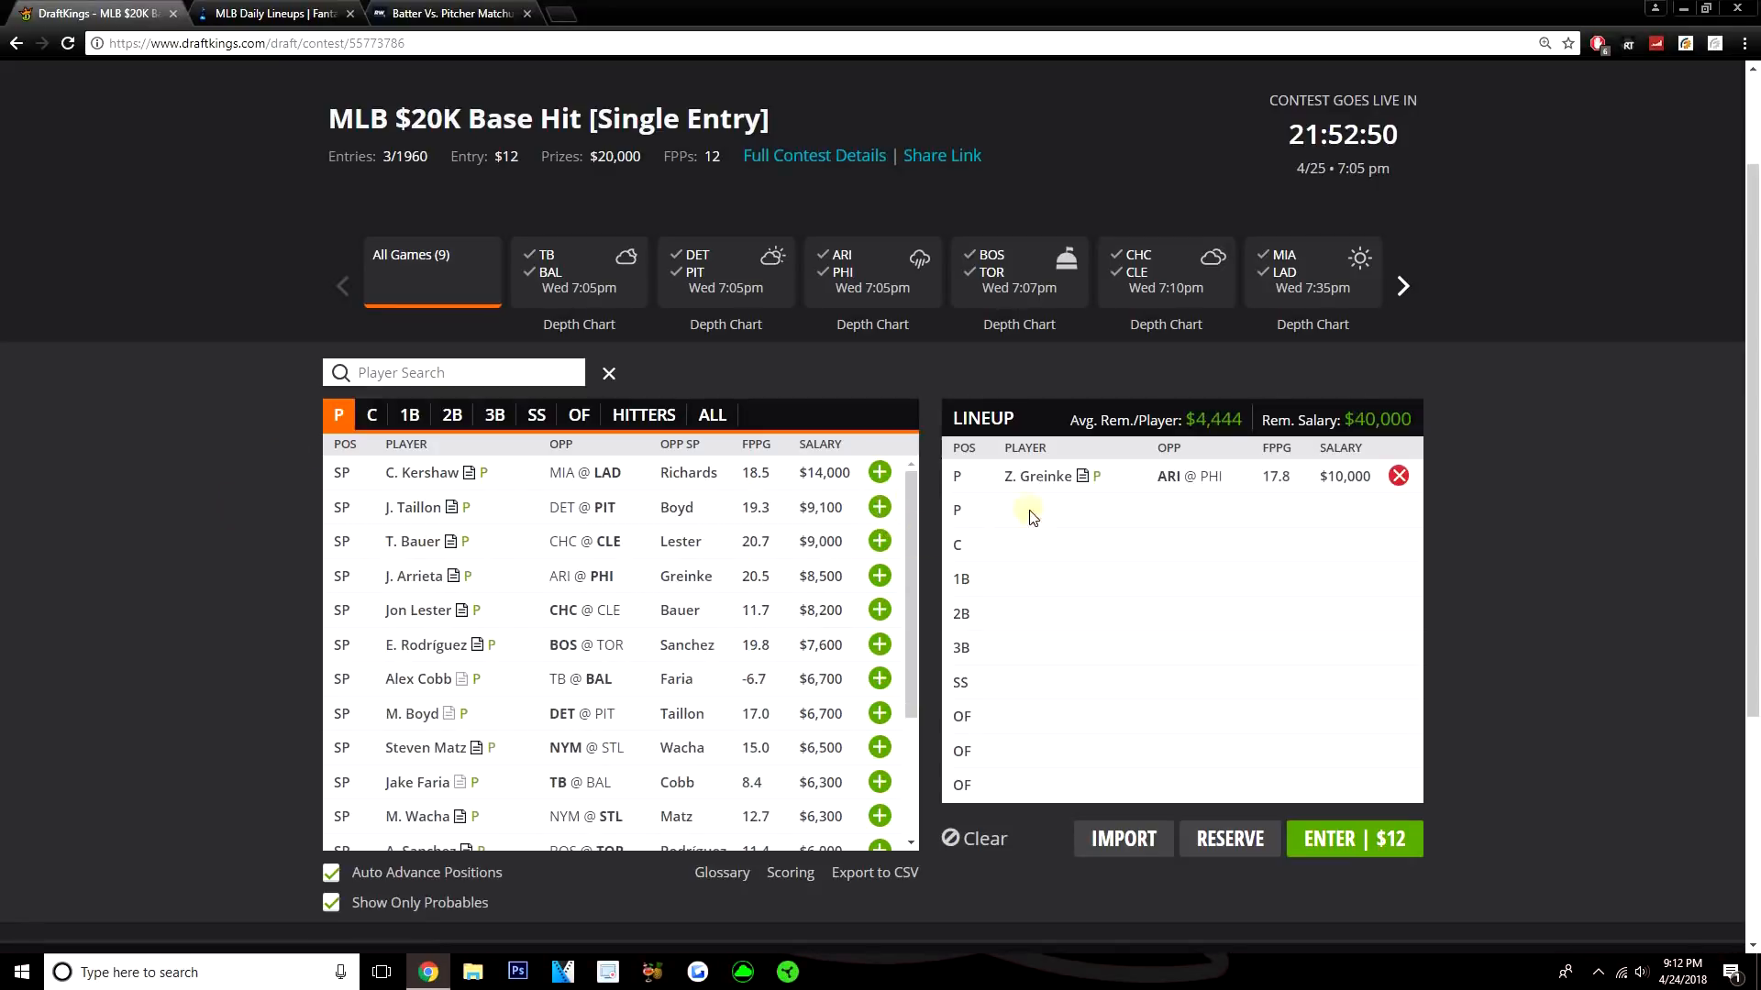
{"action": "left_click", "coordinate": [879, 506]}
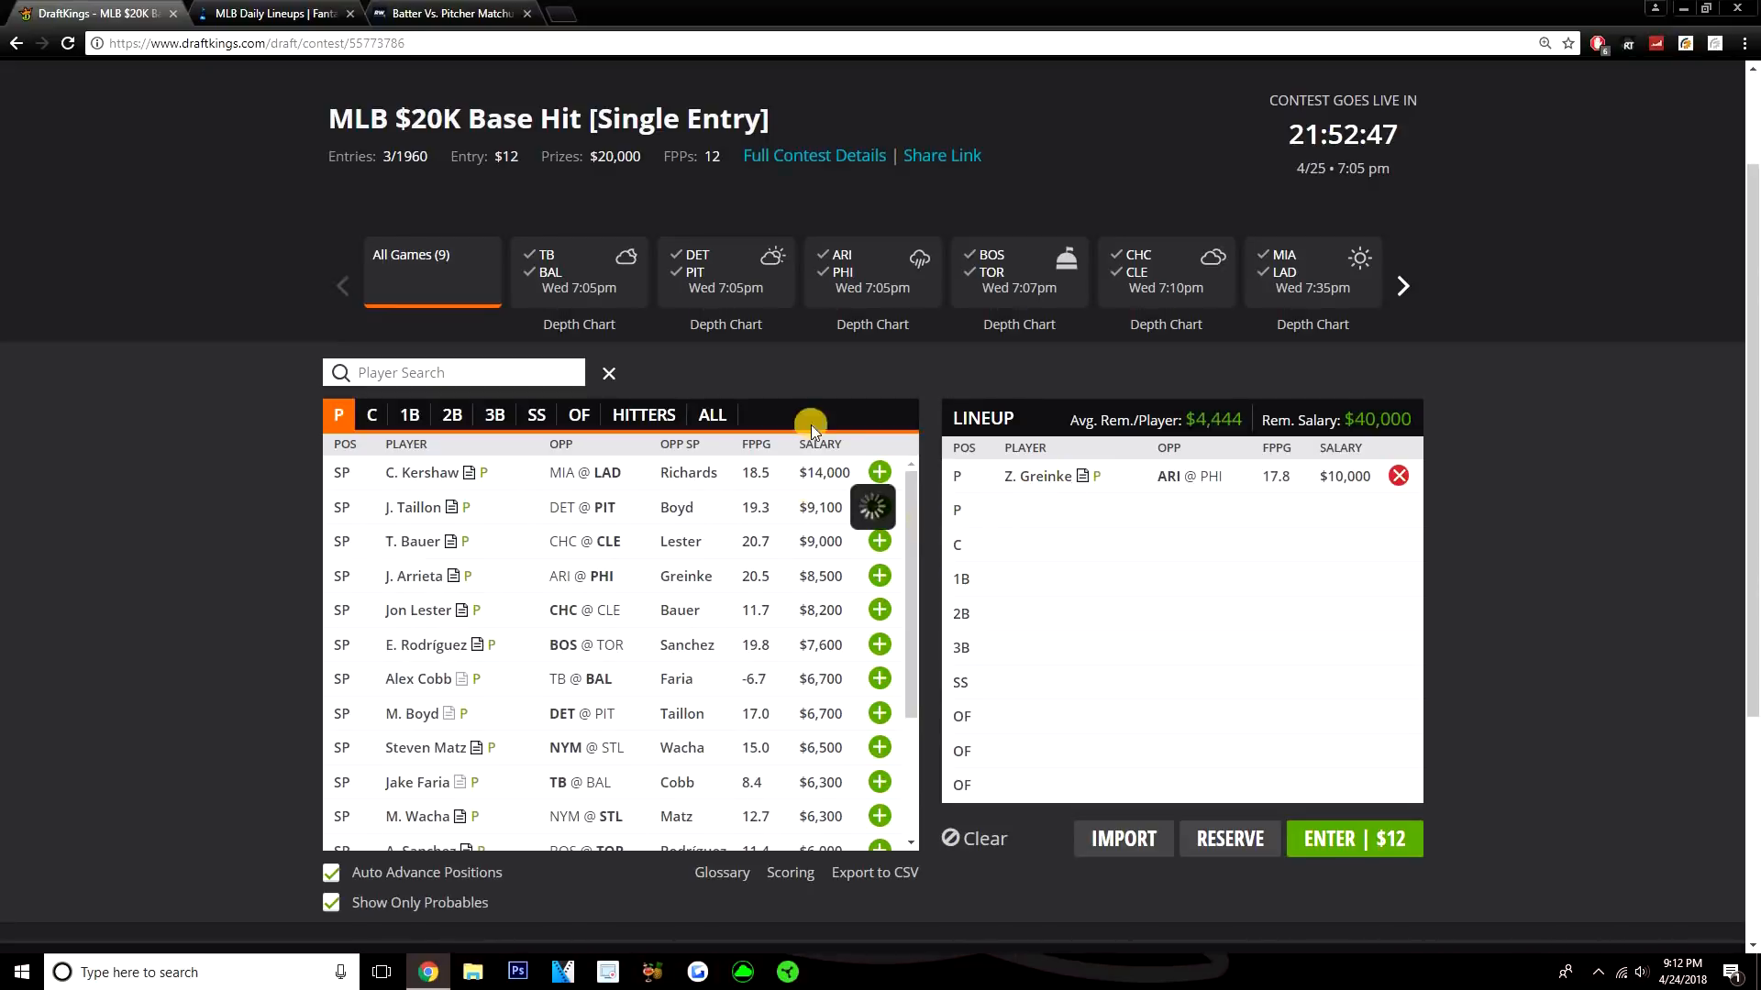
{"action": "left_click", "coordinate": [1091, 477]}
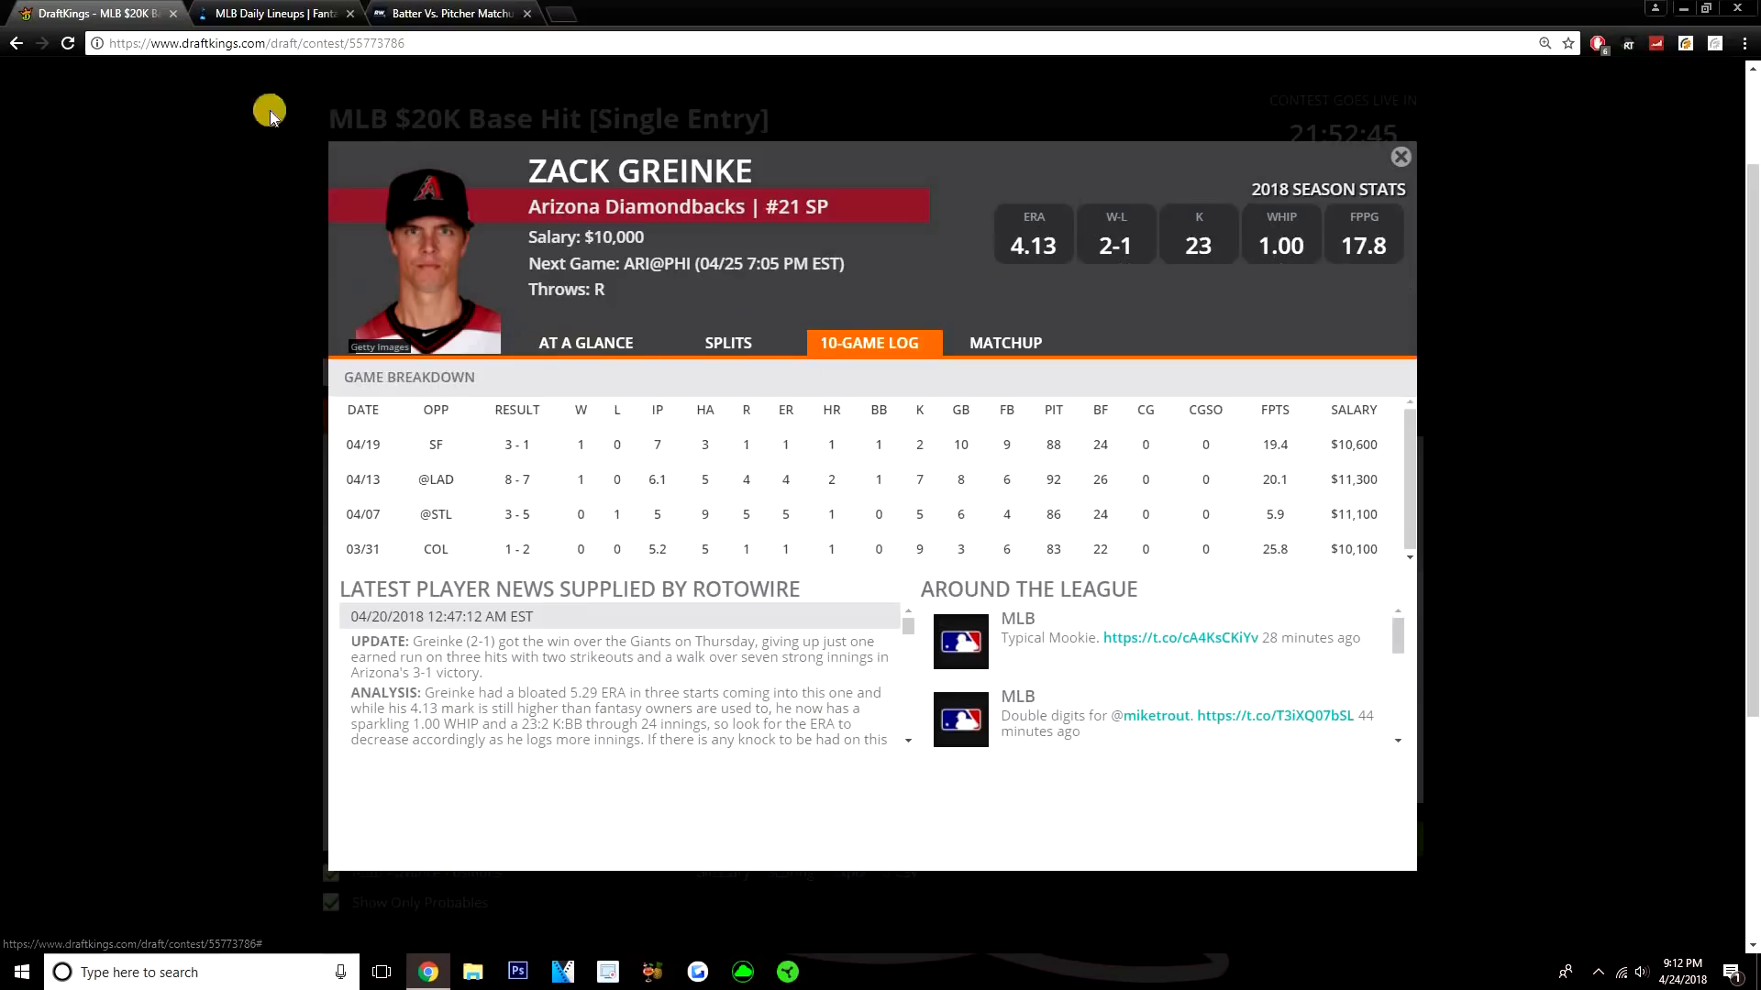
Step: Check FantasyLabs projected lineups for the Diamondbacks–Phillies and Tigers–Pirates games
{"action": "left_click", "coordinate": [269, 13]}
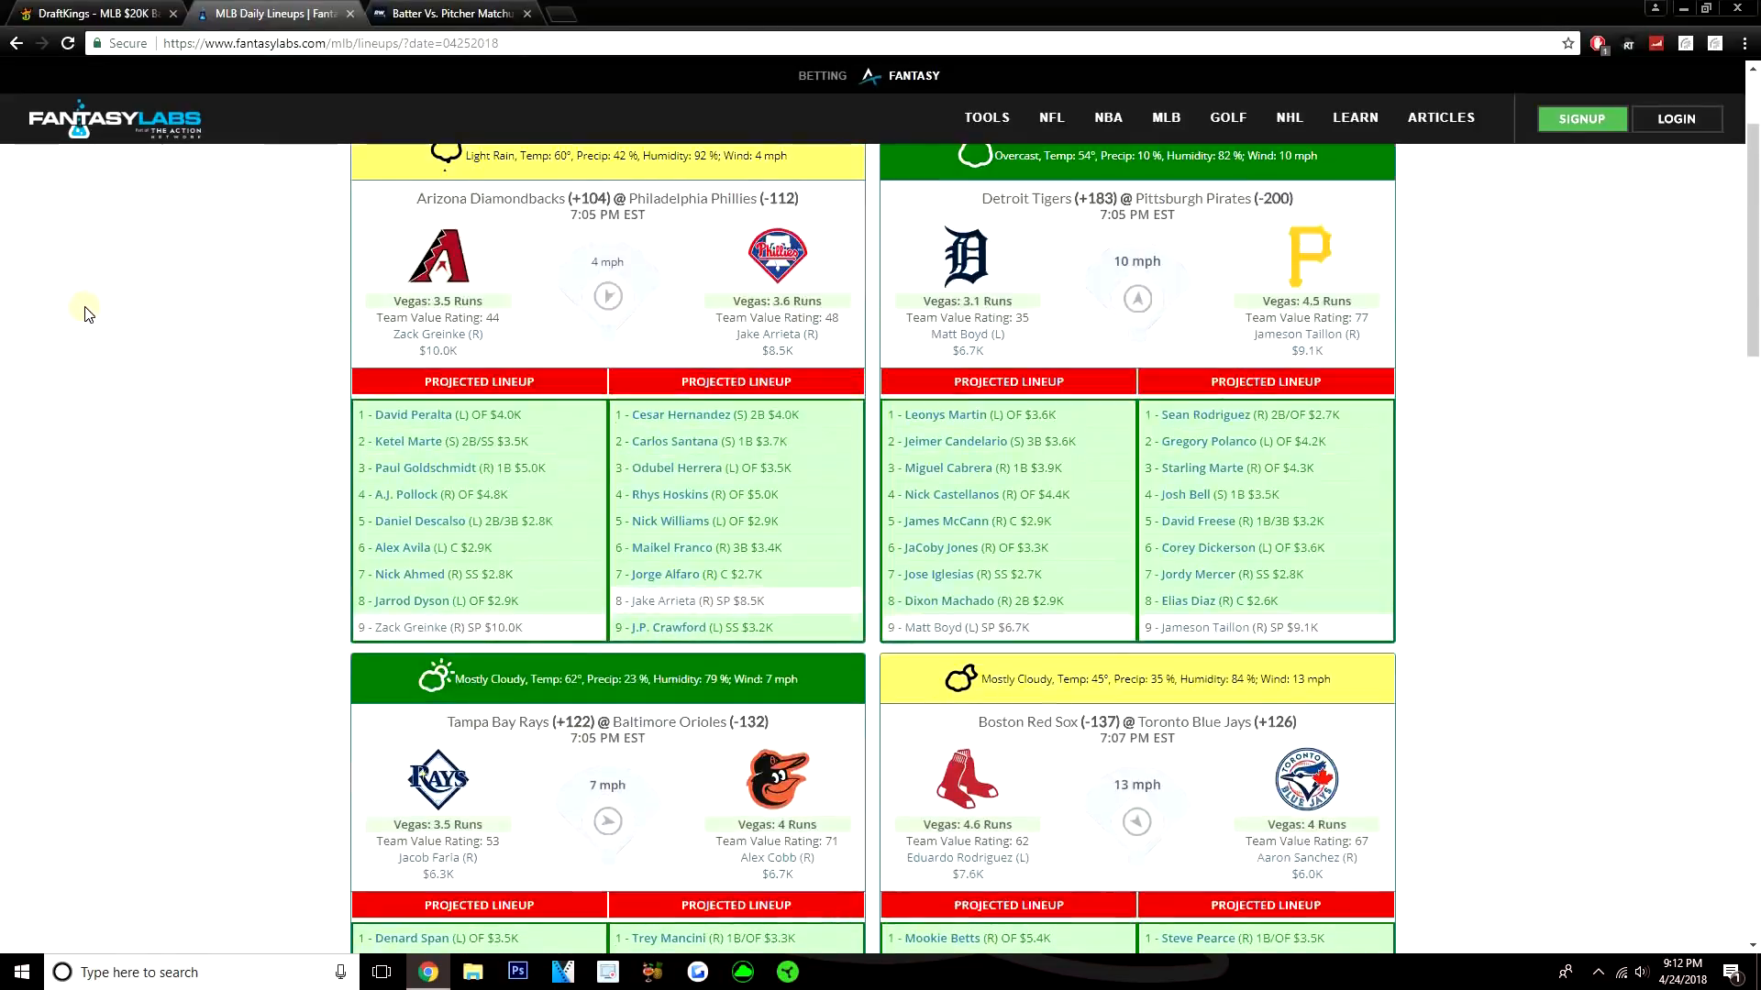
{"action": "scroll", "scroll_direction": "up", "scroll_amount": 3}
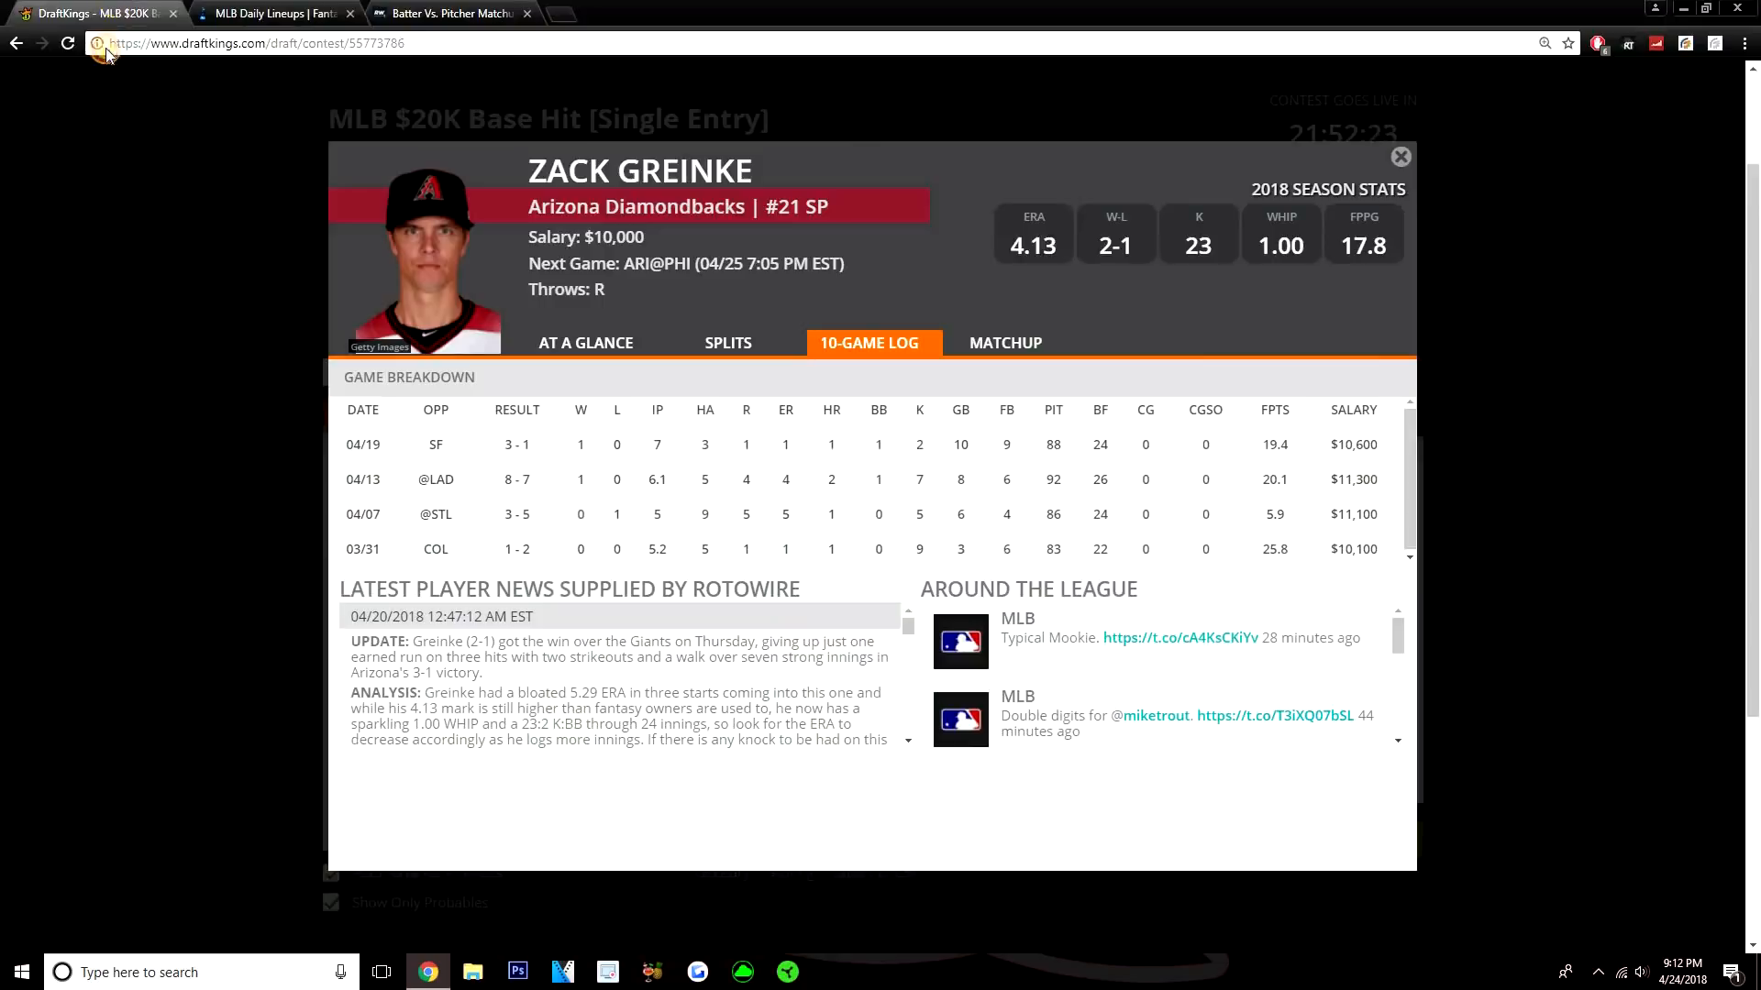
{"action": "mouse_move", "coordinate": [787, 174]}
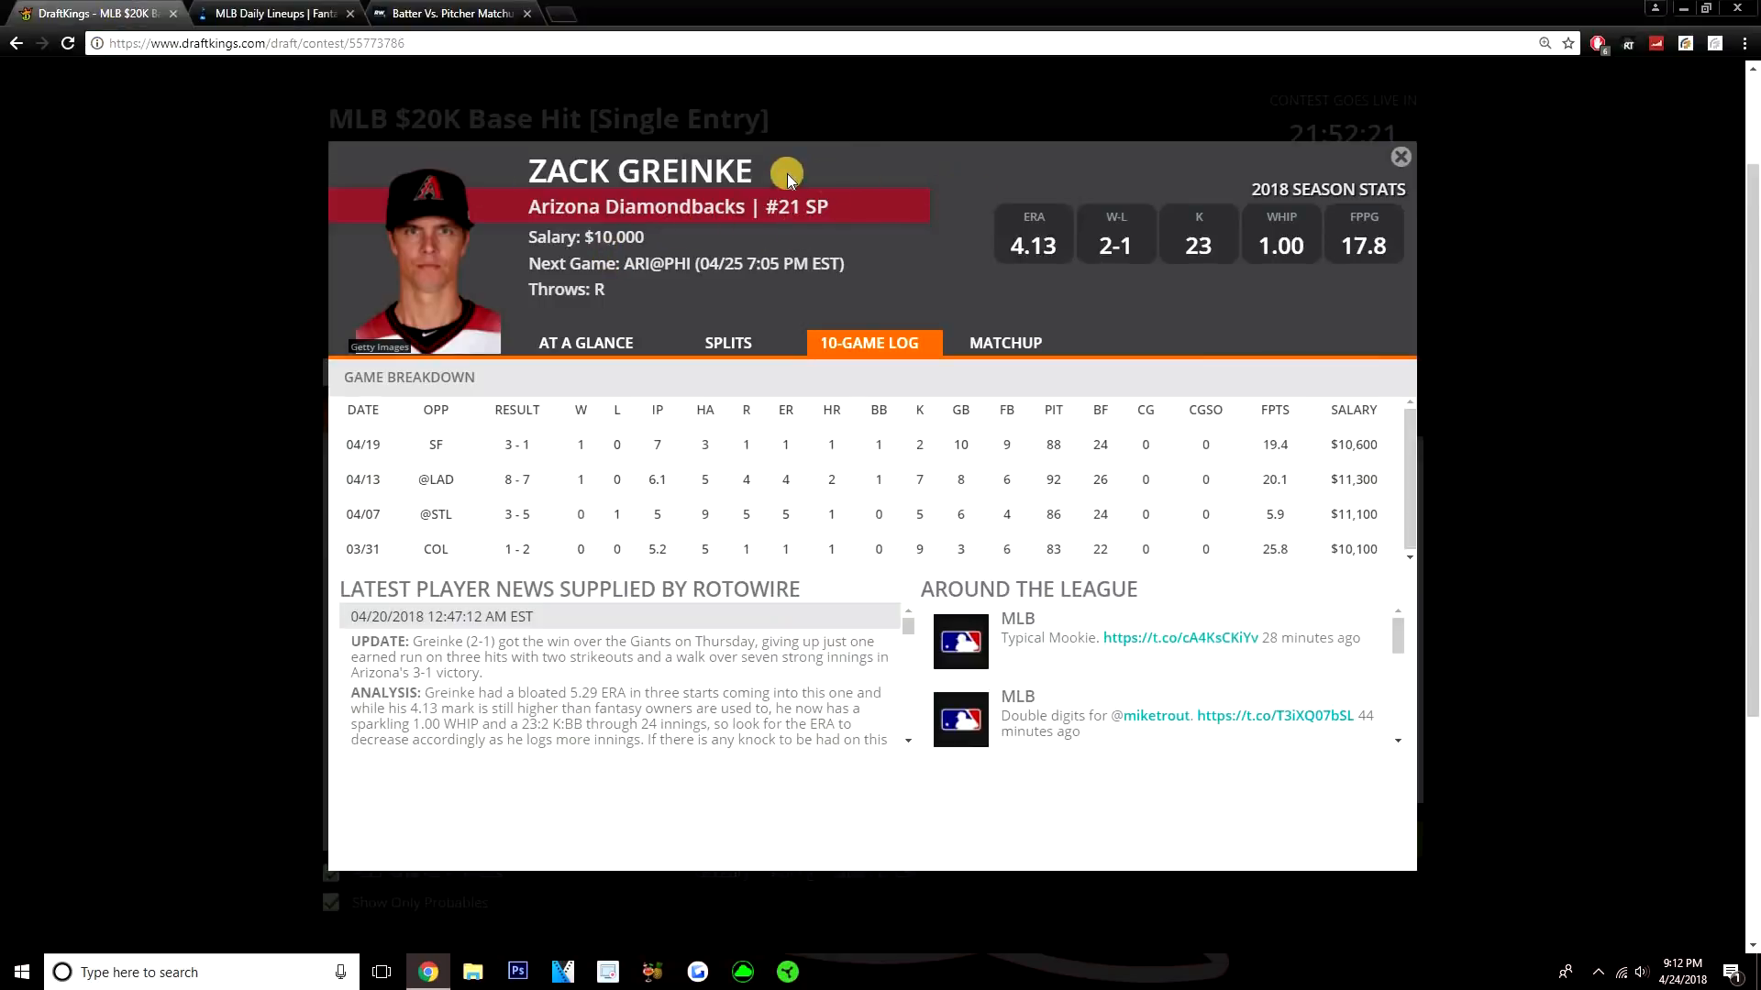
{"action": "mouse_move", "coordinate": [1075, 180]}
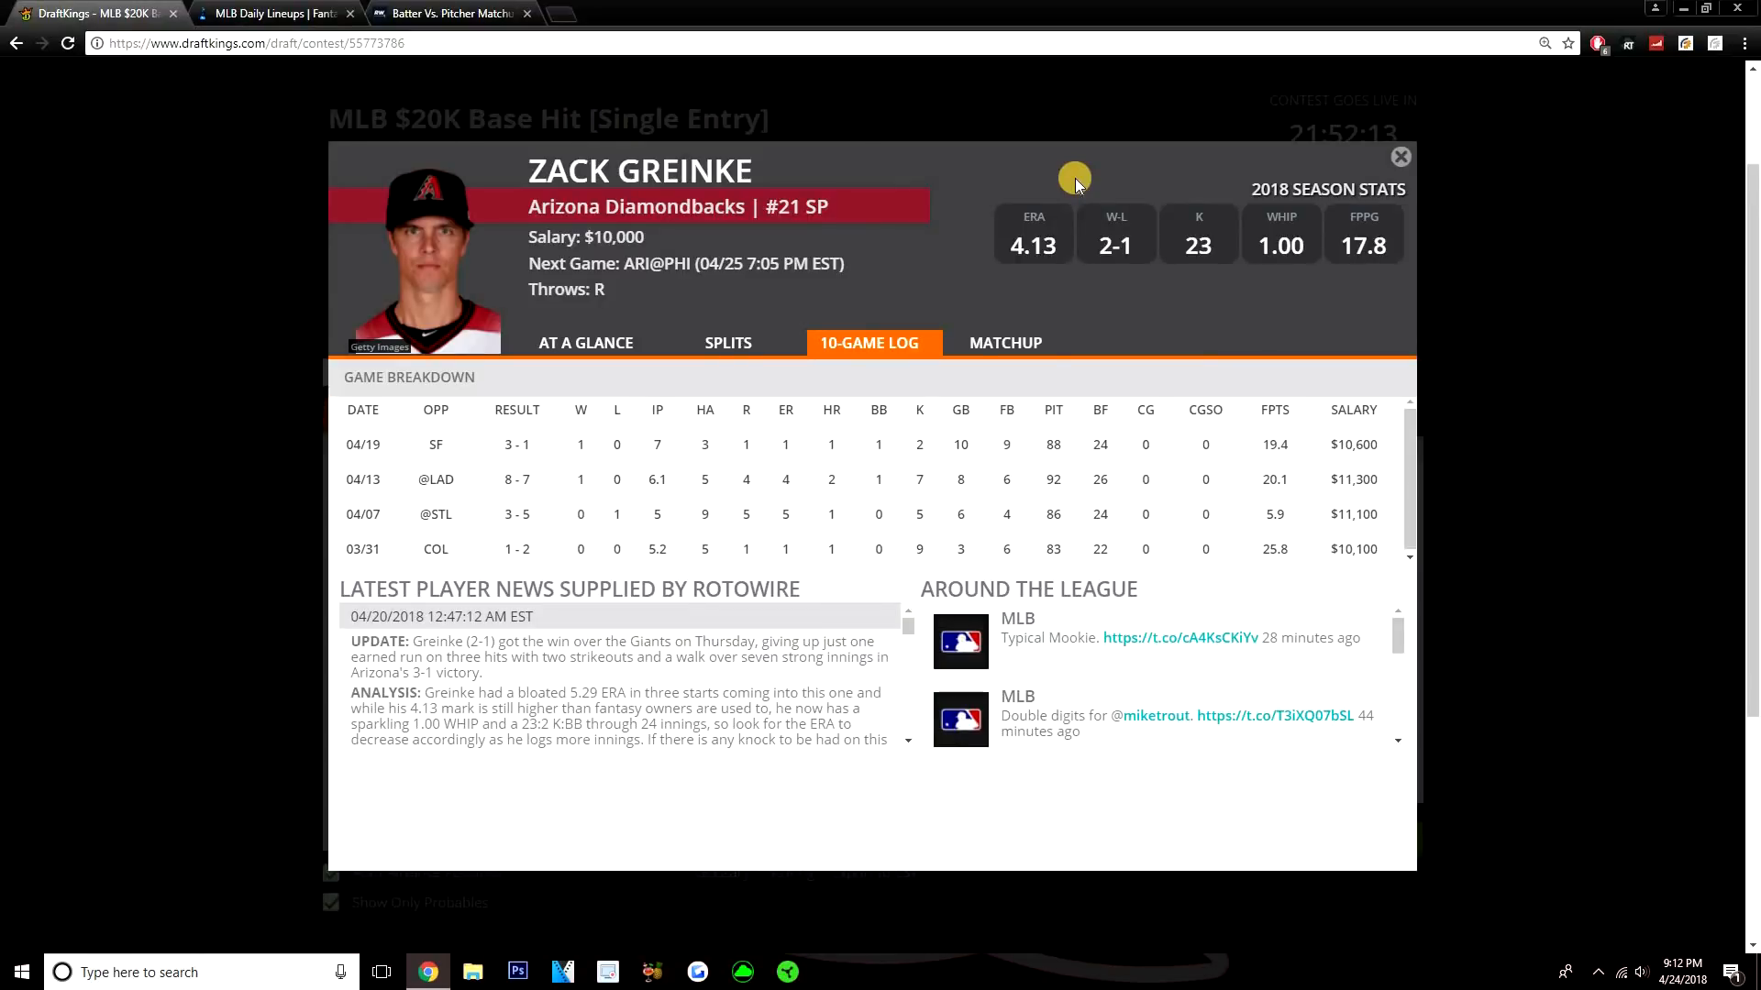
{"action": "mouse_move", "coordinate": [879, 114]}
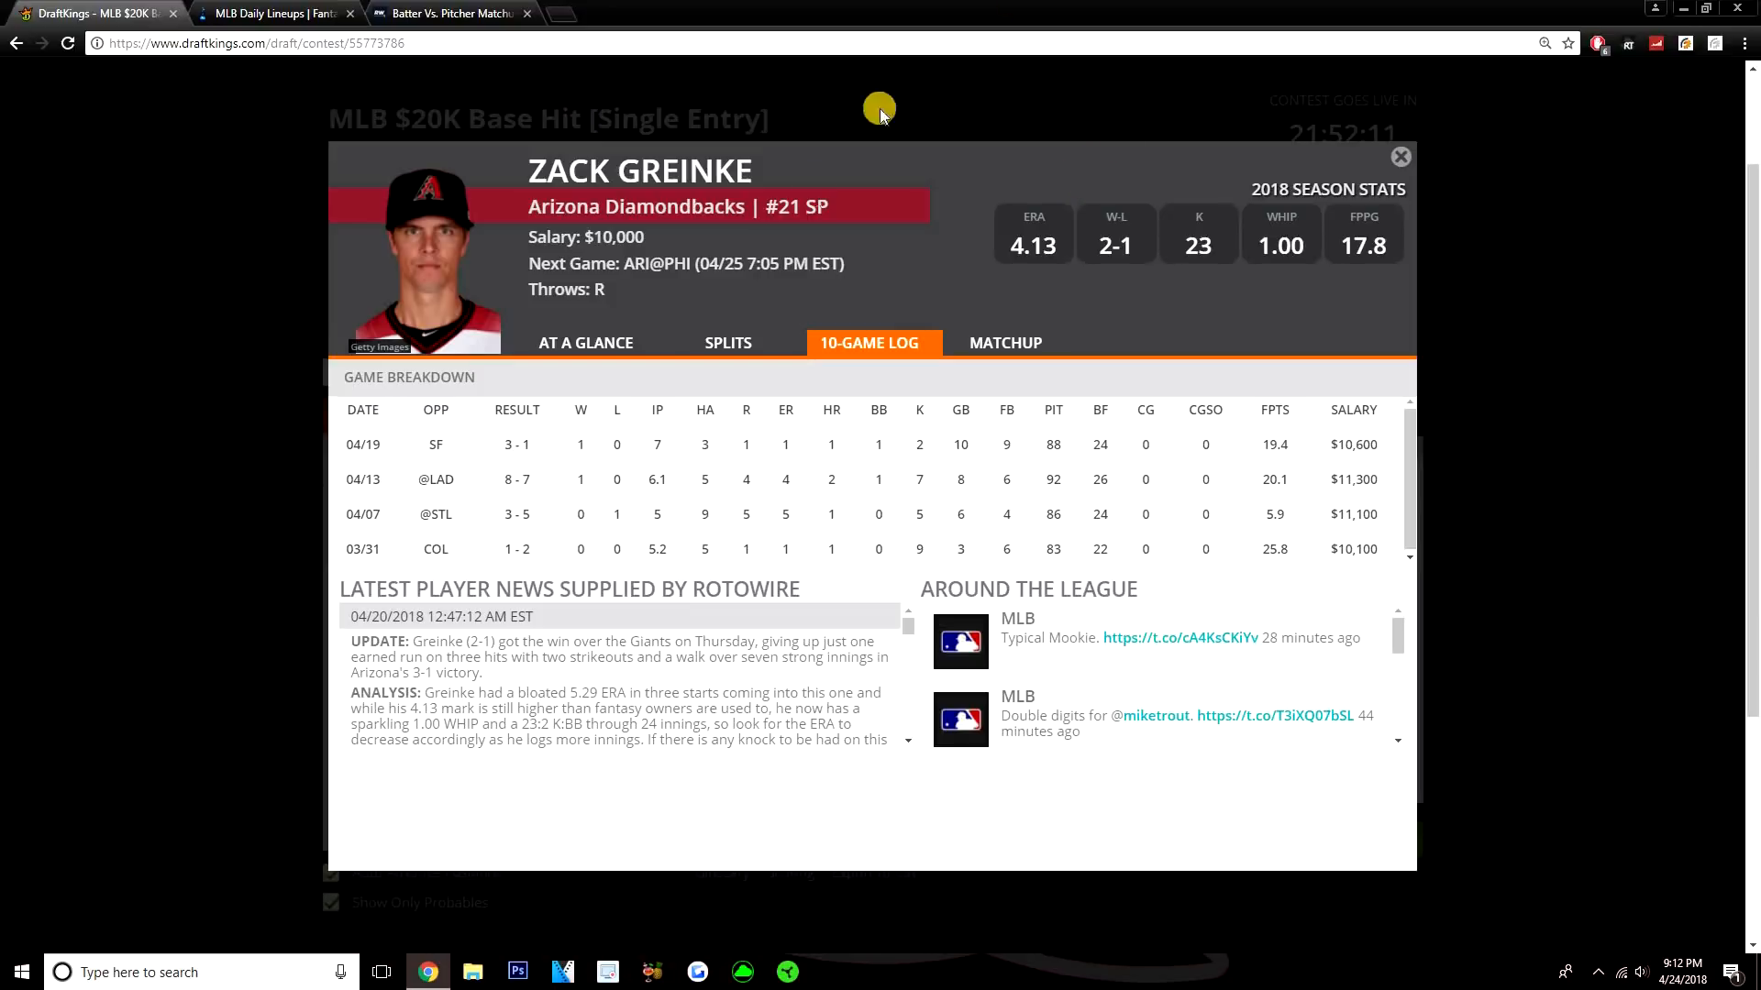
Step: Add J. Taillon as the second pitcher beside Greinke, leaving $30,900 salary, and show the pitcher list
{"action": "left_click", "coordinate": [1400, 155]}
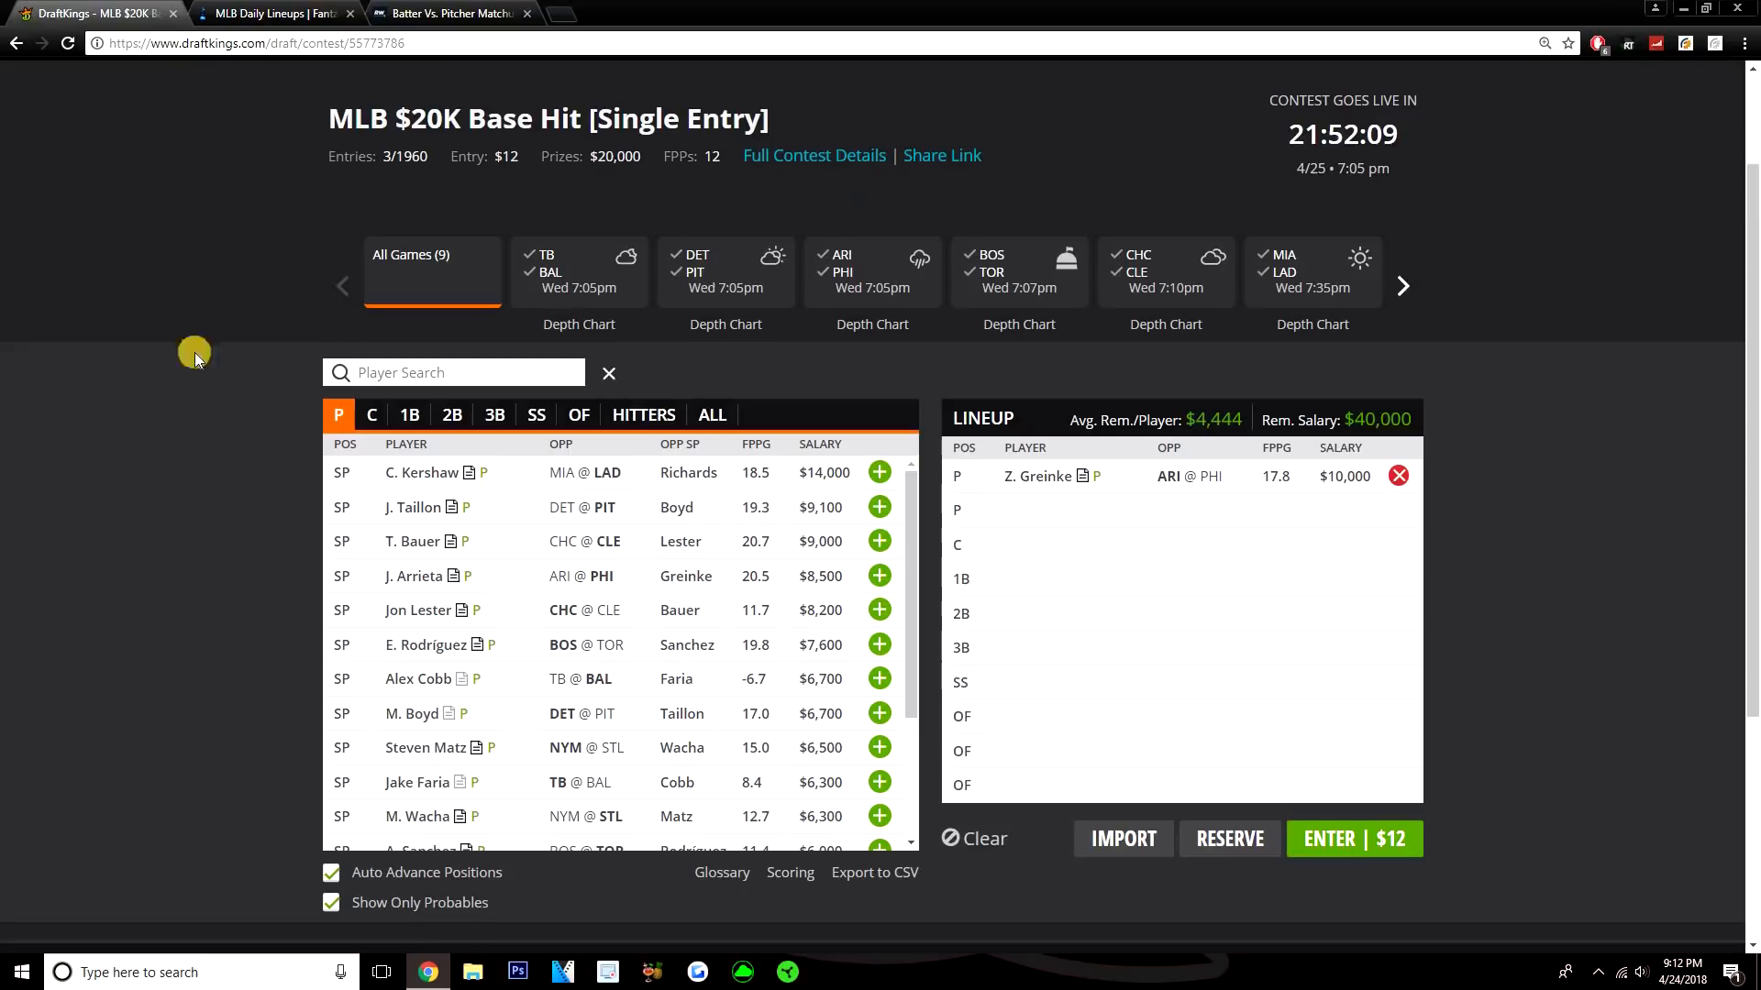
{"action": "mouse_move", "coordinate": [20, 418]}
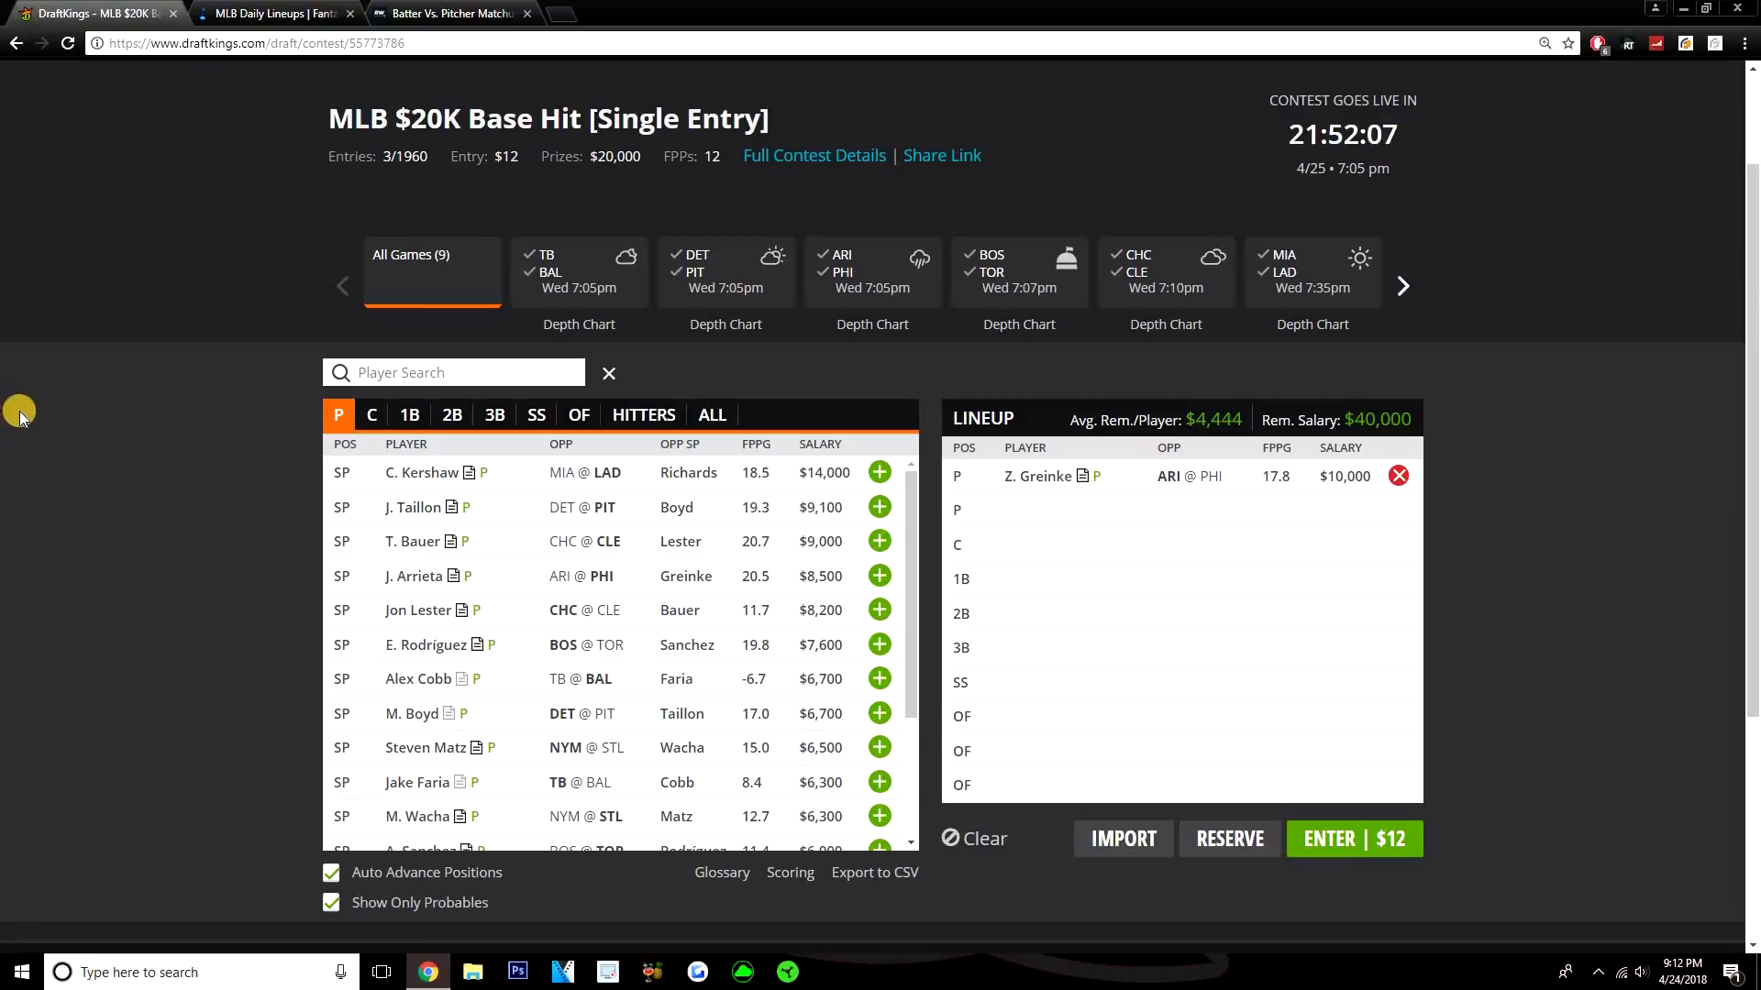
{"action": "mouse_move", "coordinate": [6, 256]}
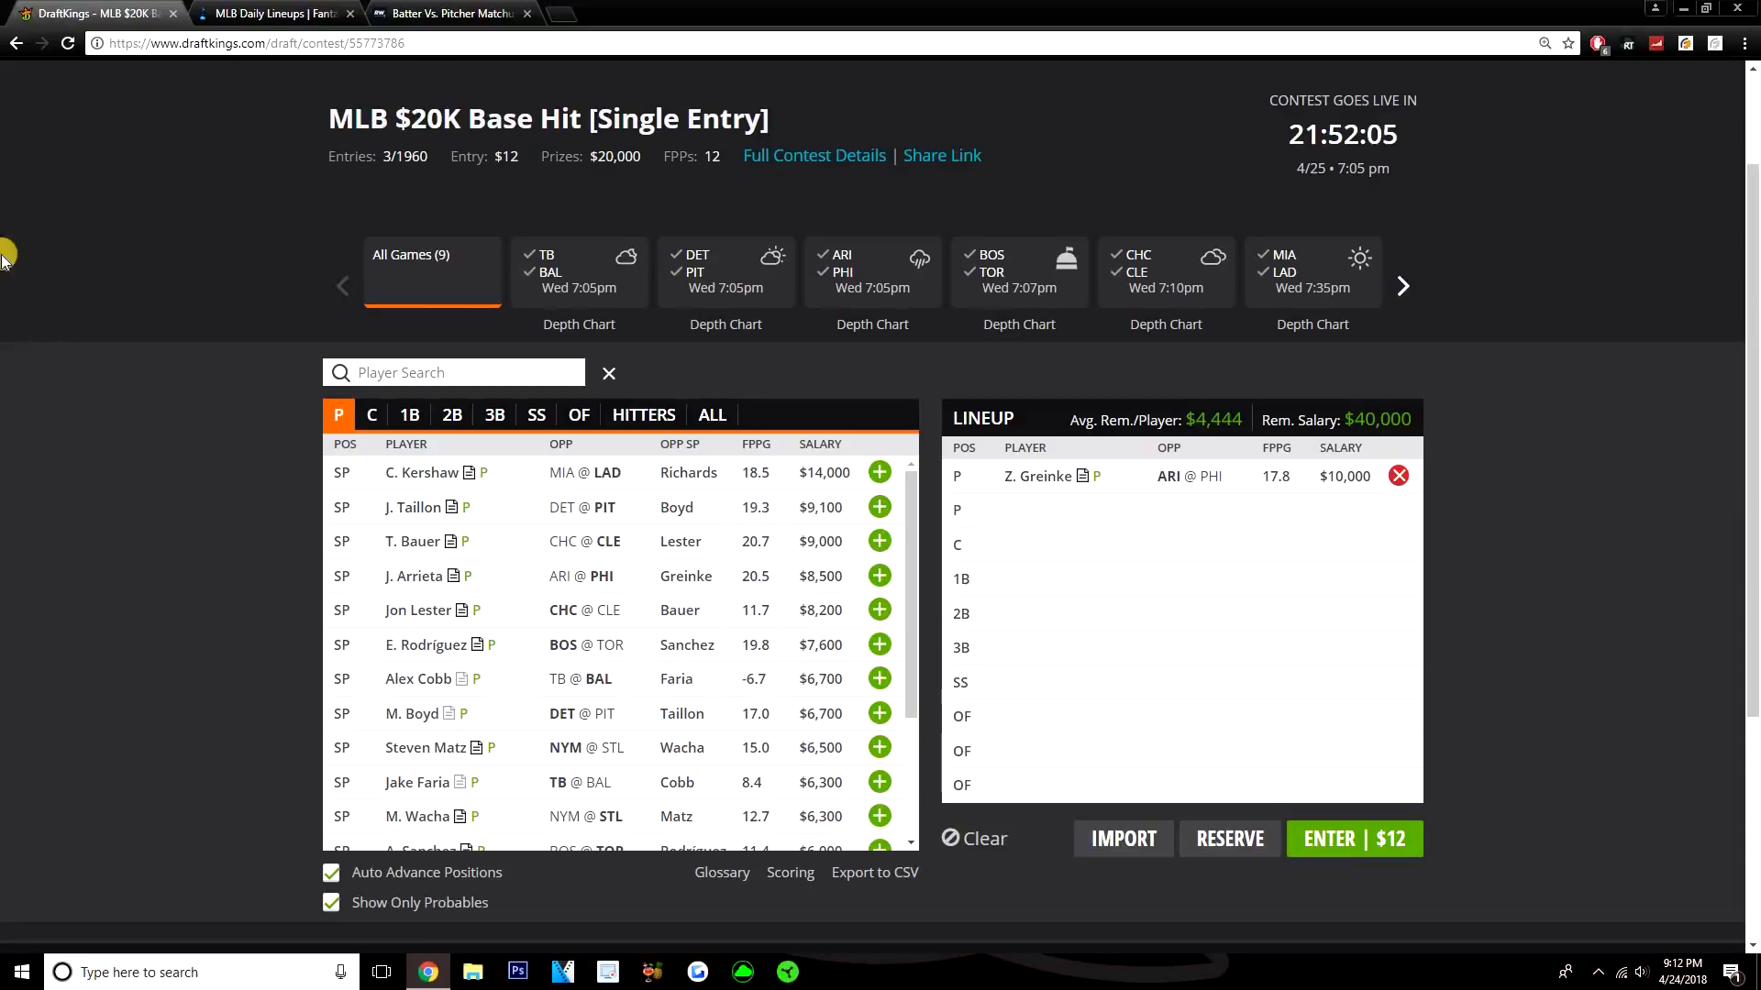
{"action": "mouse_move", "coordinate": [209, 318]}
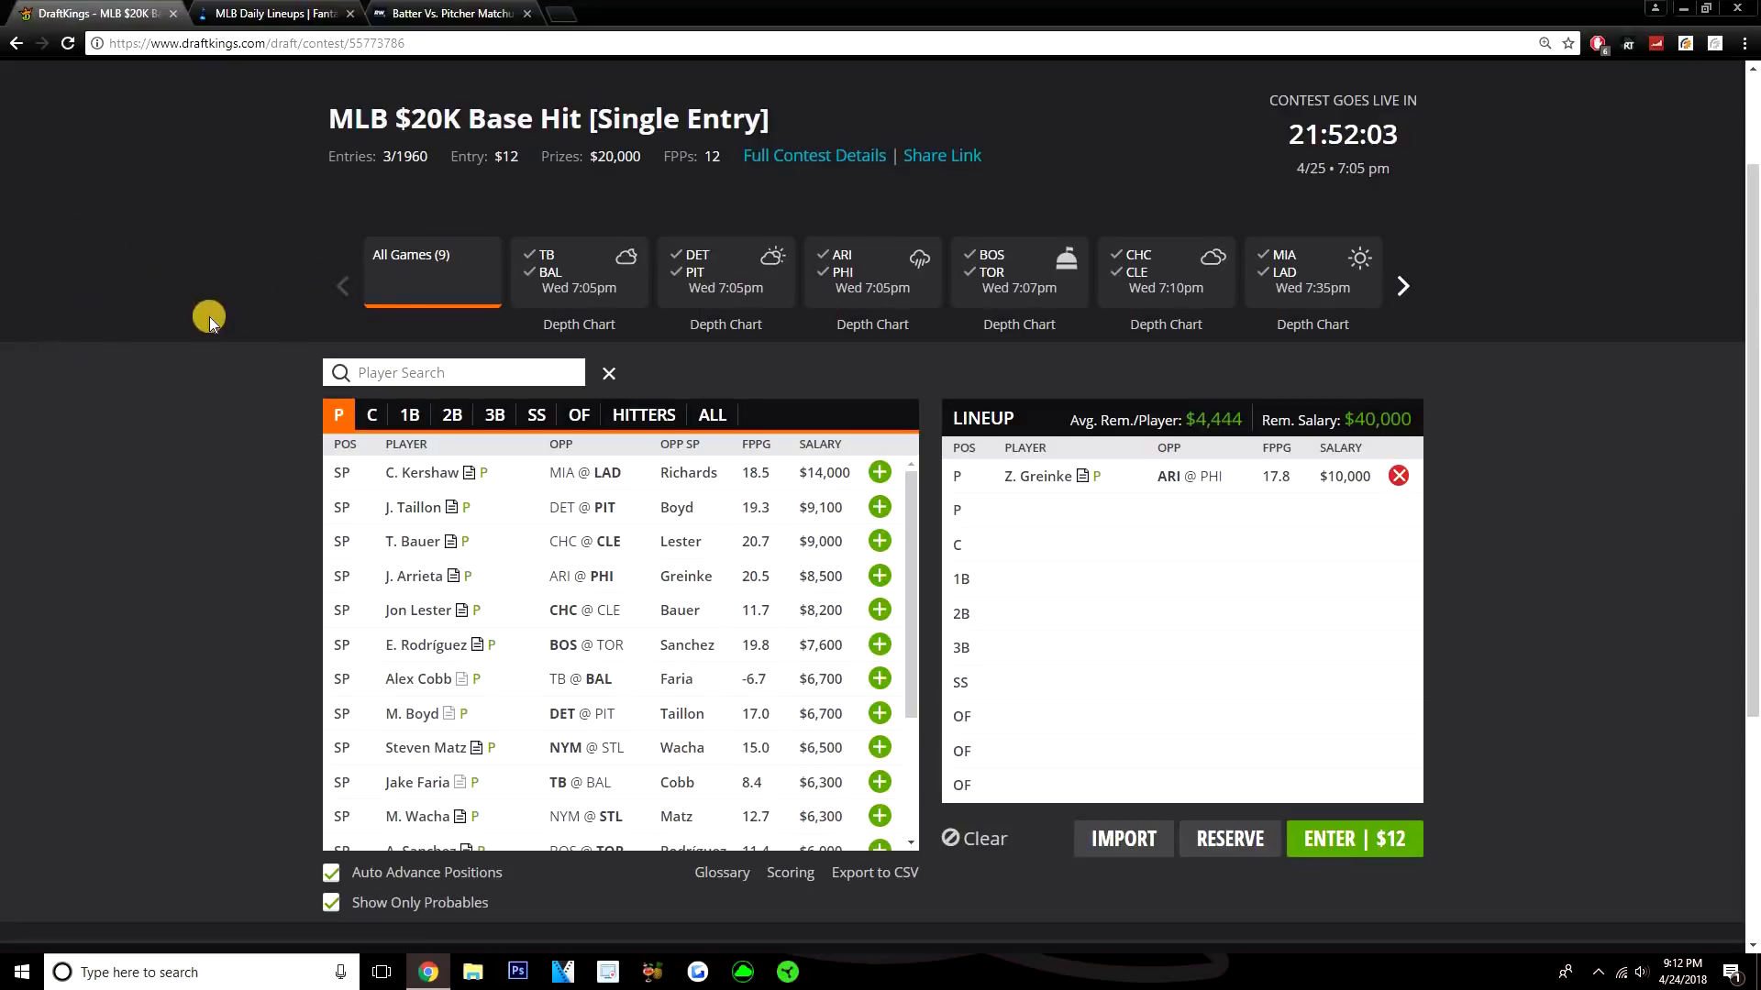
{"action": "mouse_move", "coordinate": [617, 502]}
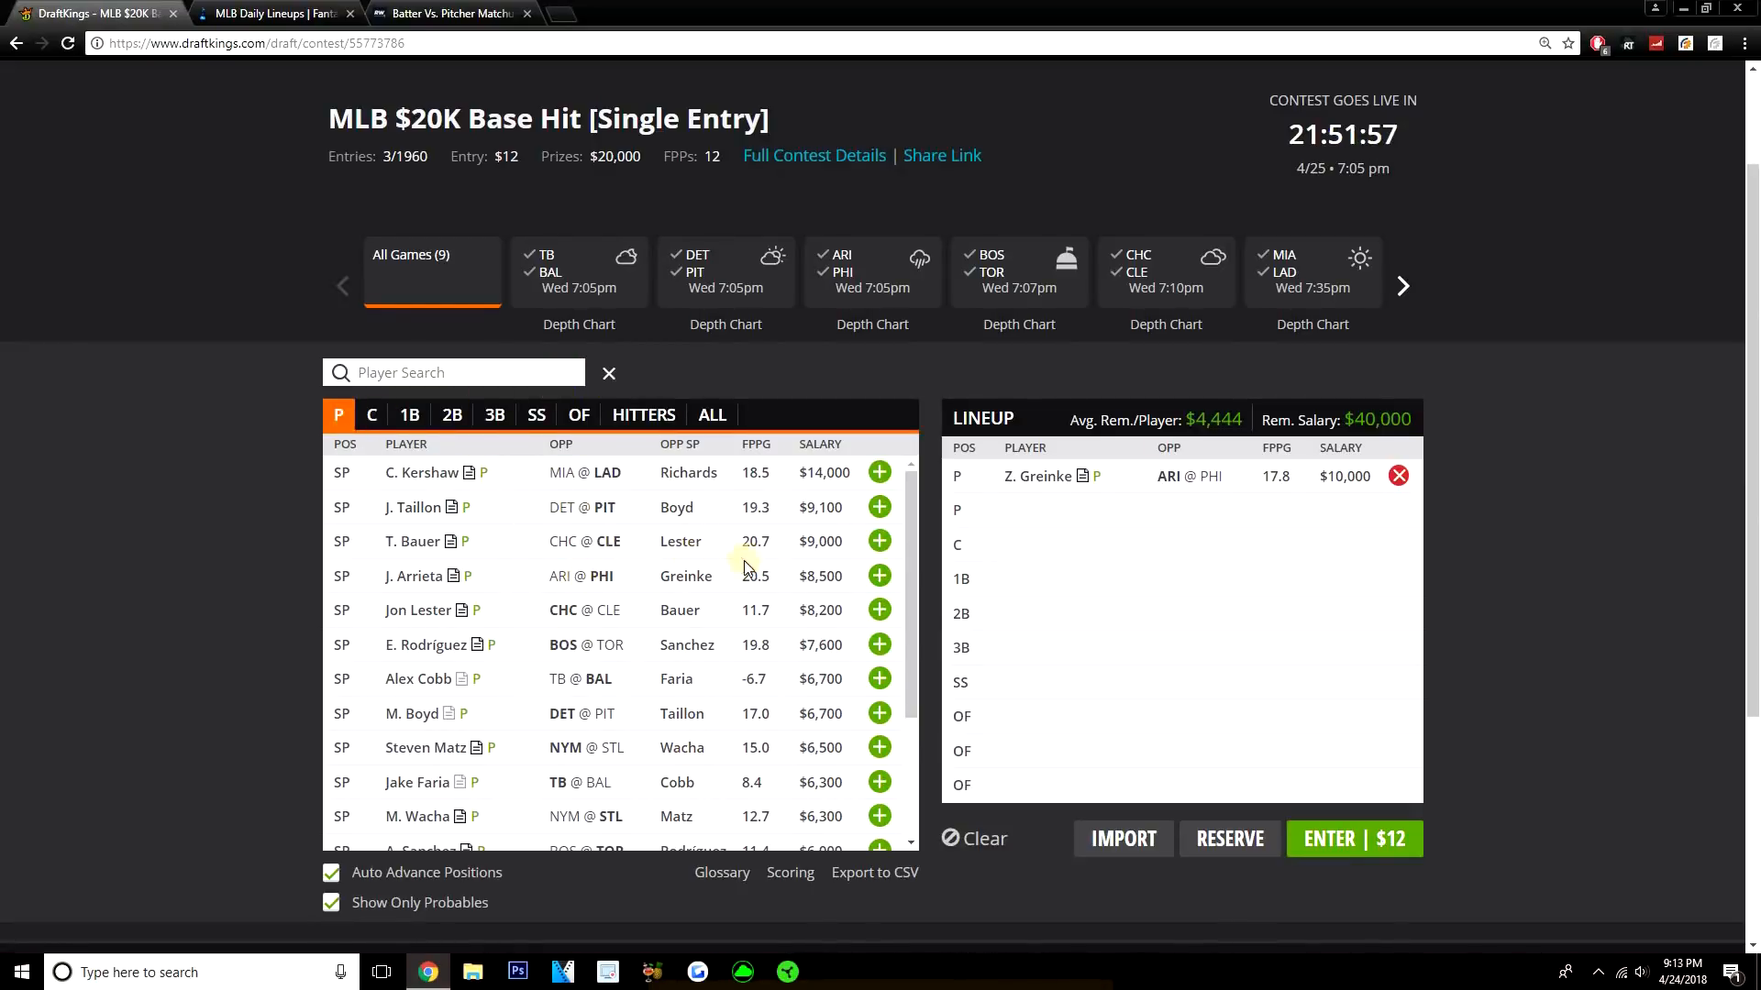
{"action": "left_click", "coordinate": [879, 506]}
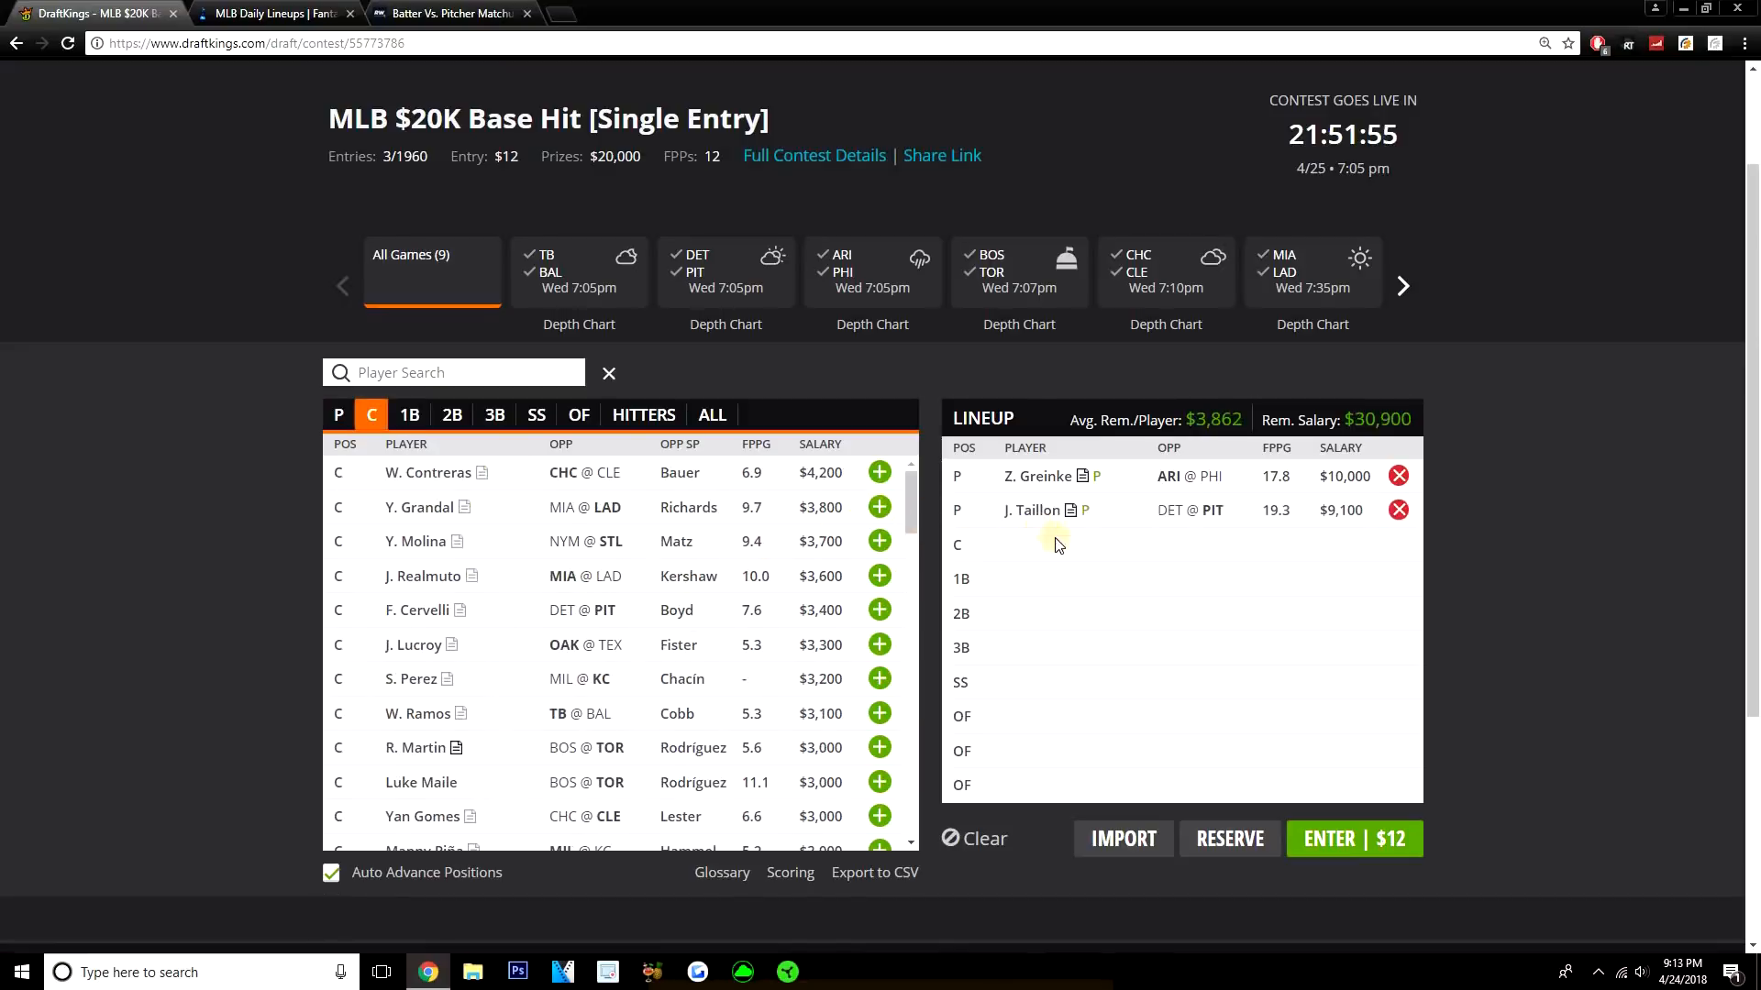
{"action": "mouse_move", "coordinate": [338, 414]}
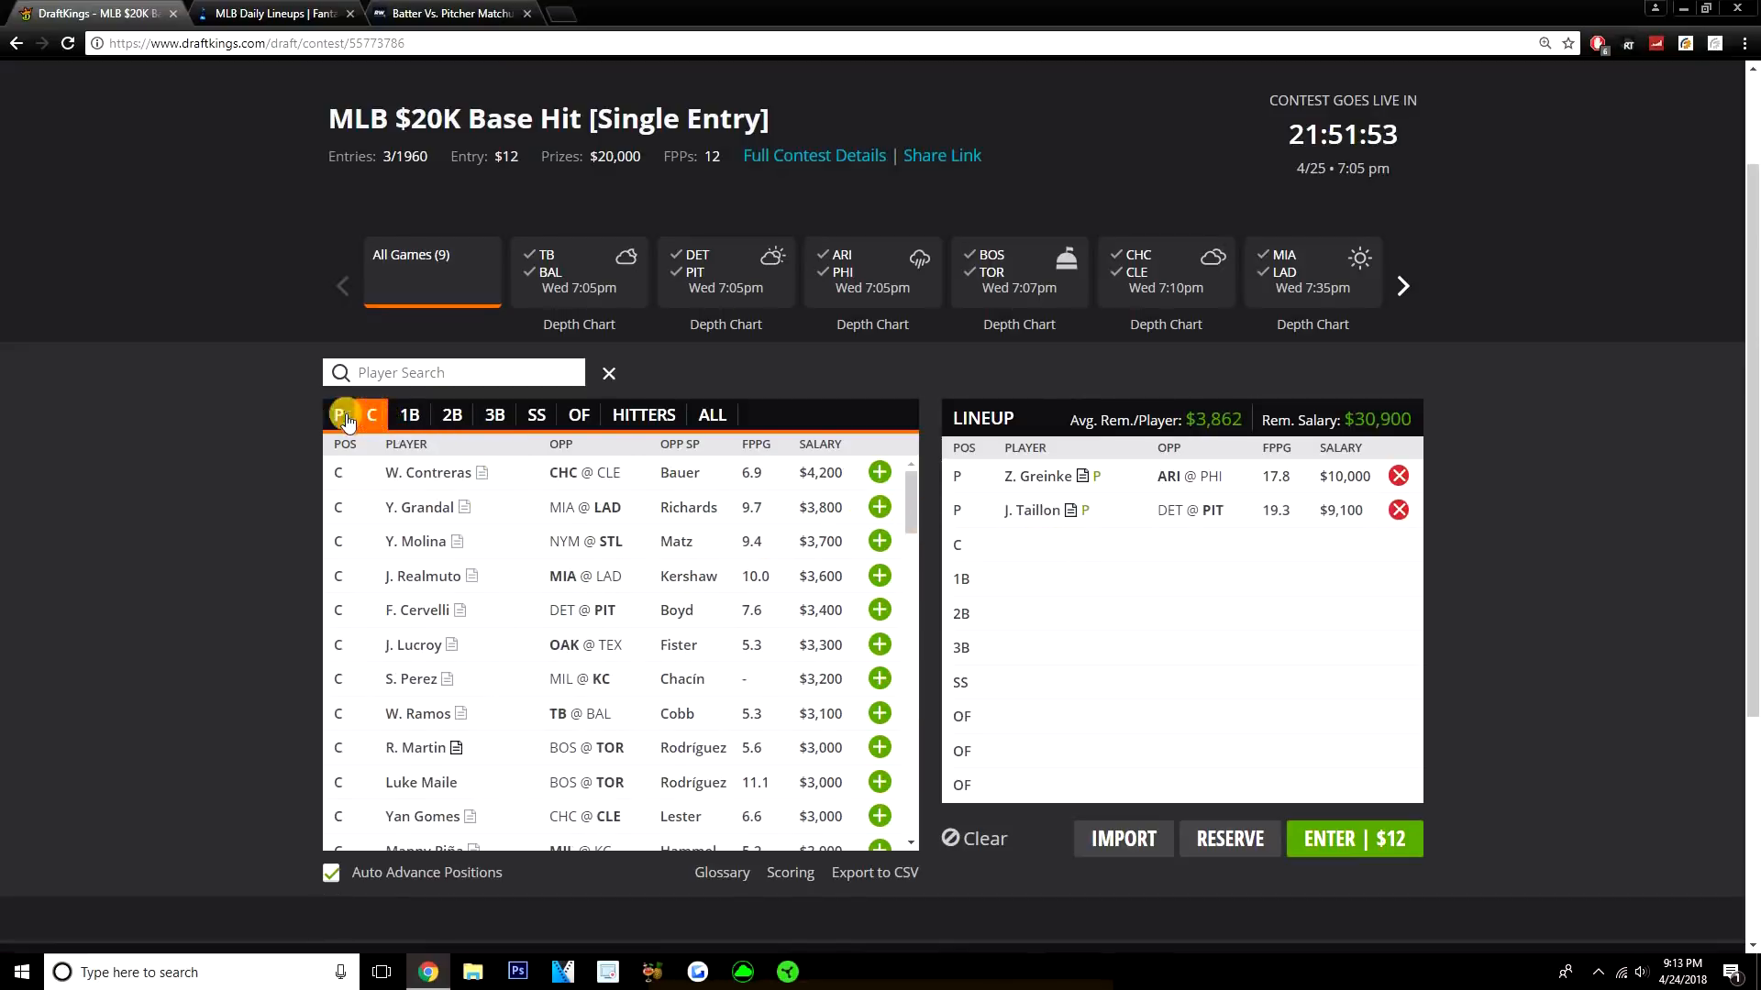
{"action": "left_click", "coordinate": [337, 415]}
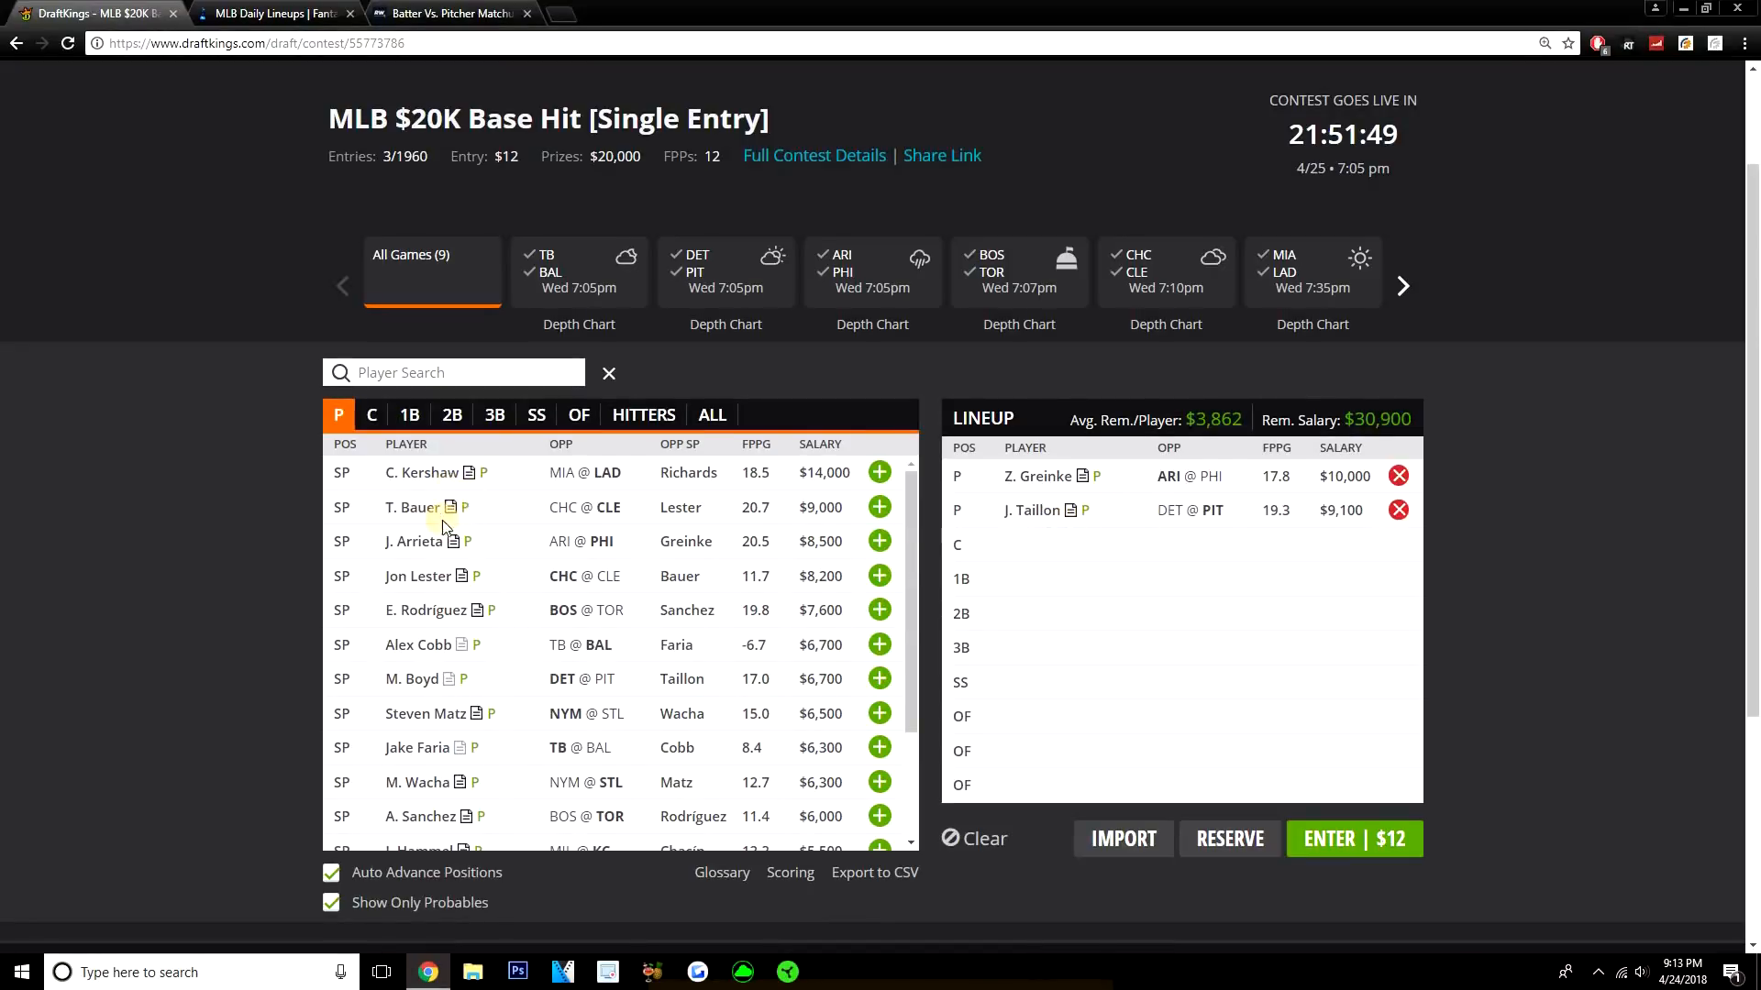
{"action": "mouse_move", "coordinate": [481, 787]}
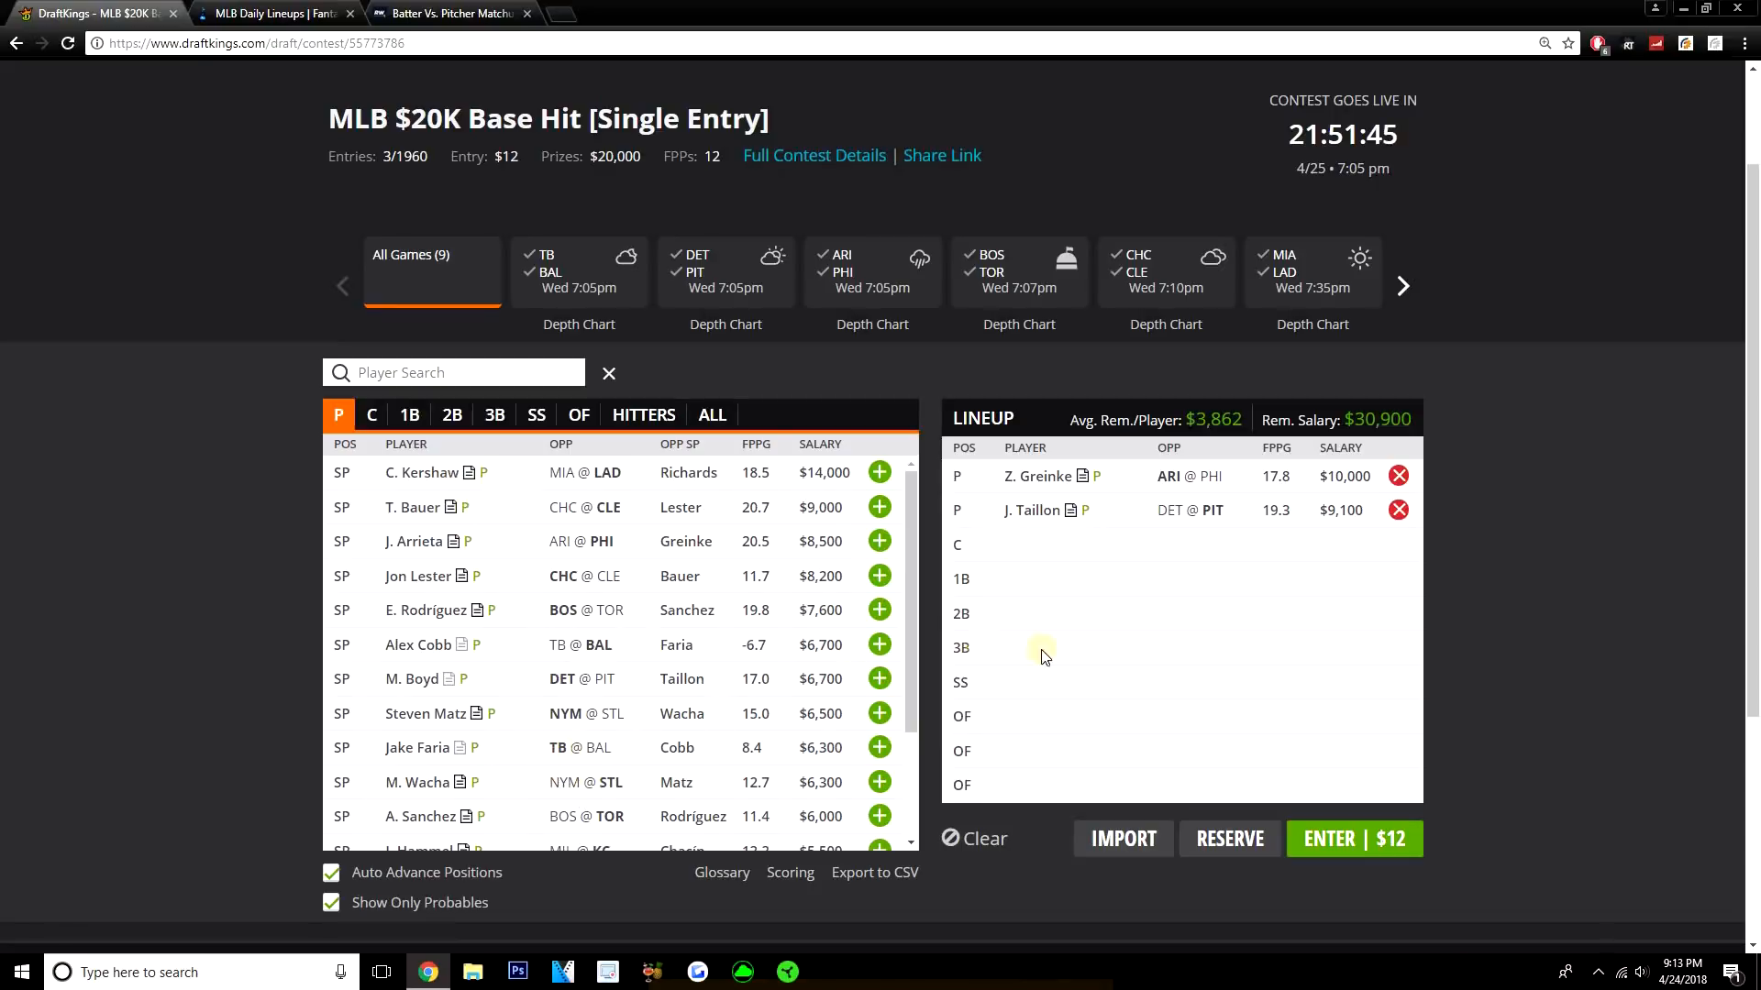
{"action": "mouse_move", "coordinate": [1034, 671]}
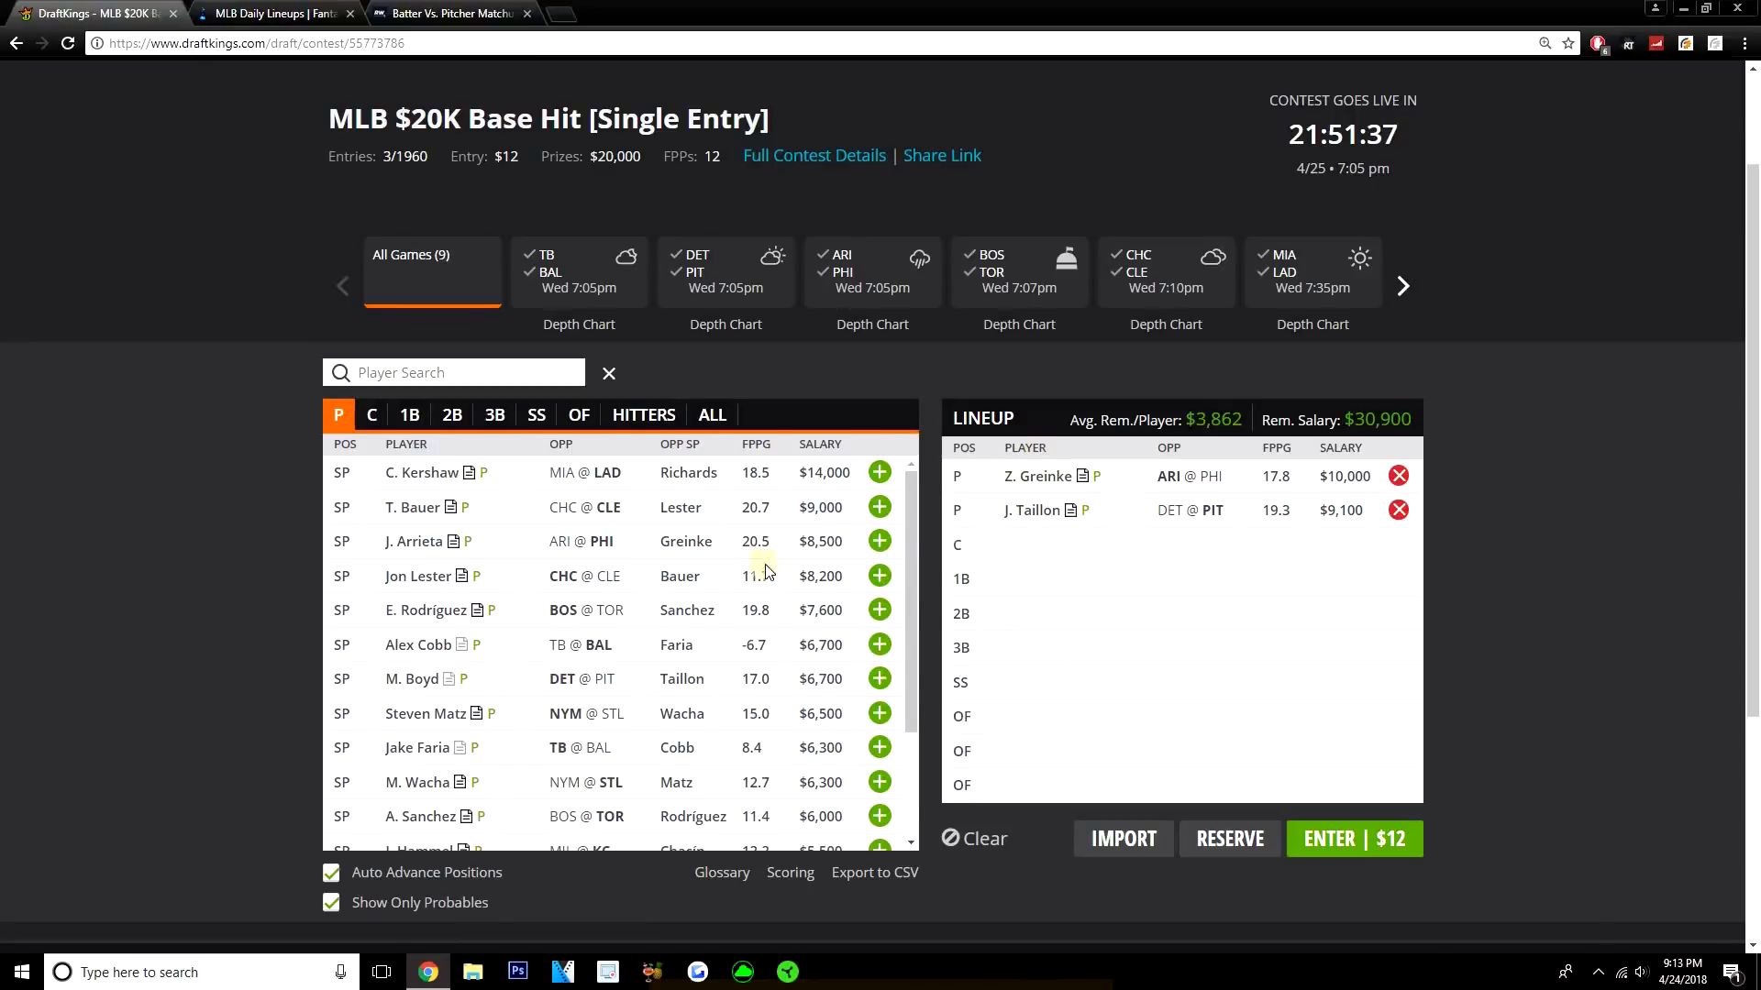
Step: View Jameson Taillon's player card with his recent 10-game log
{"action": "left_click", "coordinate": [878, 506]}
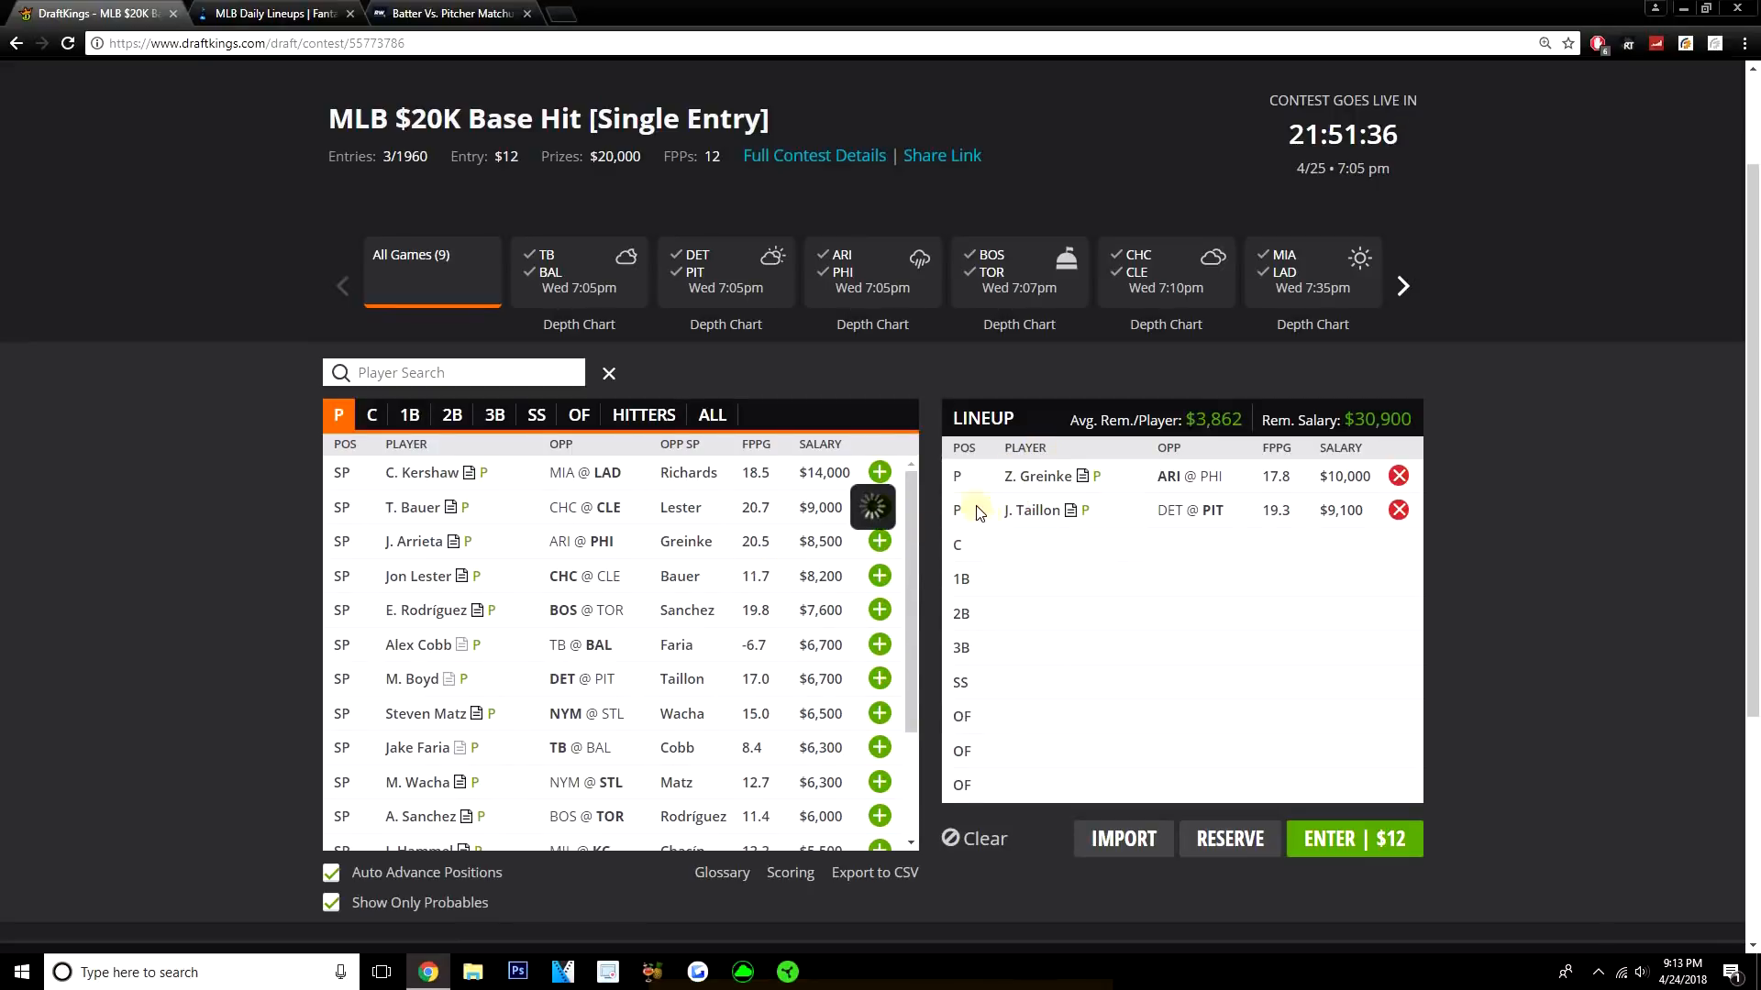
{"action": "left_click", "coordinate": [1031, 510]}
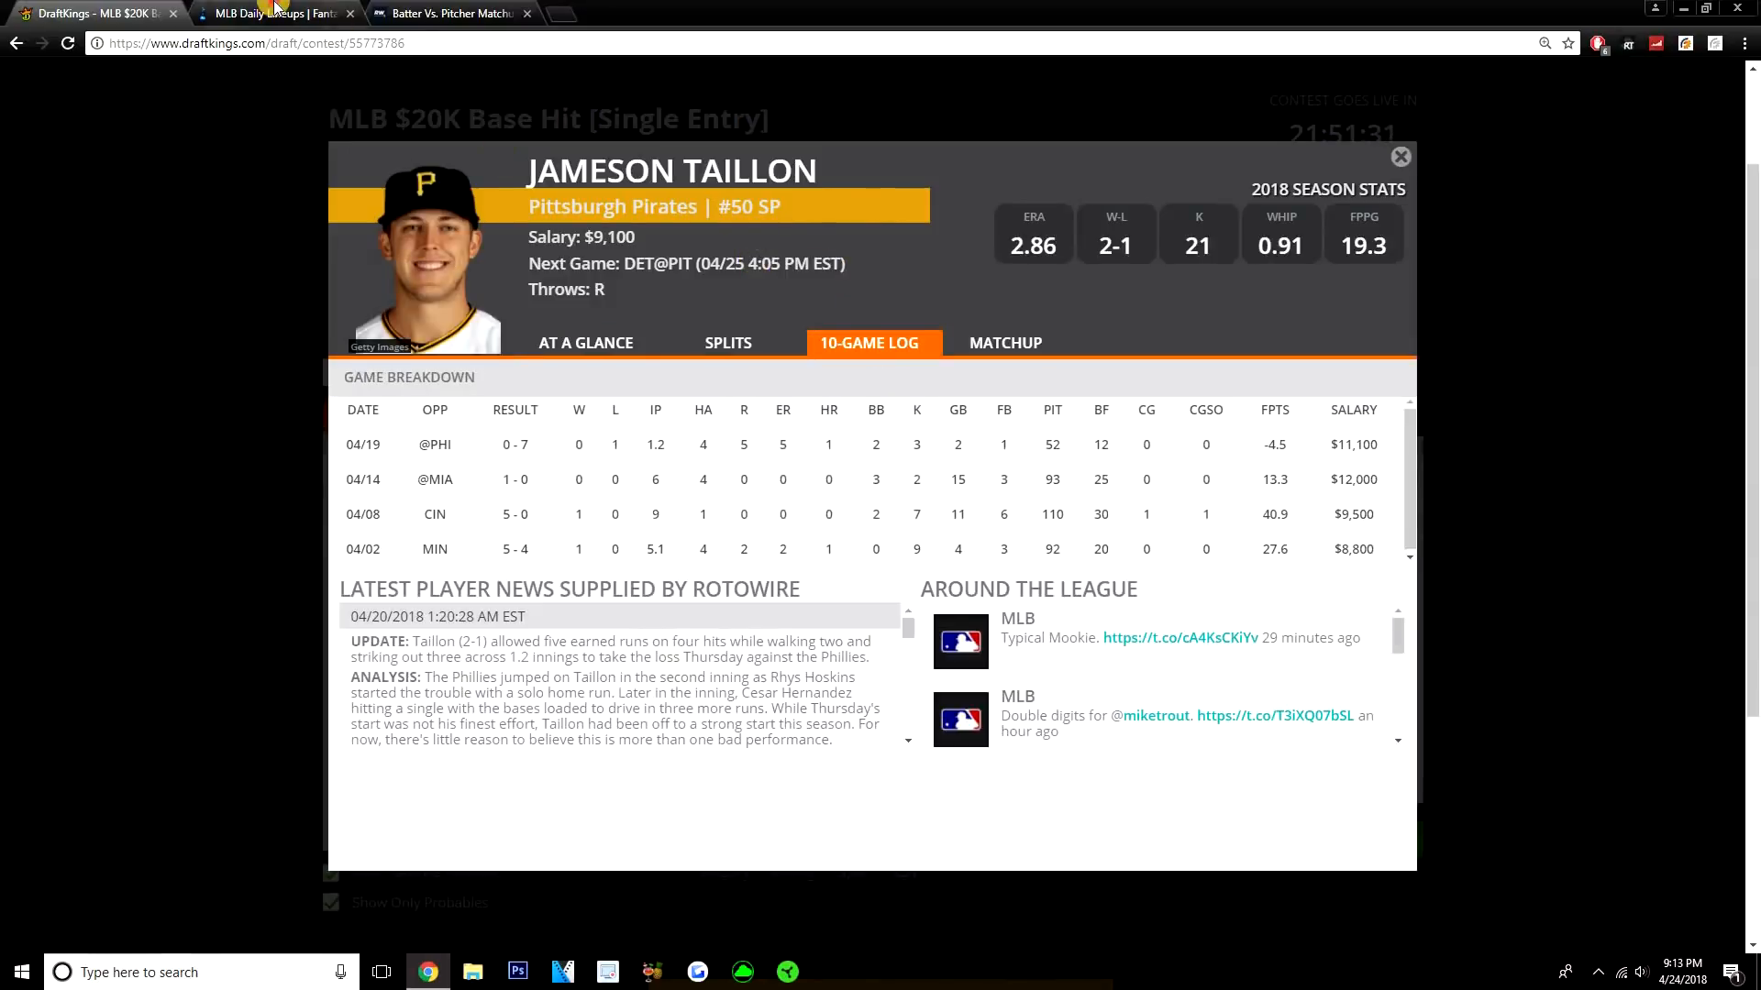
Step: Compare with FantasyLabs lineups, then review Taillon's matchup details back in DraftKings
{"action": "left_click", "coordinate": [277, 13]}
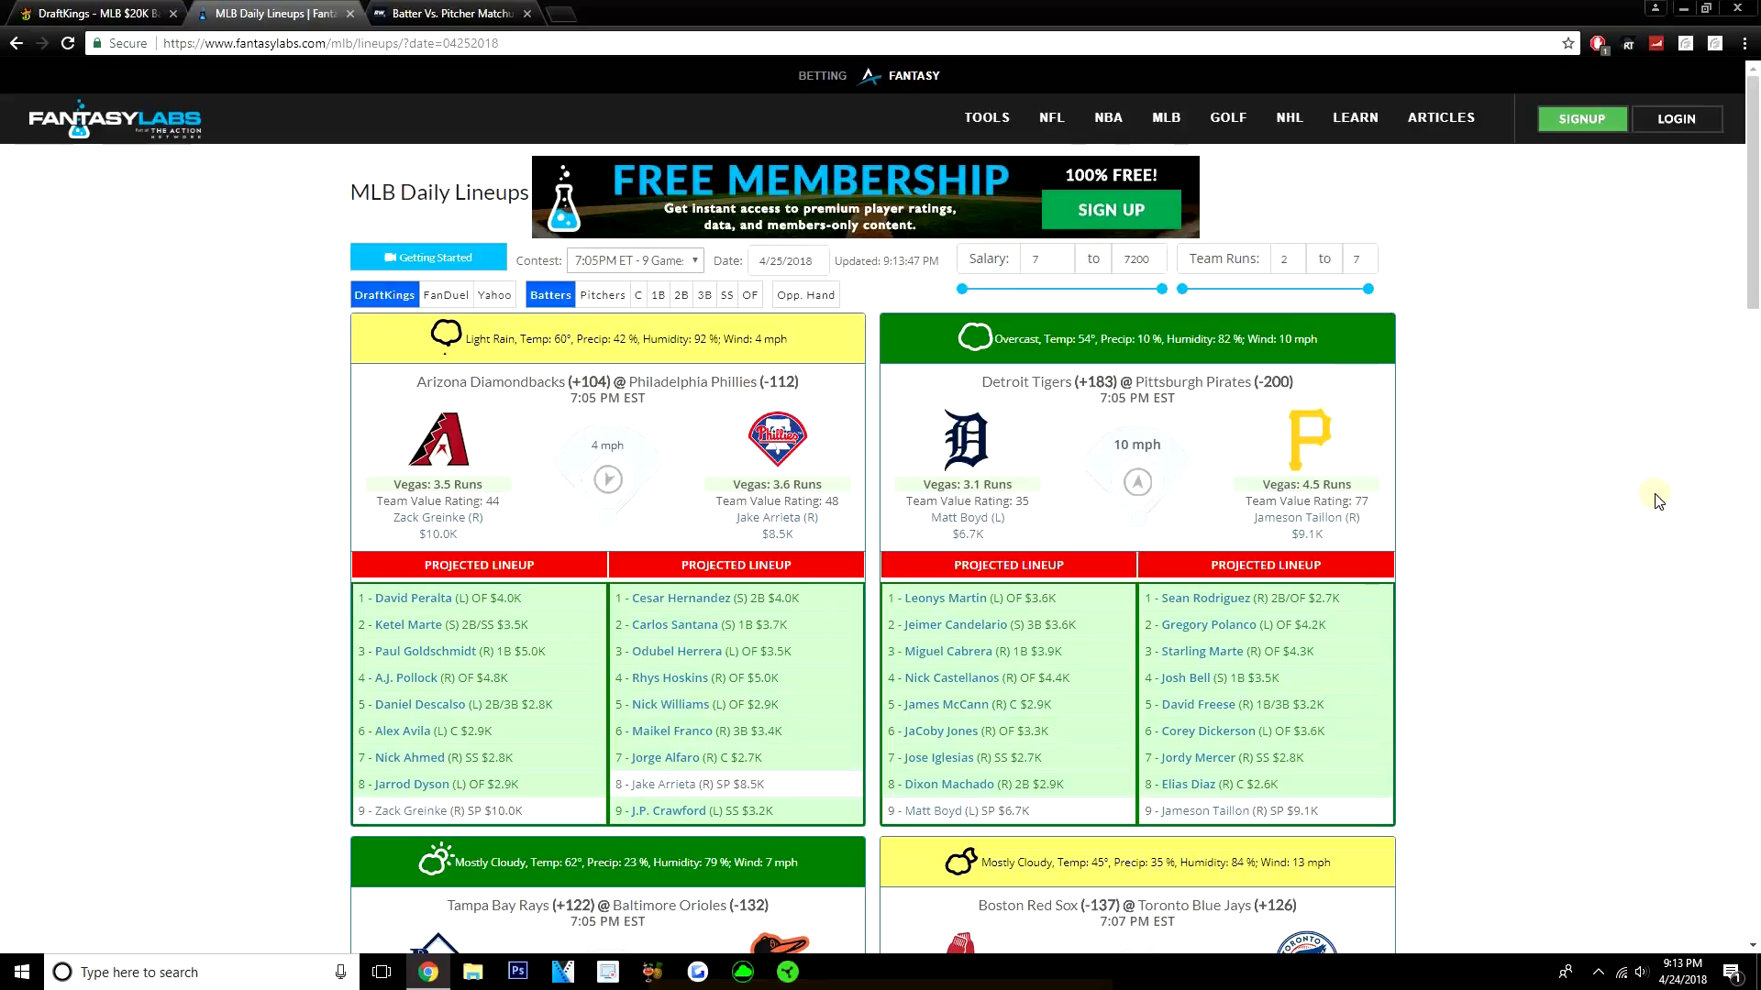
{"action": "left_click", "coordinate": [84, 13]}
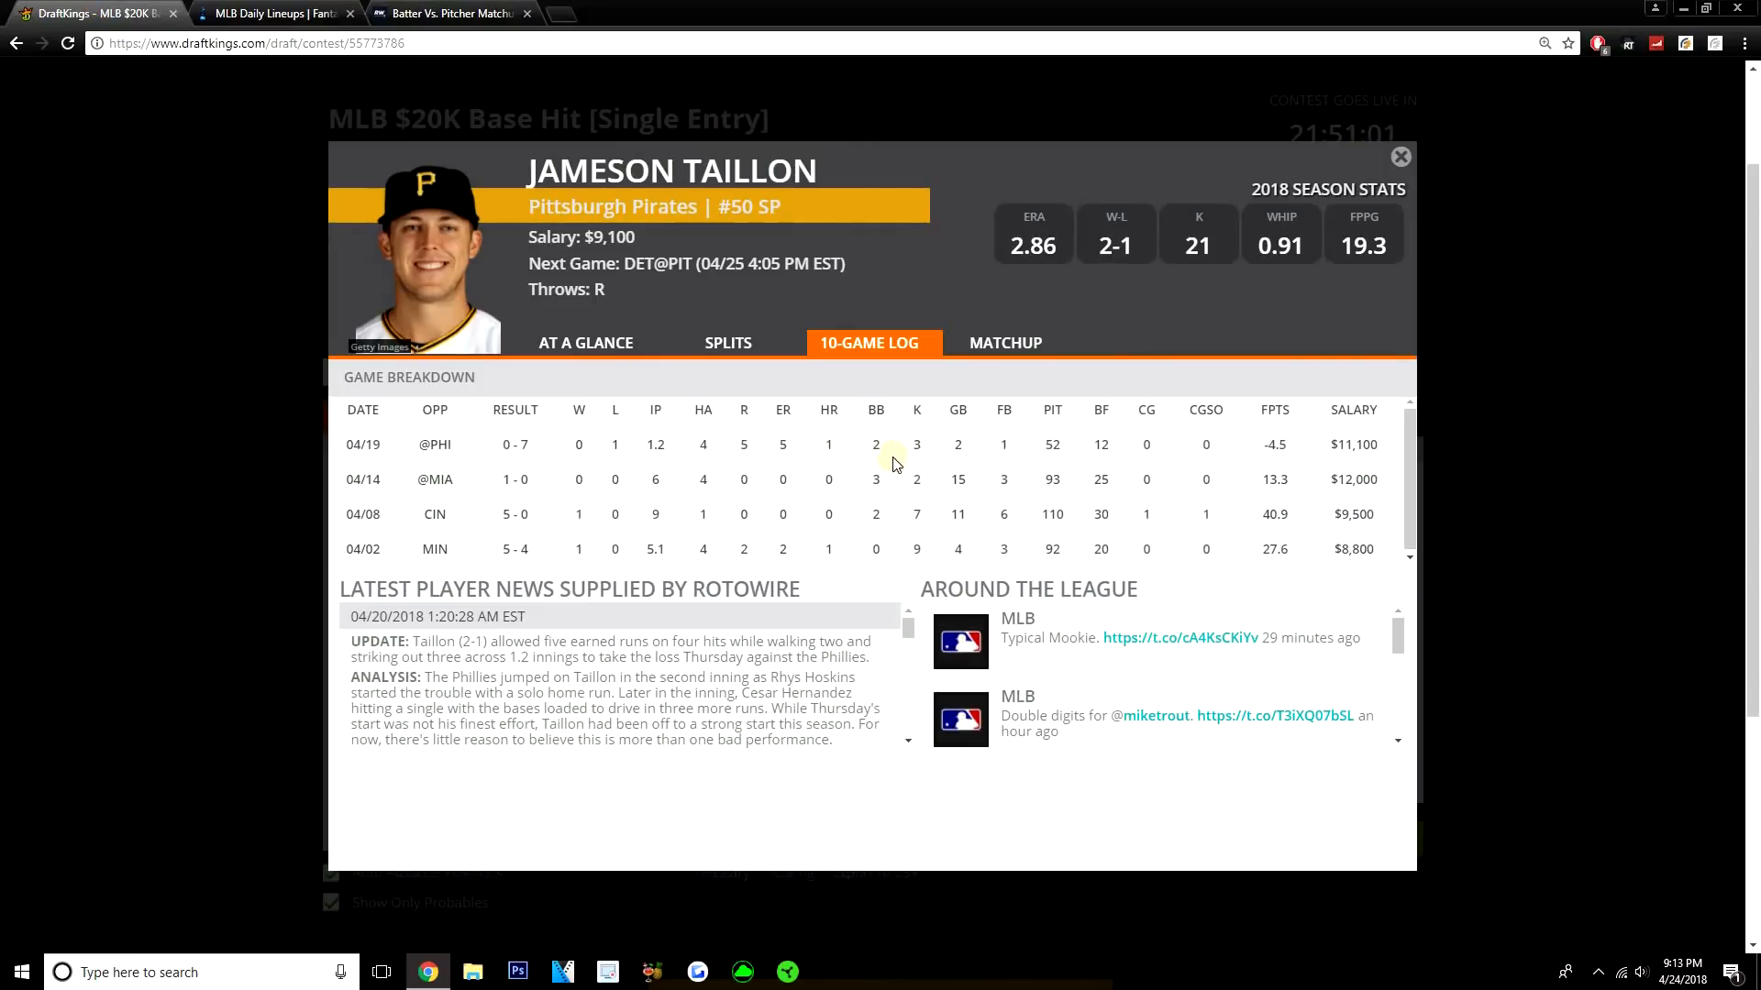
{"action": "mouse_move", "coordinate": [913, 413]}
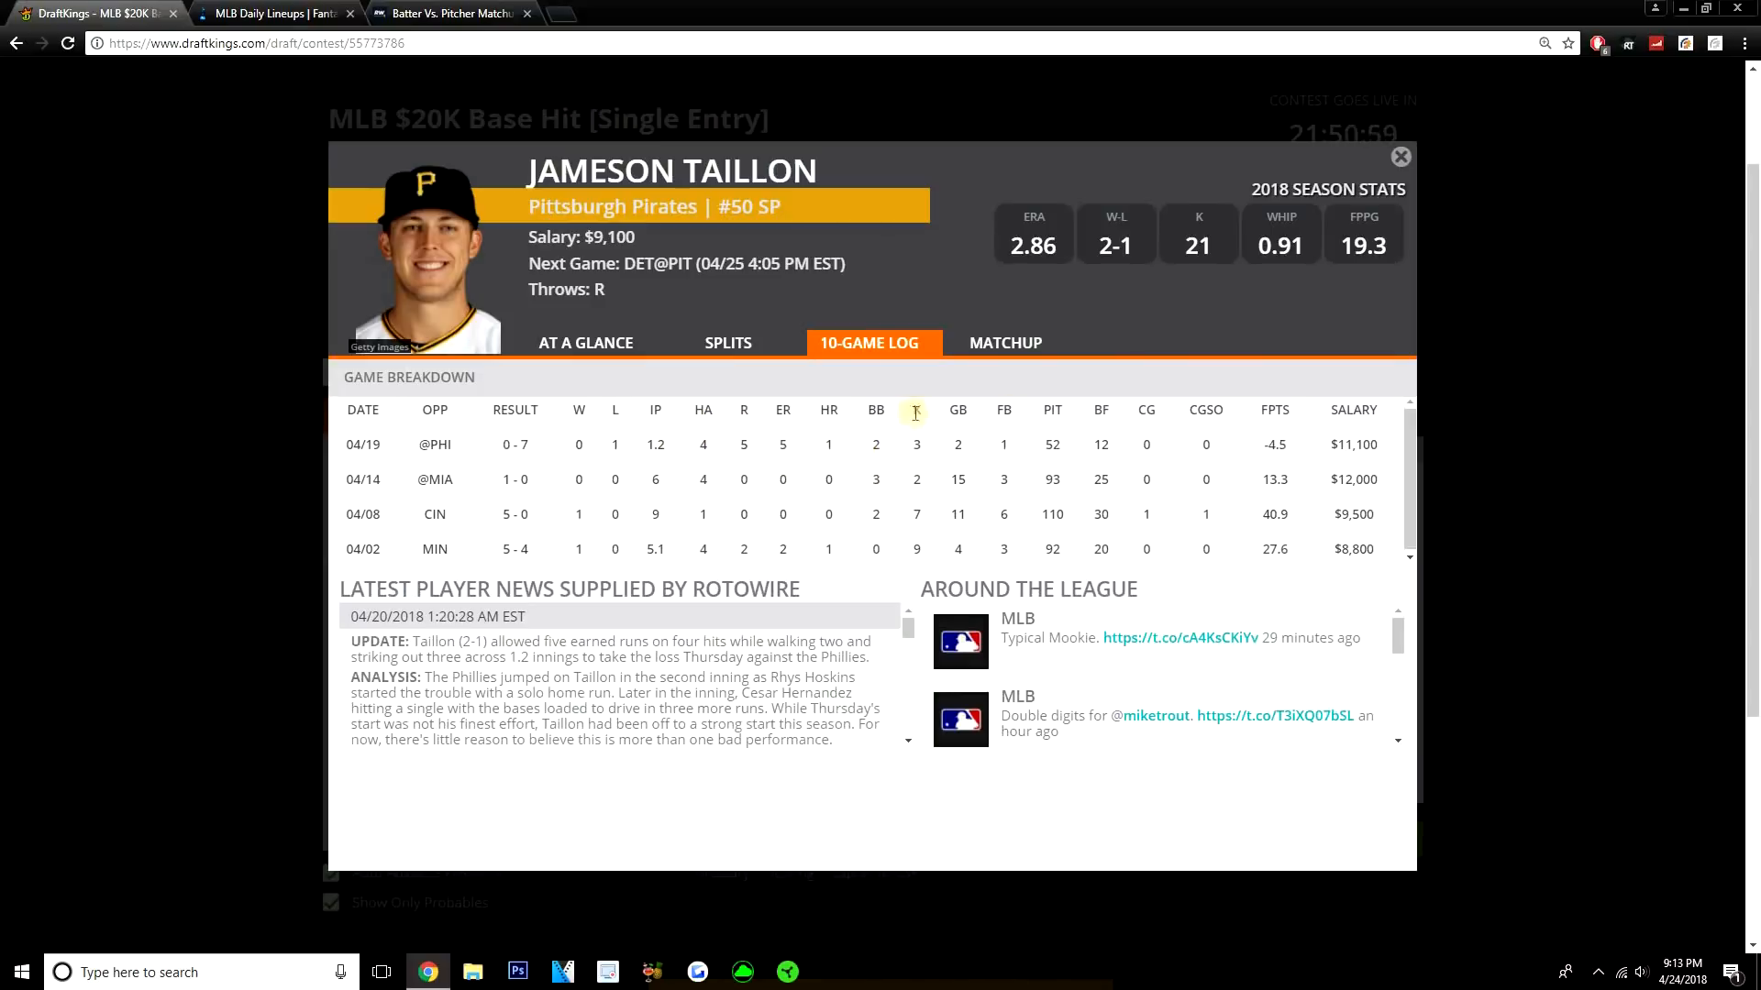
{"action": "mouse_move", "coordinate": [993, 343]}
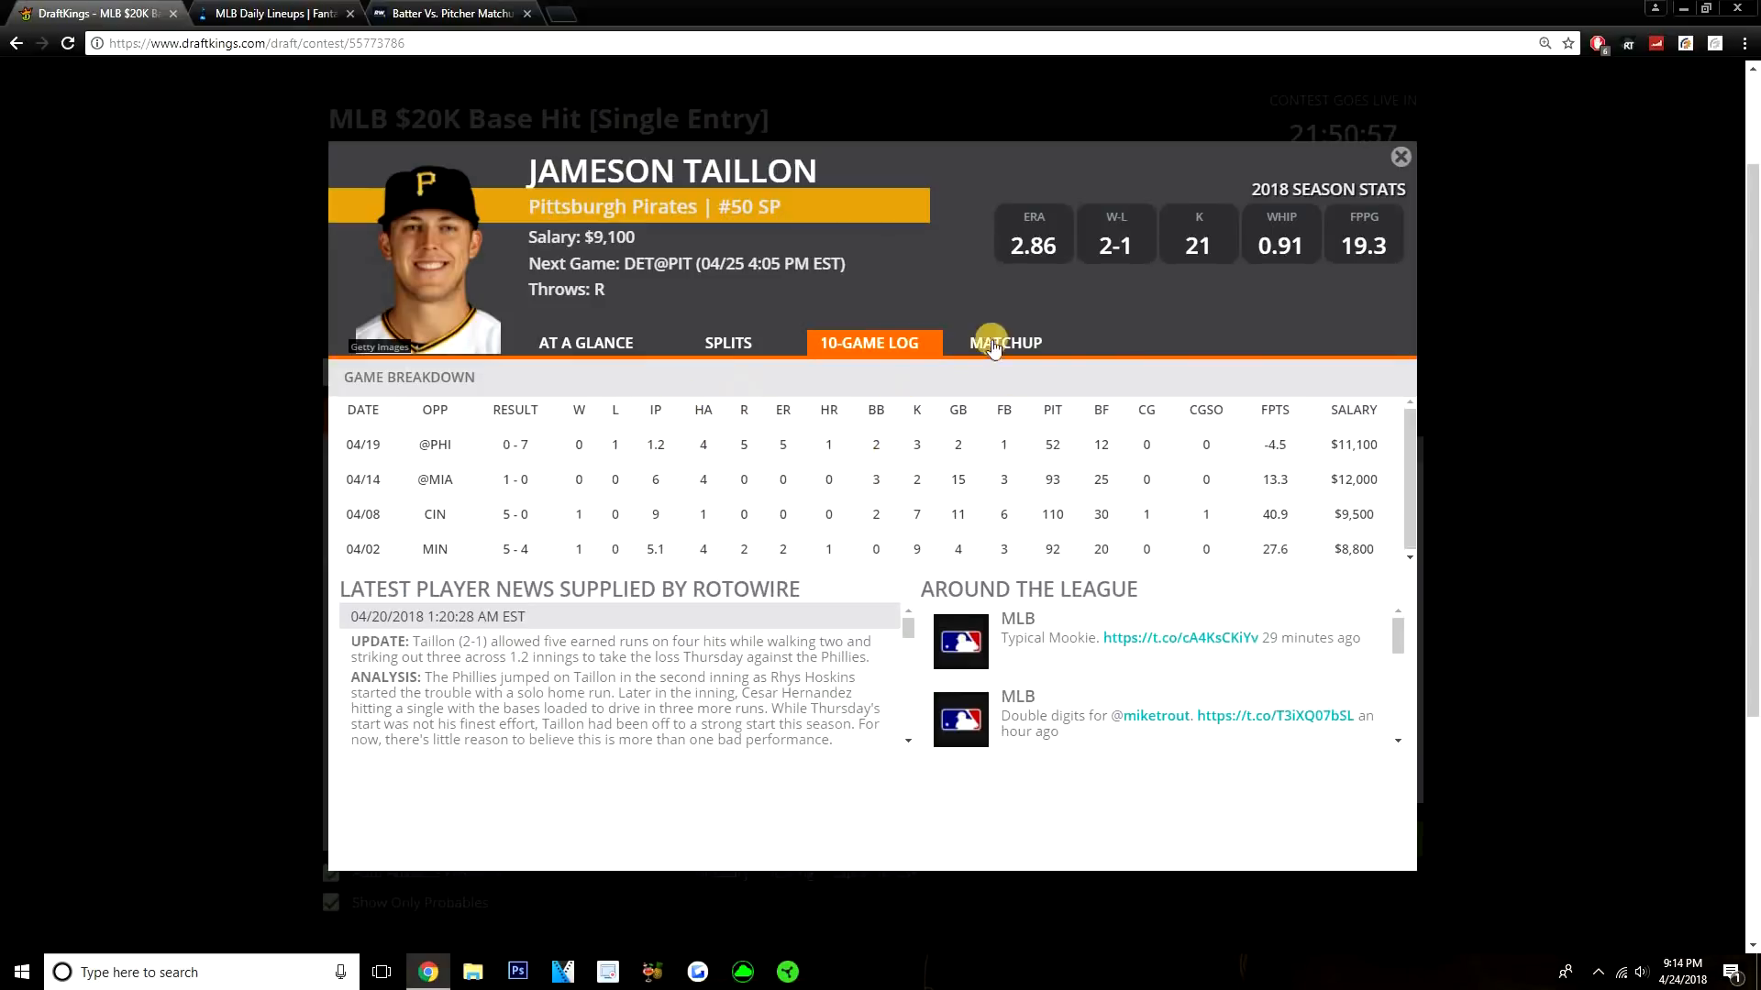
{"action": "left_click", "coordinate": [1399, 156]}
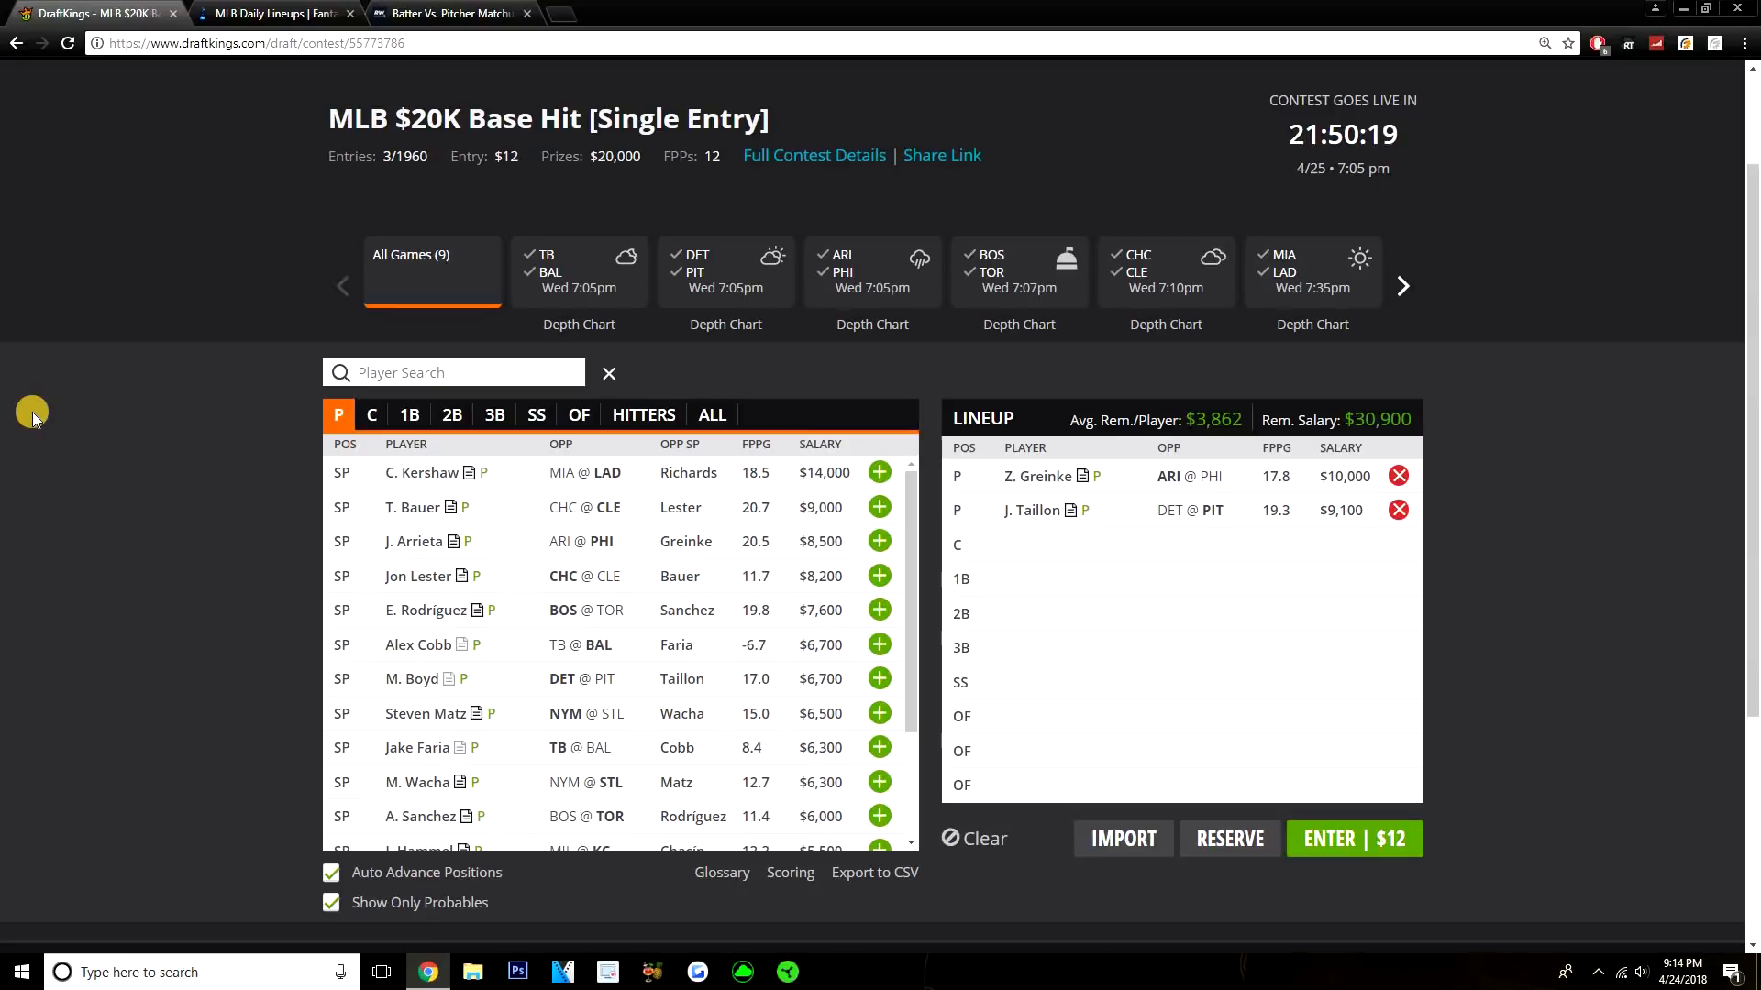
{"action": "mouse_move", "coordinate": [293, 506]}
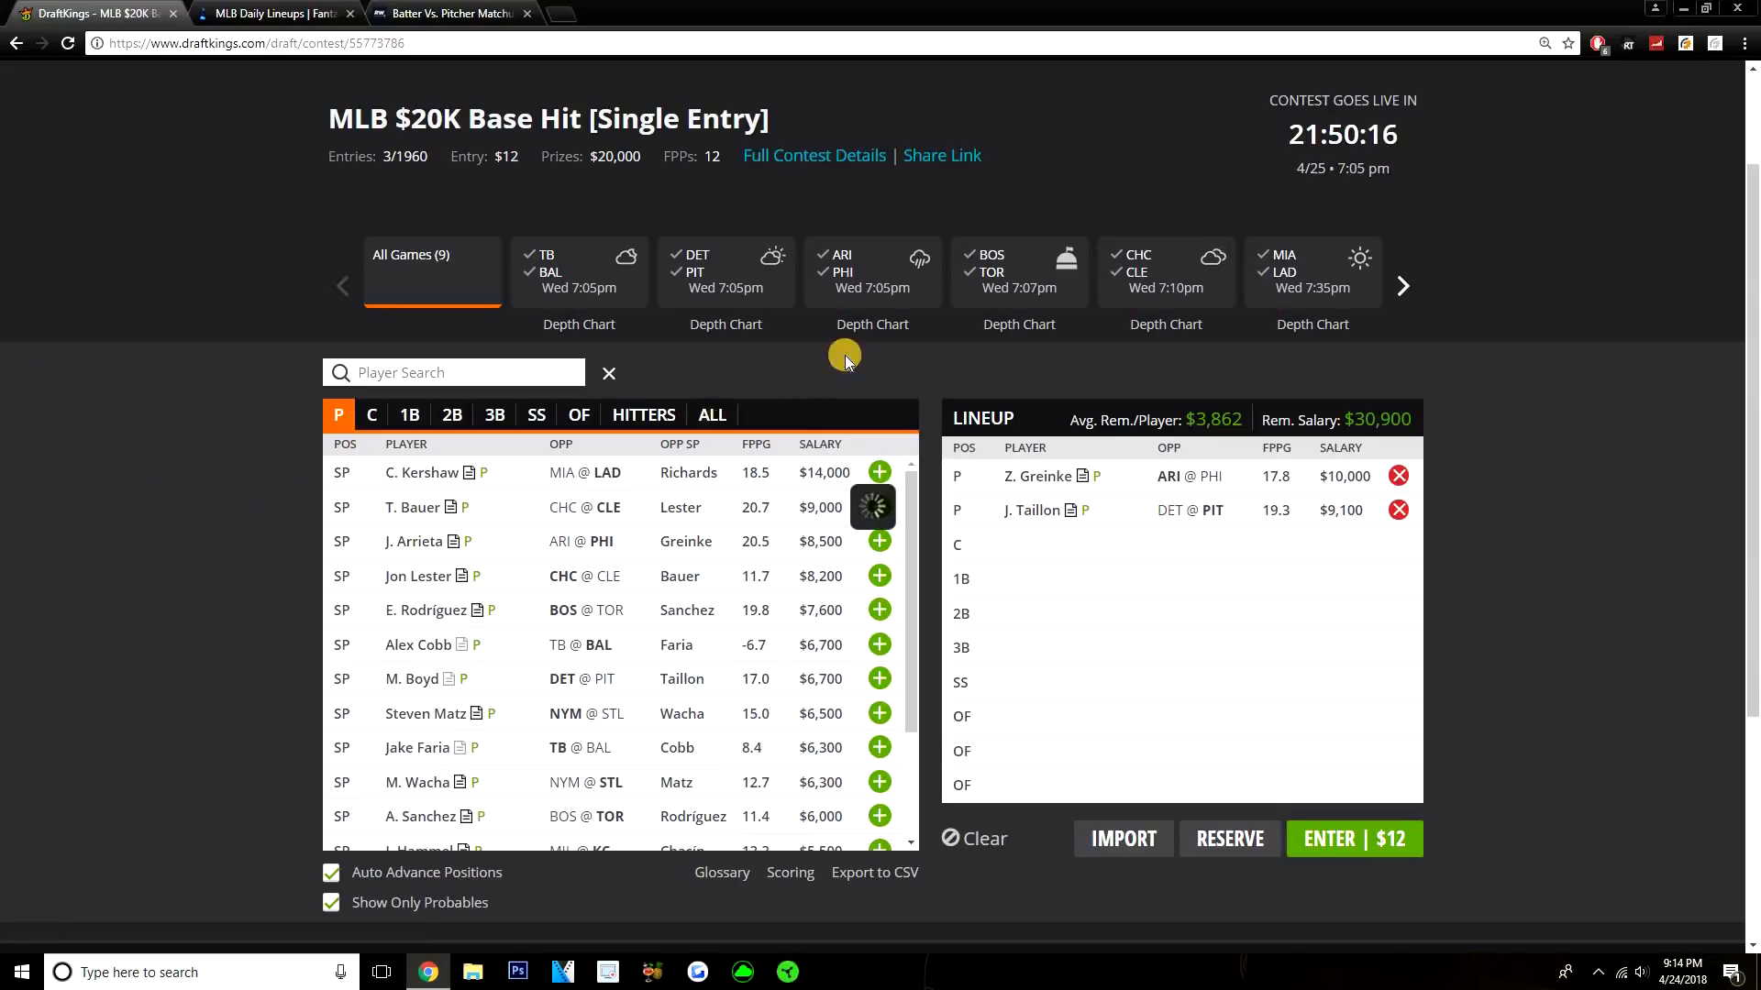
Step: Glance at FantasyLabs projected lineups and return to DraftKings to look at Jake Arrieta
{"action": "left_click", "coordinate": [275, 12]}
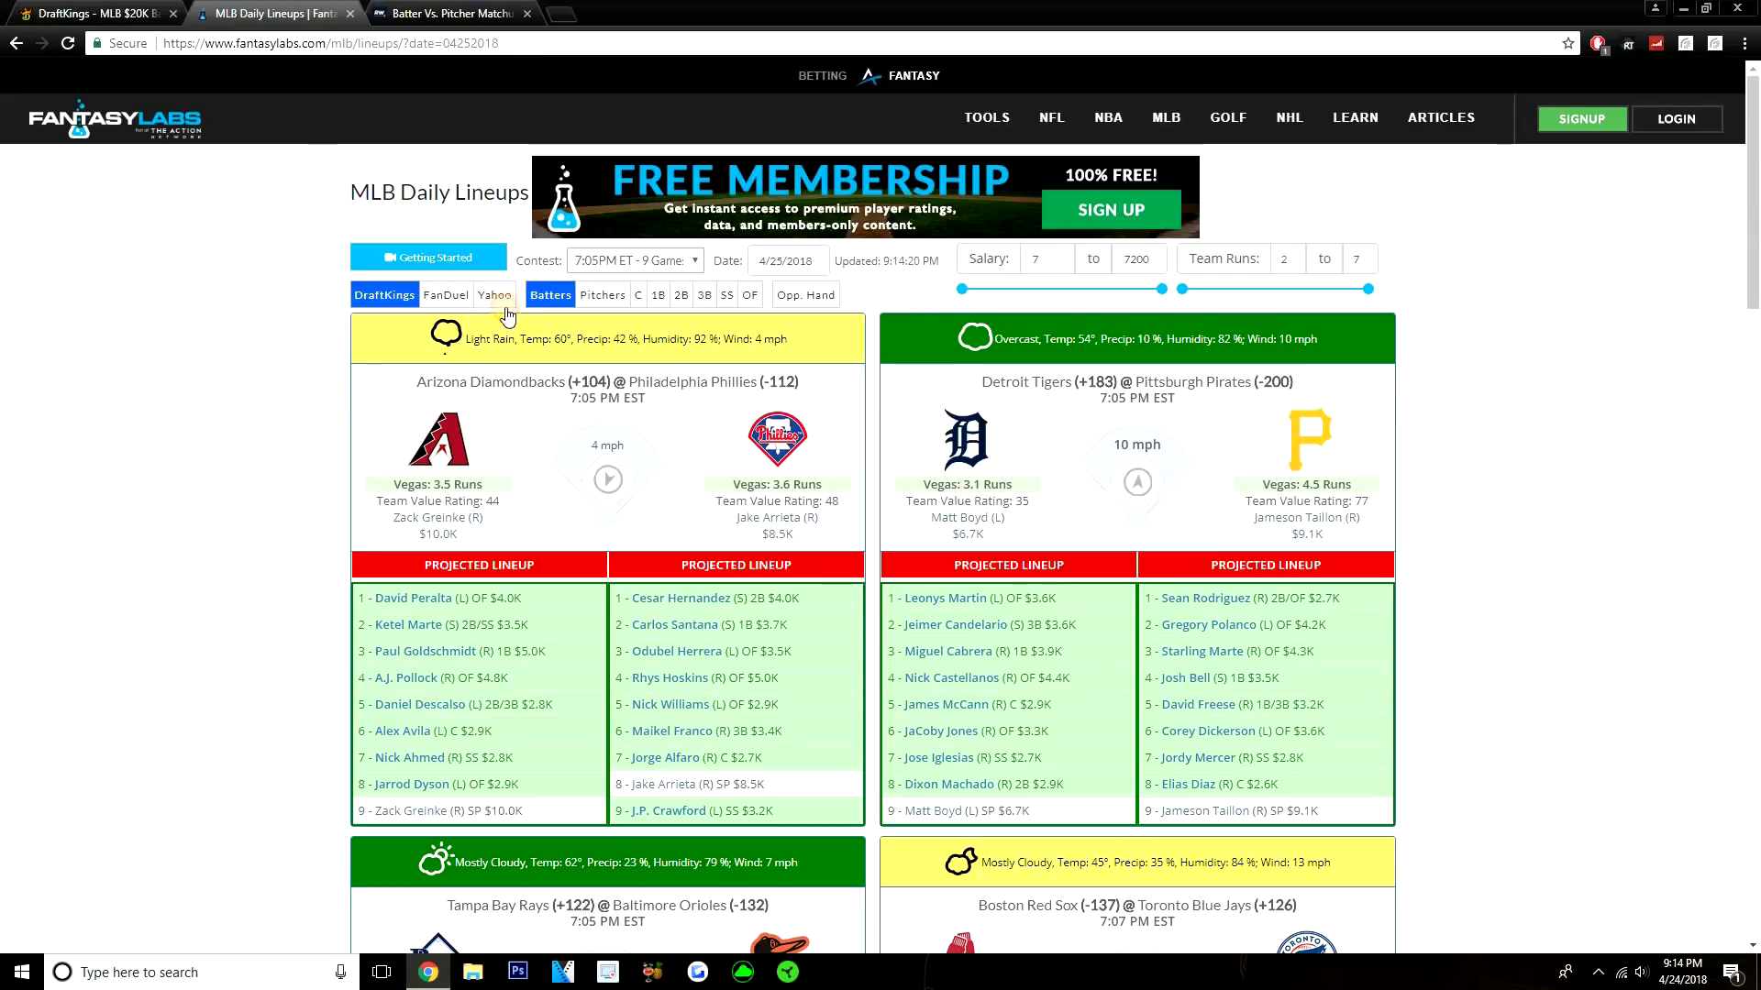
{"action": "mouse_move", "coordinate": [51, 5]}
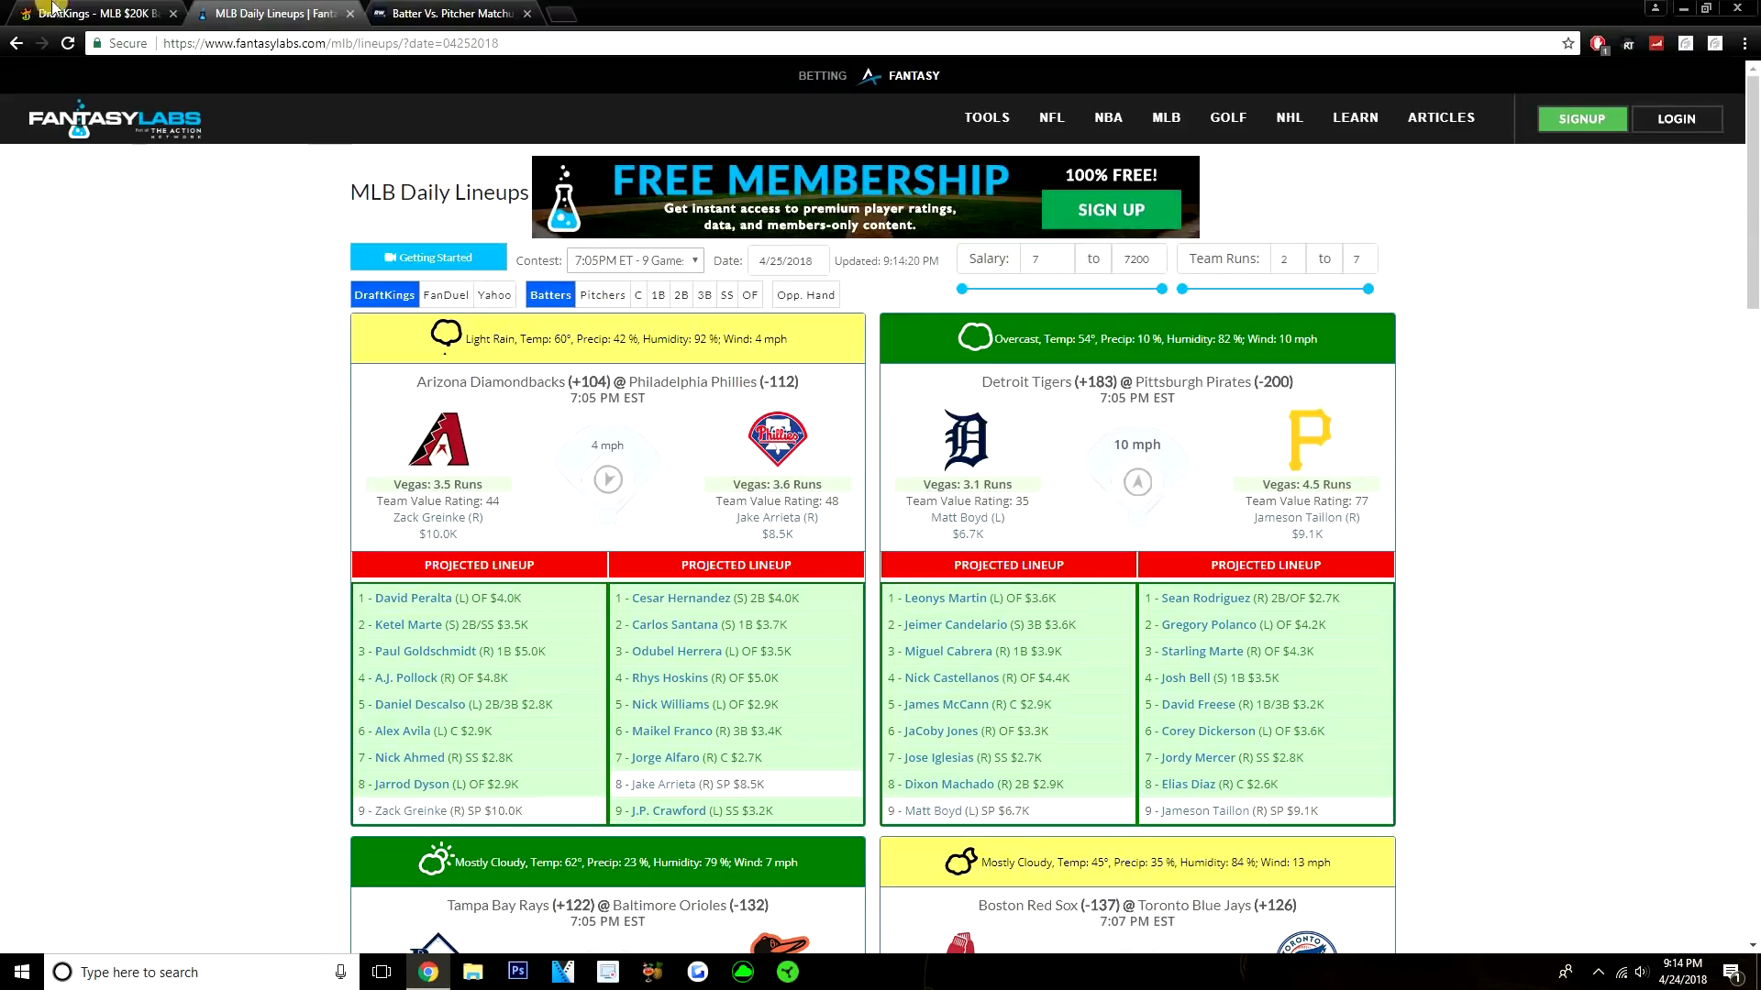
{"action": "left_click", "coordinate": [90, 13]}
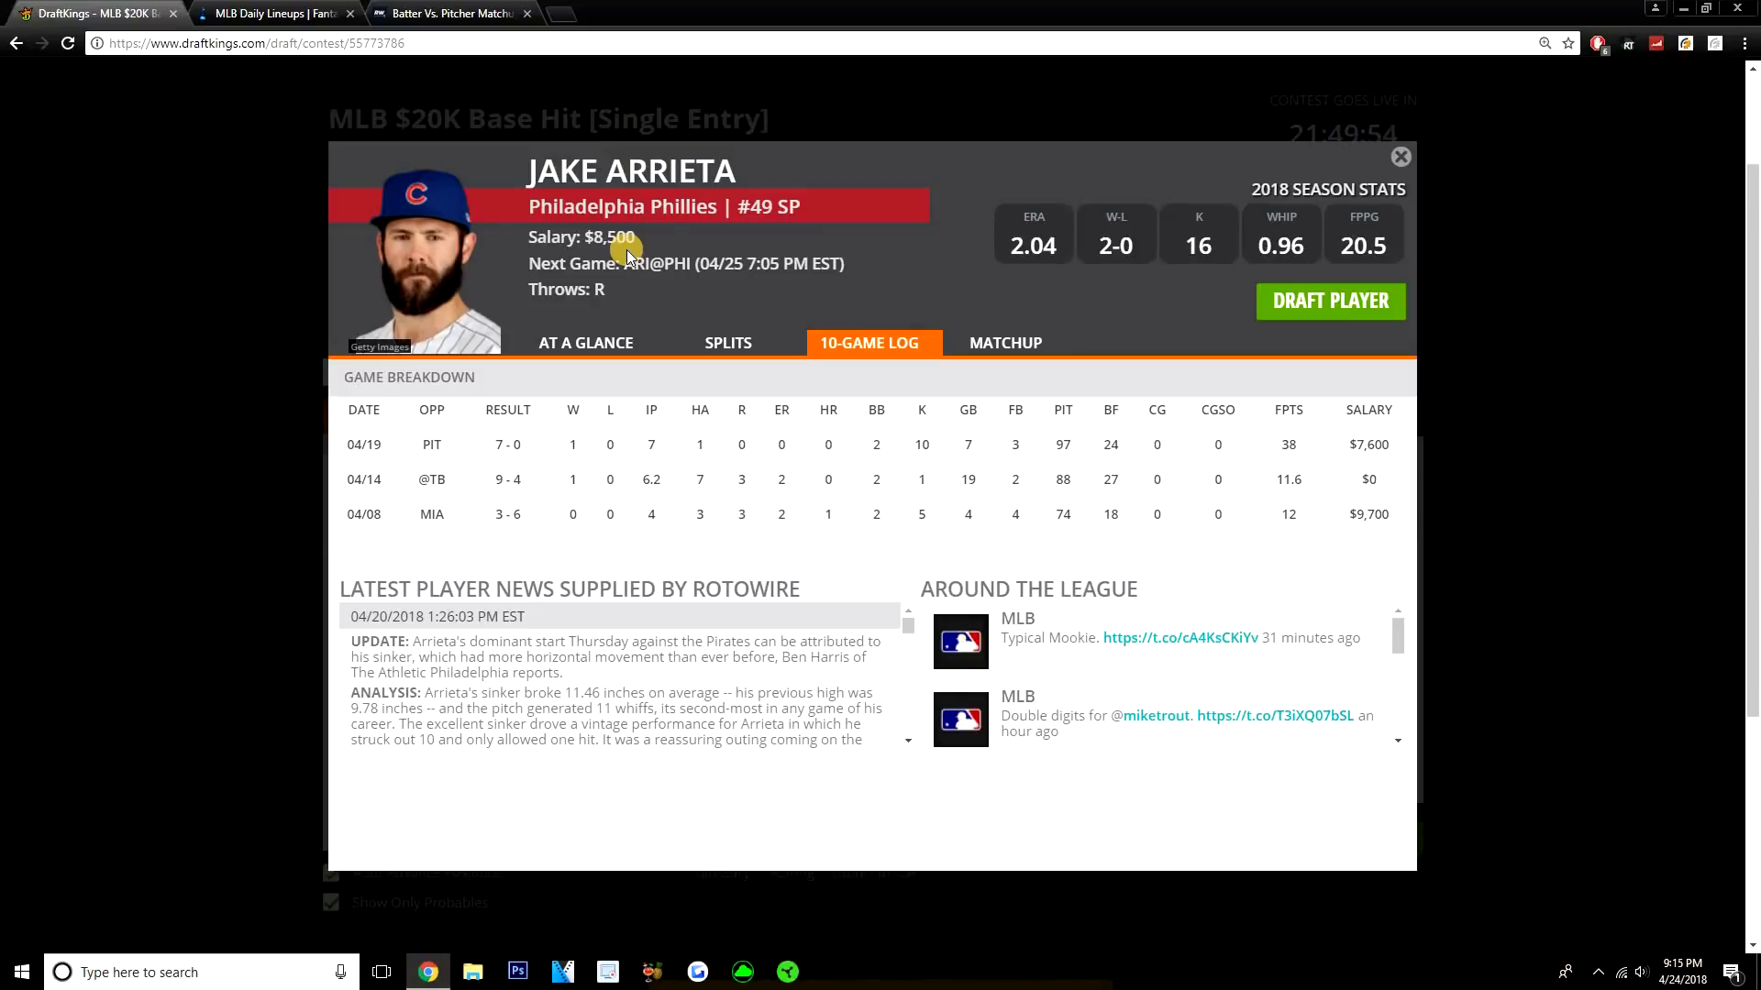
{"action": "mouse_move", "coordinate": [1397, 154]}
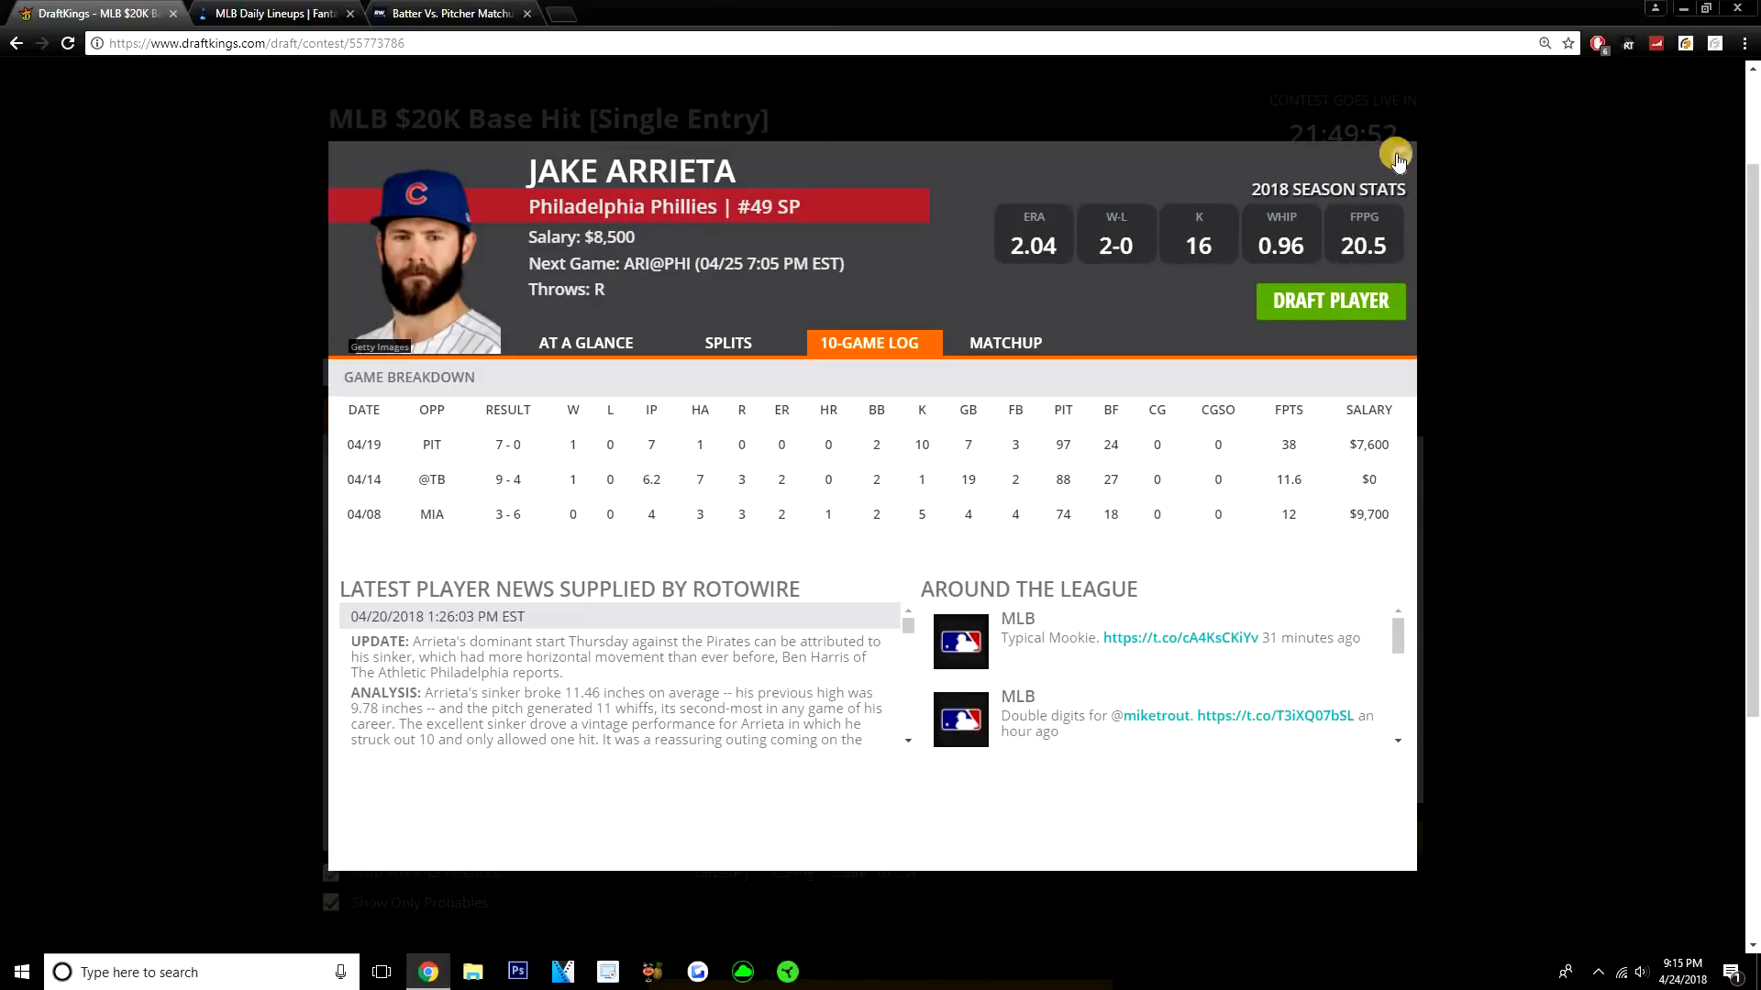
Step: Close Jake Arrieta's player card, keeping Greinke and Taillon as pitchers
{"action": "left_click", "coordinate": [1395, 155]}
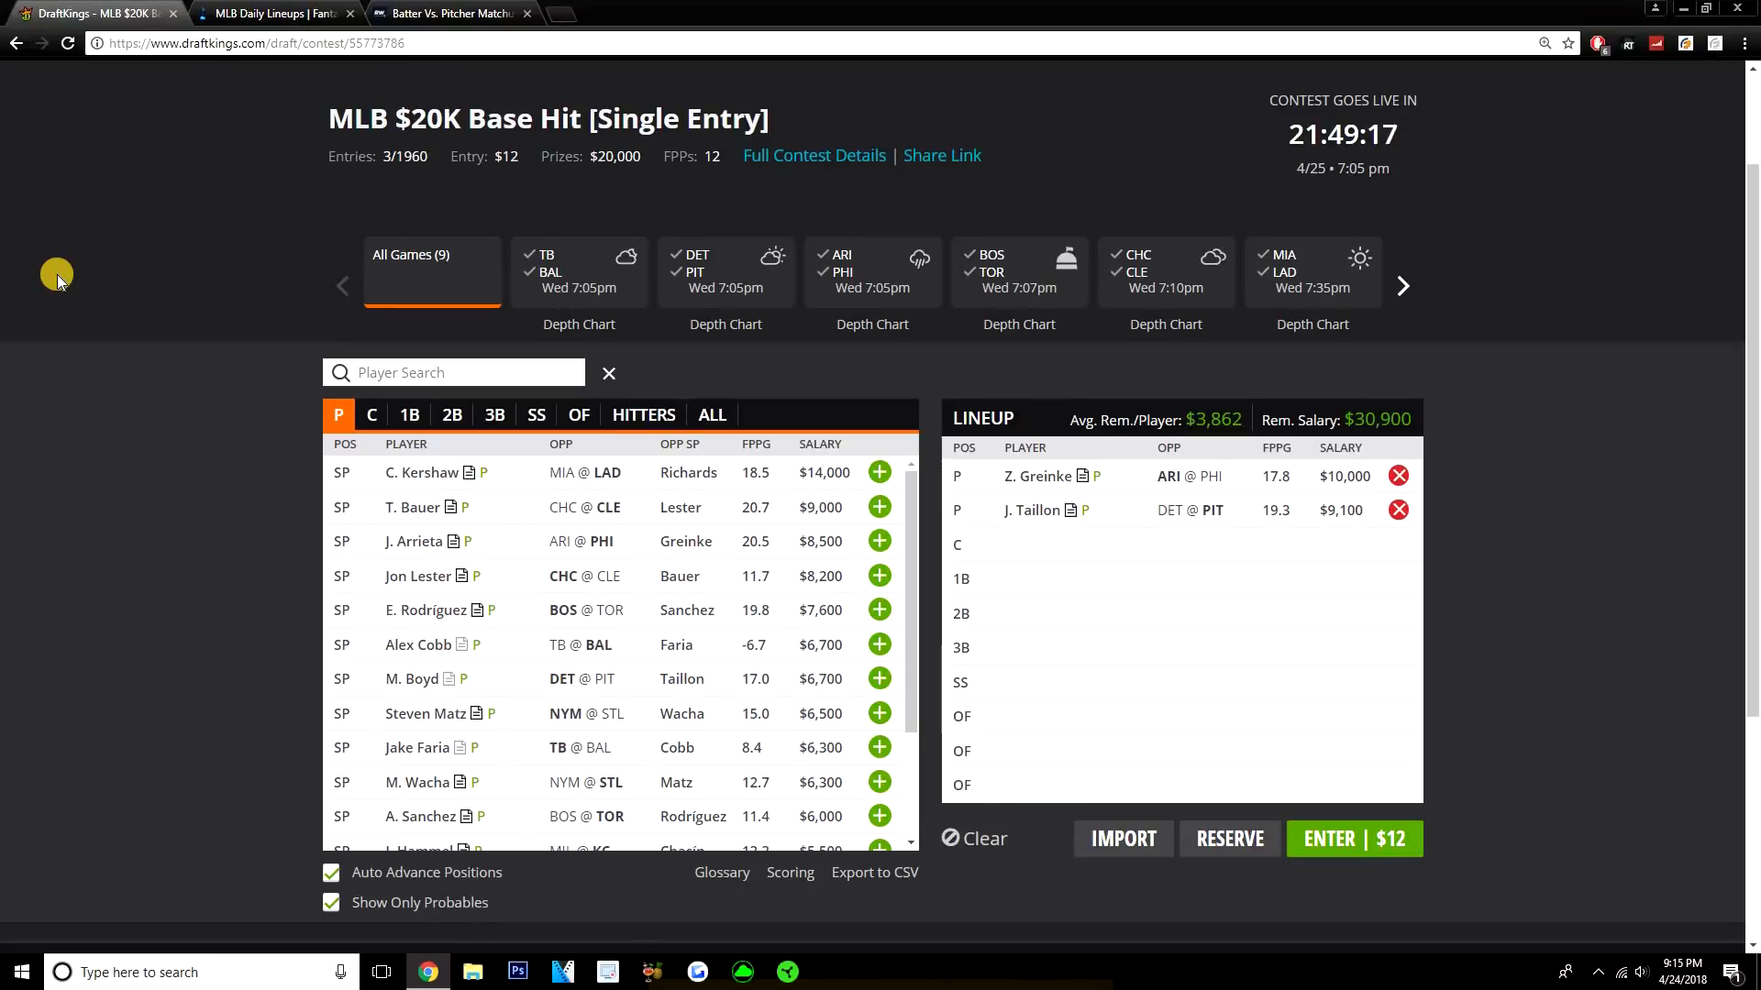
{"action": "mouse_move", "coordinate": [128, 464]}
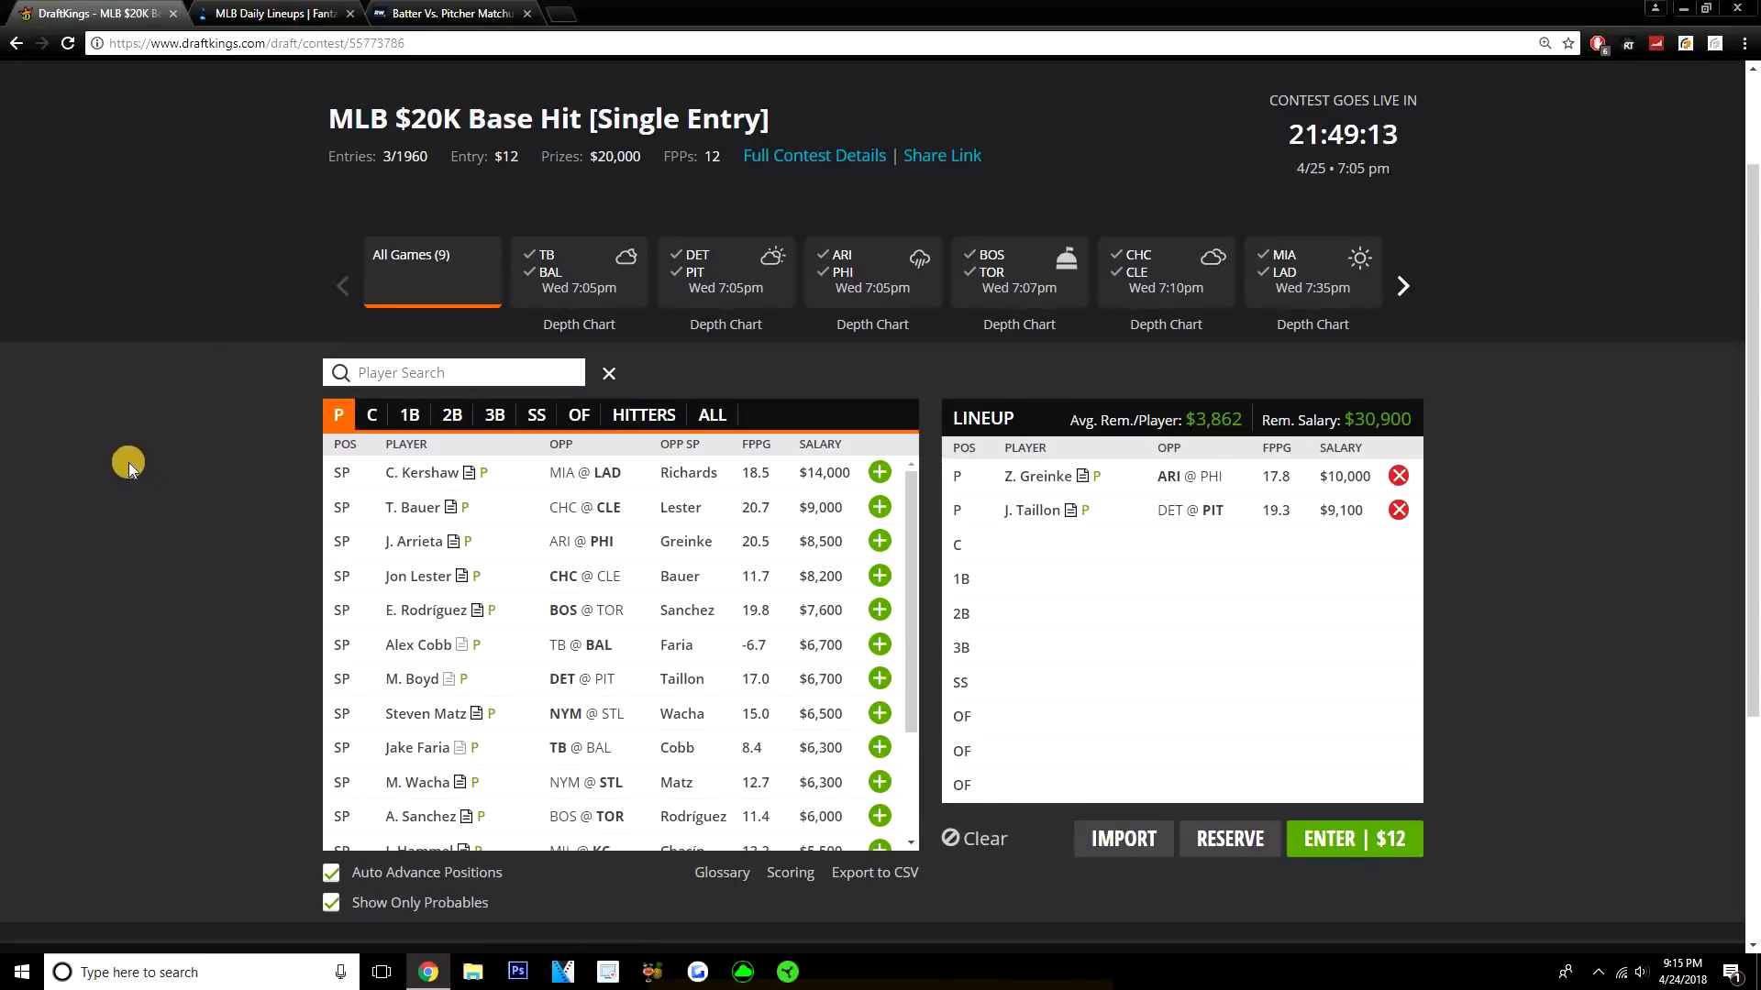
{"action": "mouse_move", "coordinate": [121, 470]}
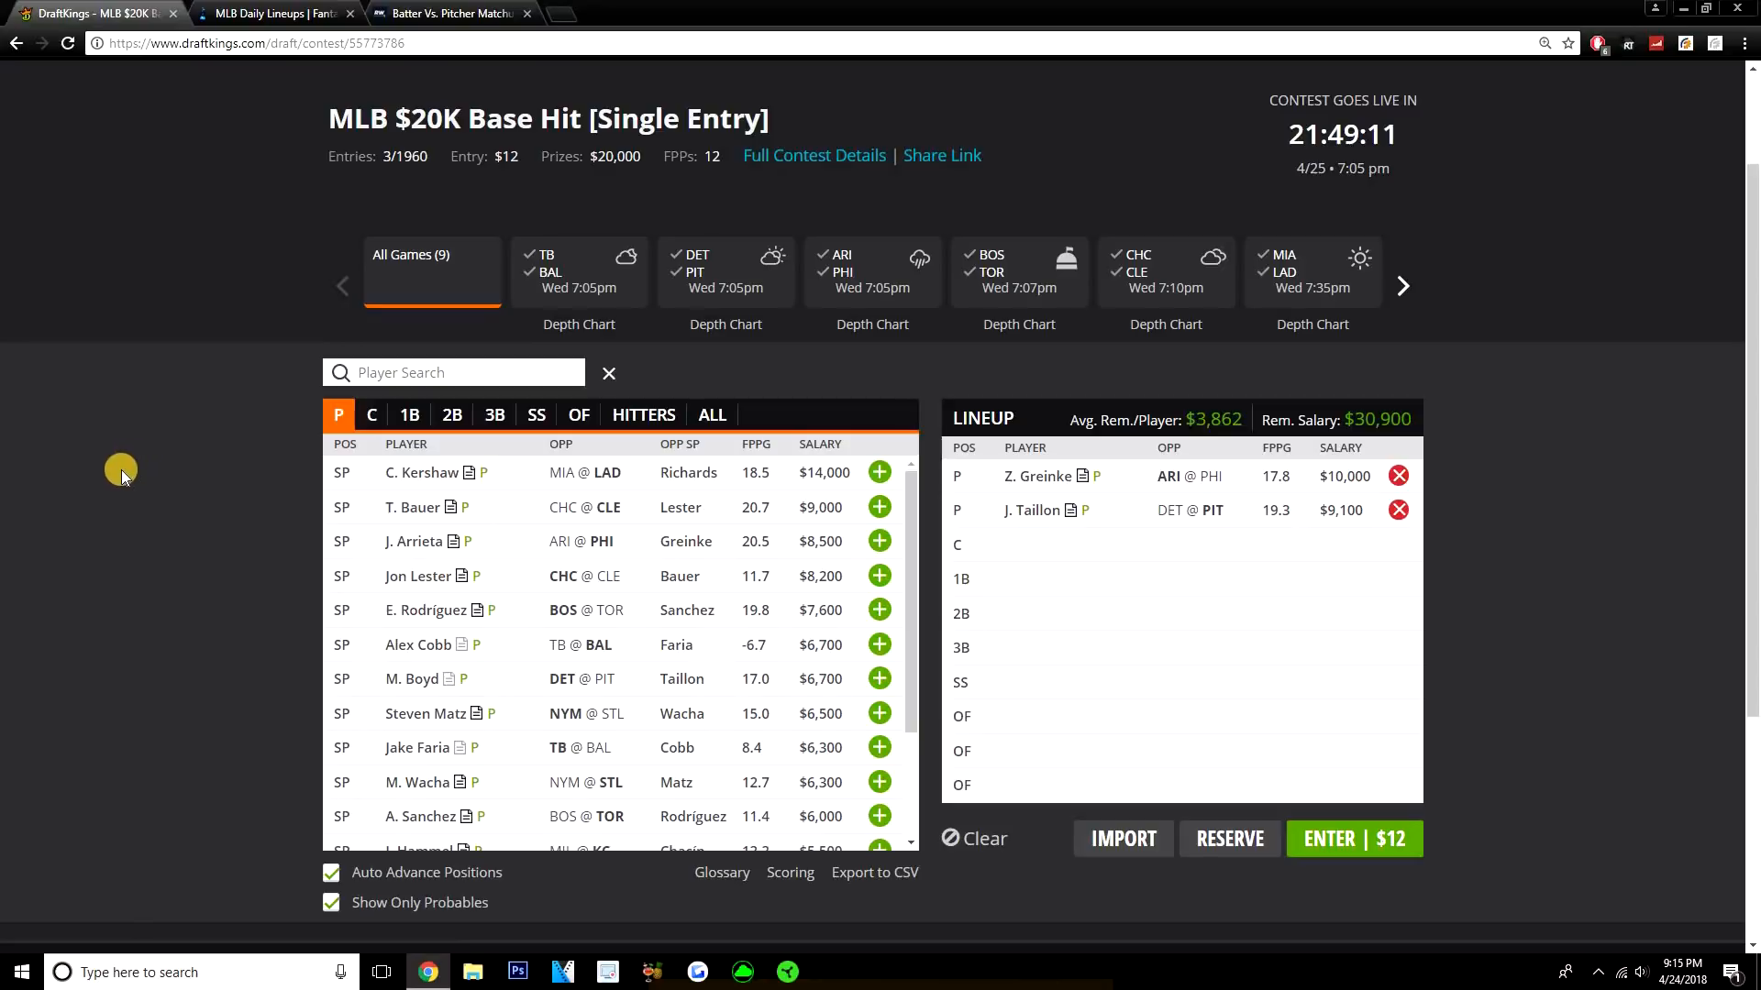
{"action": "mouse_move", "coordinate": [196, 416]}
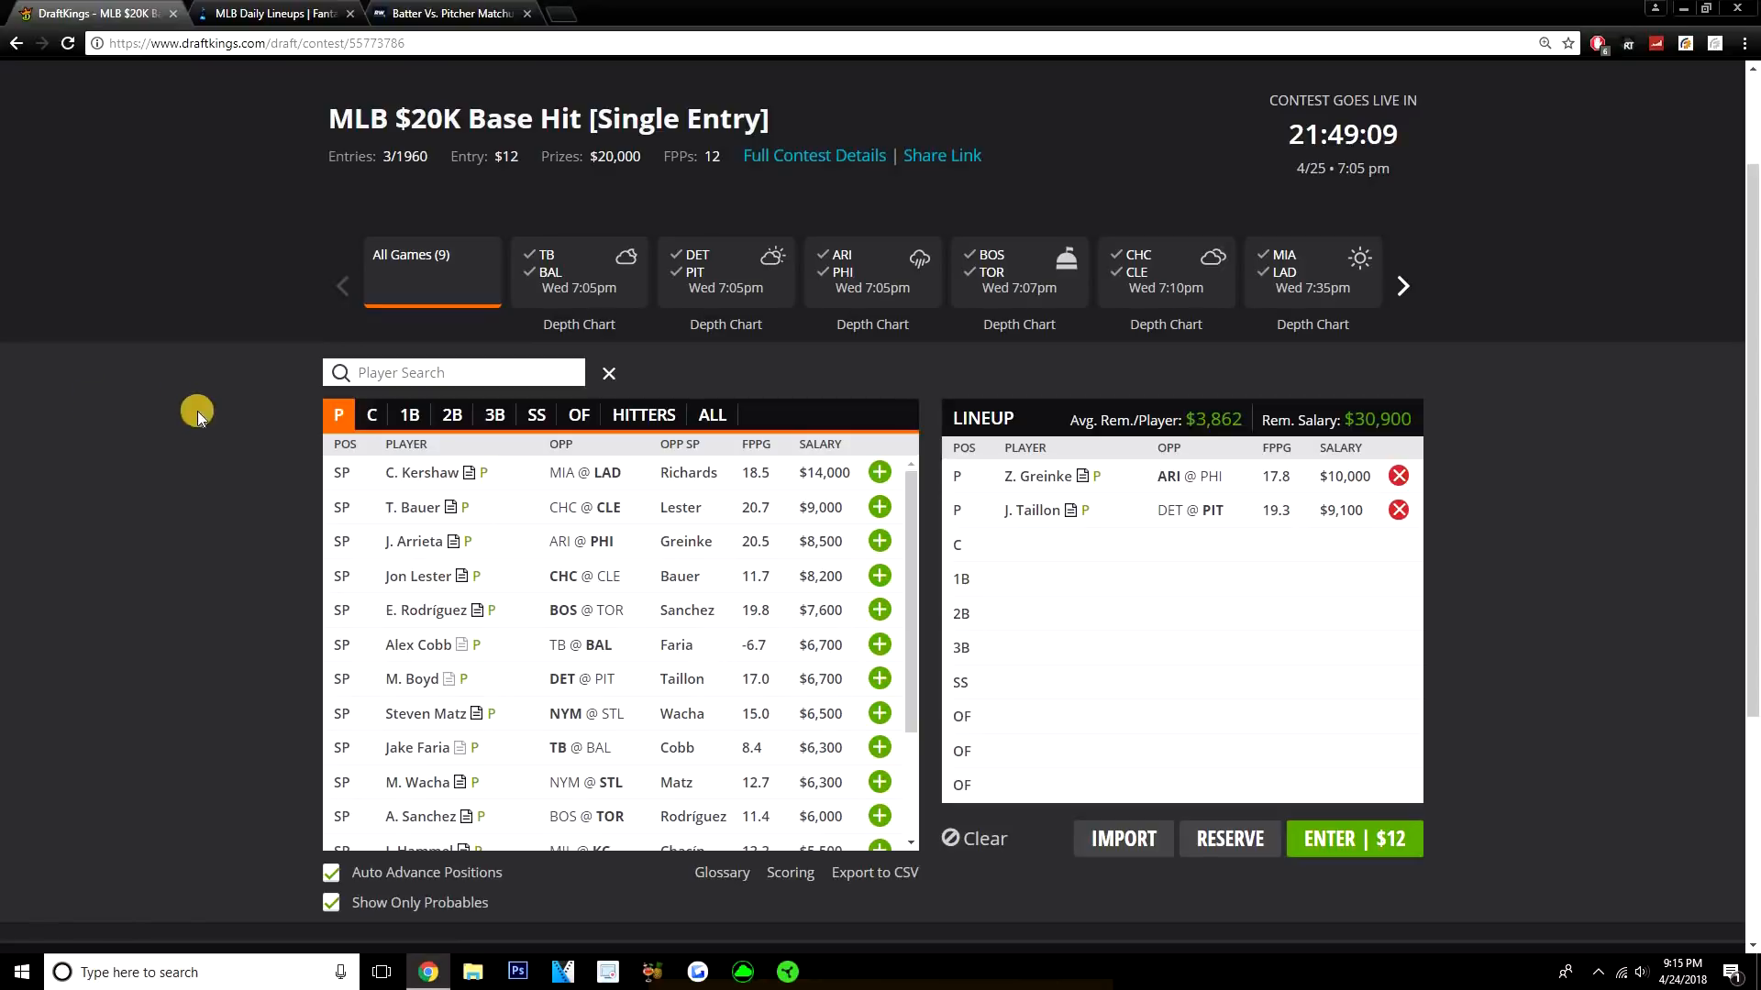
{"action": "mouse_move", "coordinate": [562, 541]}
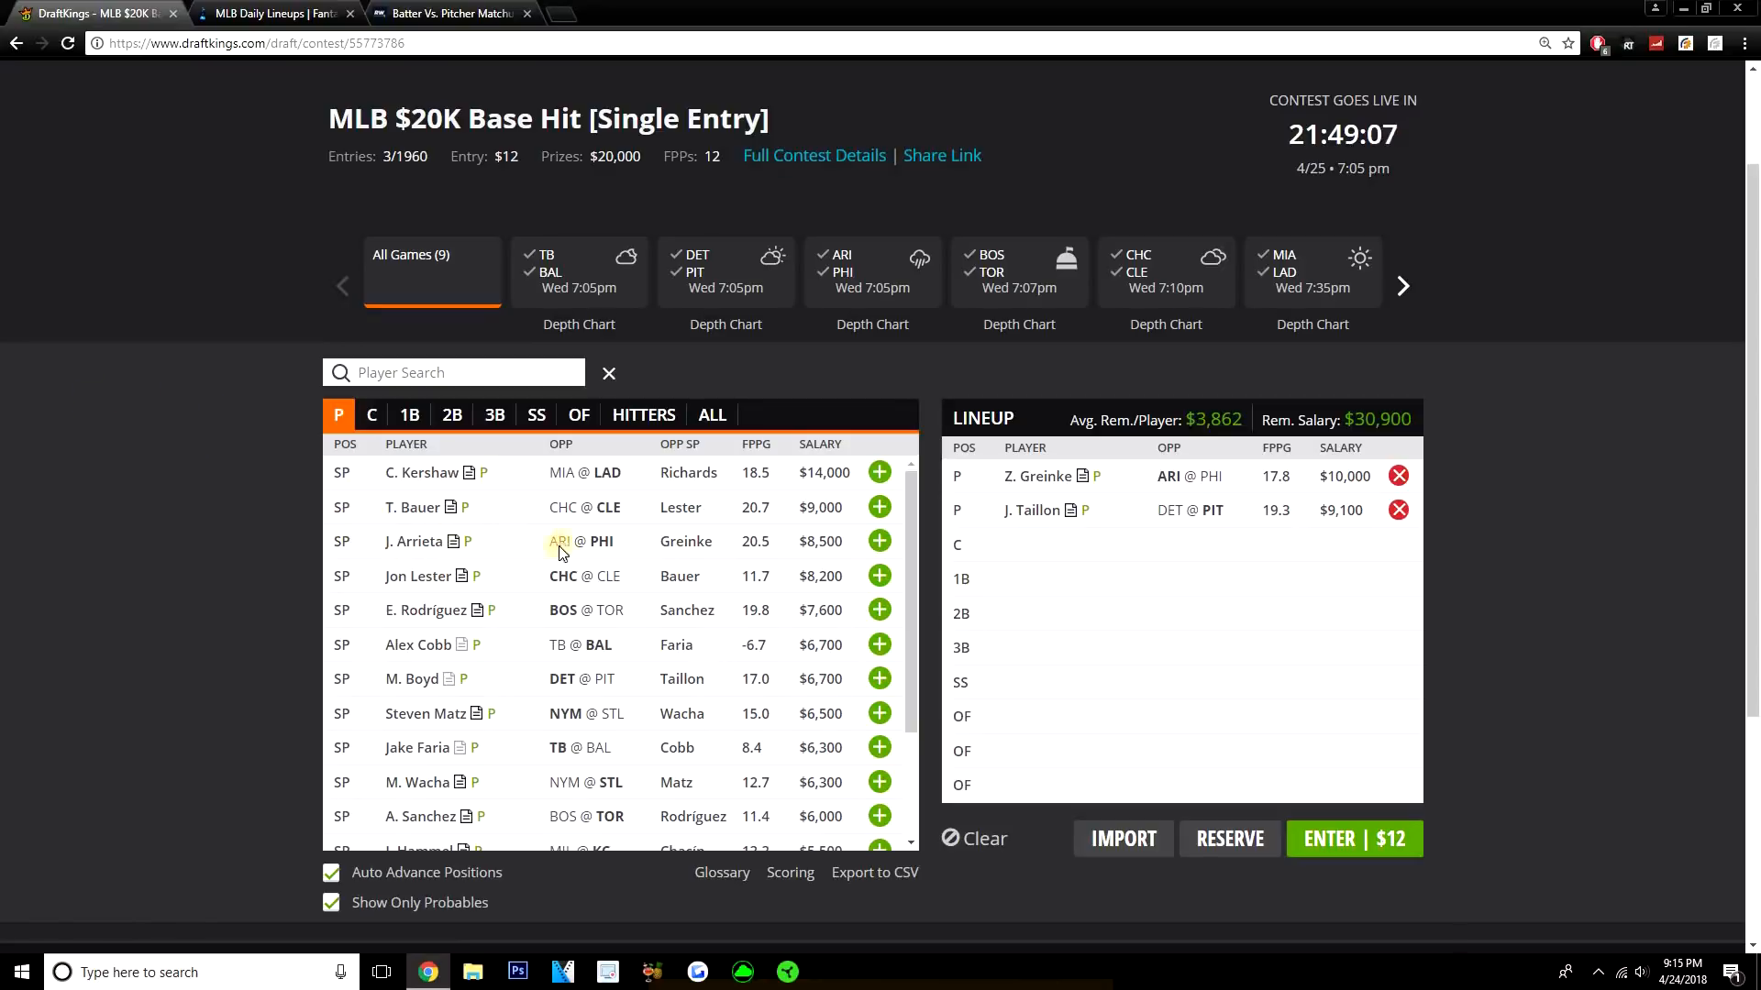
{"action": "mouse_move", "coordinate": [494, 498]}
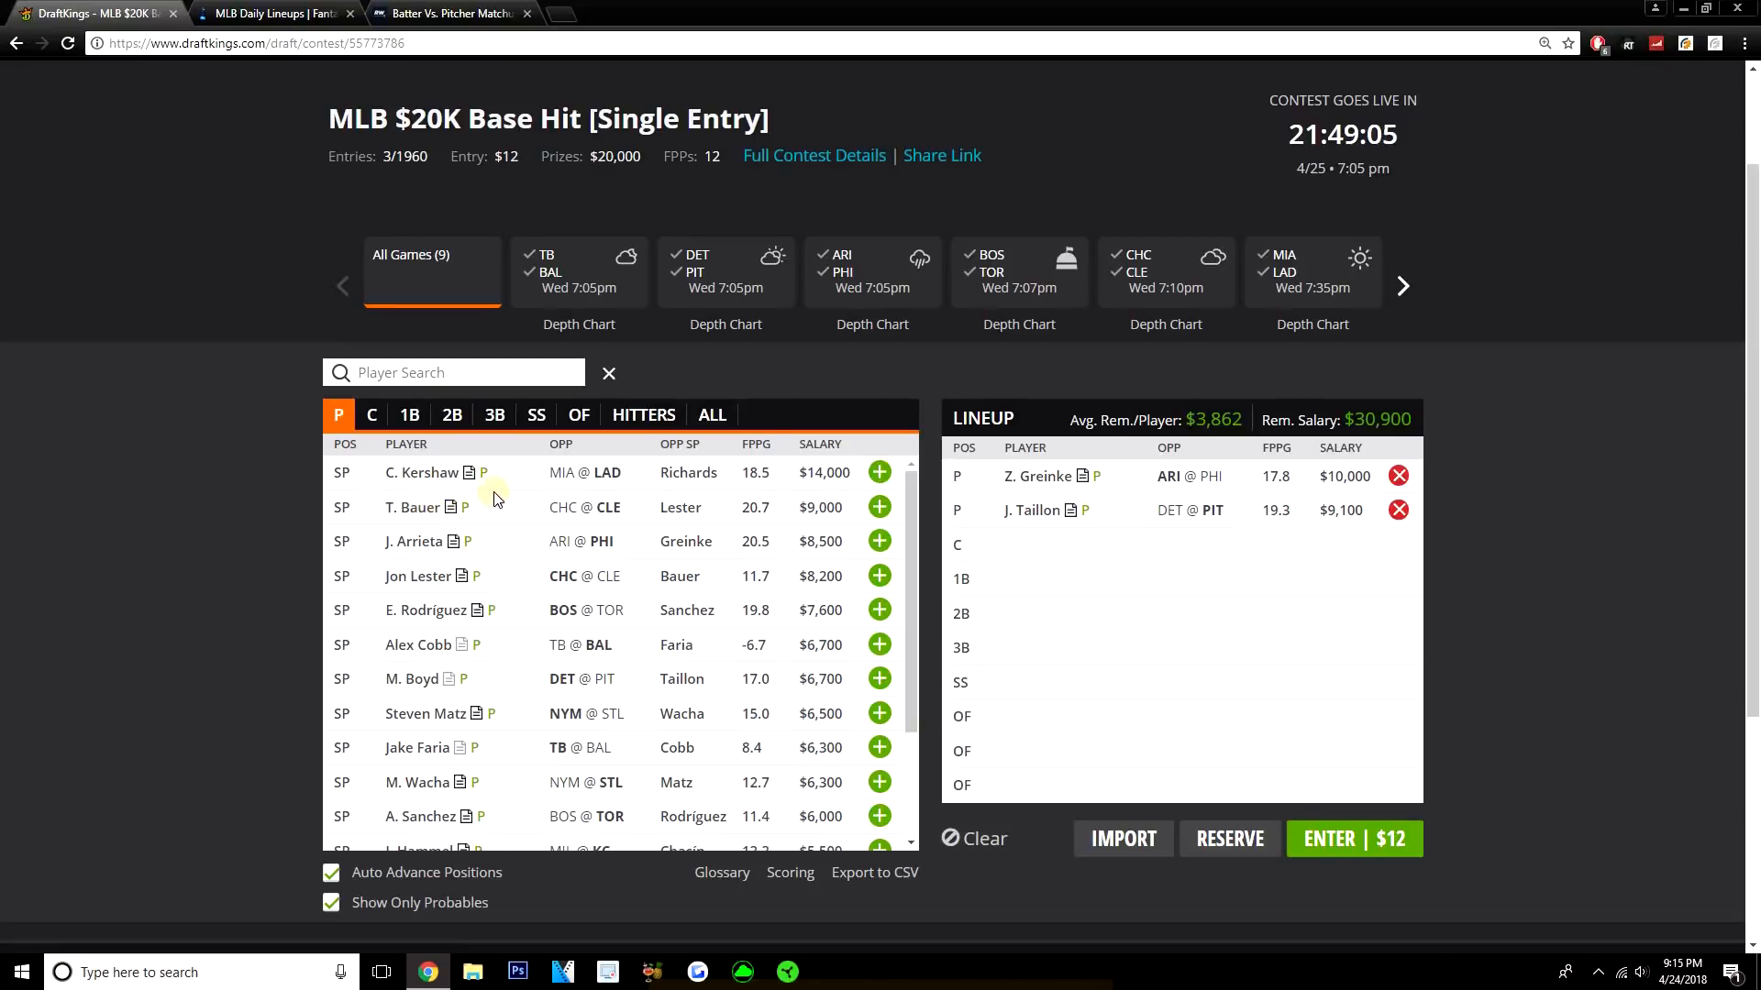
{"action": "mouse_move", "coordinate": [629, 497]}
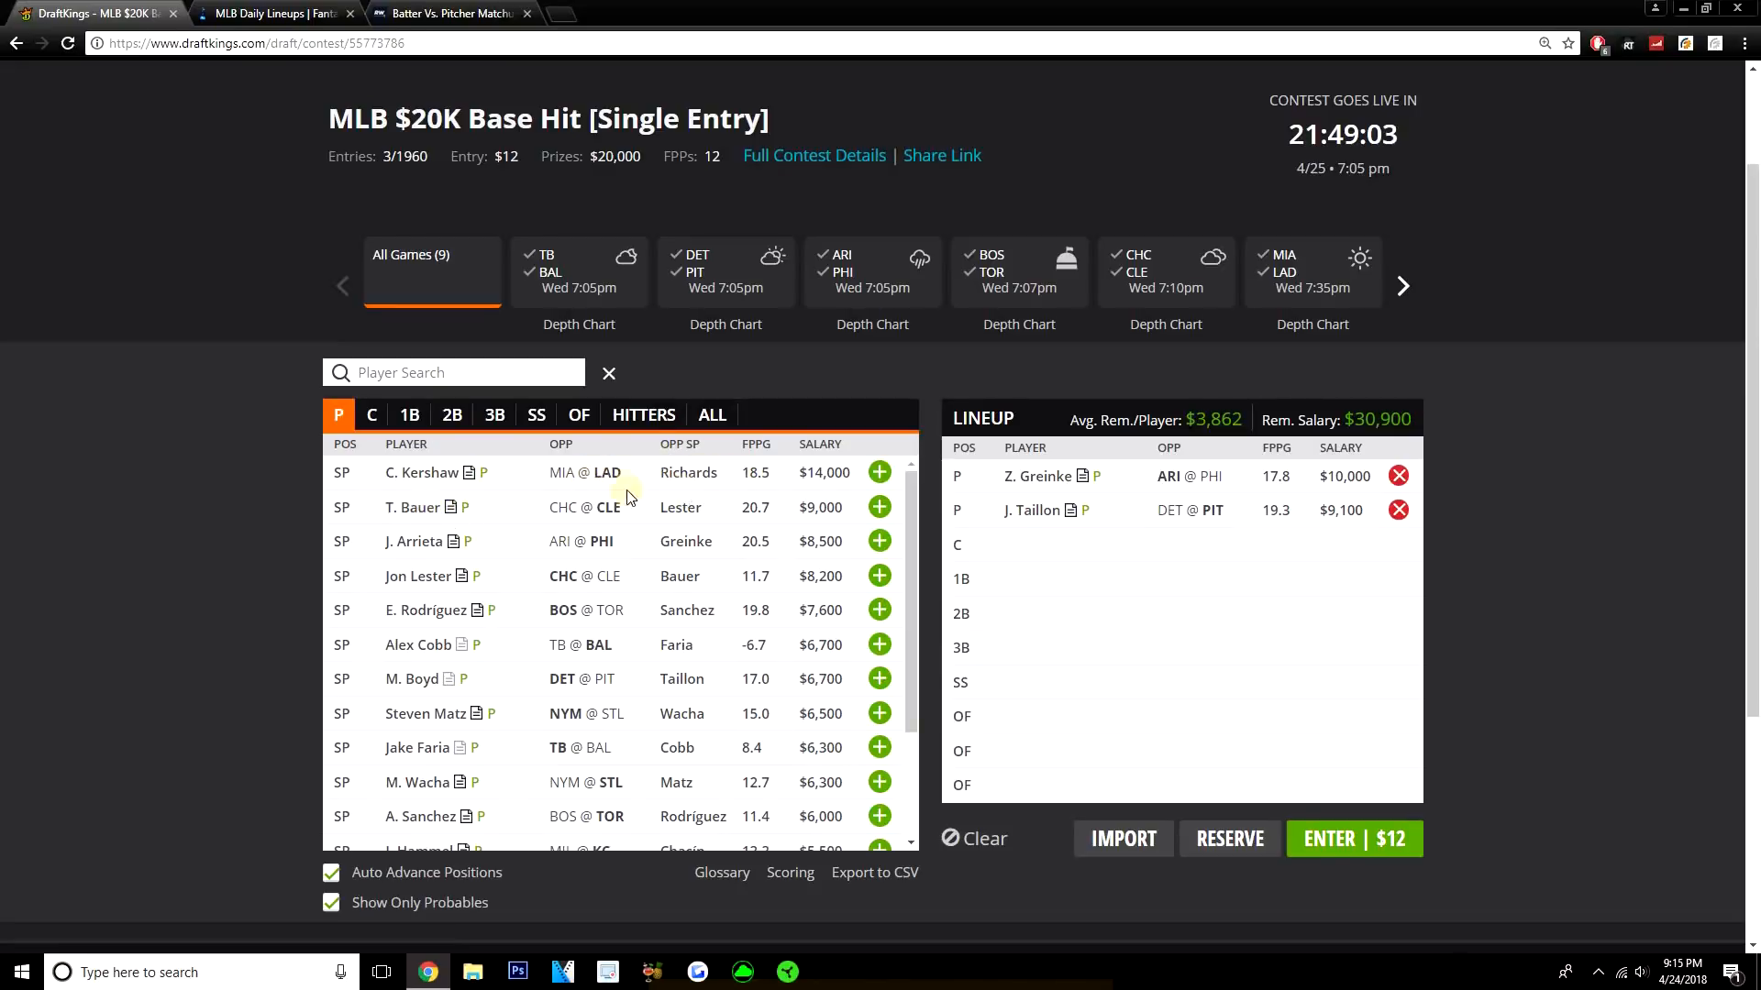
{"action": "mouse_move", "coordinate": [1038, 477]}
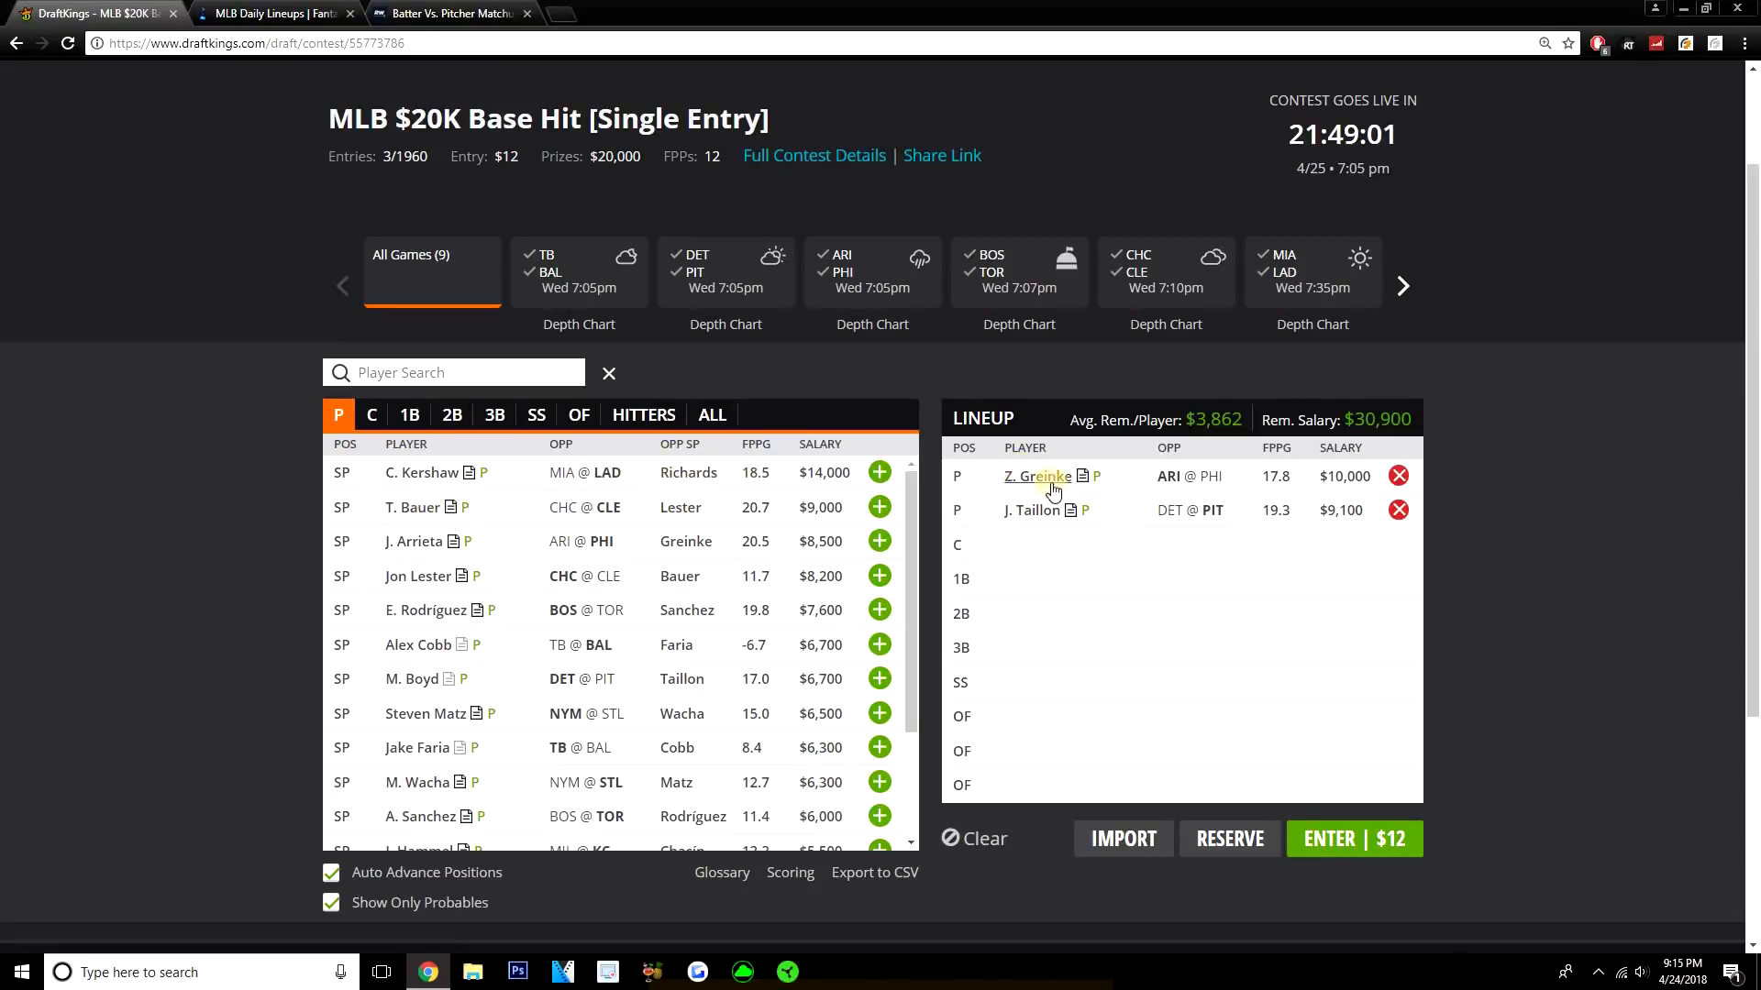
{"action": "mouse_move", "coordinate": [772, 557]}
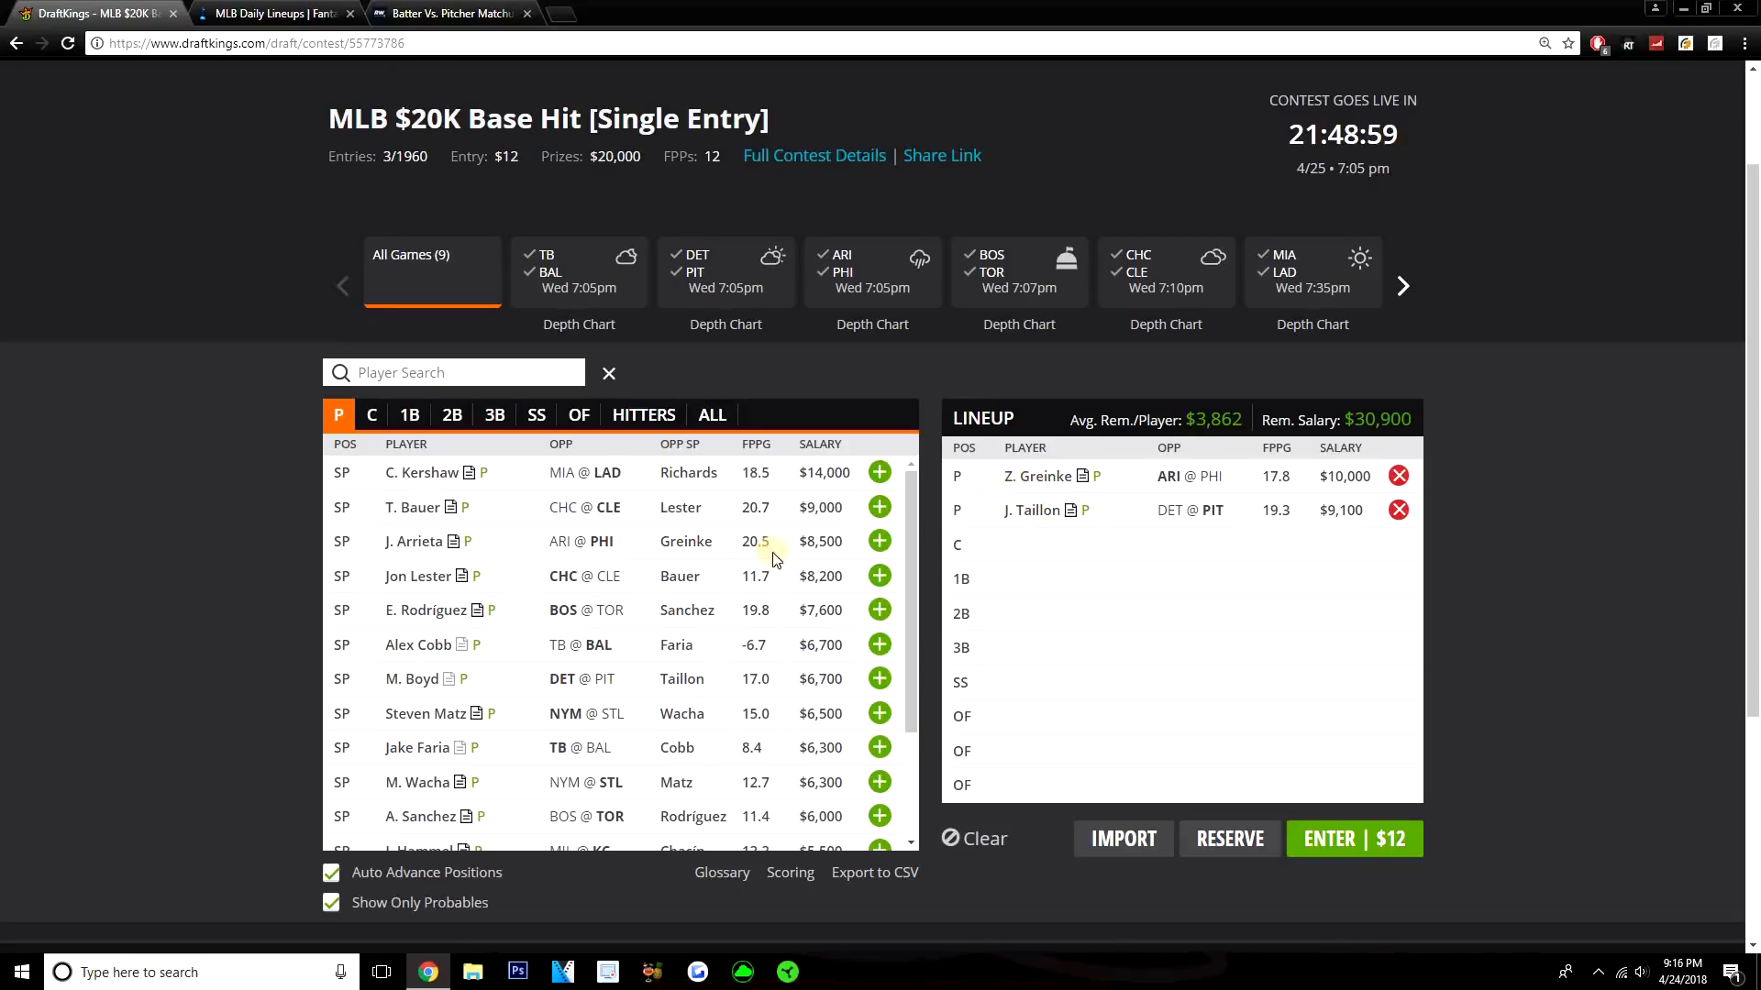
{"action": "mouse_move", "coordinate": [502, 503]}
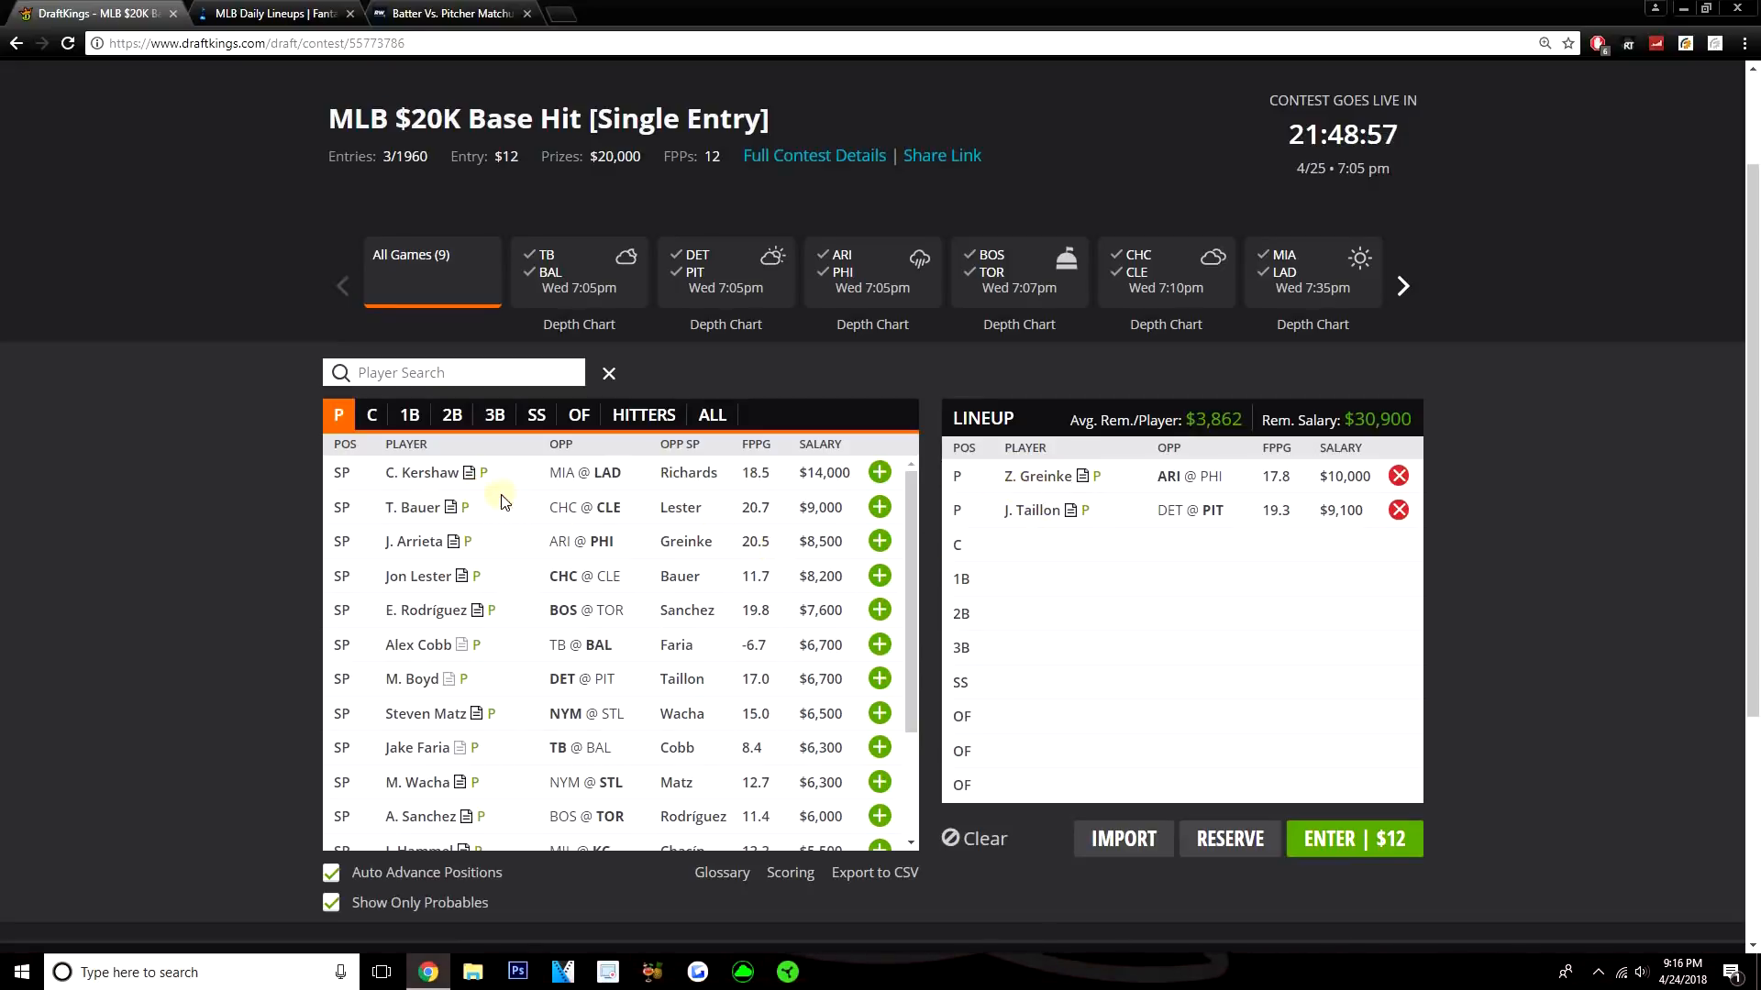
{"action": "mouse_move", "coordinate": [528, 517]}
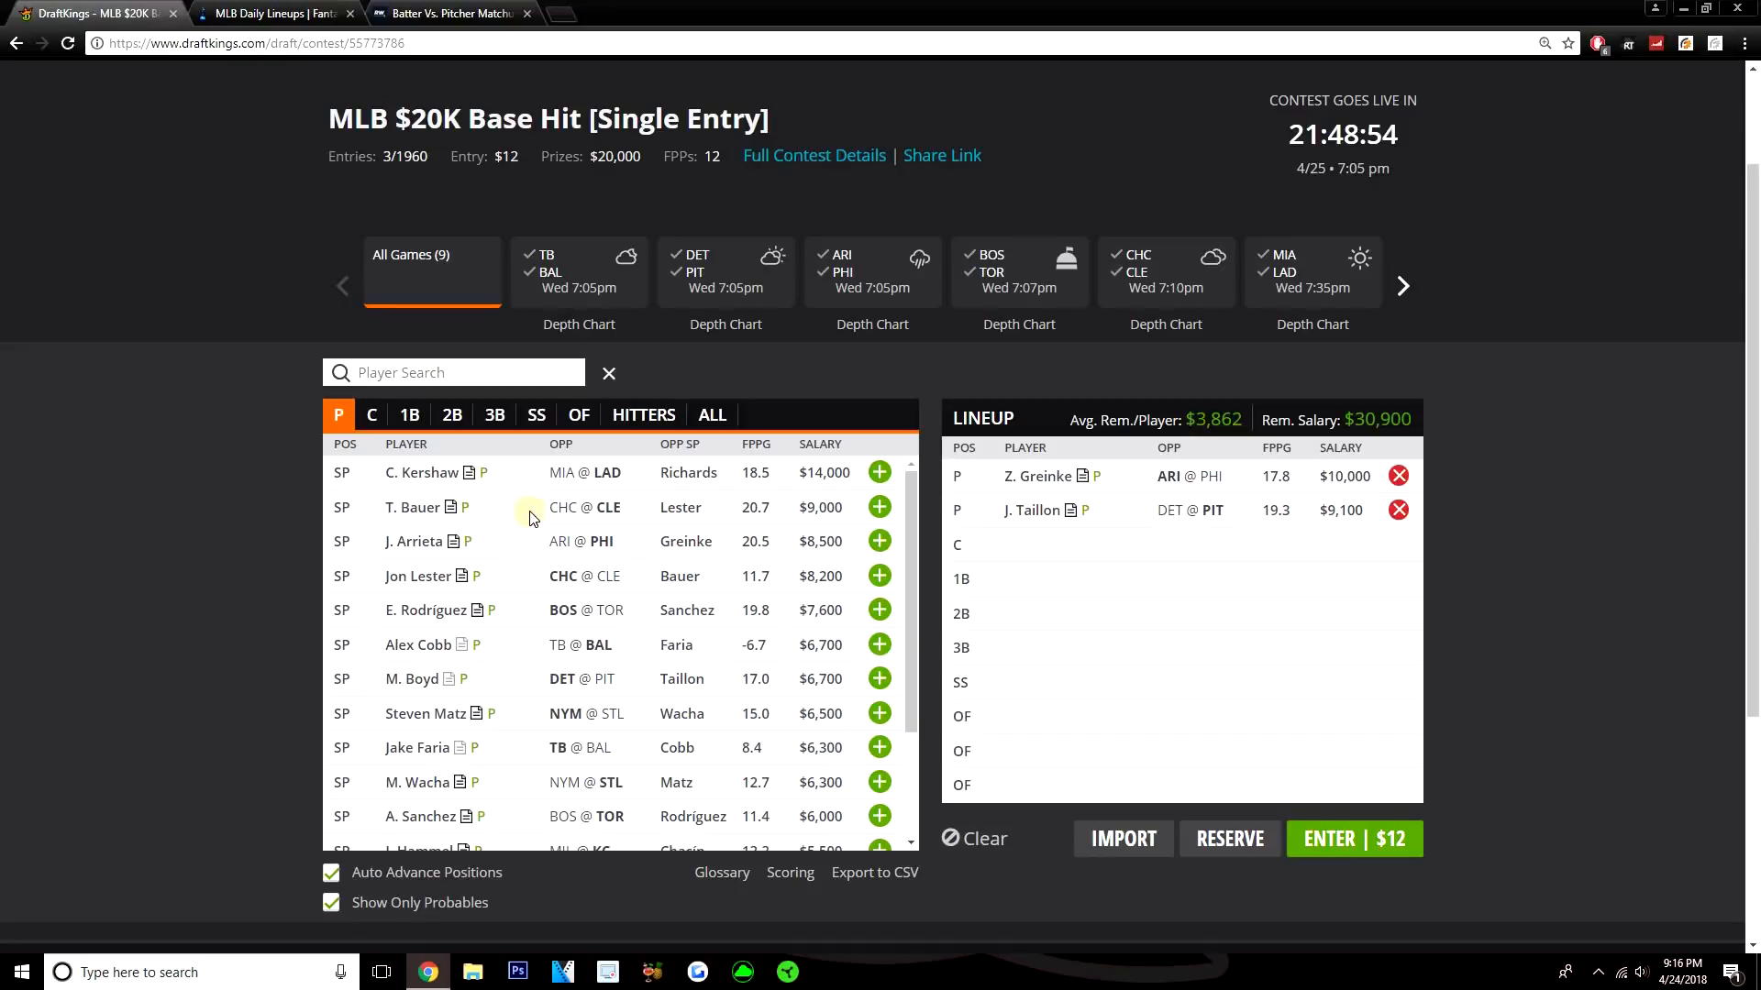
{"action": "mouse_move", "coordinate": [508, 619]}
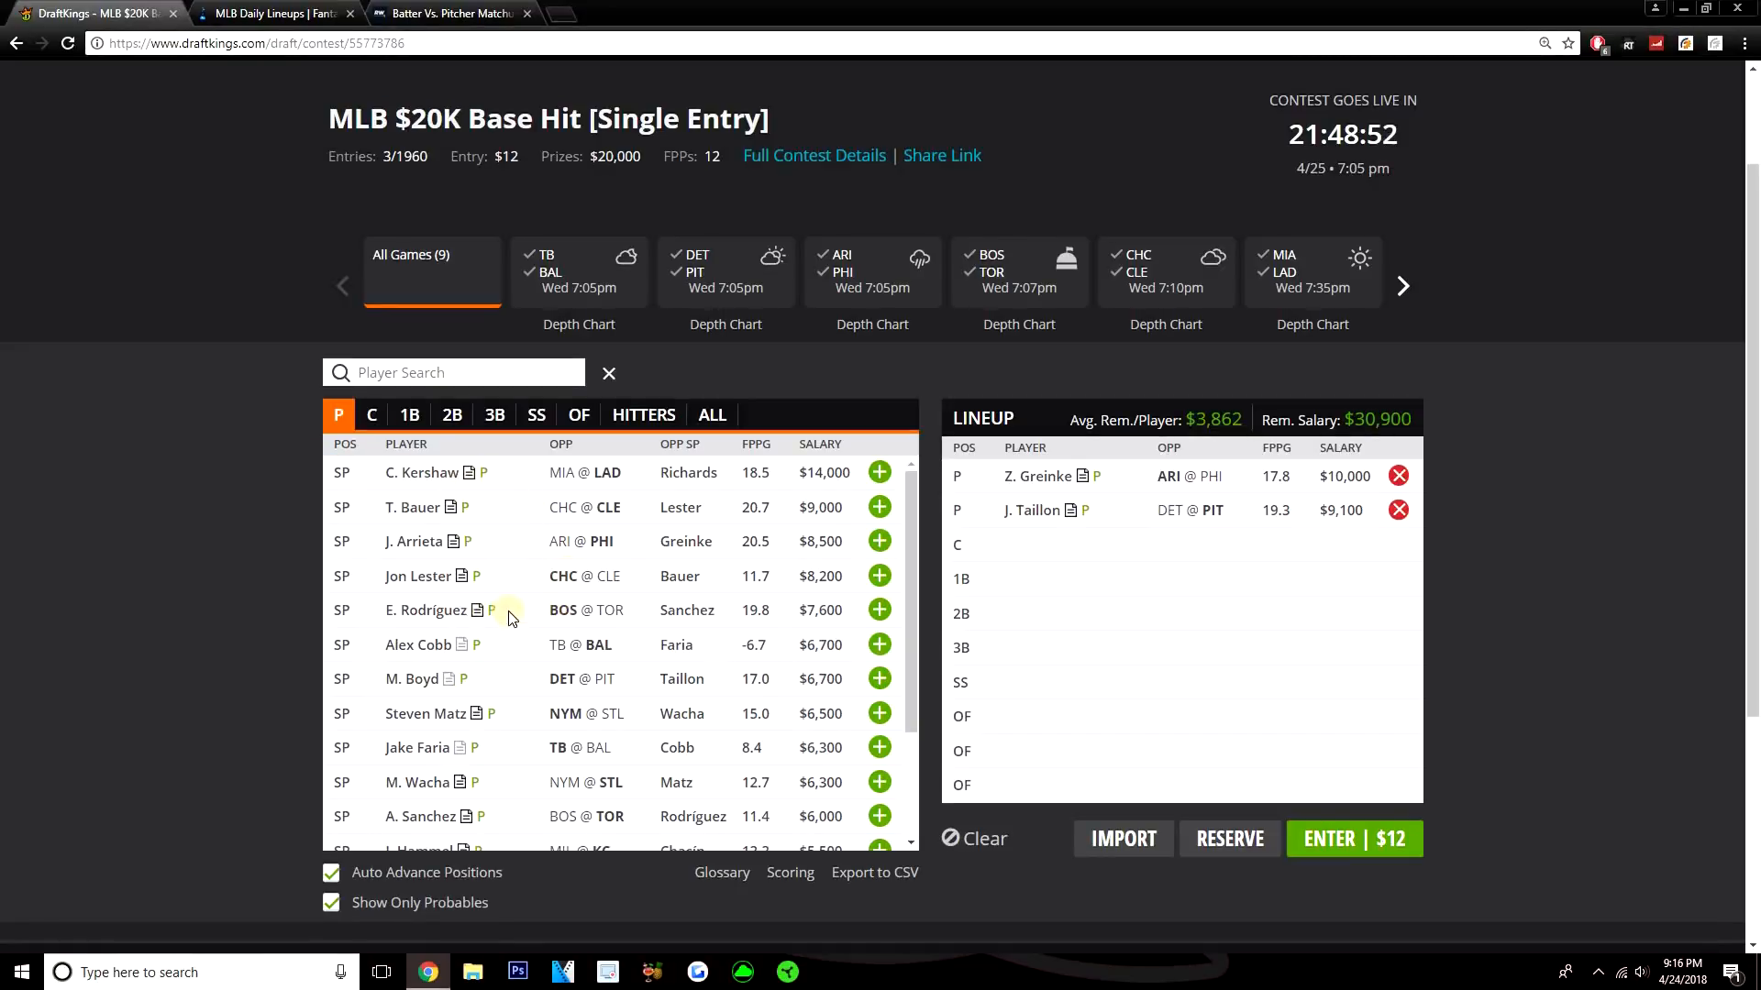
Step: Look over the available starting pitchers, then switch to the FantasyLabs daily lineups page
{"action": "scroll", "scroll_direction": "down", "scroll_amount": 3}
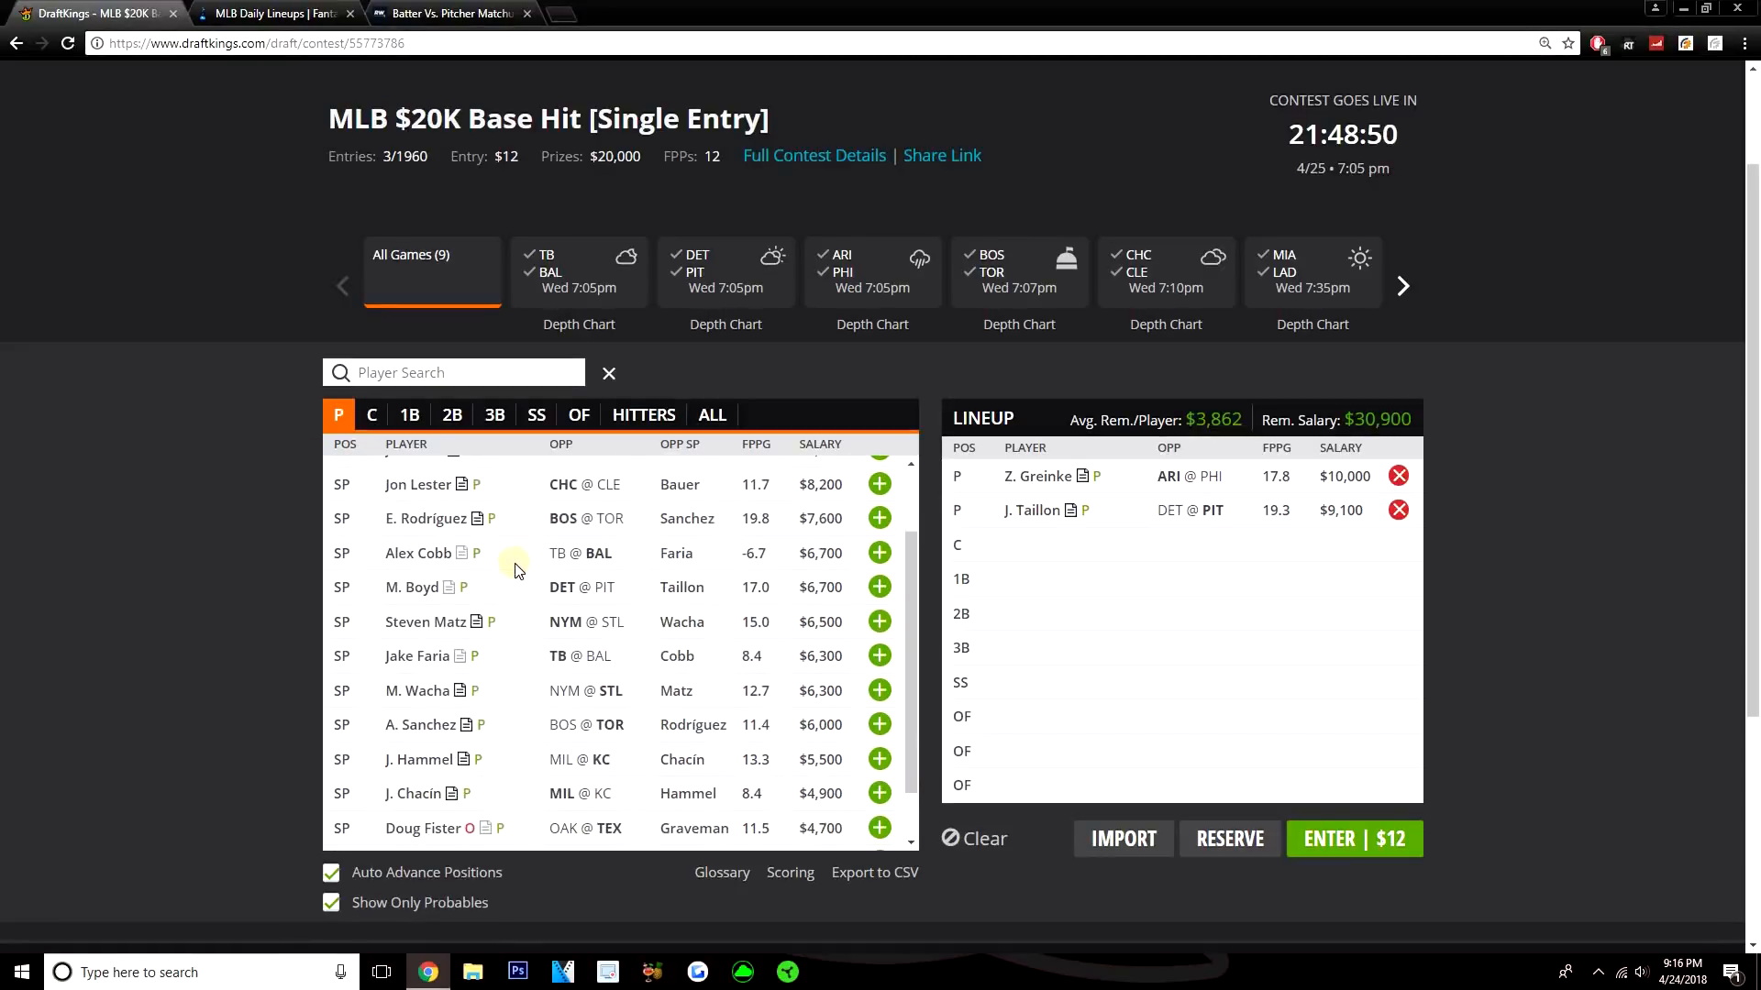
{"action": "scroll", "scroll_direction": "up", "scroll_amount": 3}
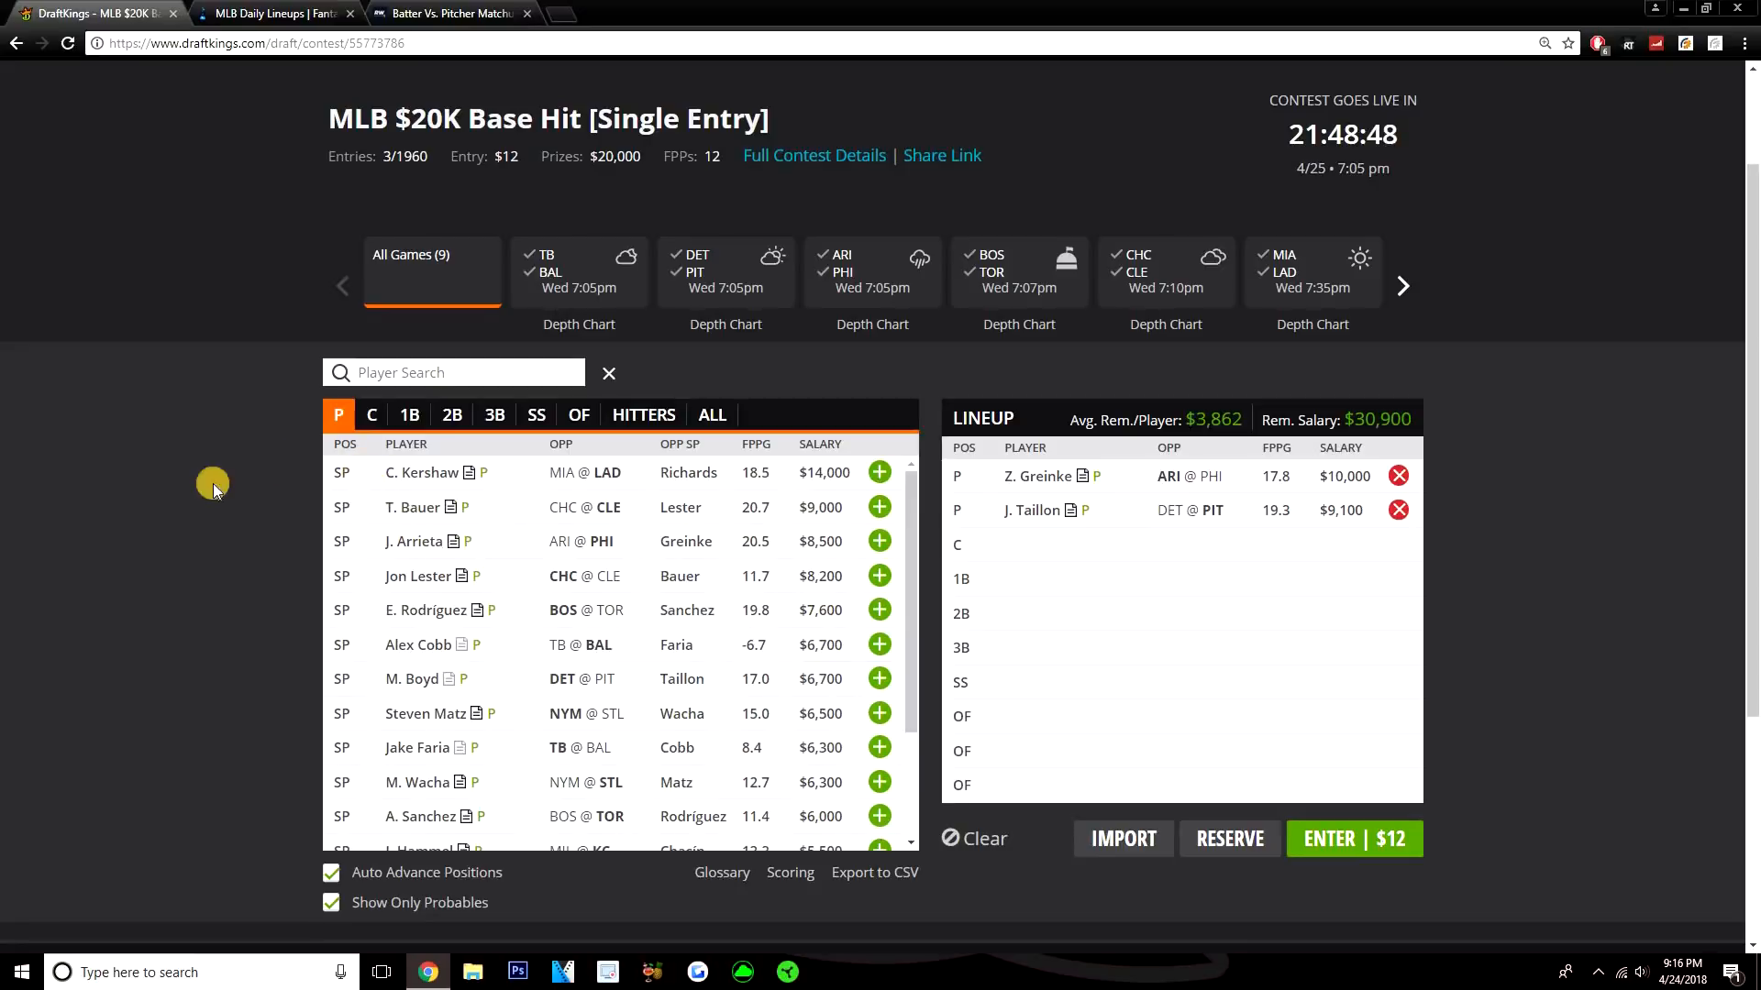
{"action": "left_click", "coordinate": [275, 13]}
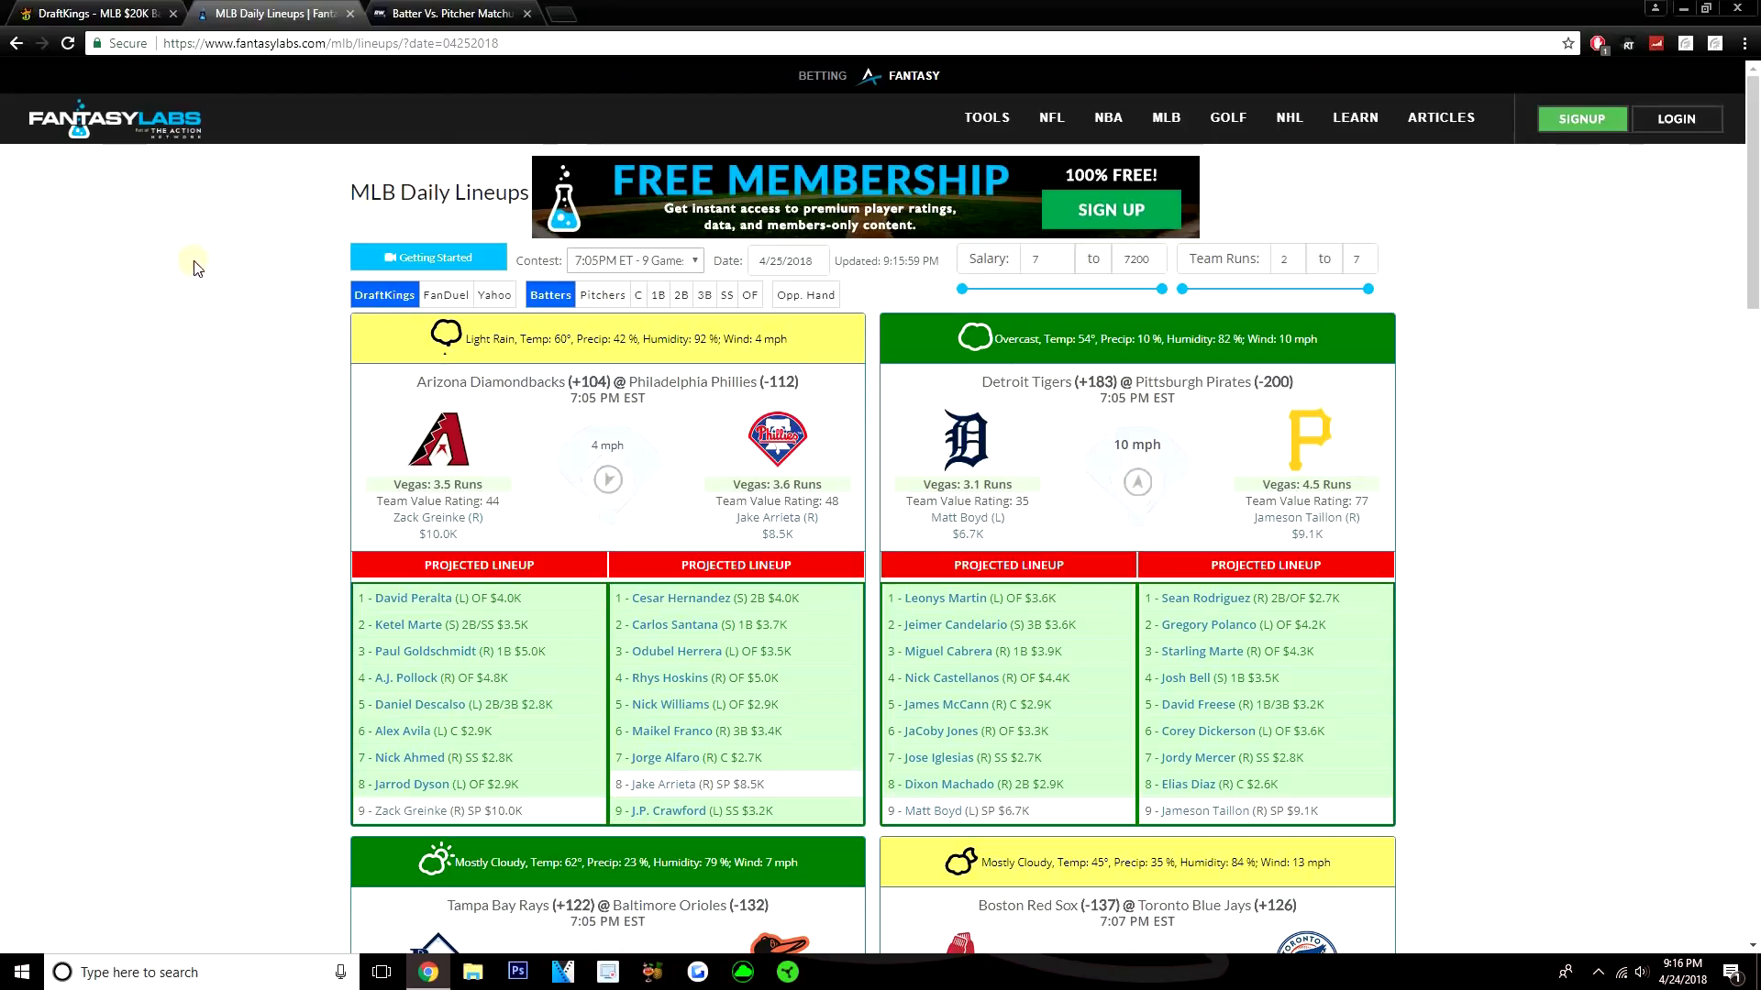
Step: Check the Athletics–Rangers projected lineups in FantasyLabs and return to the DraftKings builder
{"action": "scroll", "scroll_direction": "down", "scroll_amount": 3}
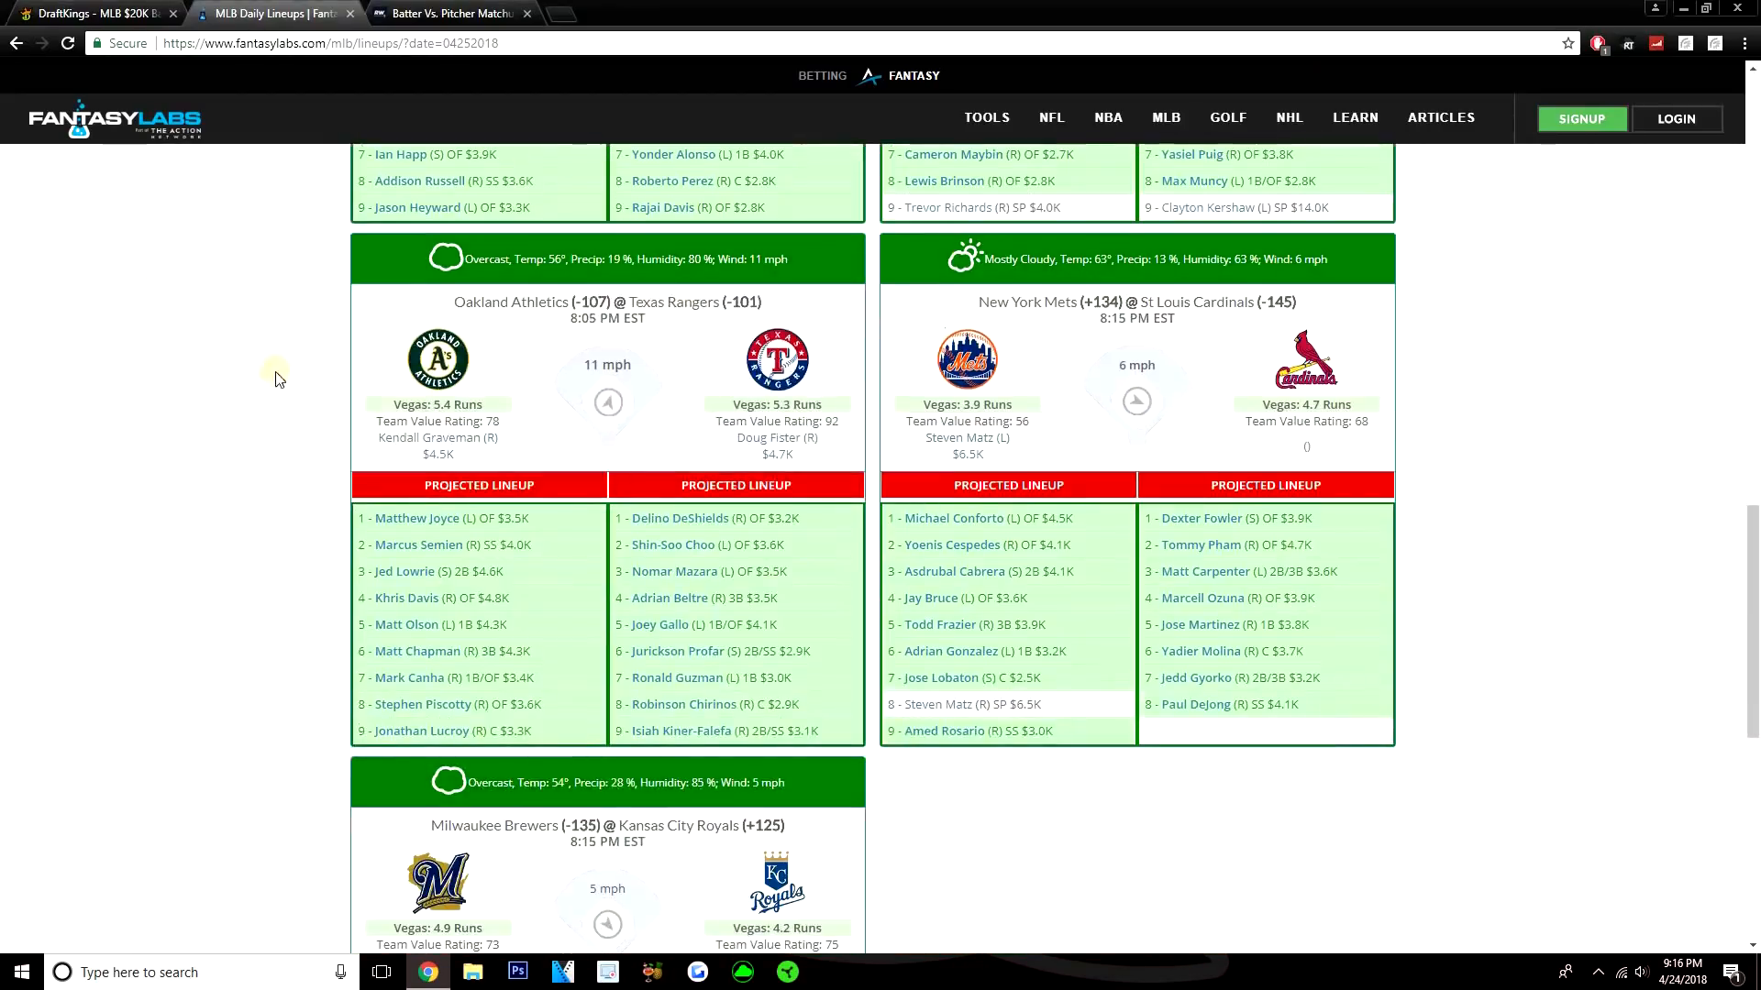
{"action": "scroll", "scroll_direction": "up", "scroll_amount": 3}
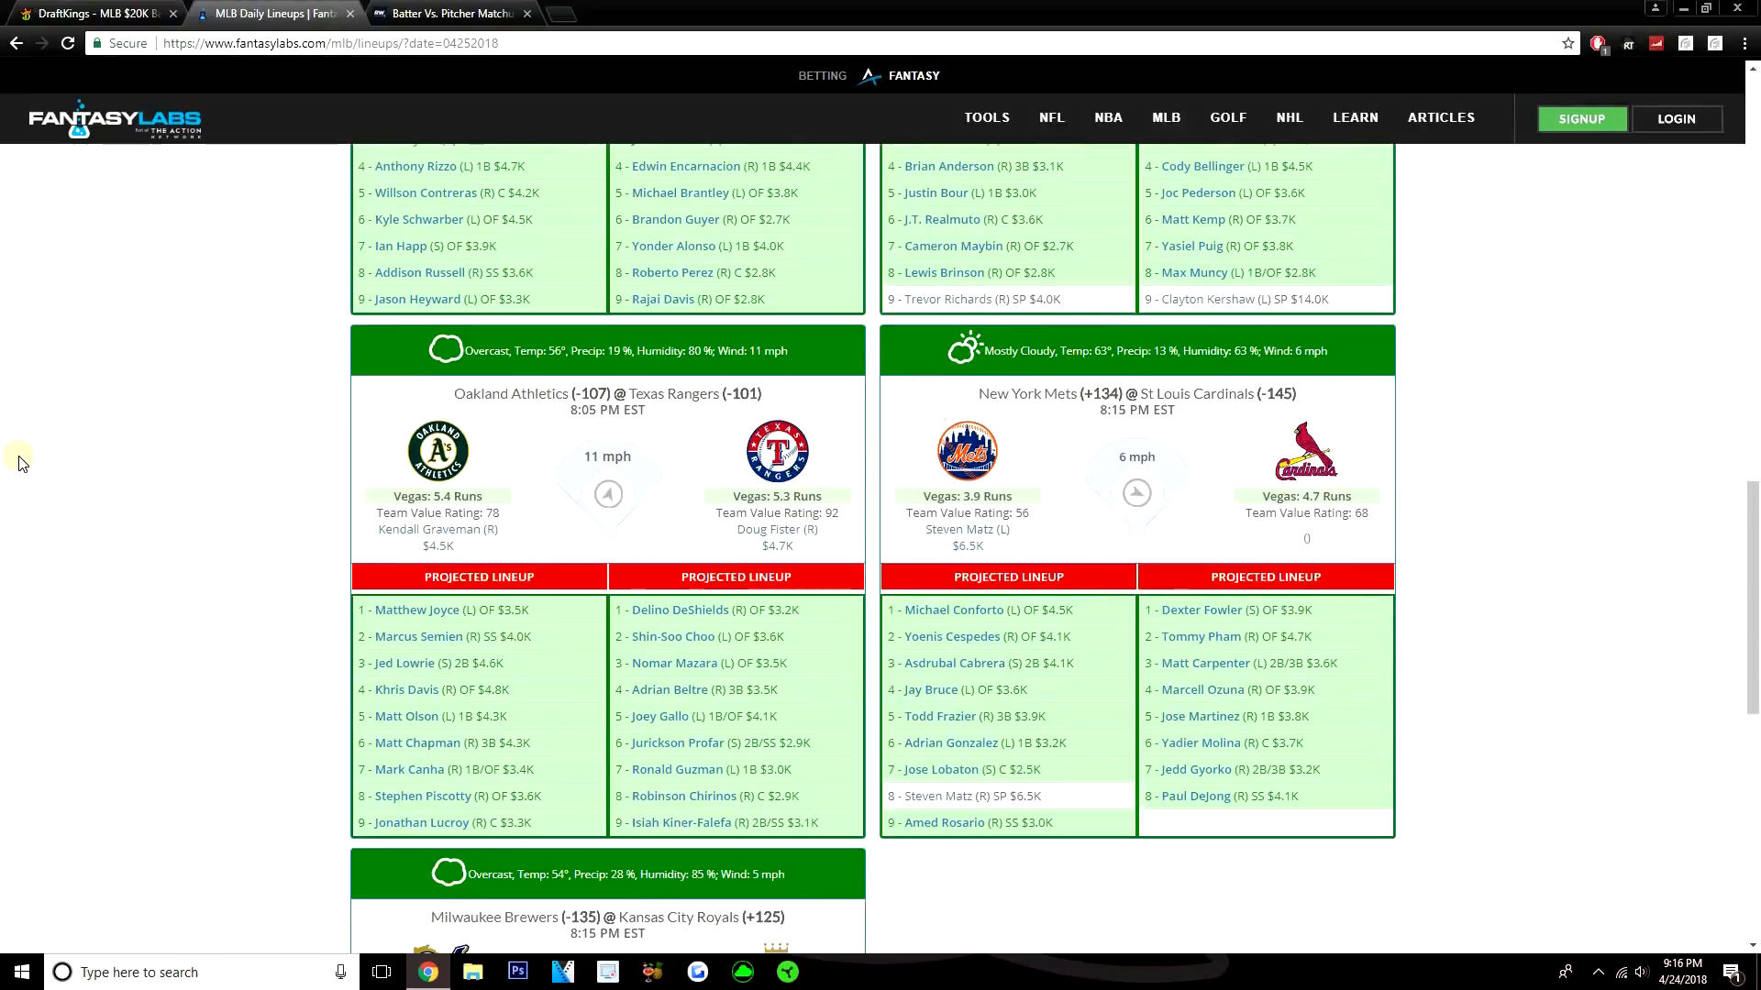
{"action": "left_click", "coordinate": [95, 13]}
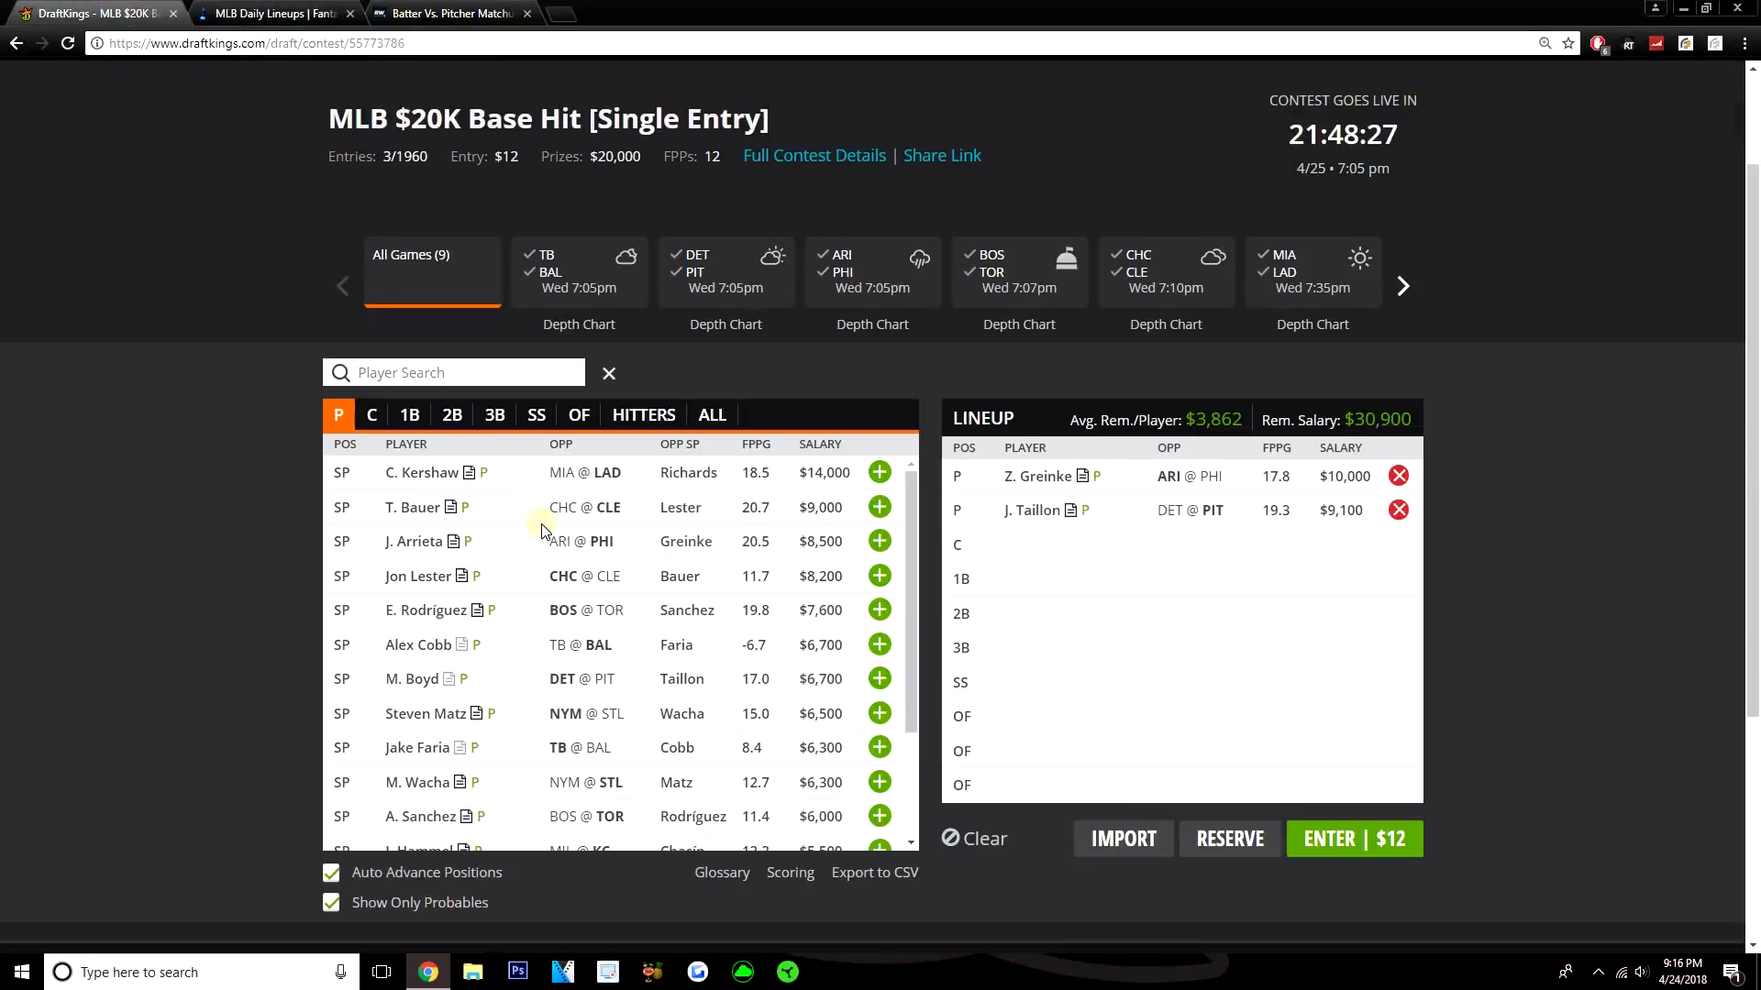
Step: Search 'gallo', add Joey Gallo at 1B ($26,800 left) and bring up his player card
{"action": "left_click", "coordinate": [409, 415]}
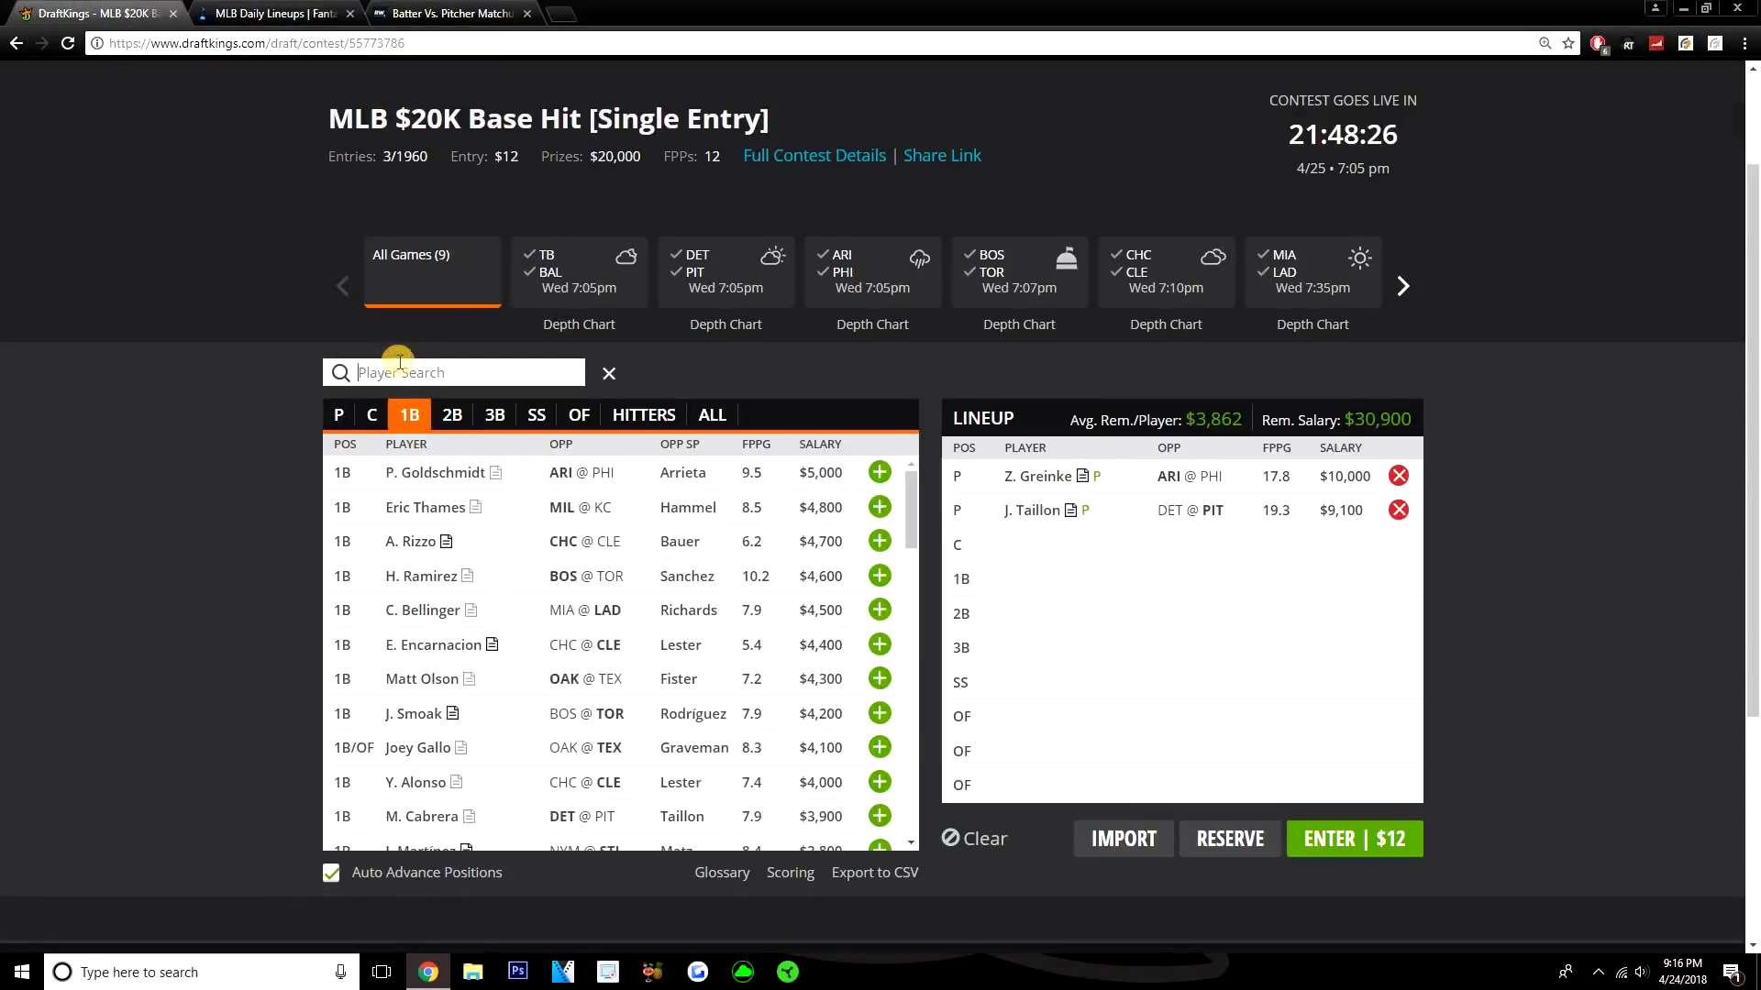
{"action": "type", "text": "gallo"}
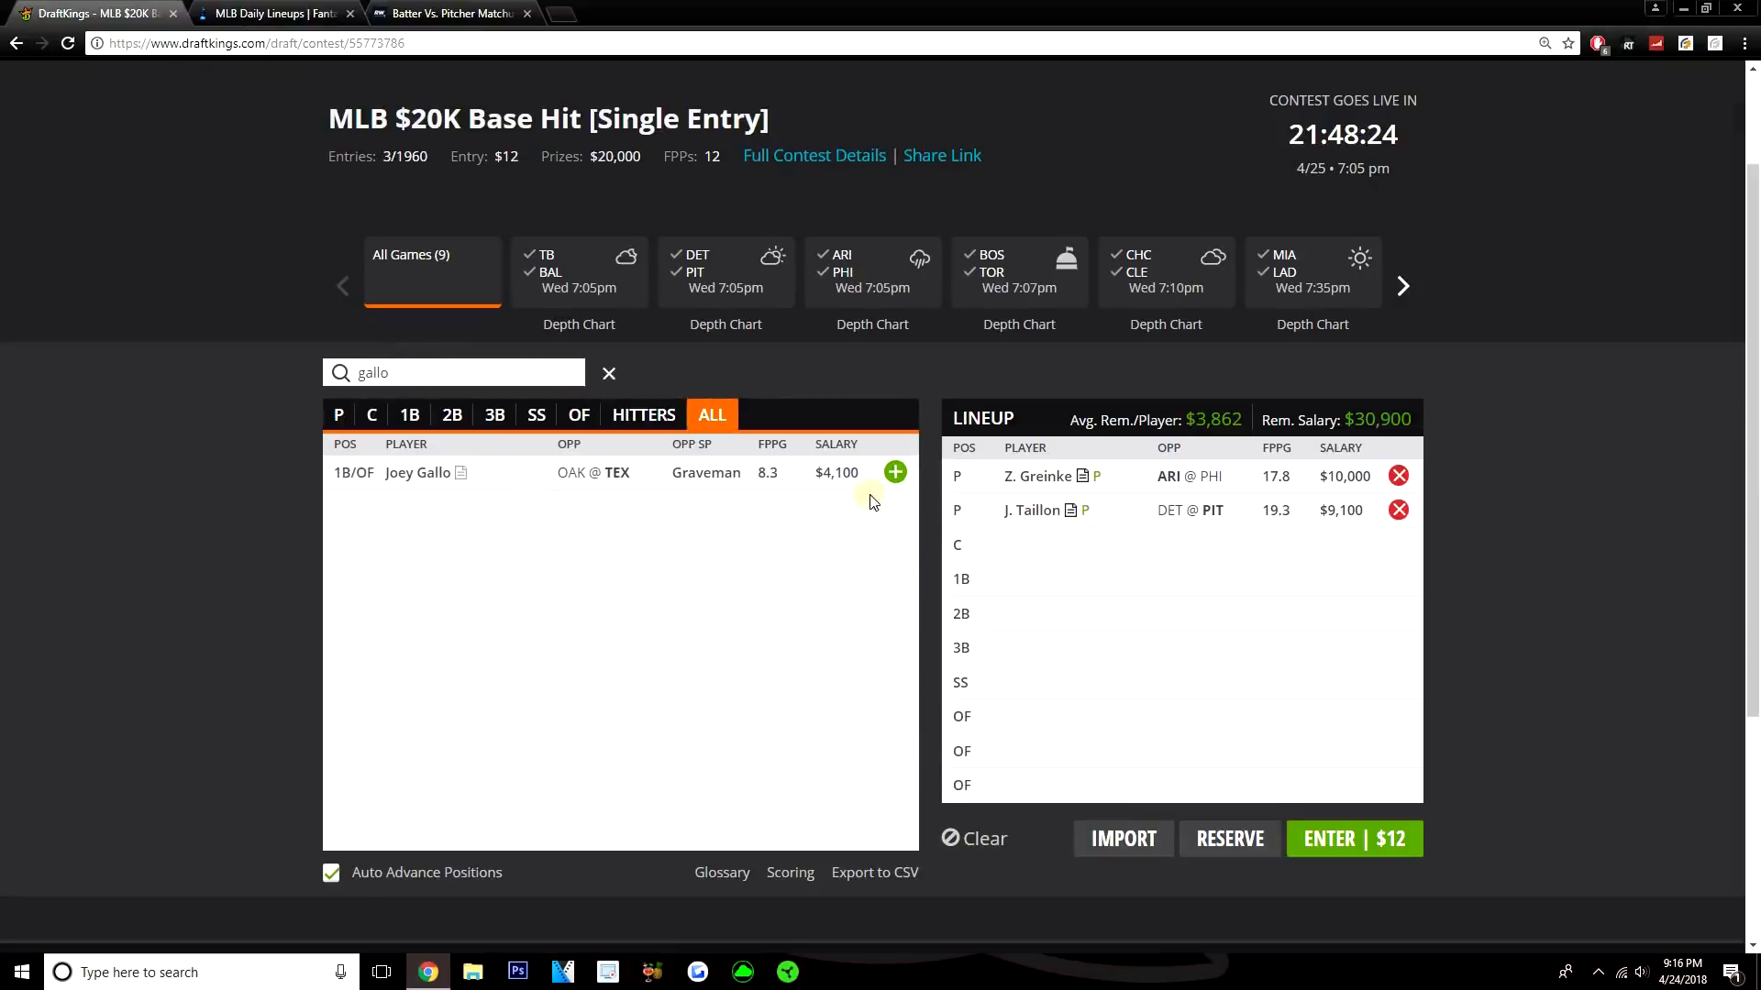
{"action": "left_click", "coordinate": [895, 472]}
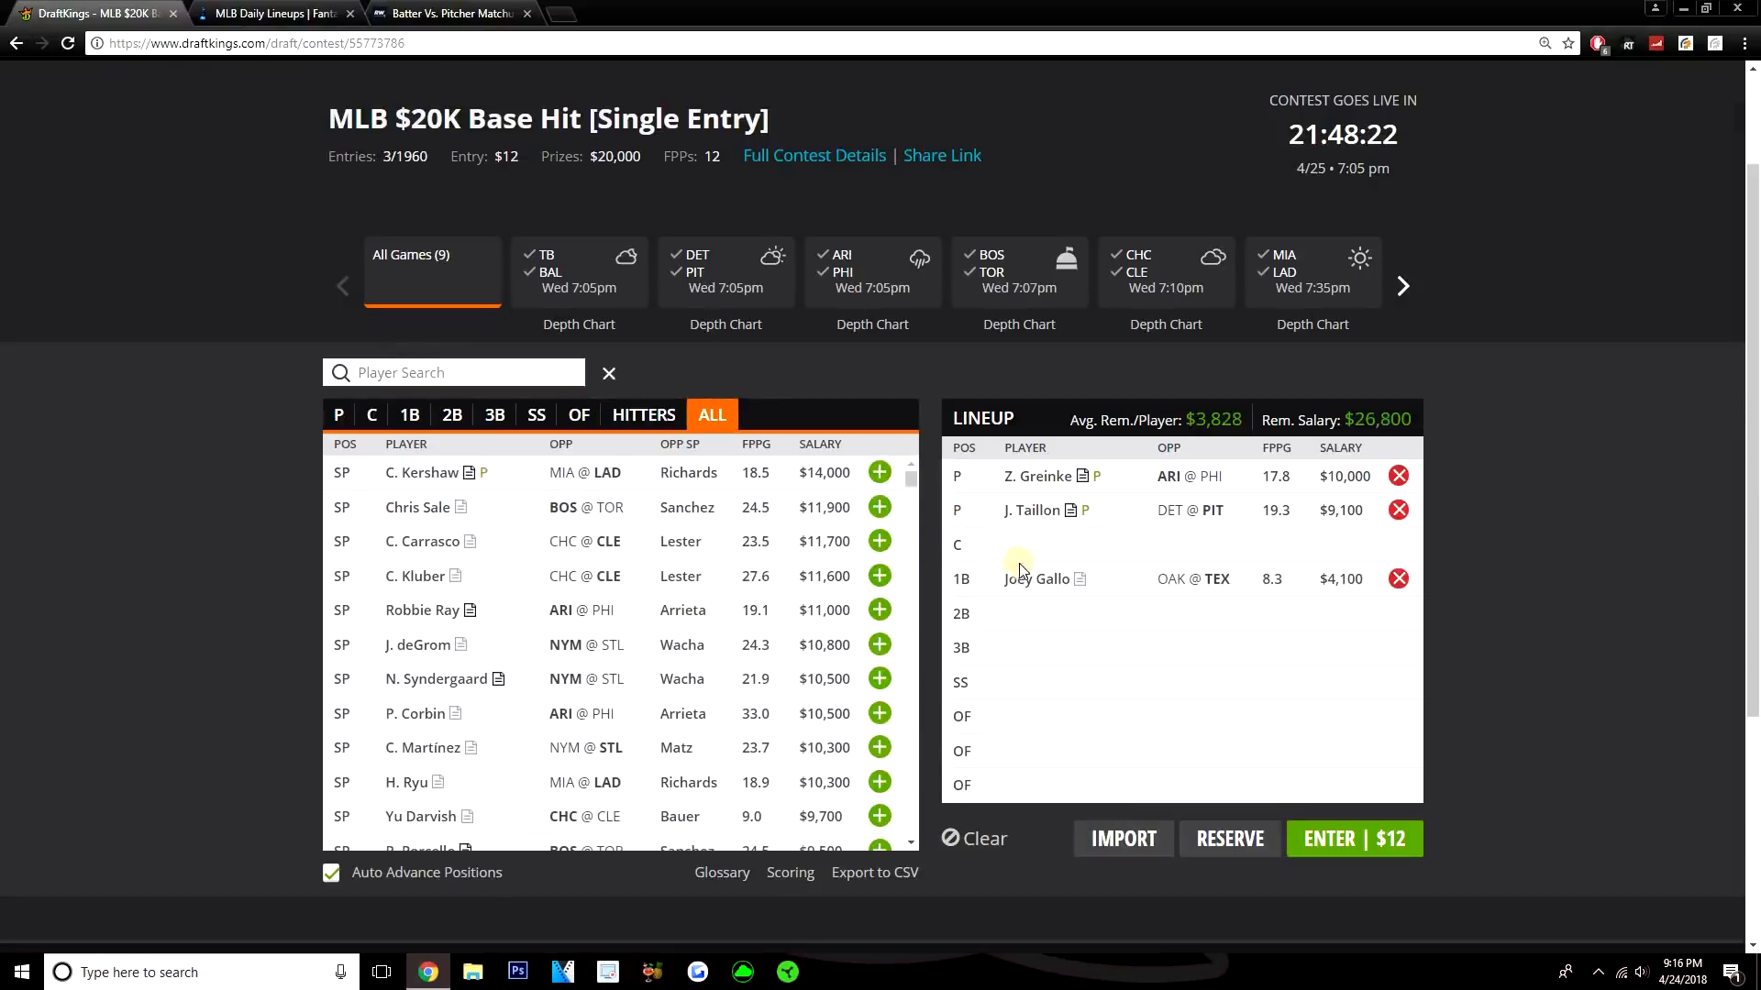
{"action": "left_click", "coordinate": [879, 508]}
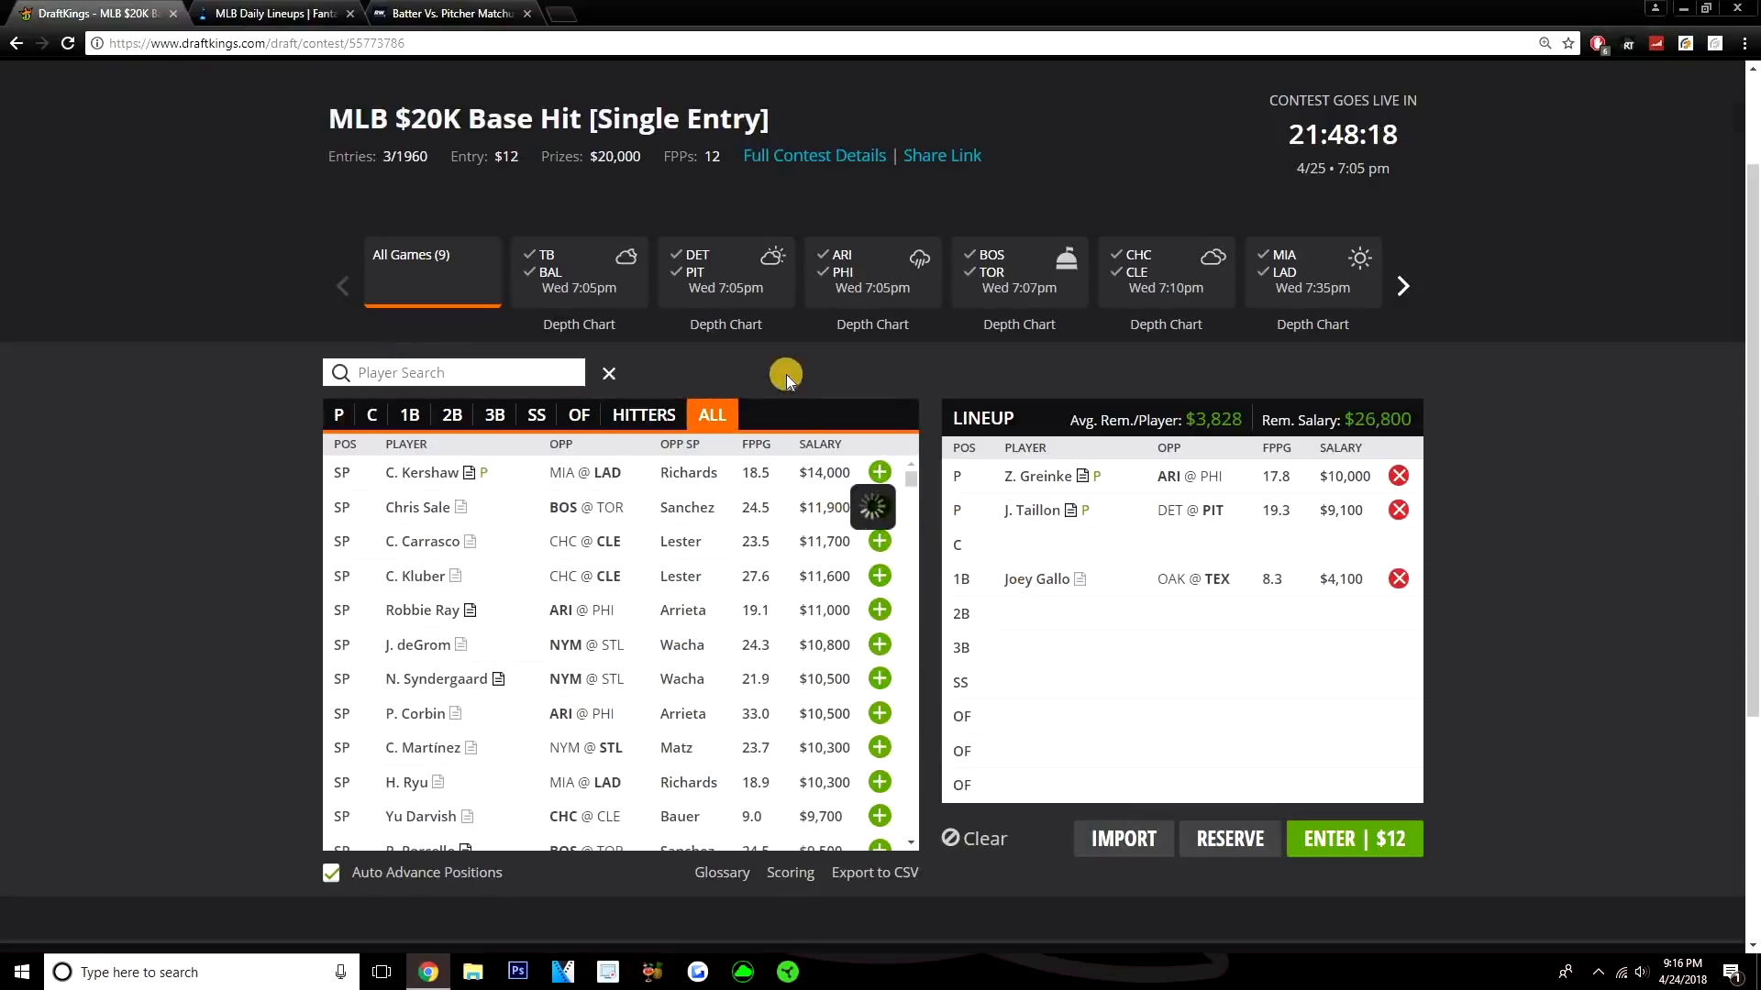
{"action": "left_click", "coordinate": [1037, 578]}
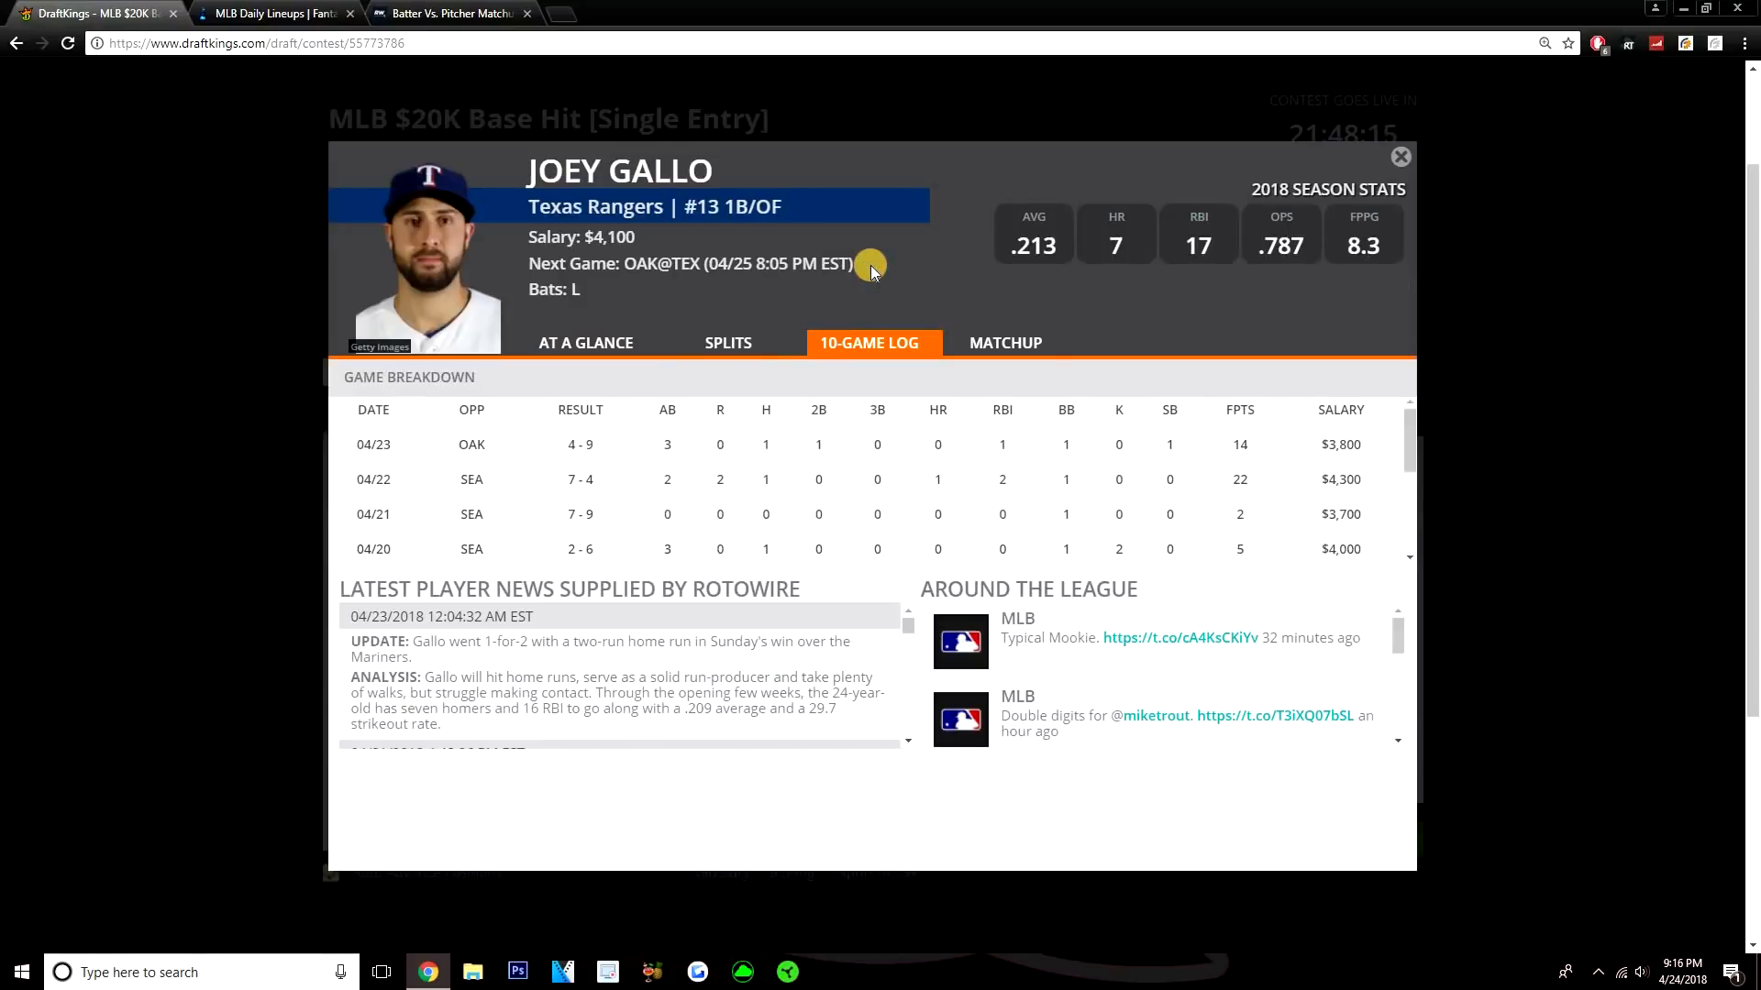
{"action": "mouse_move", "coordinate": [488, 194]}
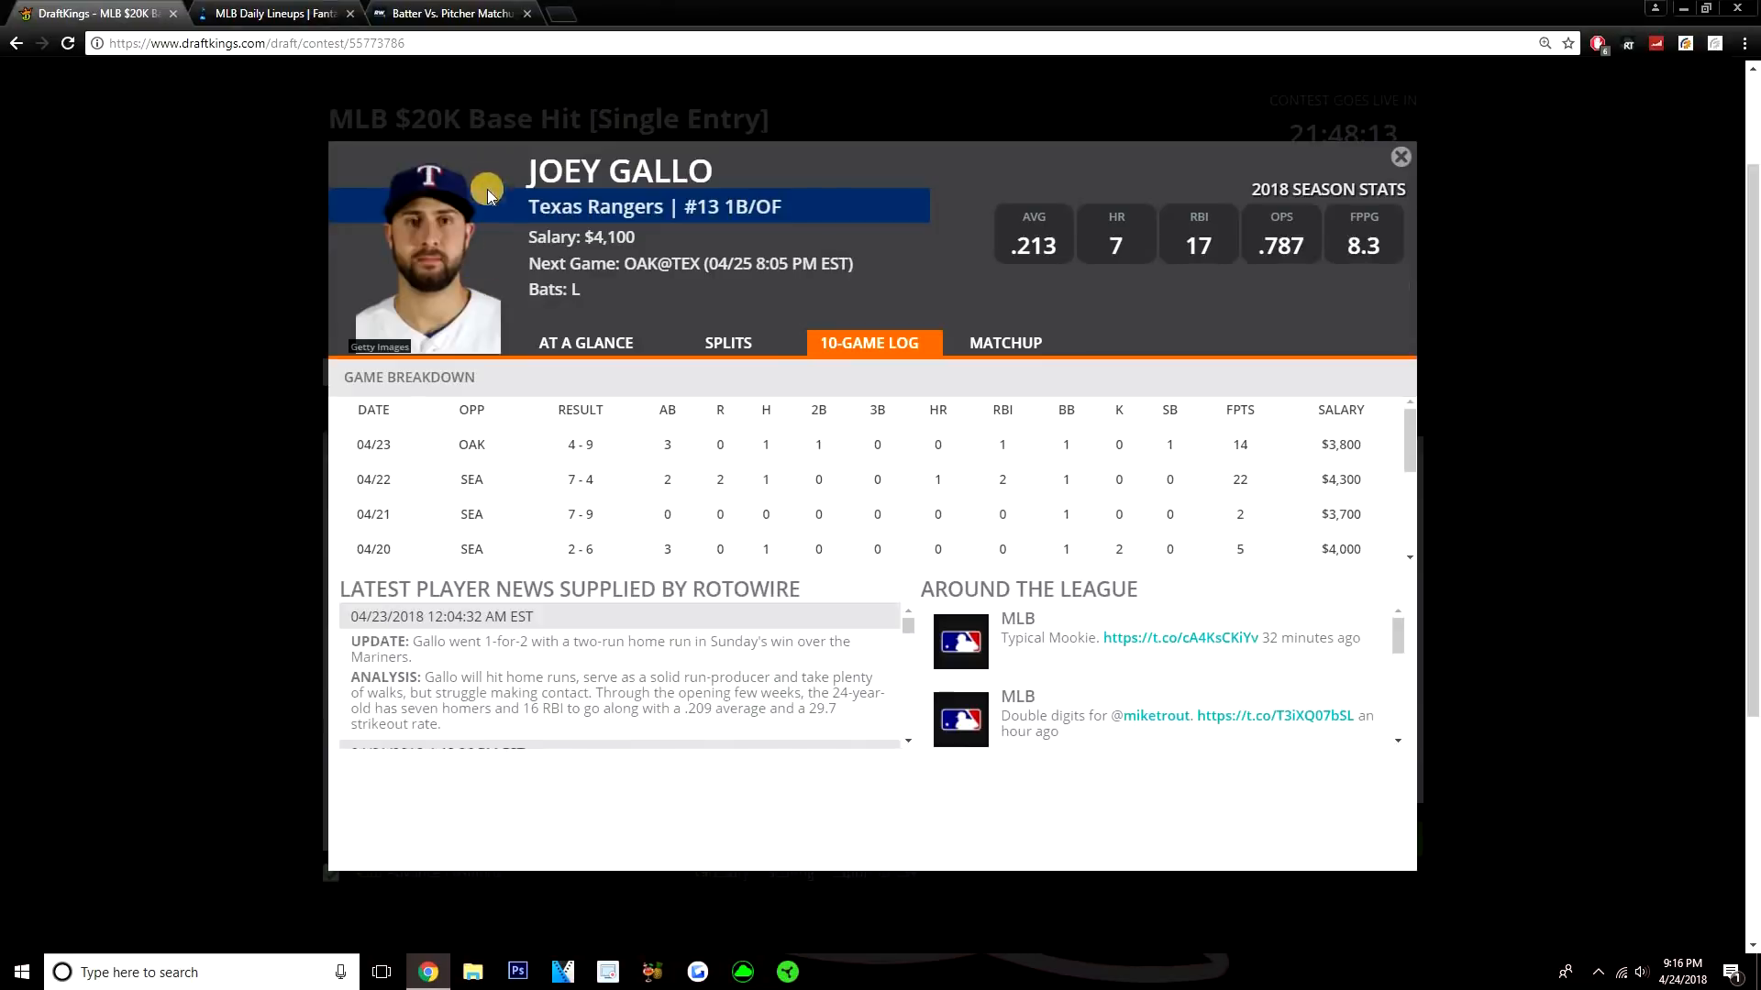
Step: Recheck the FantasyLabs Athletics–Rangers lineups, then return to the DraftKings builder
{"action": "left_click", "coordinate": [275, 13]}
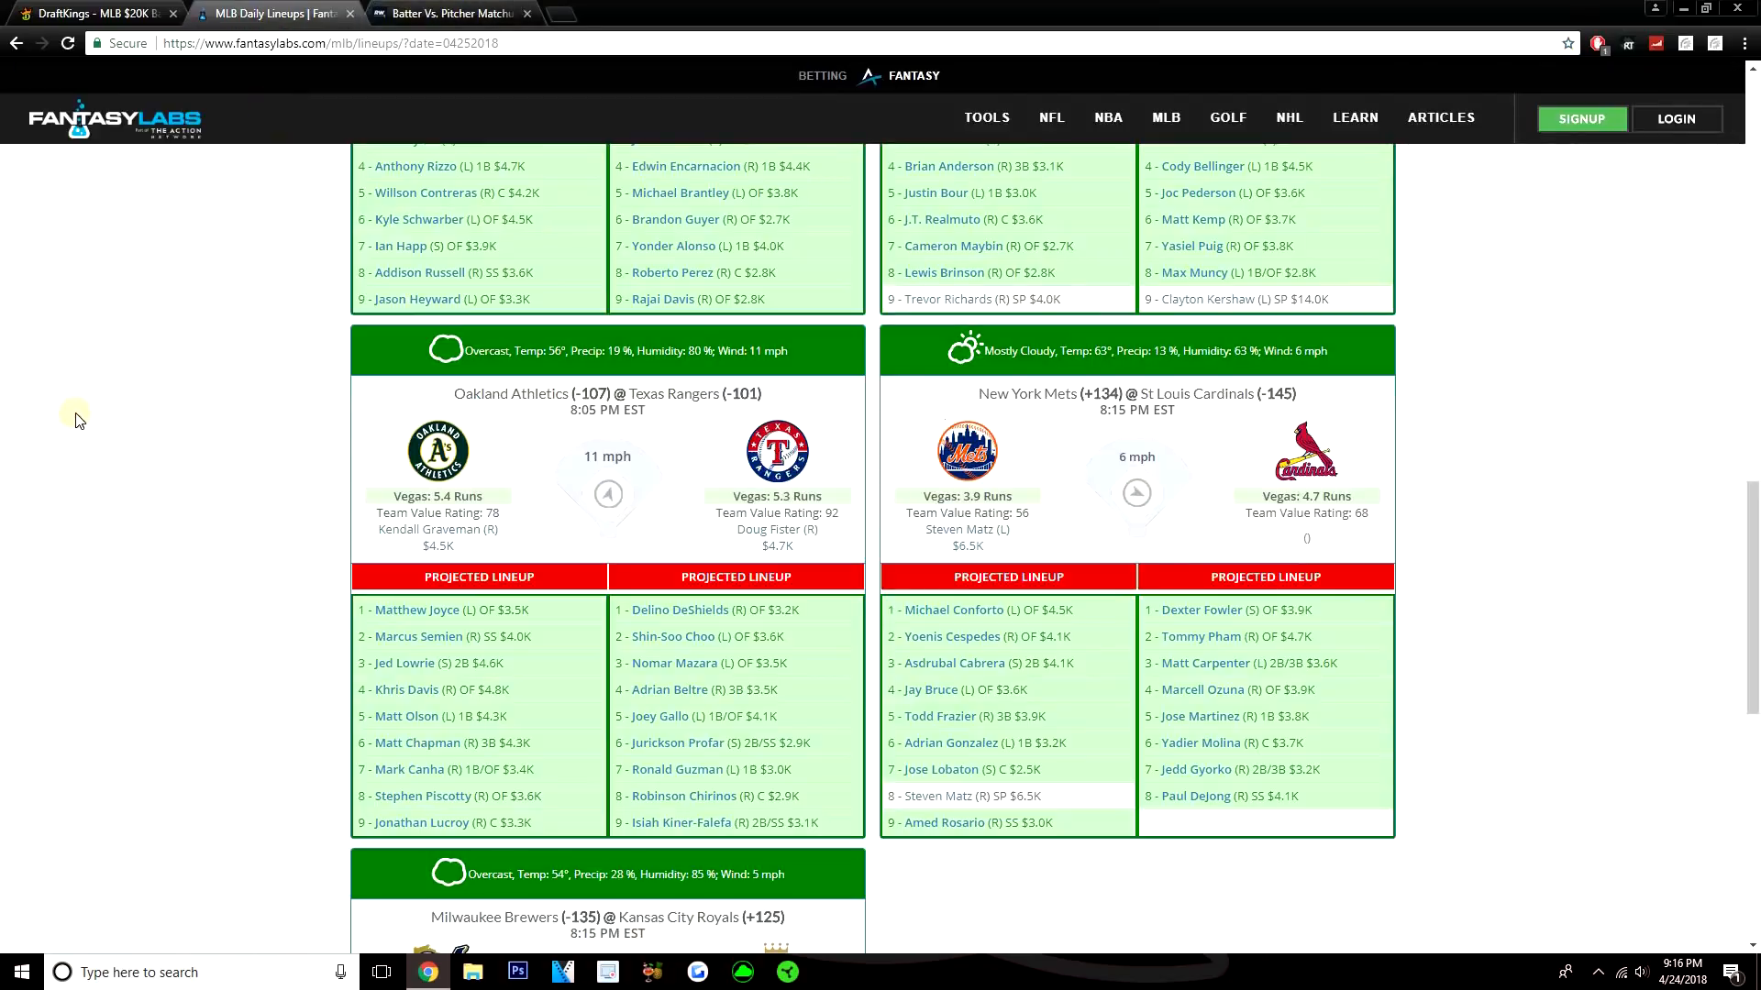
{"action": "mouse_move", "coordinate": [121, 387]}
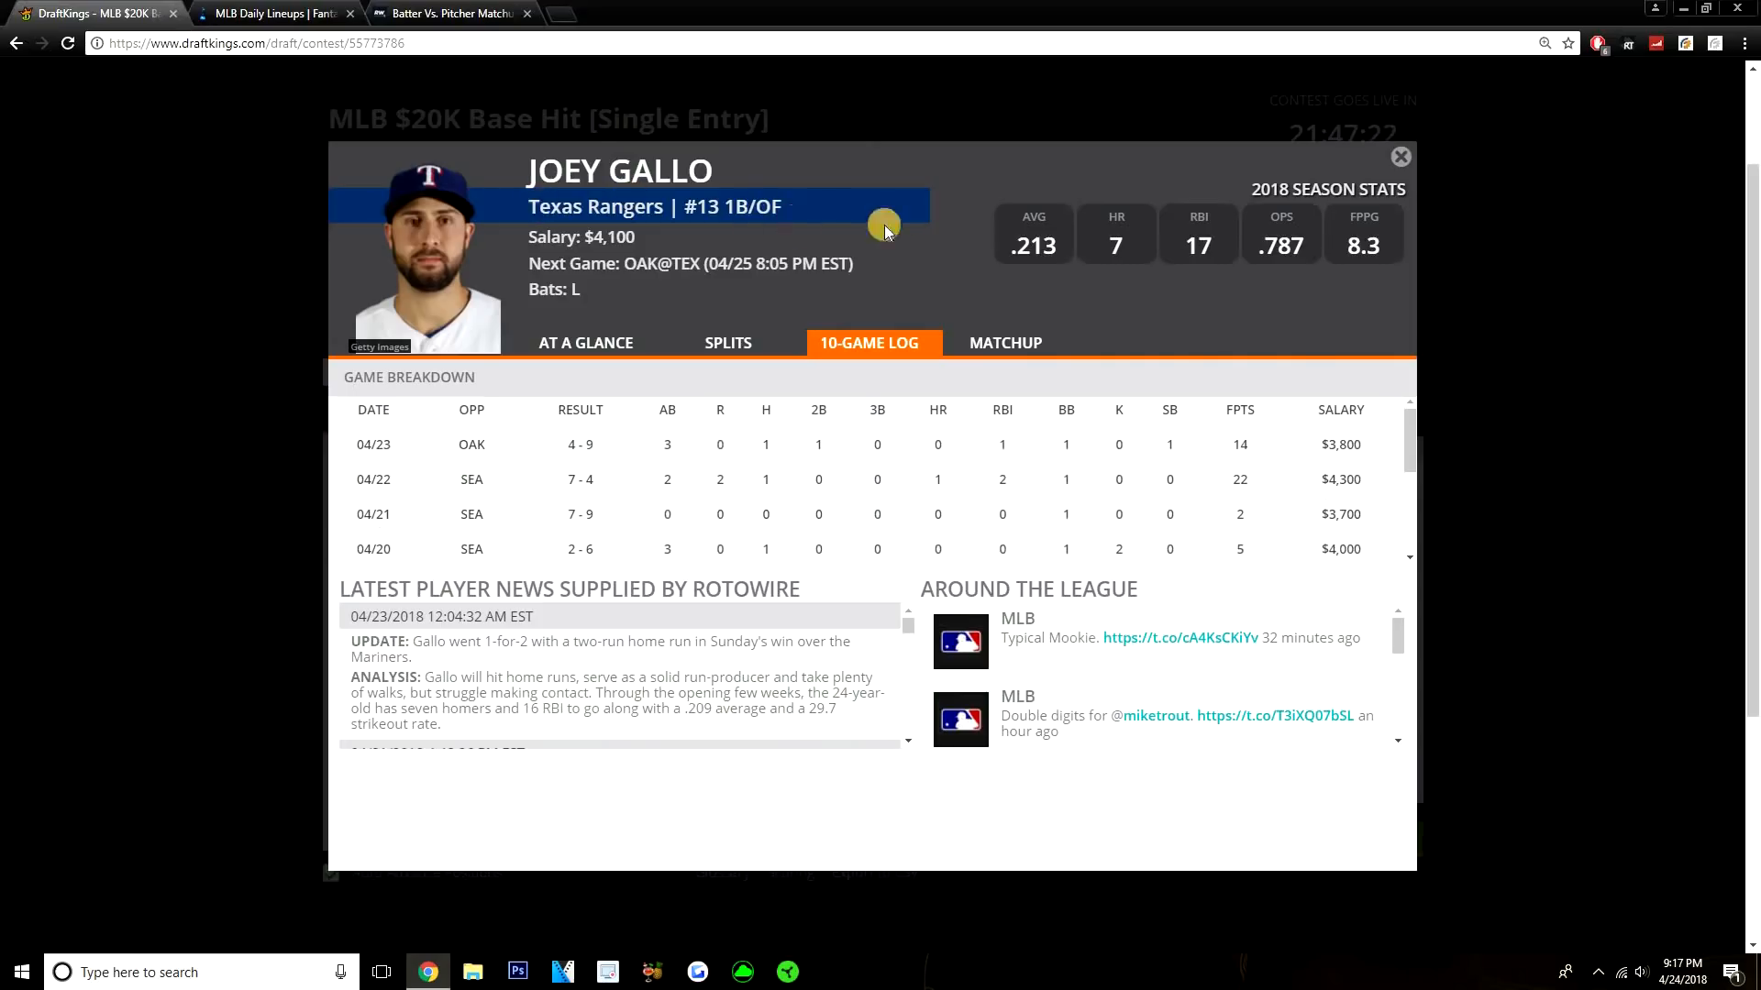
{"action": "mouse_move", "coordinate": [1007, 28]}
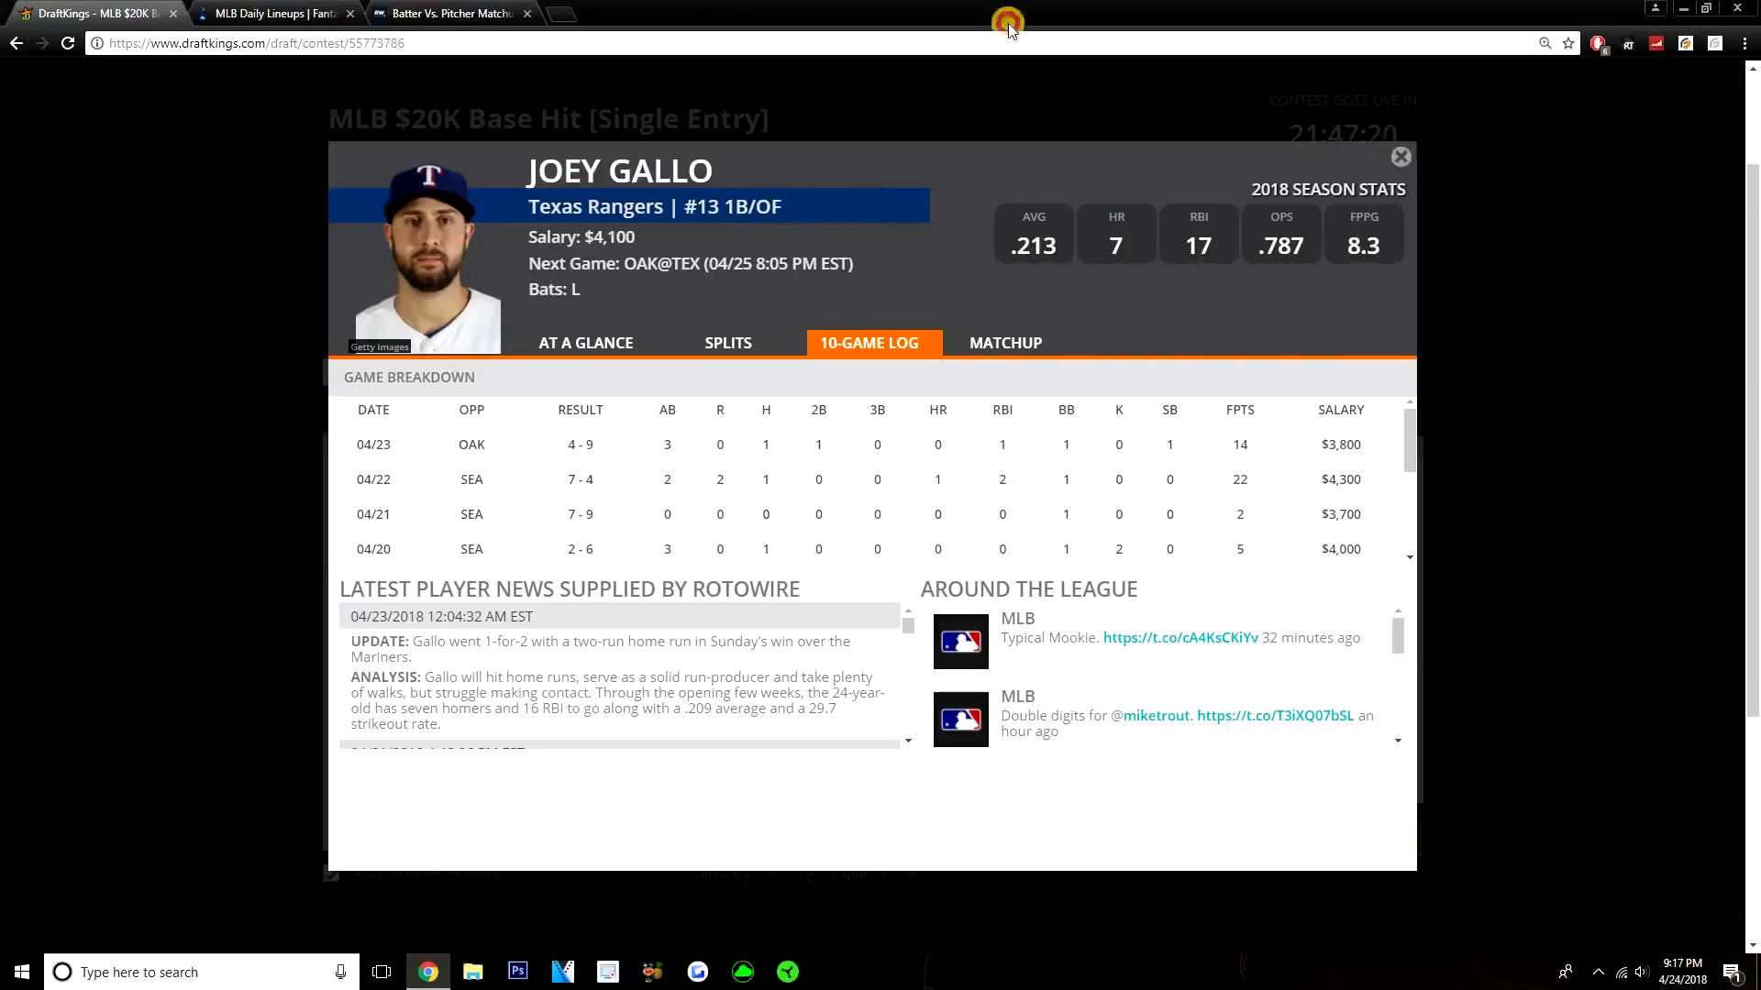
{"action": "left_click", "coordinate": [275, 12]}
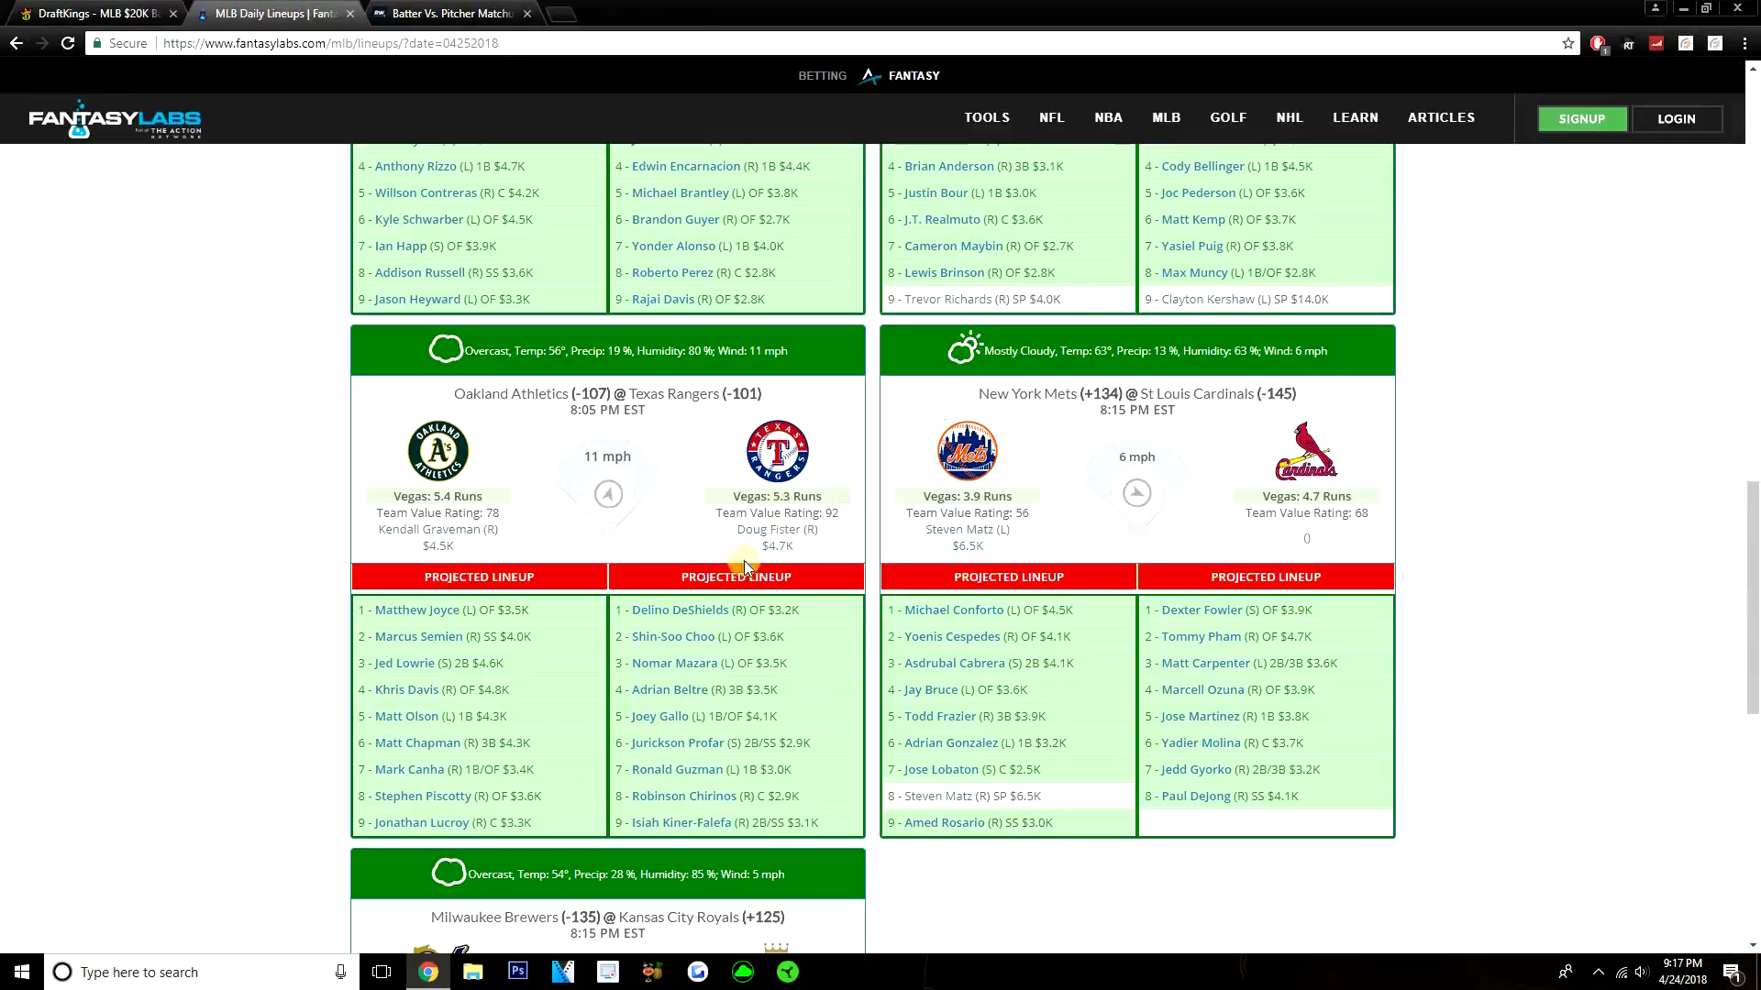
{"action": "mouse_move", "coordinate": [384, 451]}
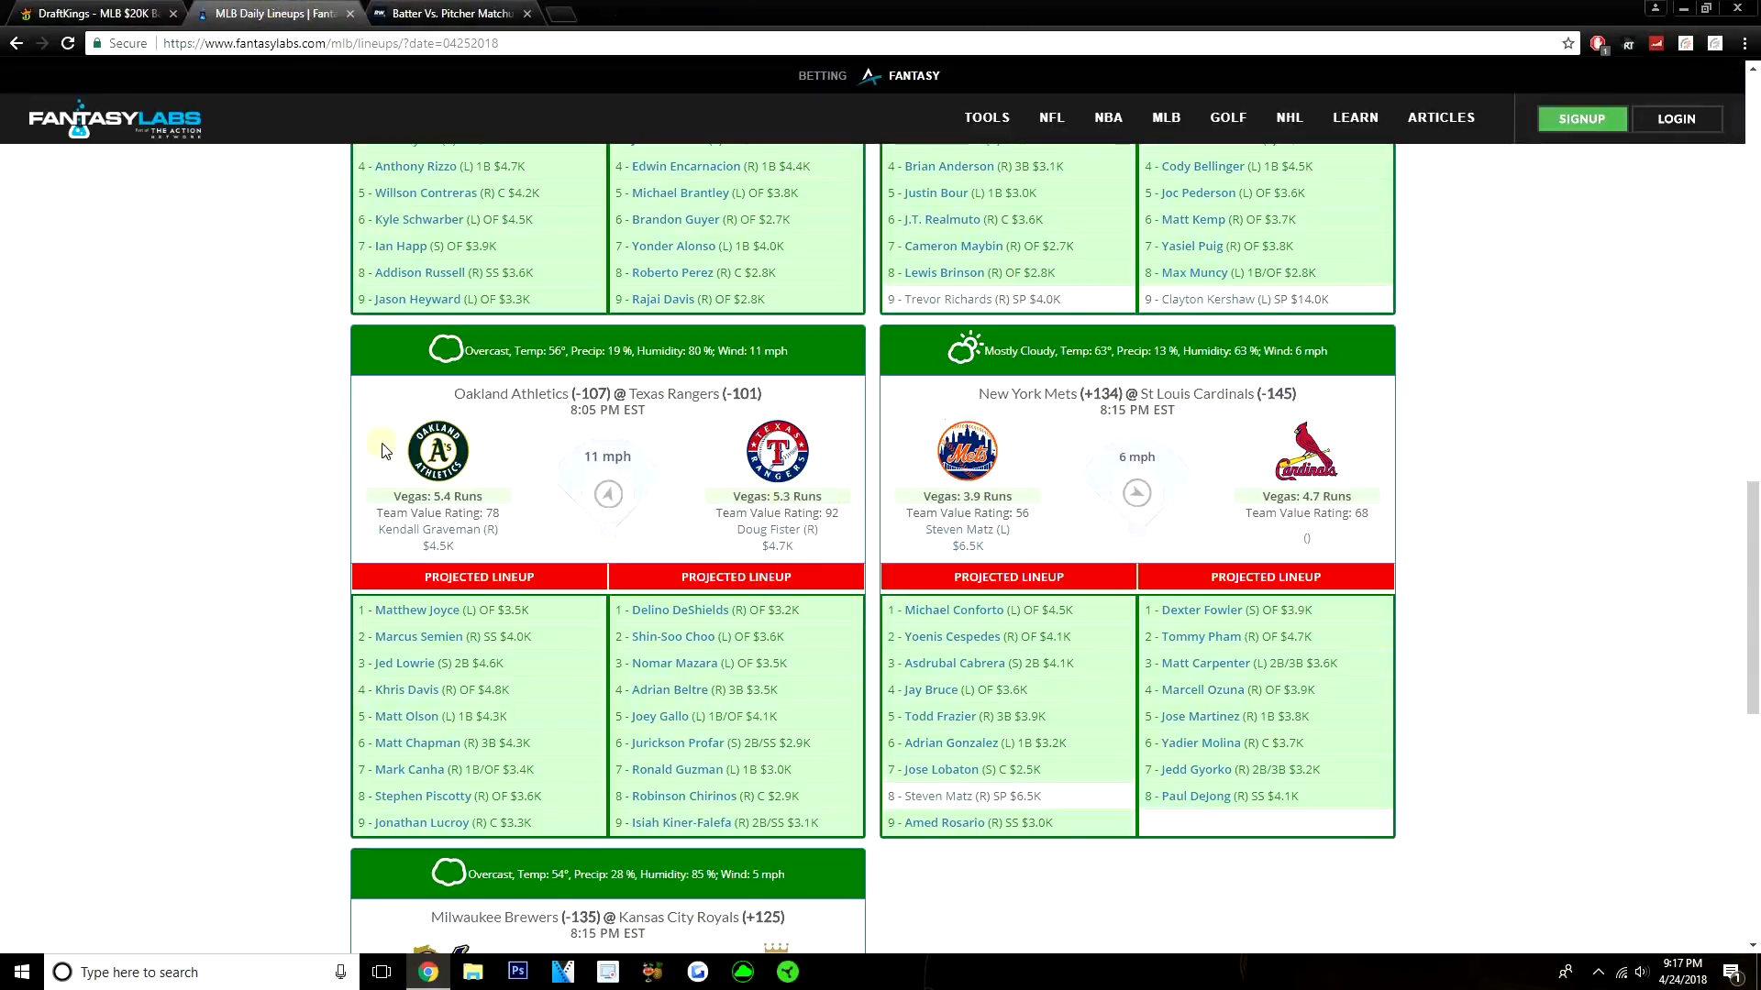
{"action": "left_click", "coordinate": [96, 13]}
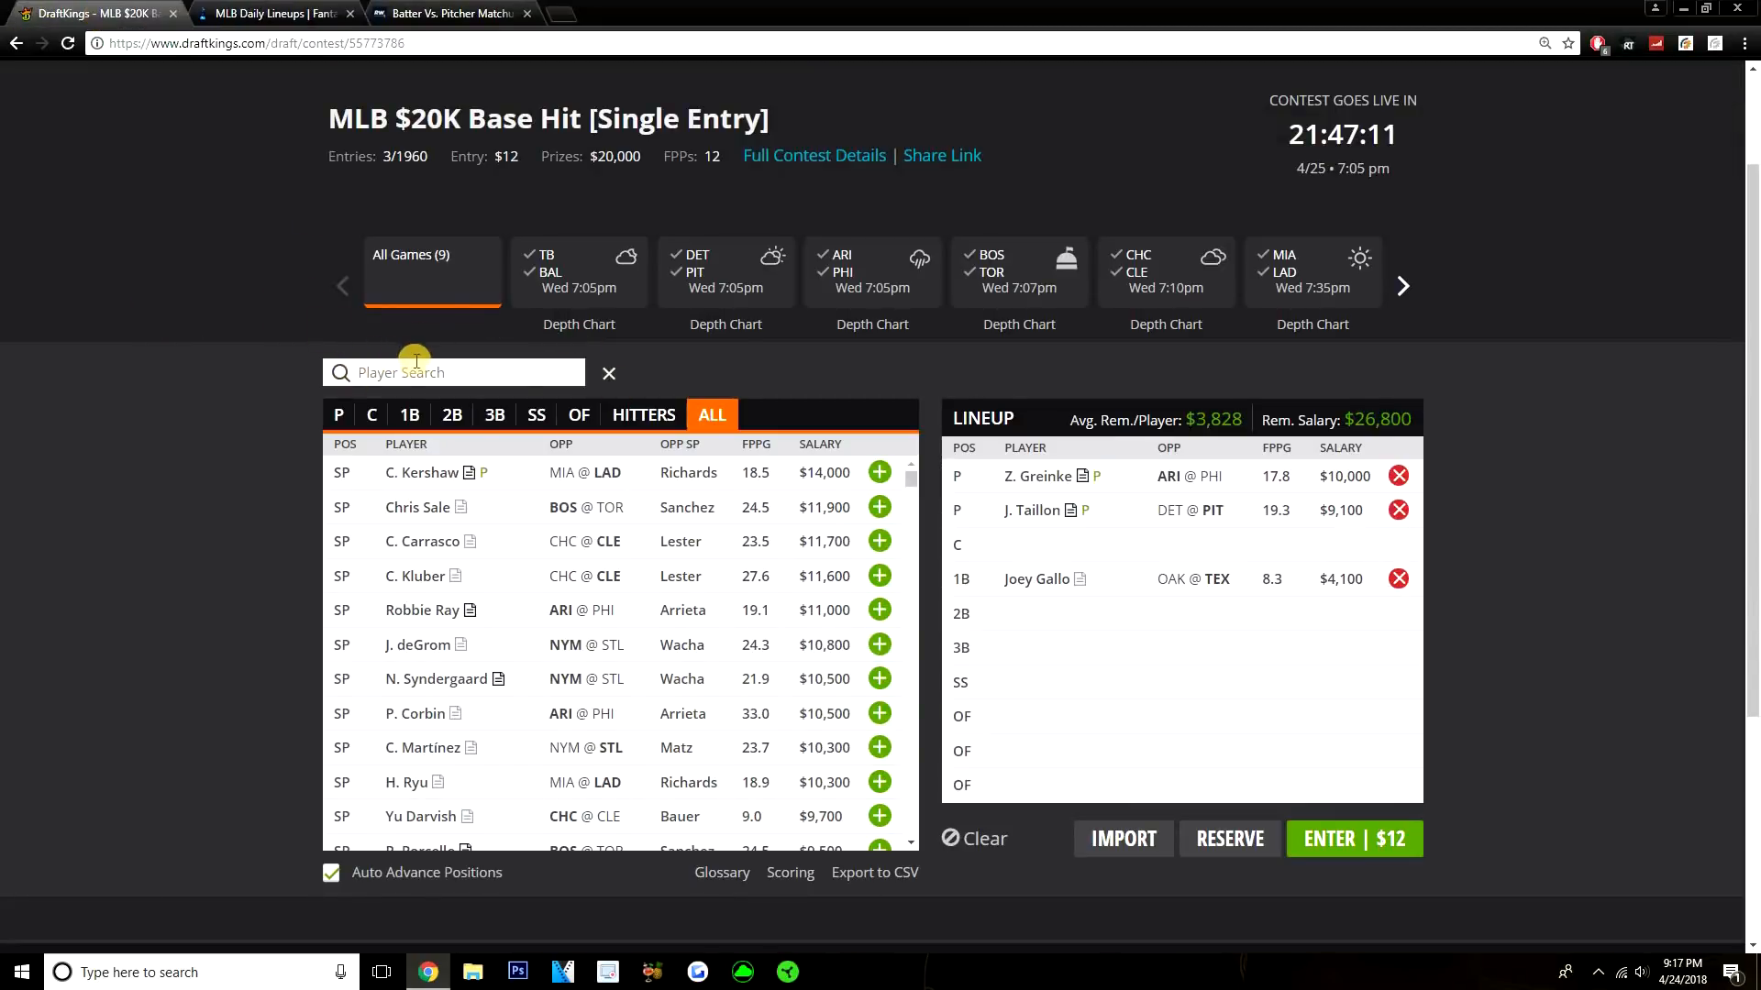
{"action": "mouse_move", "coordinate": [63, 312]}
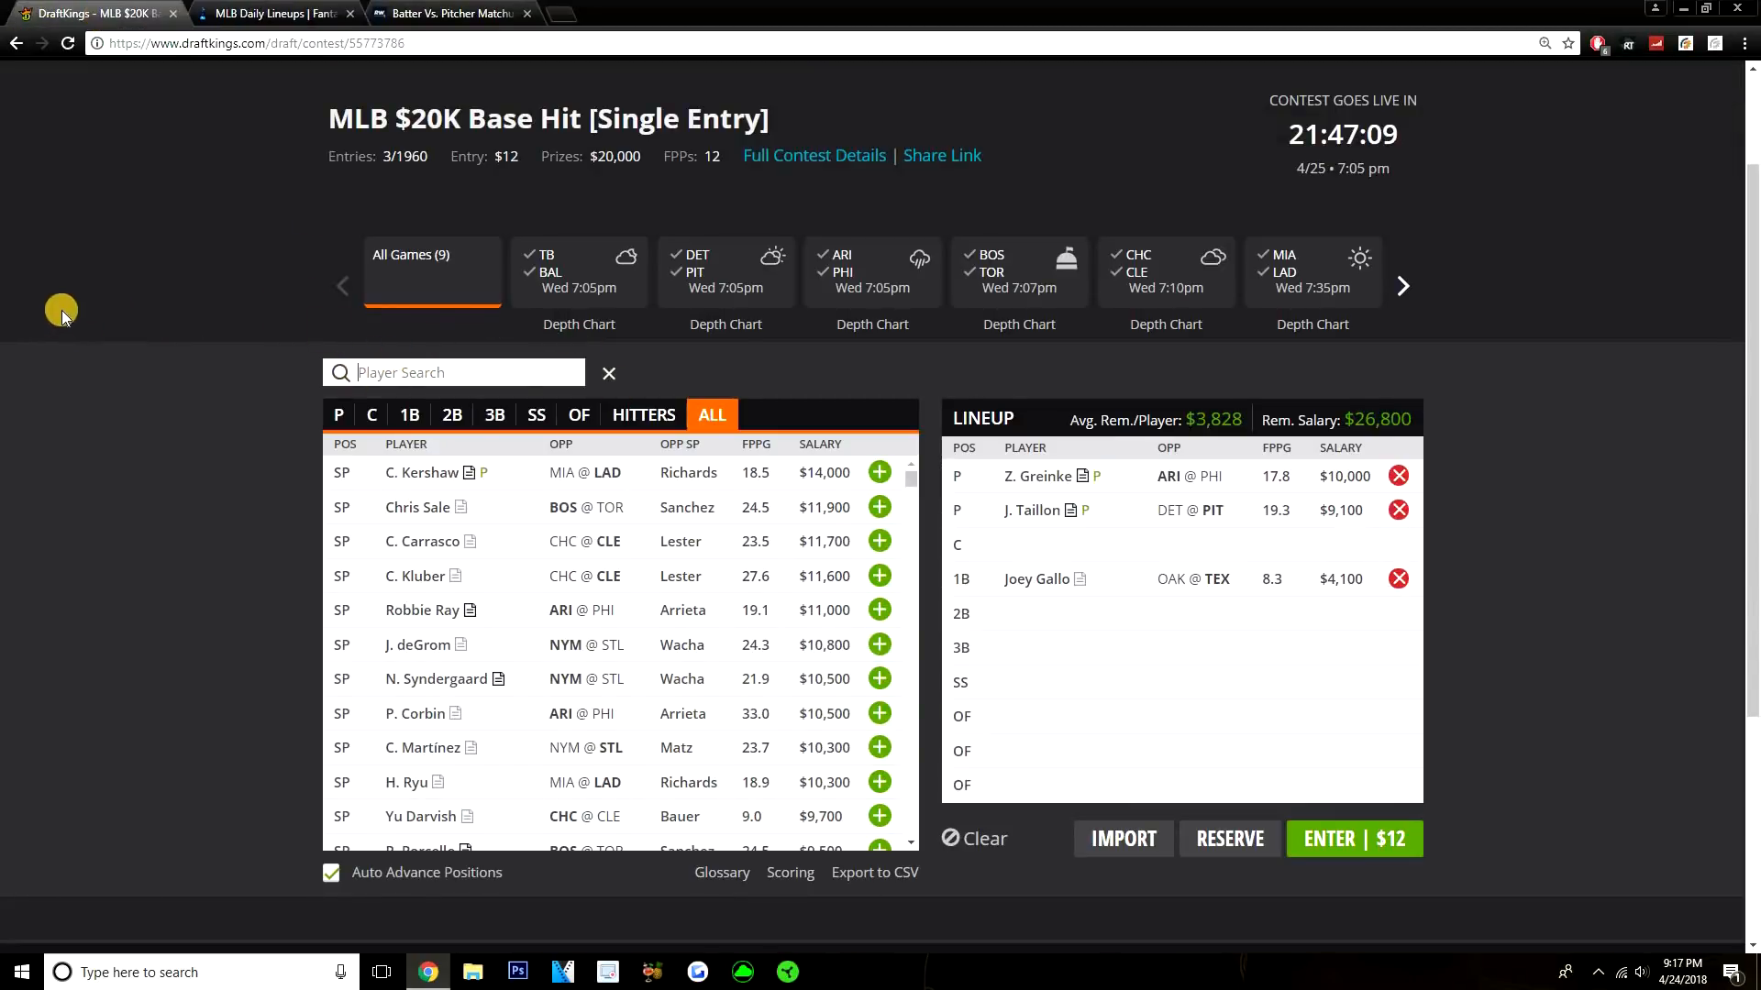
{"action": "mouse_move", "coordinate": [114, 311]}
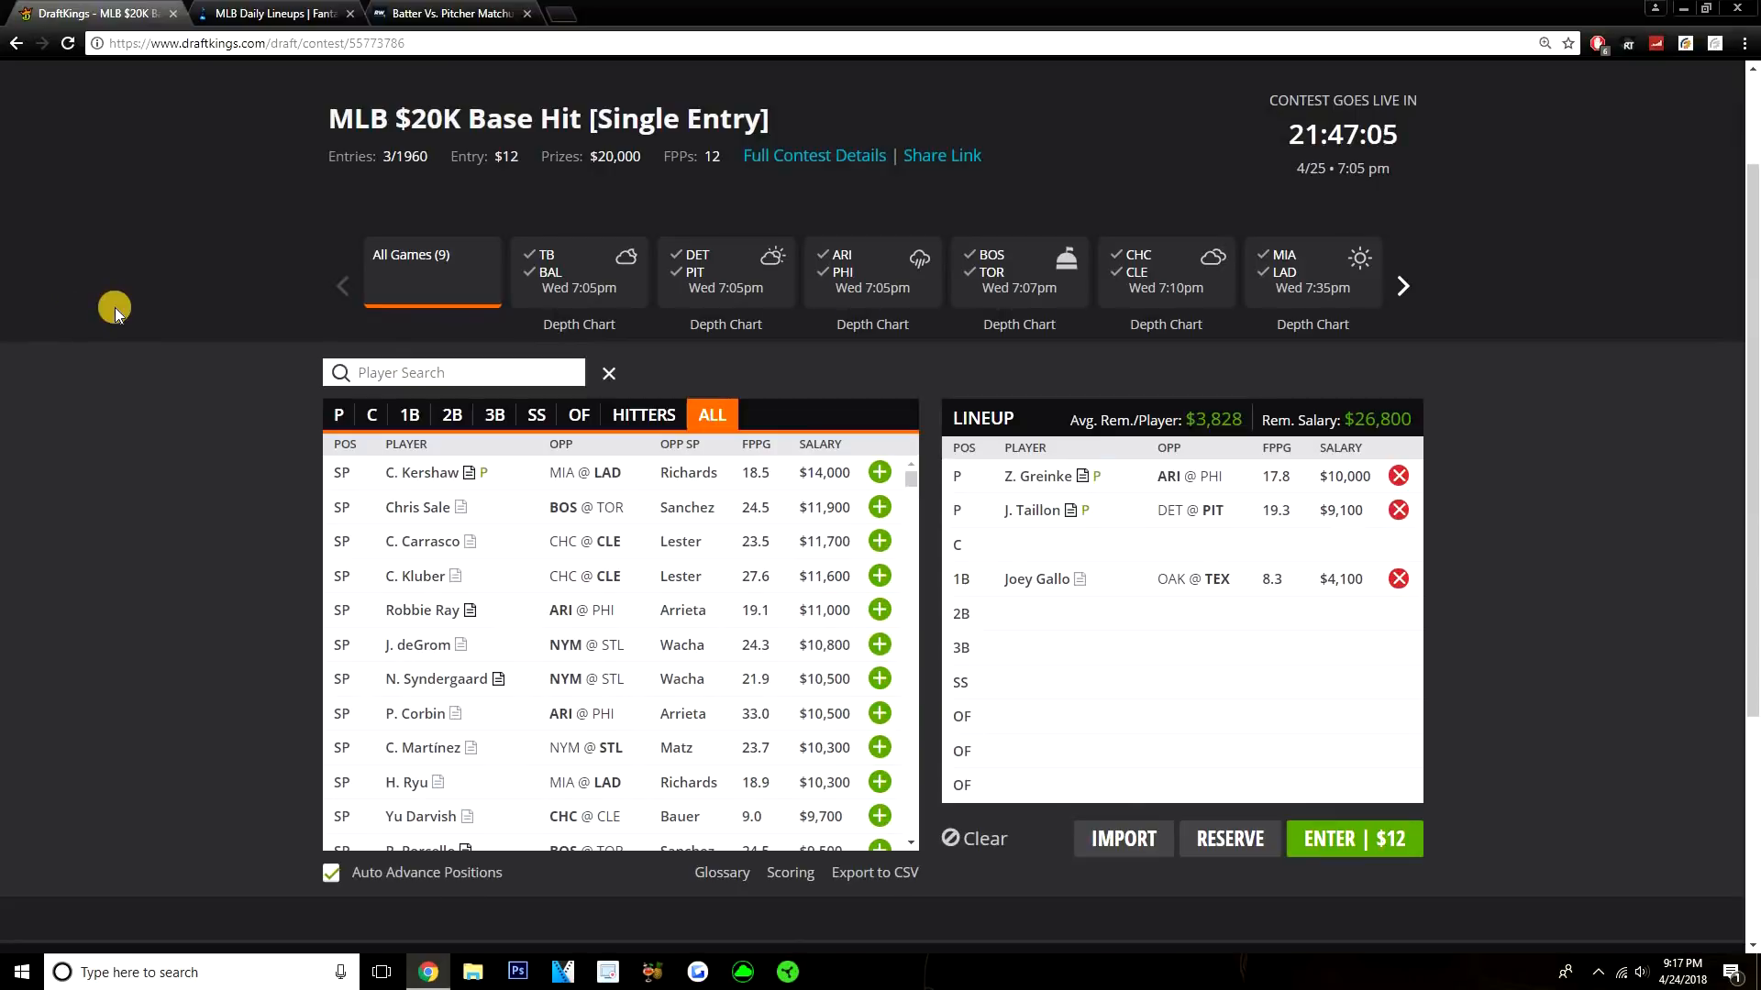
Step: Search 'choo', add Shin-Soo Choo to an outfield slot ($23,200 left) and check FantasyLabs lineups
{"action": "type", "text": "choo"}
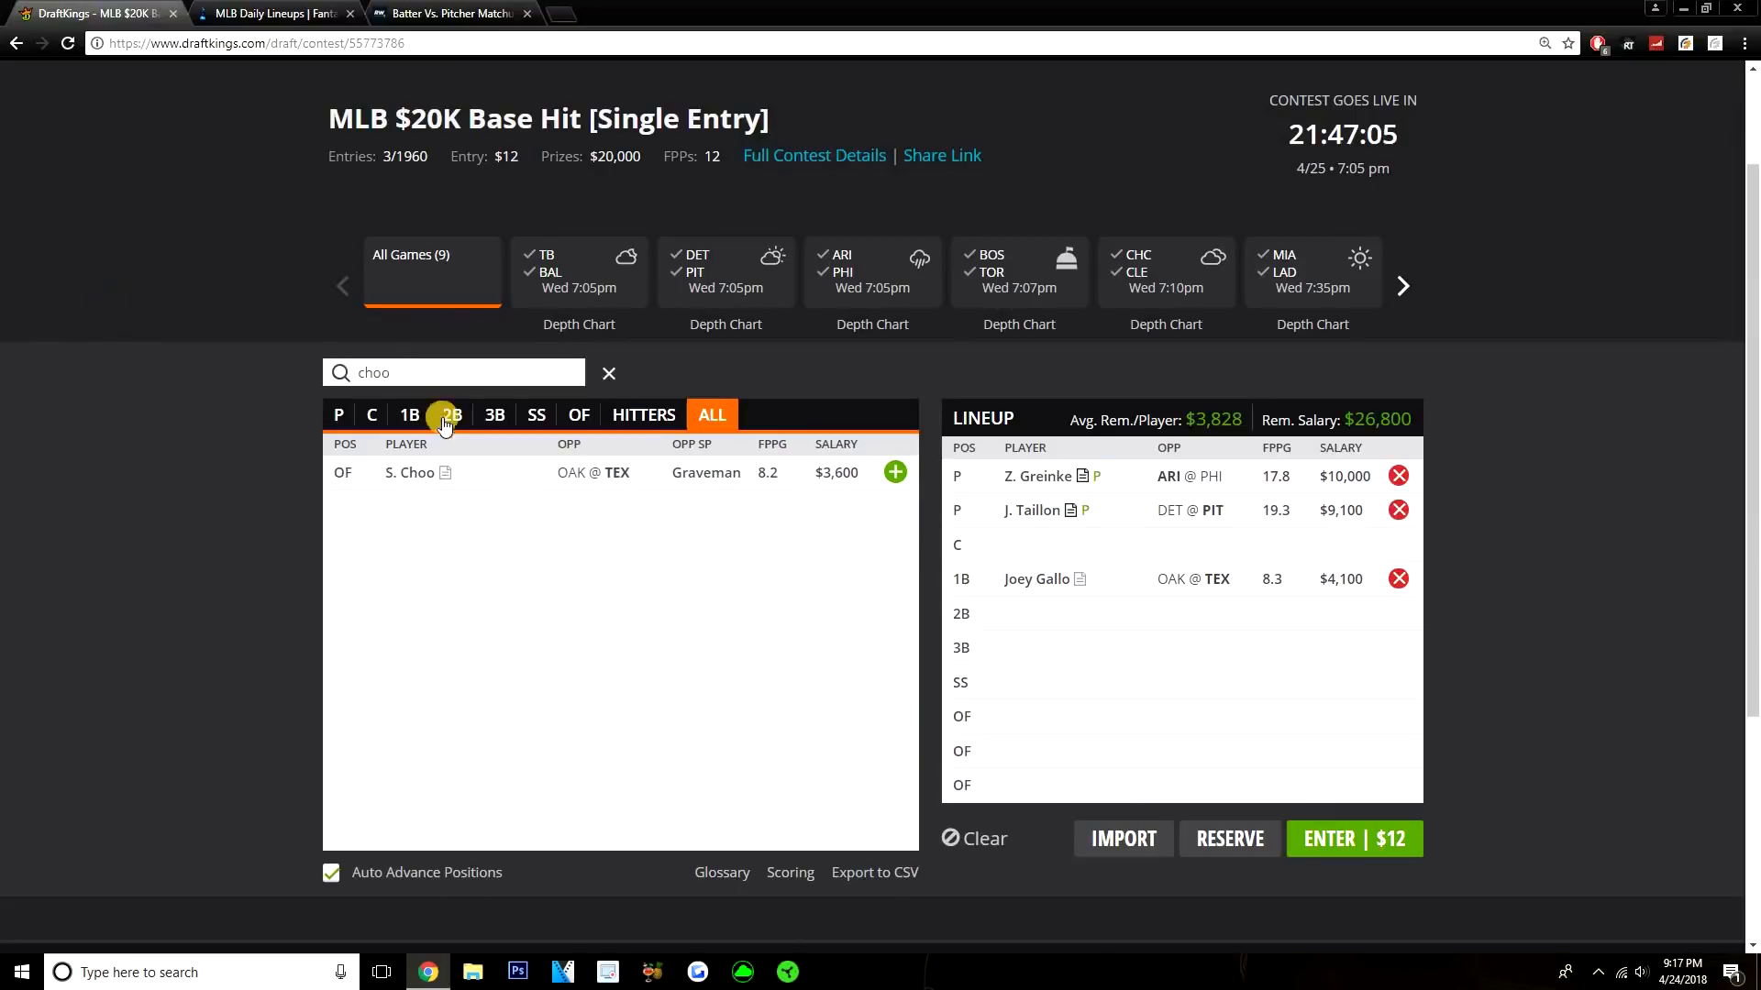
{"action": "left_click", "coordinate": [895, 471]}
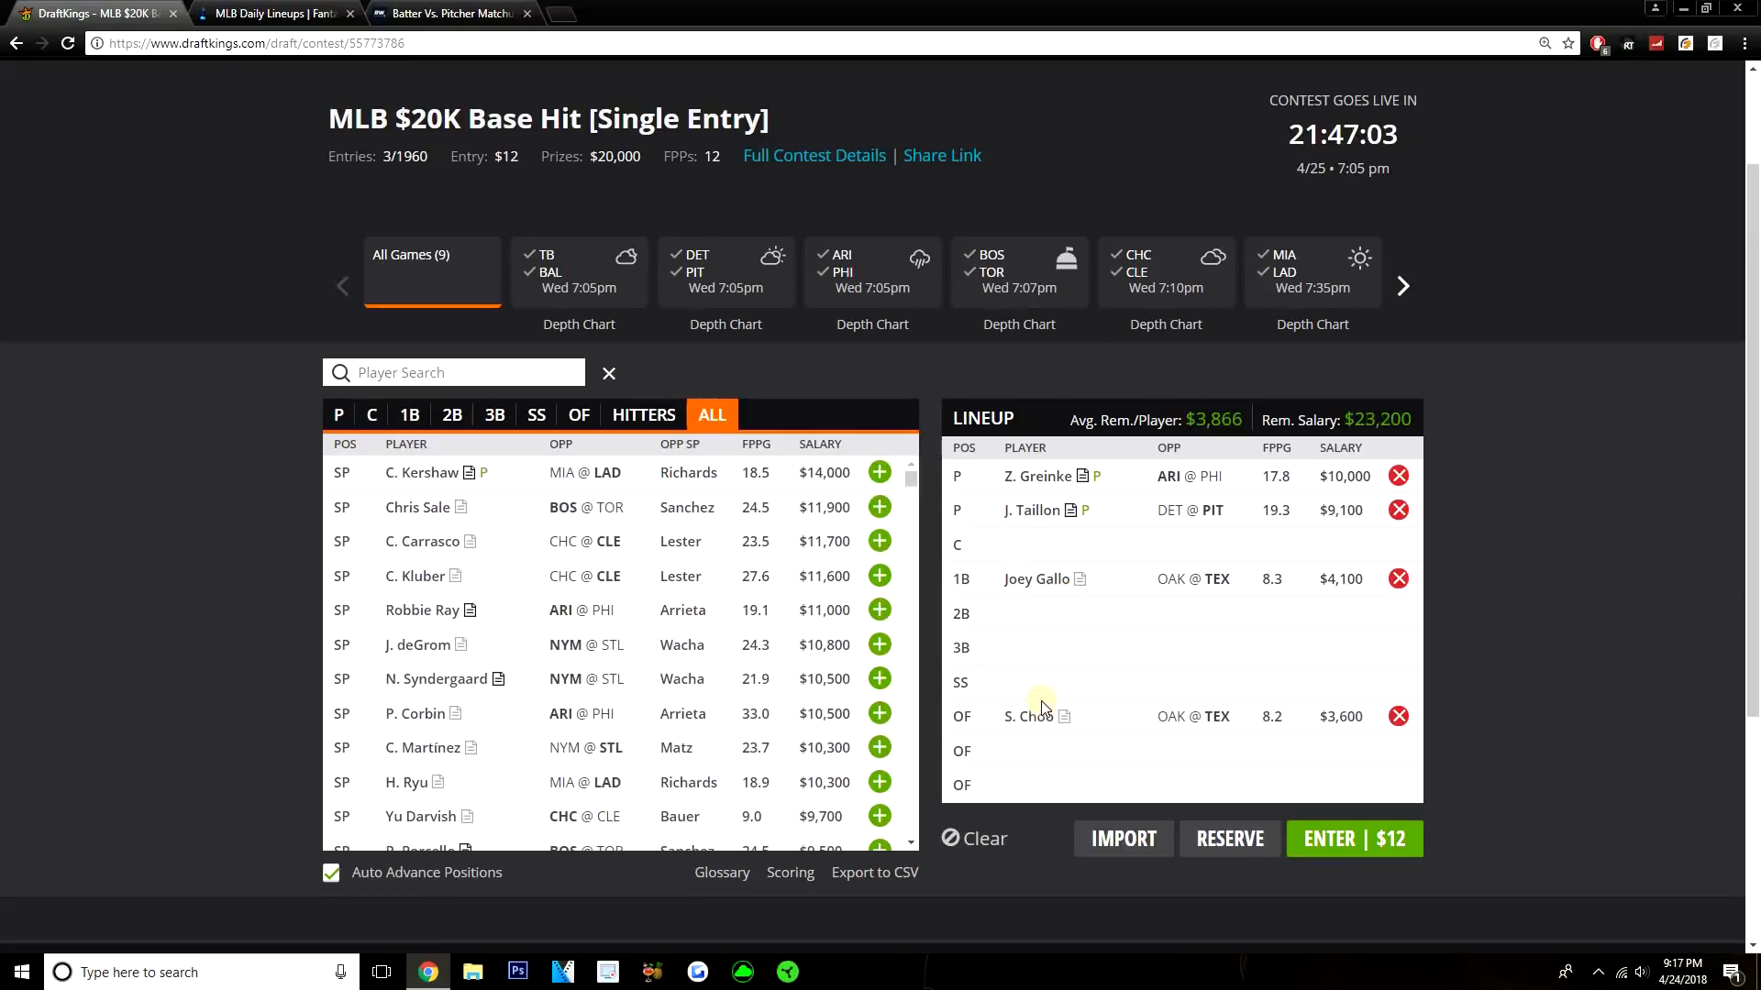
{"action": "left_click", "coordinate": [1029, 717]}
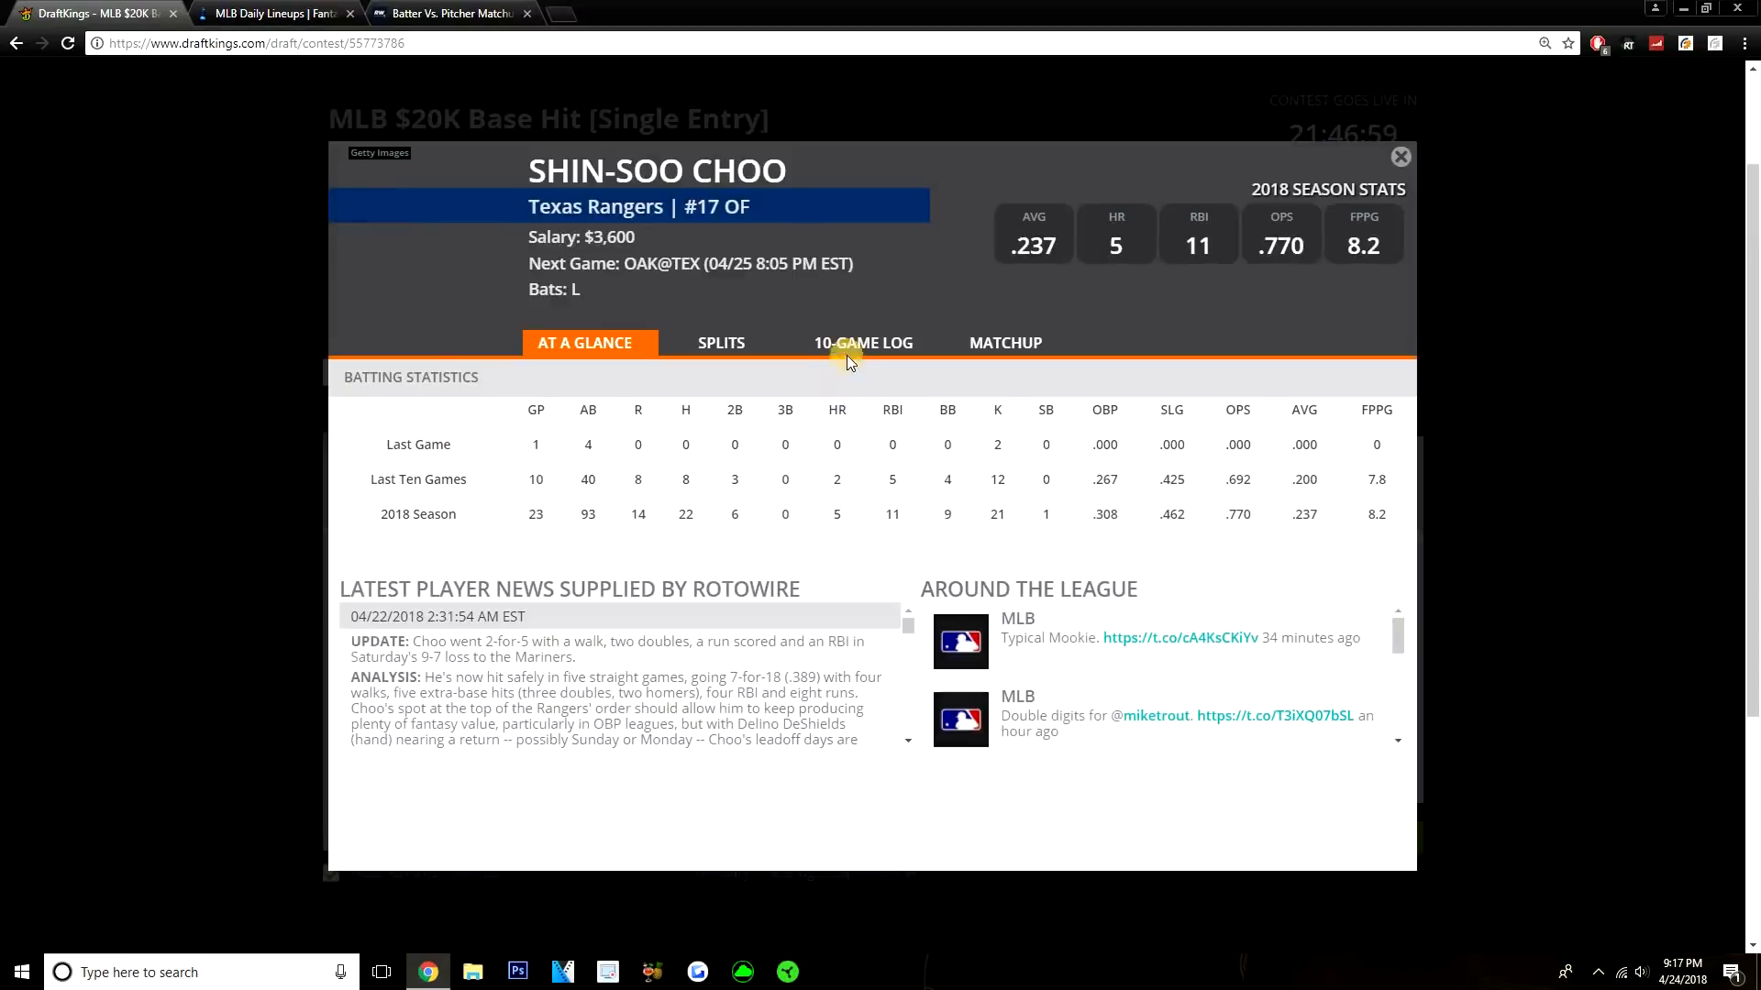
{"action": "left_click", "coordinate": [276, 13]}
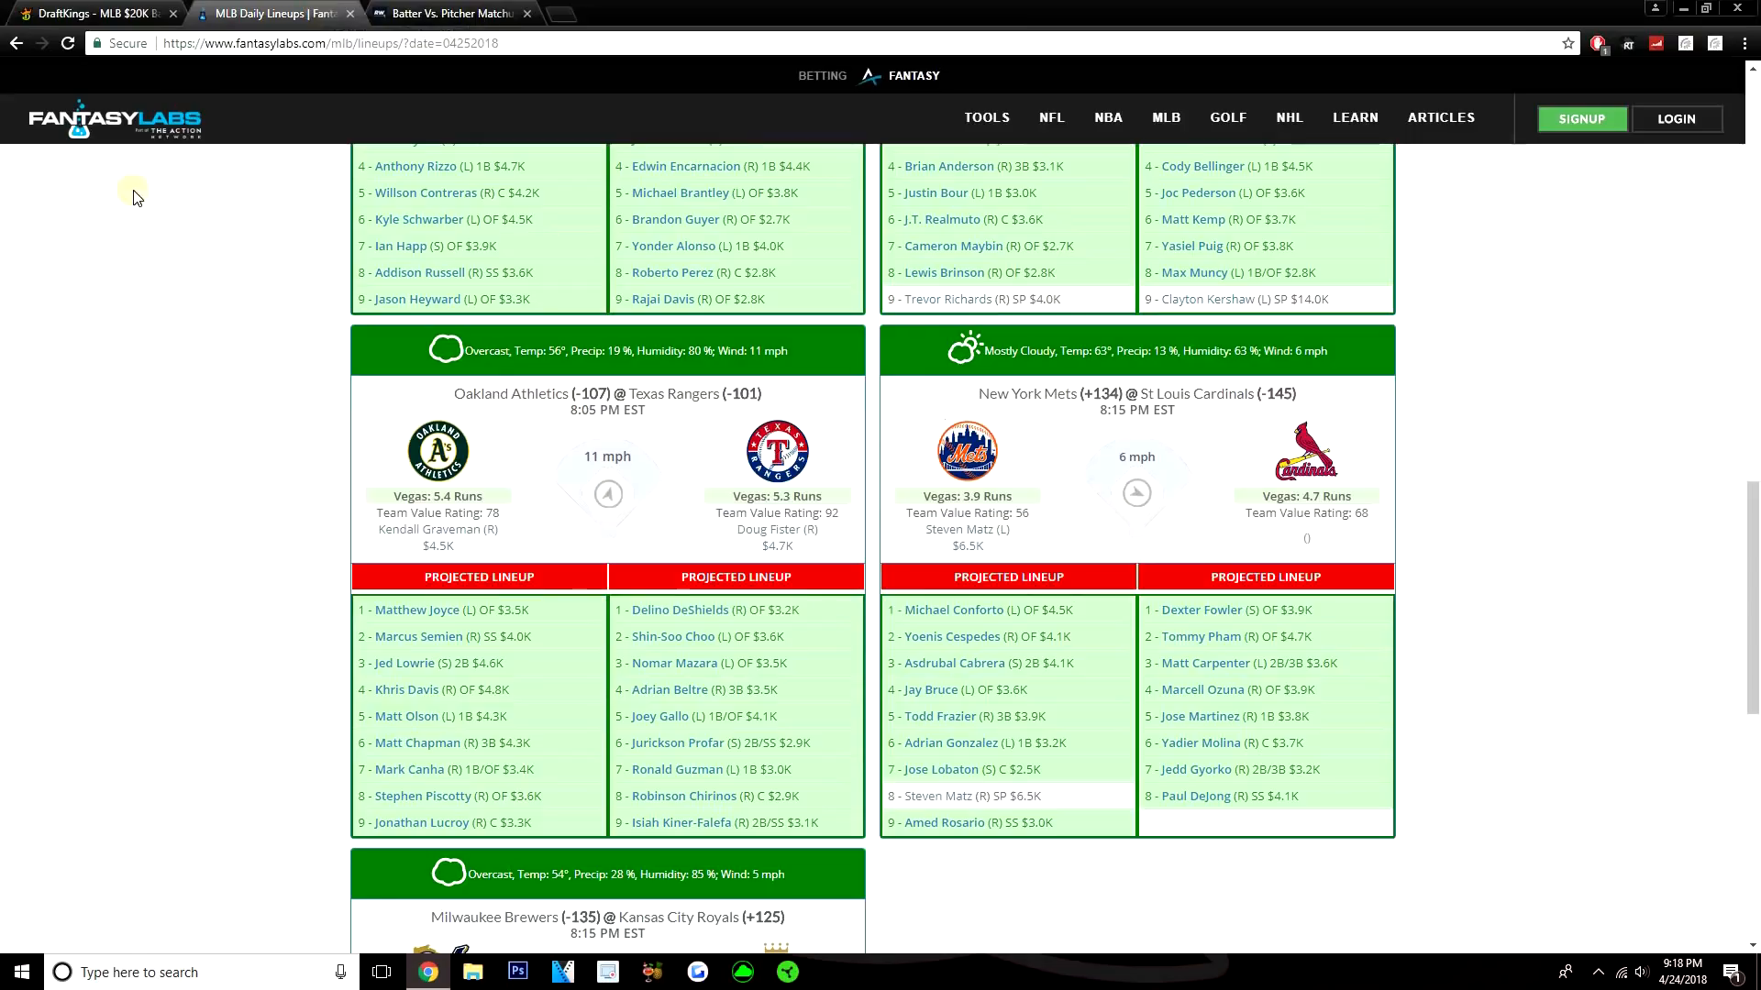
{"action": "mouse_move", "coordinate": [5, 326]}
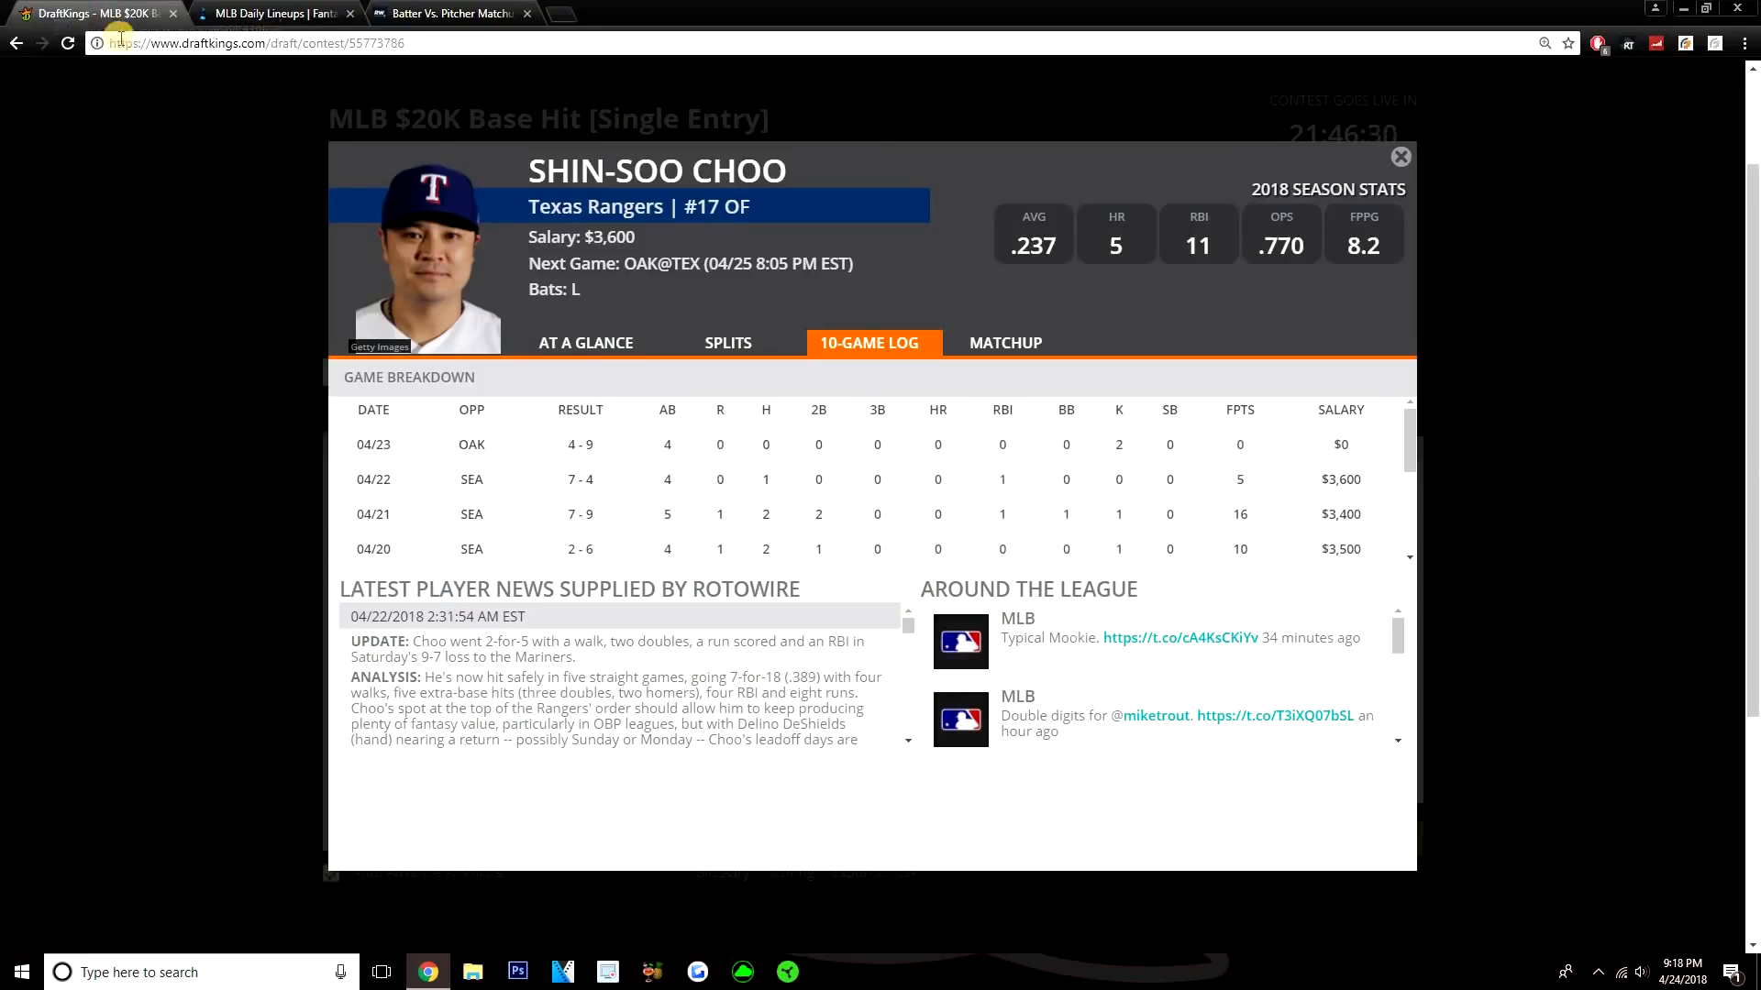
{"action": "left_click", "coordinate": [275, 13]}
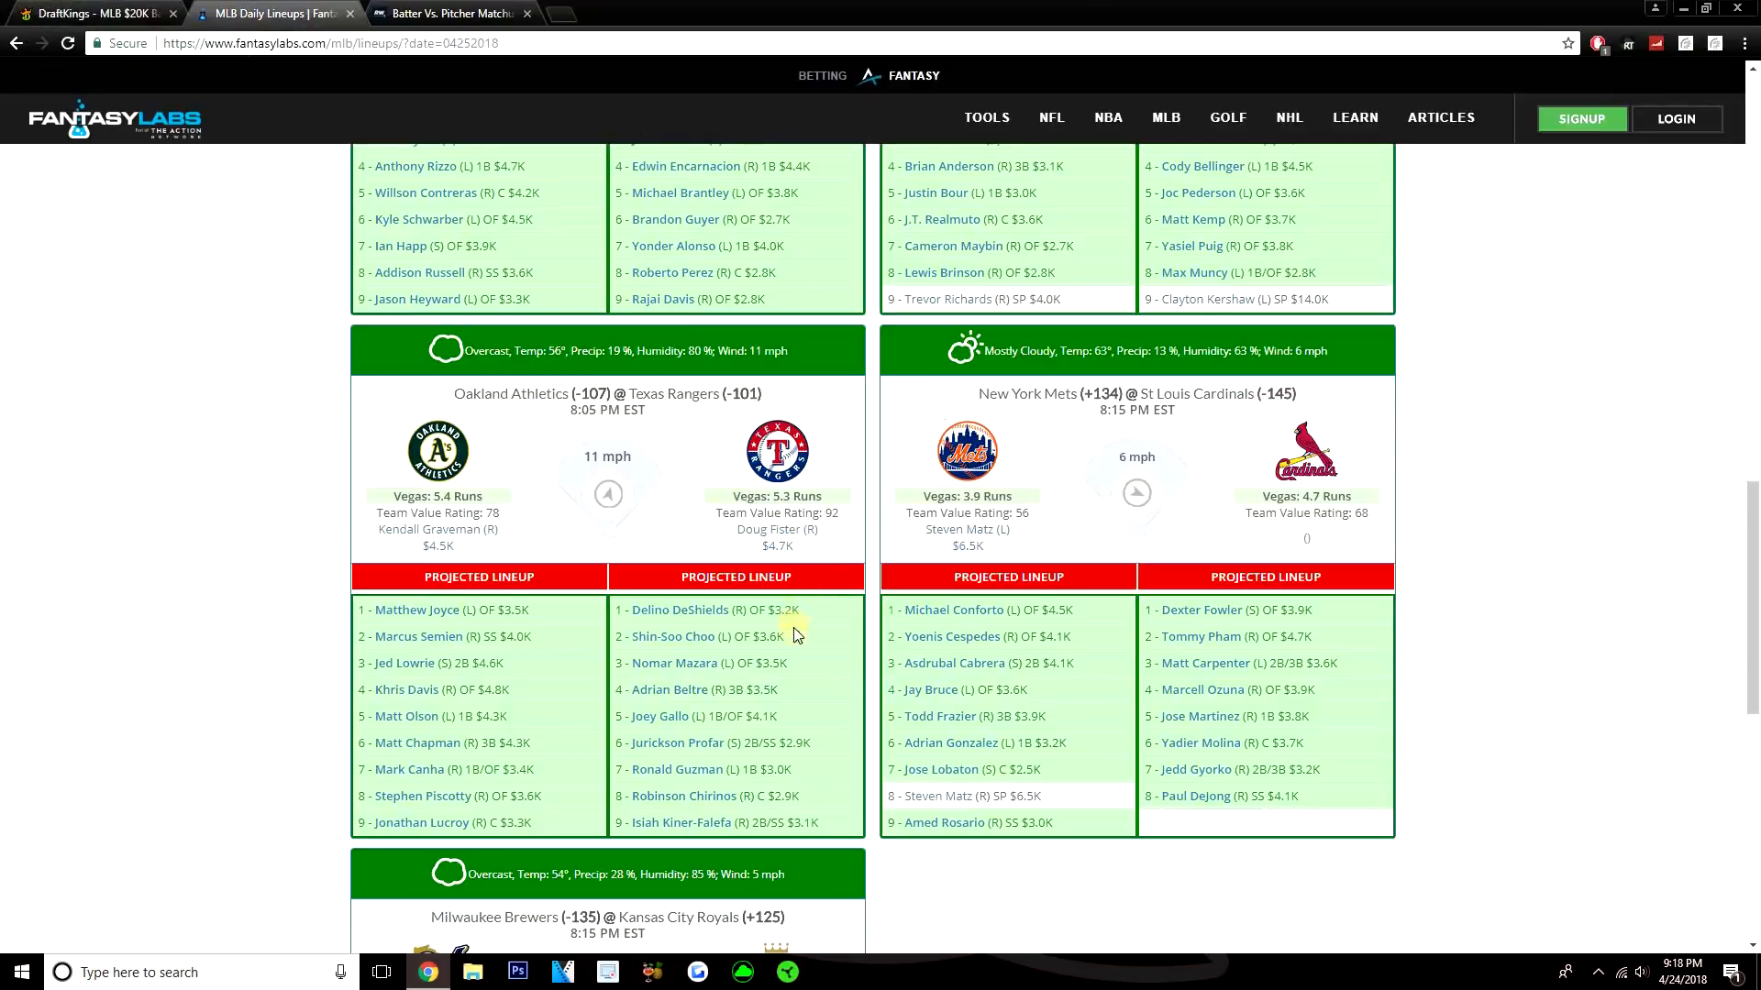
{"action": "mouse_move", "coordinate": [684, 683]}
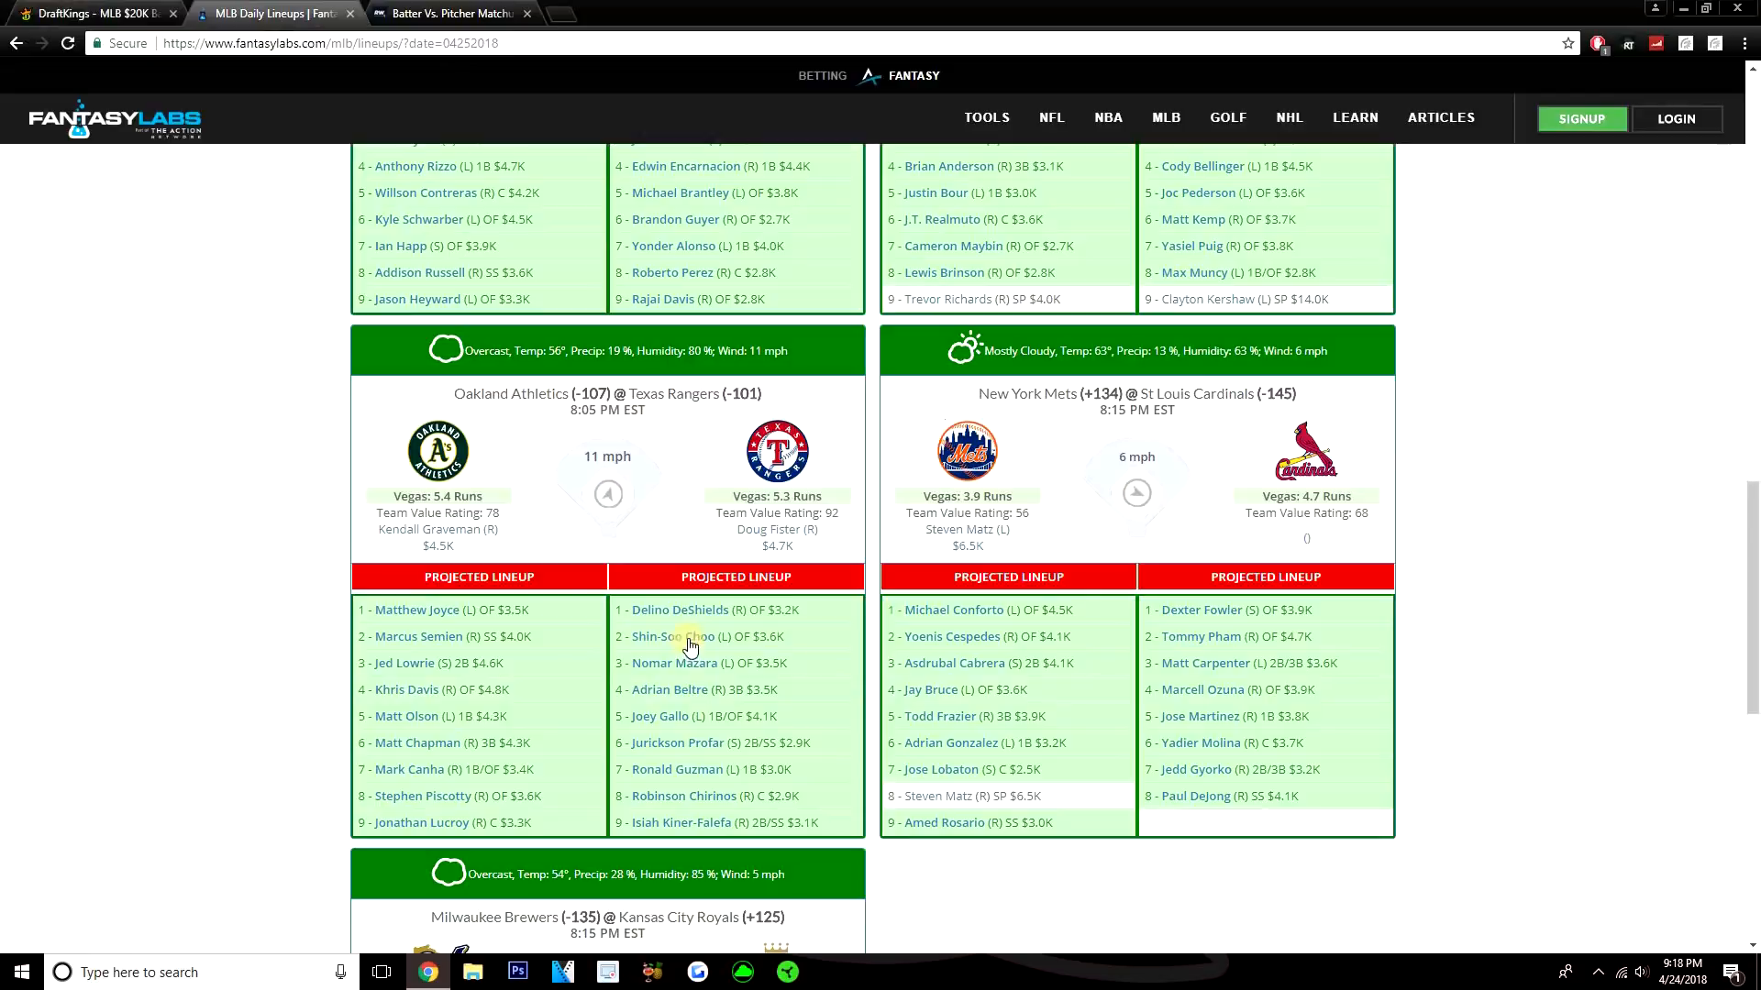
Step: Close Choo's player card, recheck the FantasyLabs Oakland @ Texas card and return to DraftKings
{"action": "left_click", "coordinate": [684, 637]}
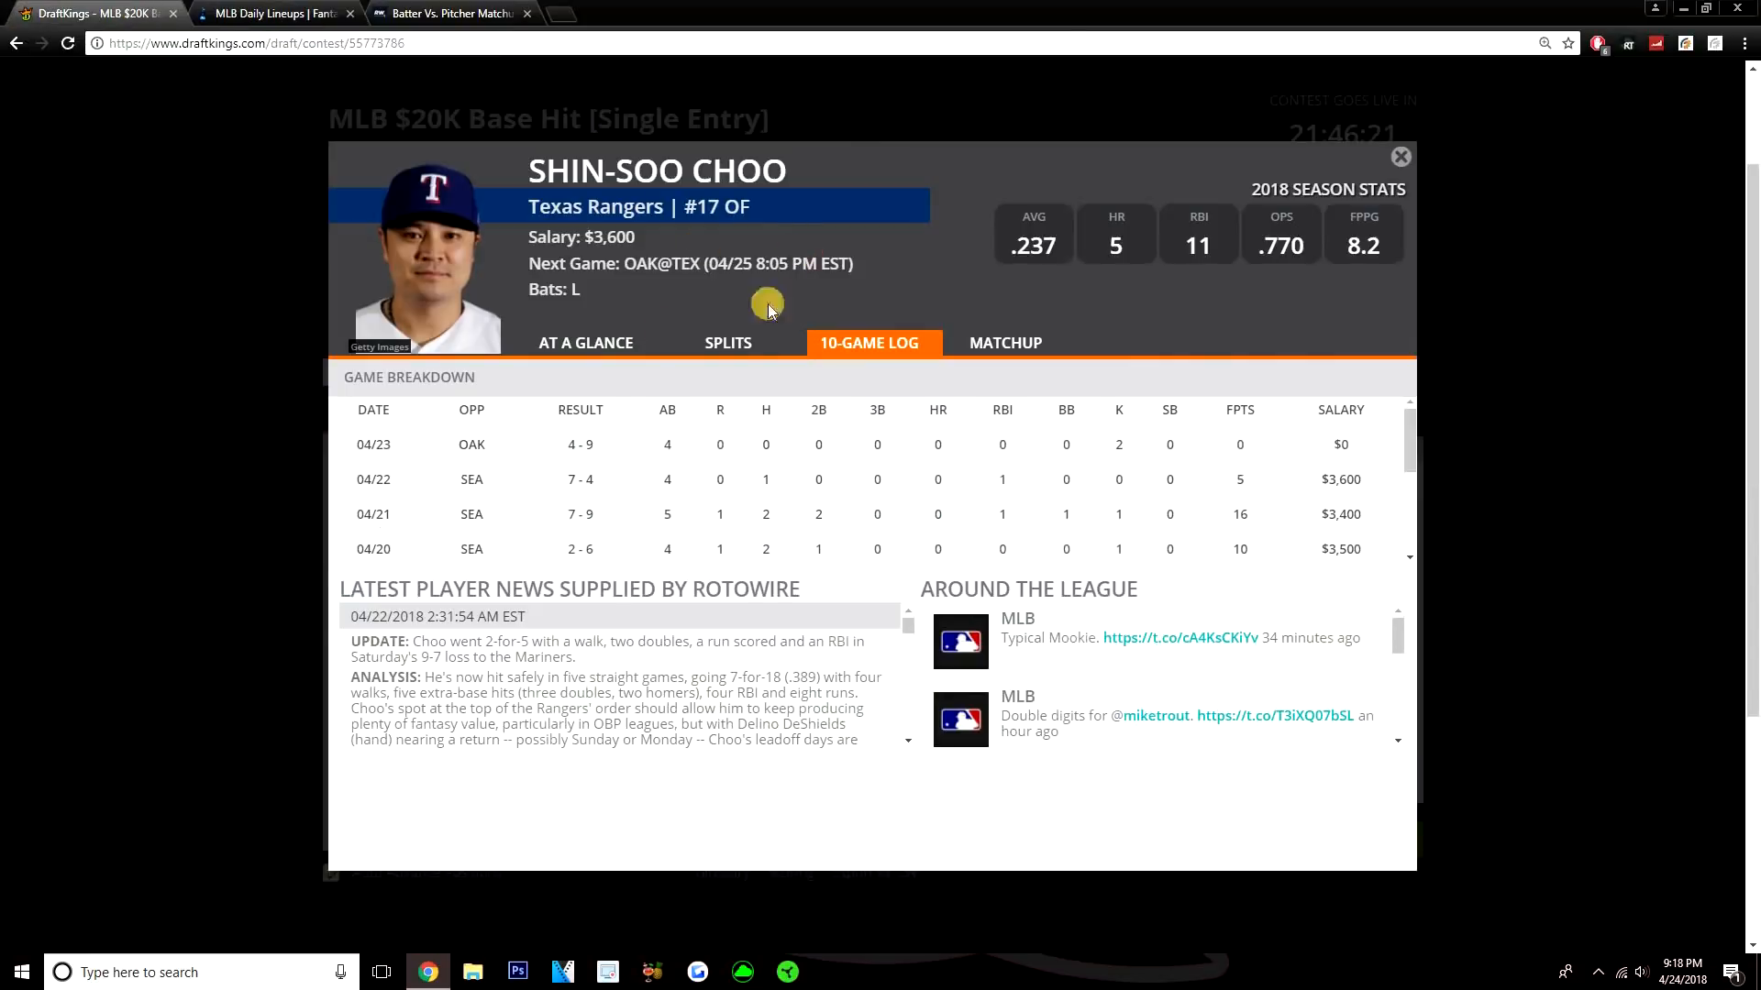
{"action": "key", "text": "ctrl+a"}
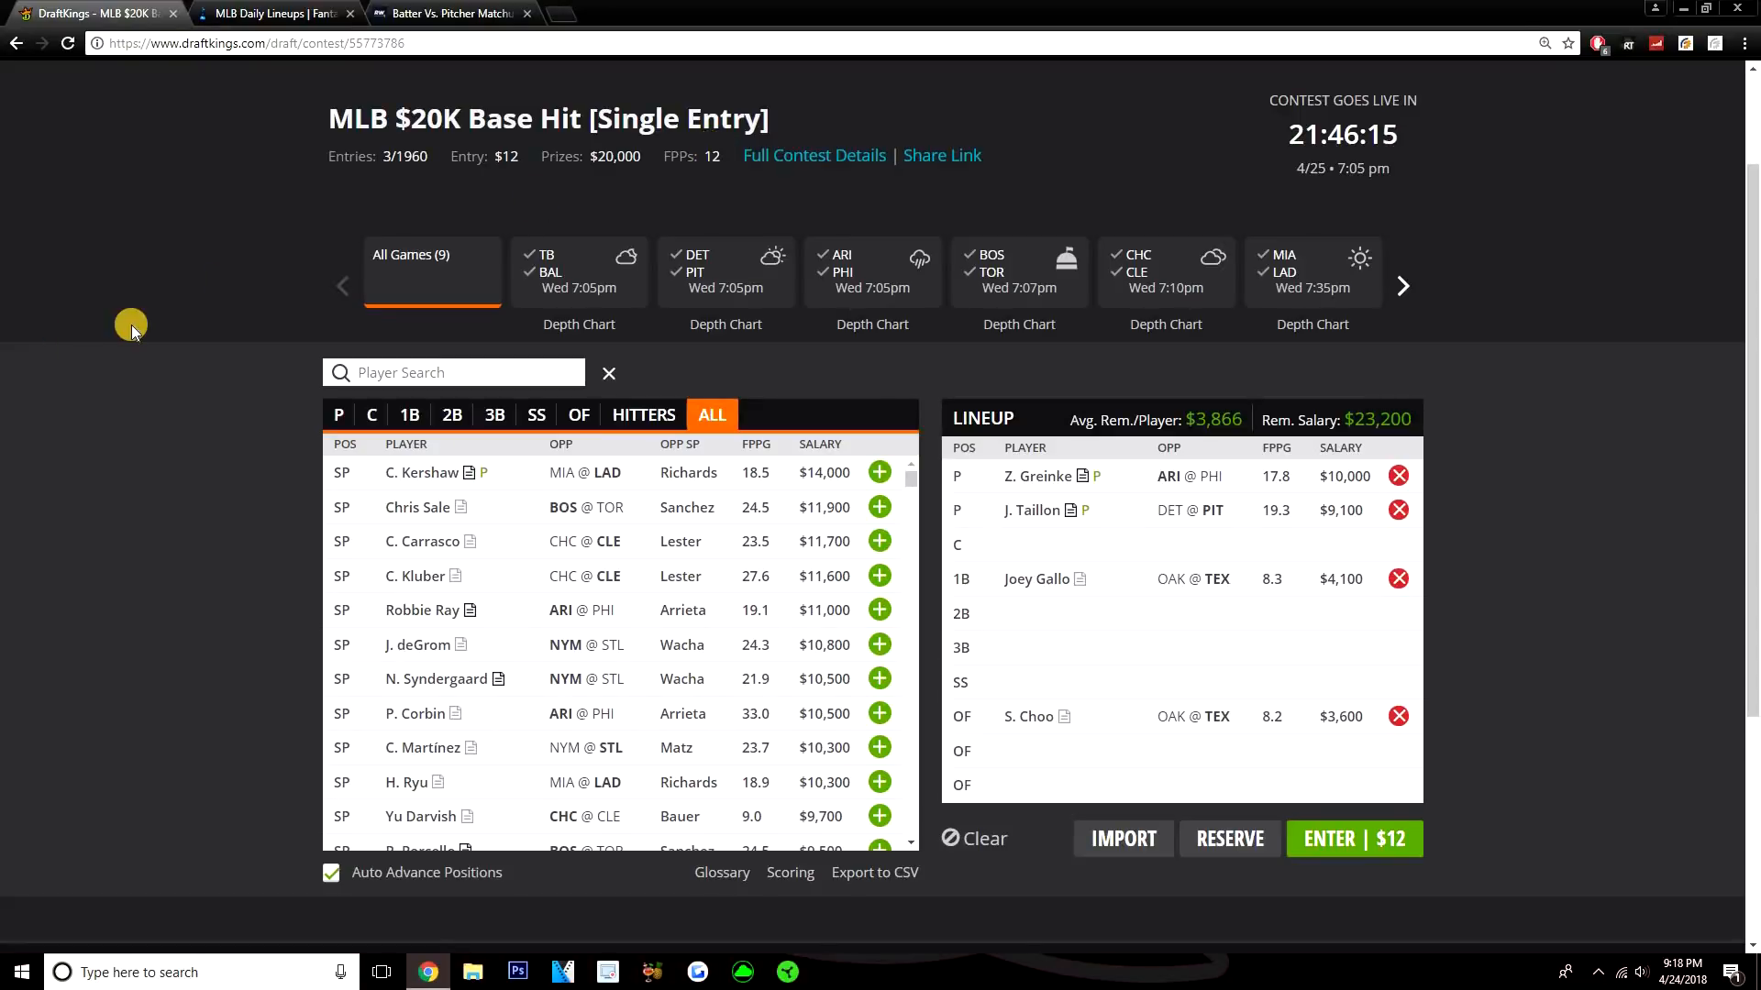
{"action": "left_click", "coordinate": [275, 13]}
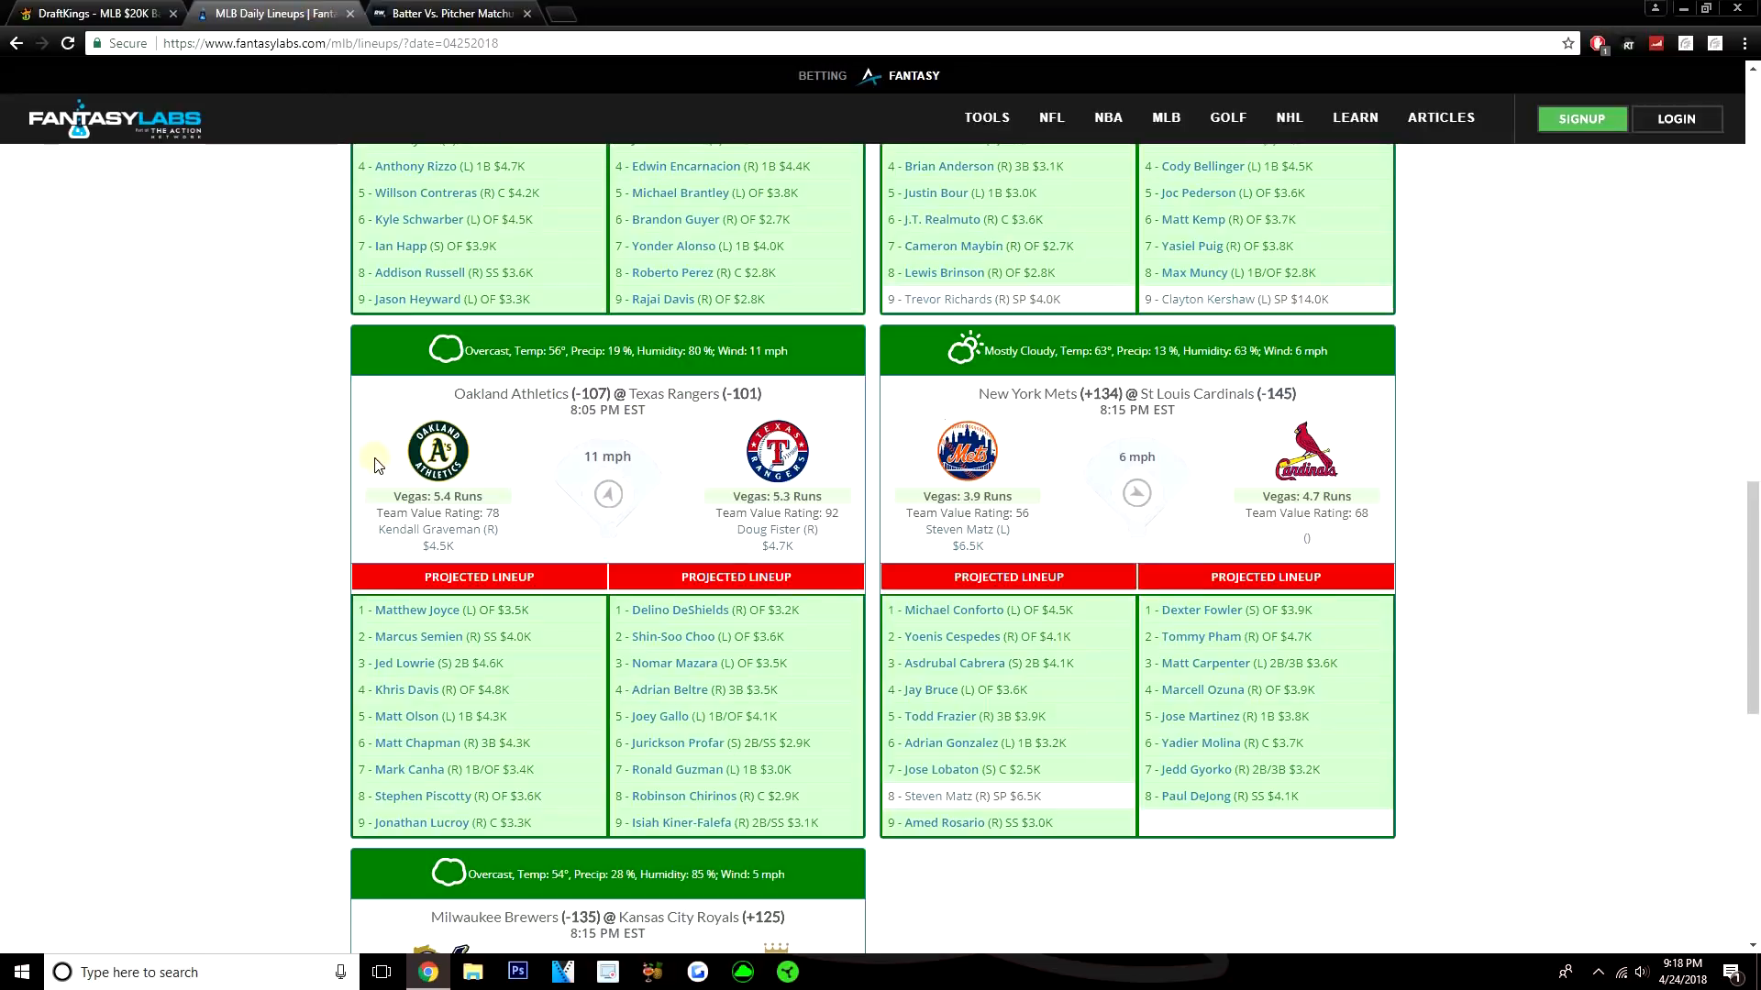
{"action": "mouse_move", "coordinate": [728, 607]}
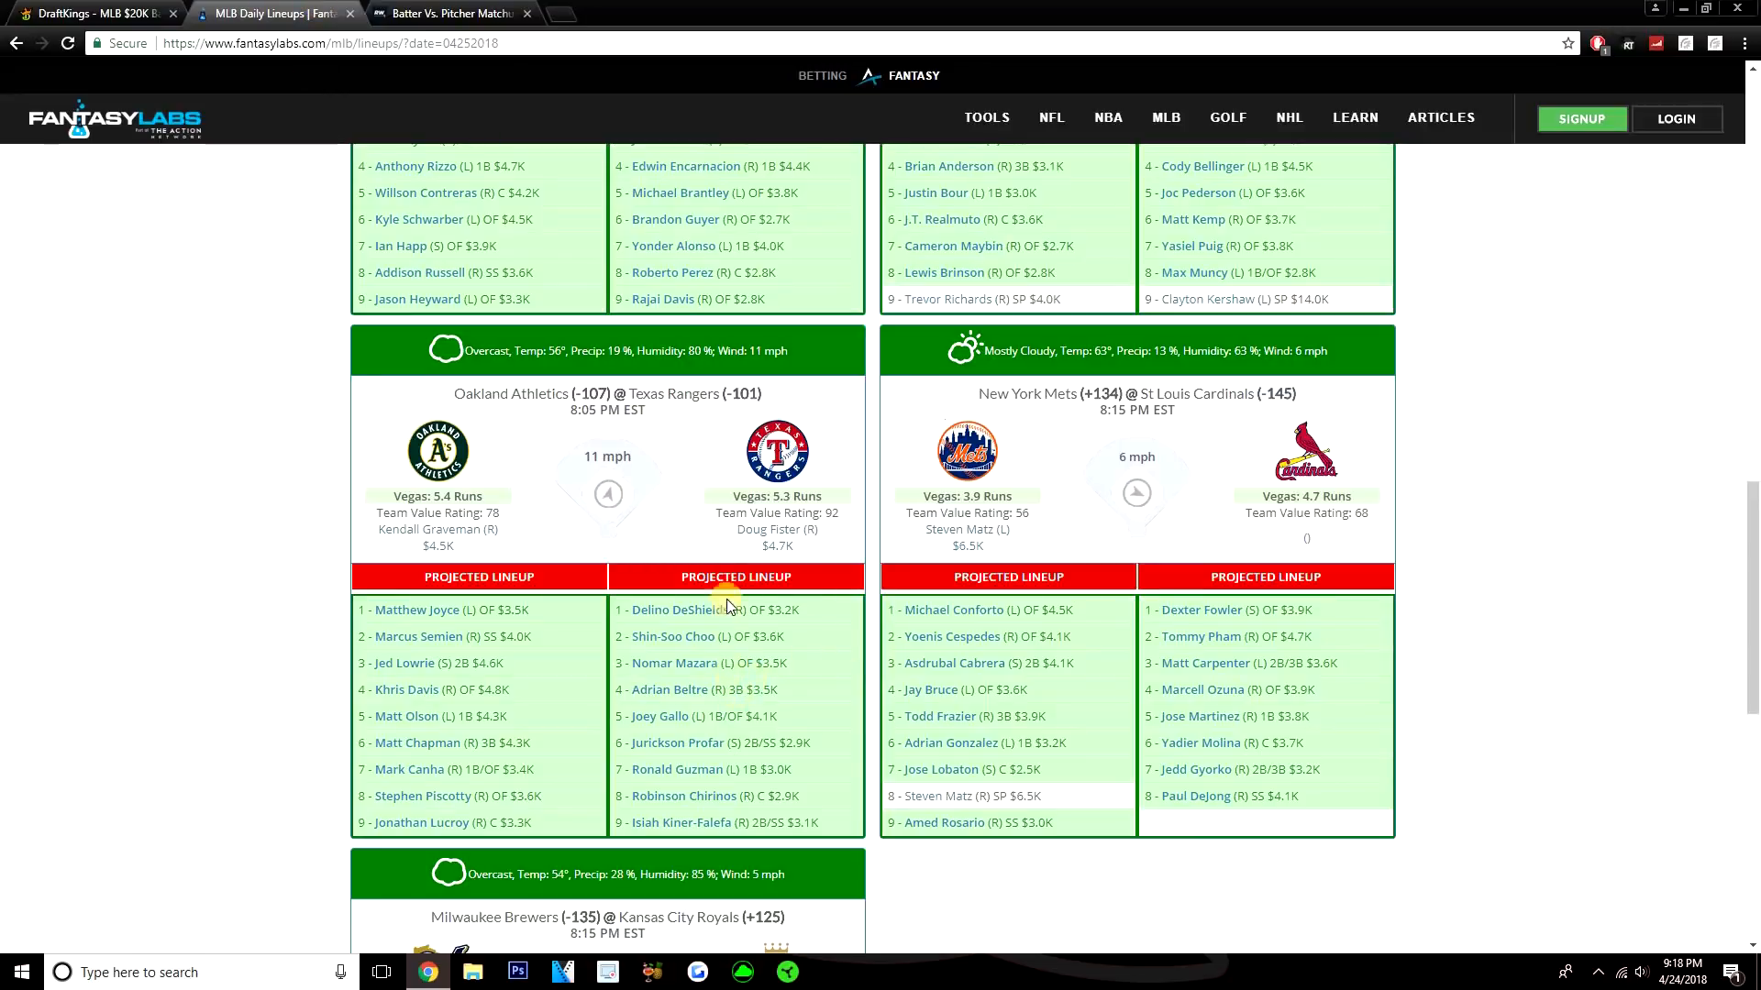
{"action": "mouse_move", "coordinate": [582, 603]}
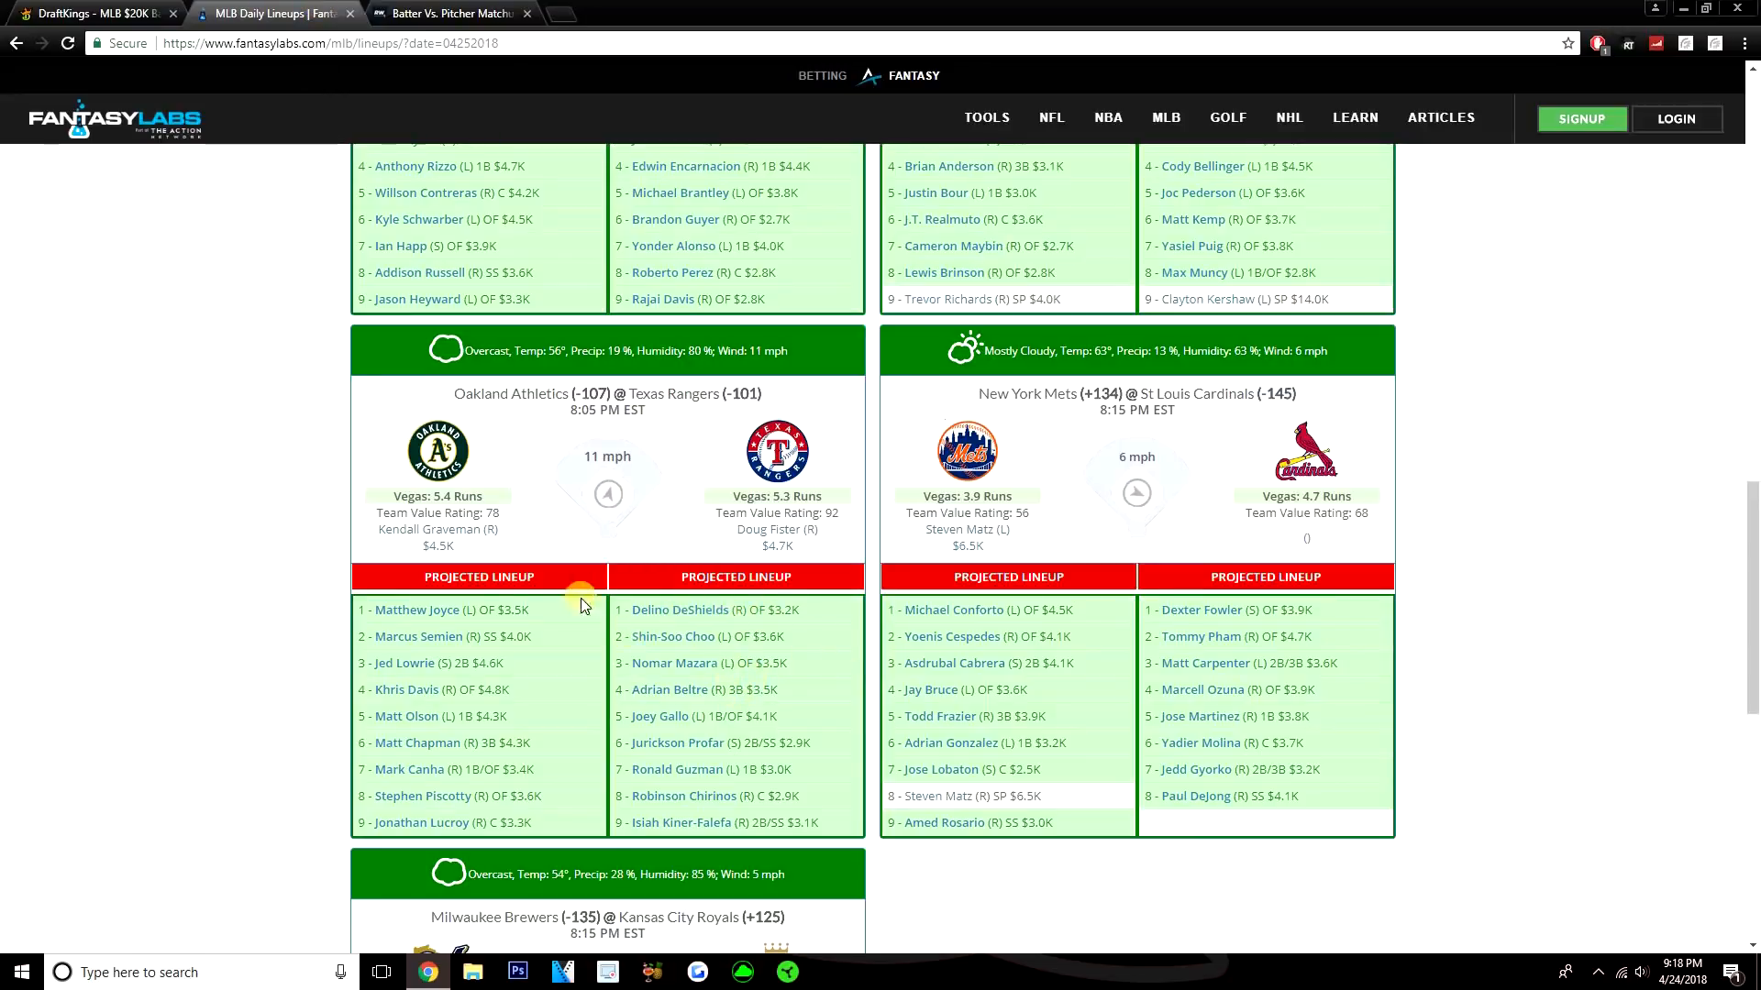
{"action": "mouse_move", "coordinate": [66, 492]}
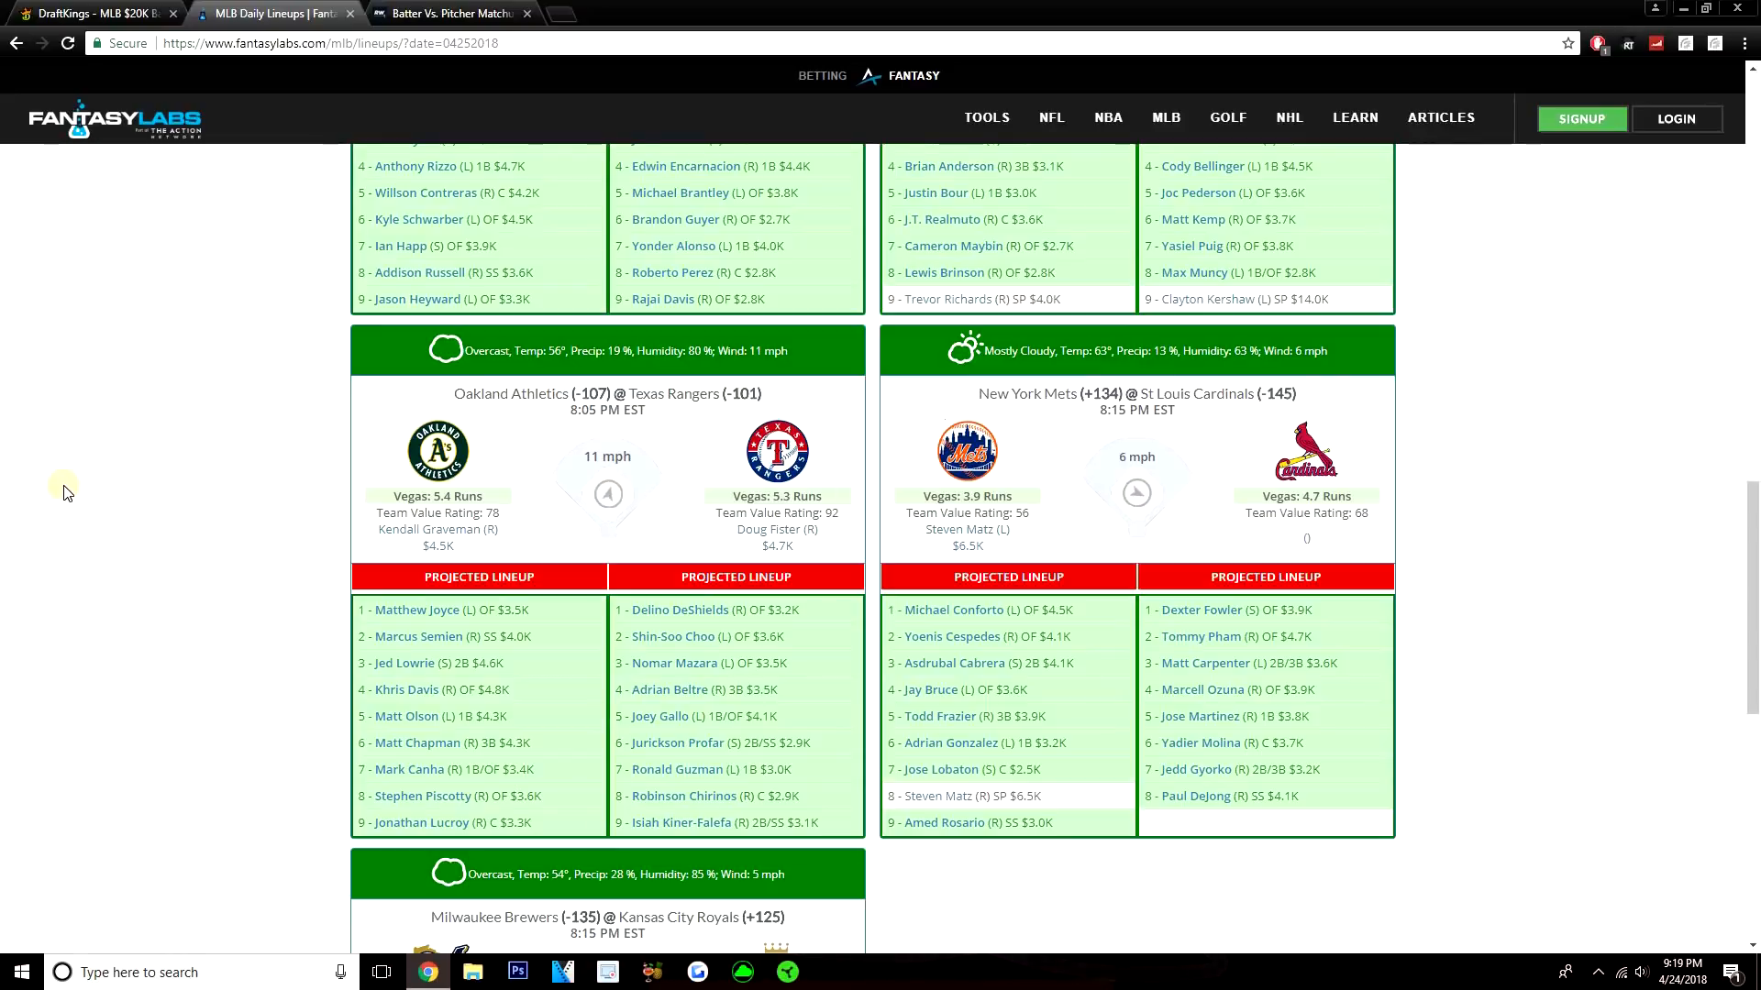
{"action": "mouse_move", "coordinate": [123, 13]}
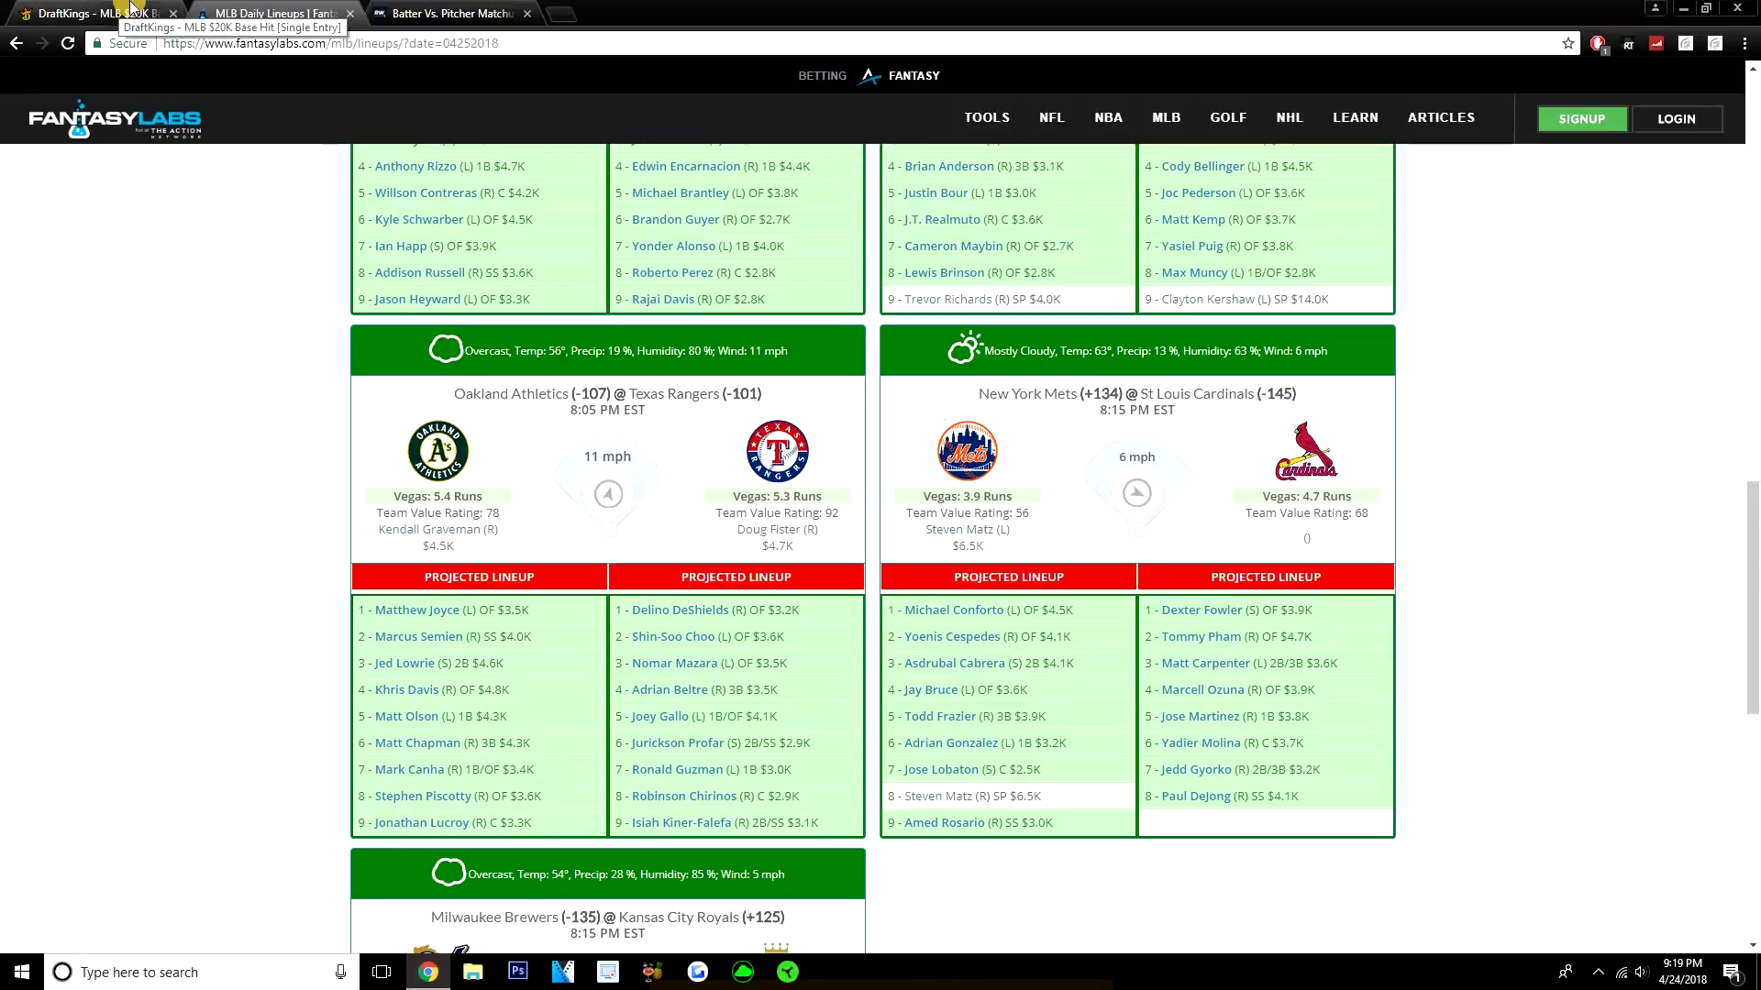
{"action": "left_click", "coordinate": [90, 12]}
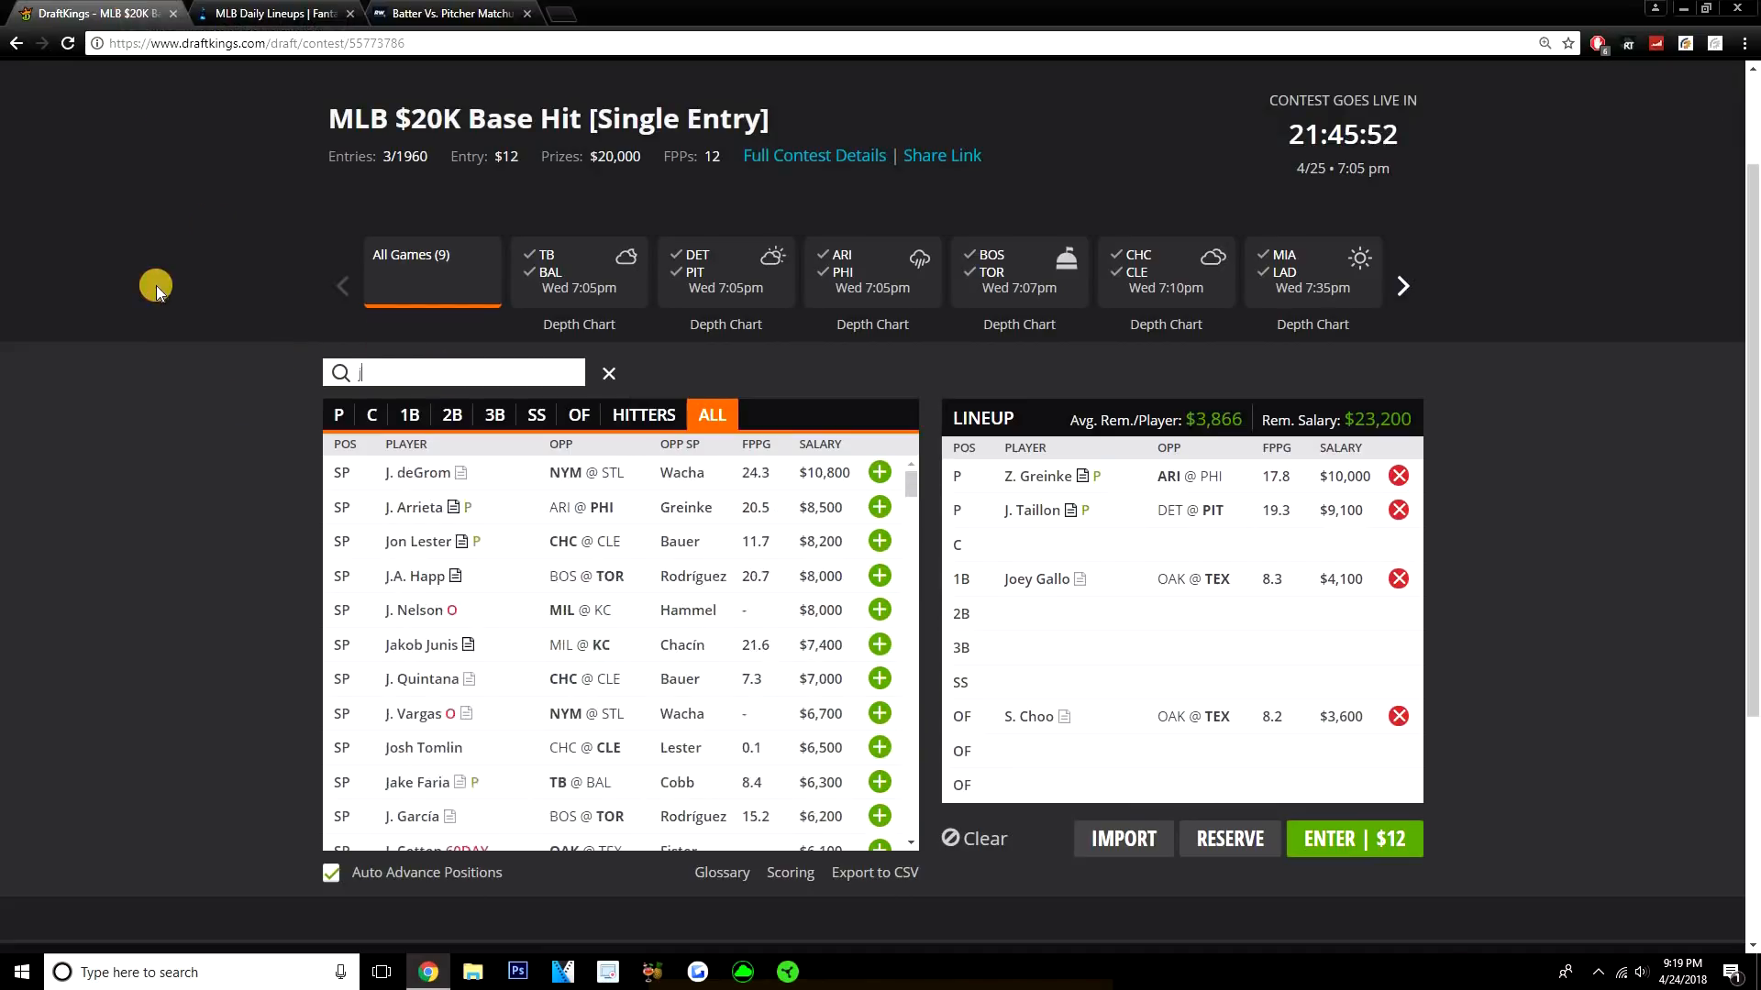
Step: Search 'joyce', add Matt Joyce as outfielder ($19,700 left) and review his 10-Game Log and FantasyLabs lineups
{"action": "type", "text": "joyce"}
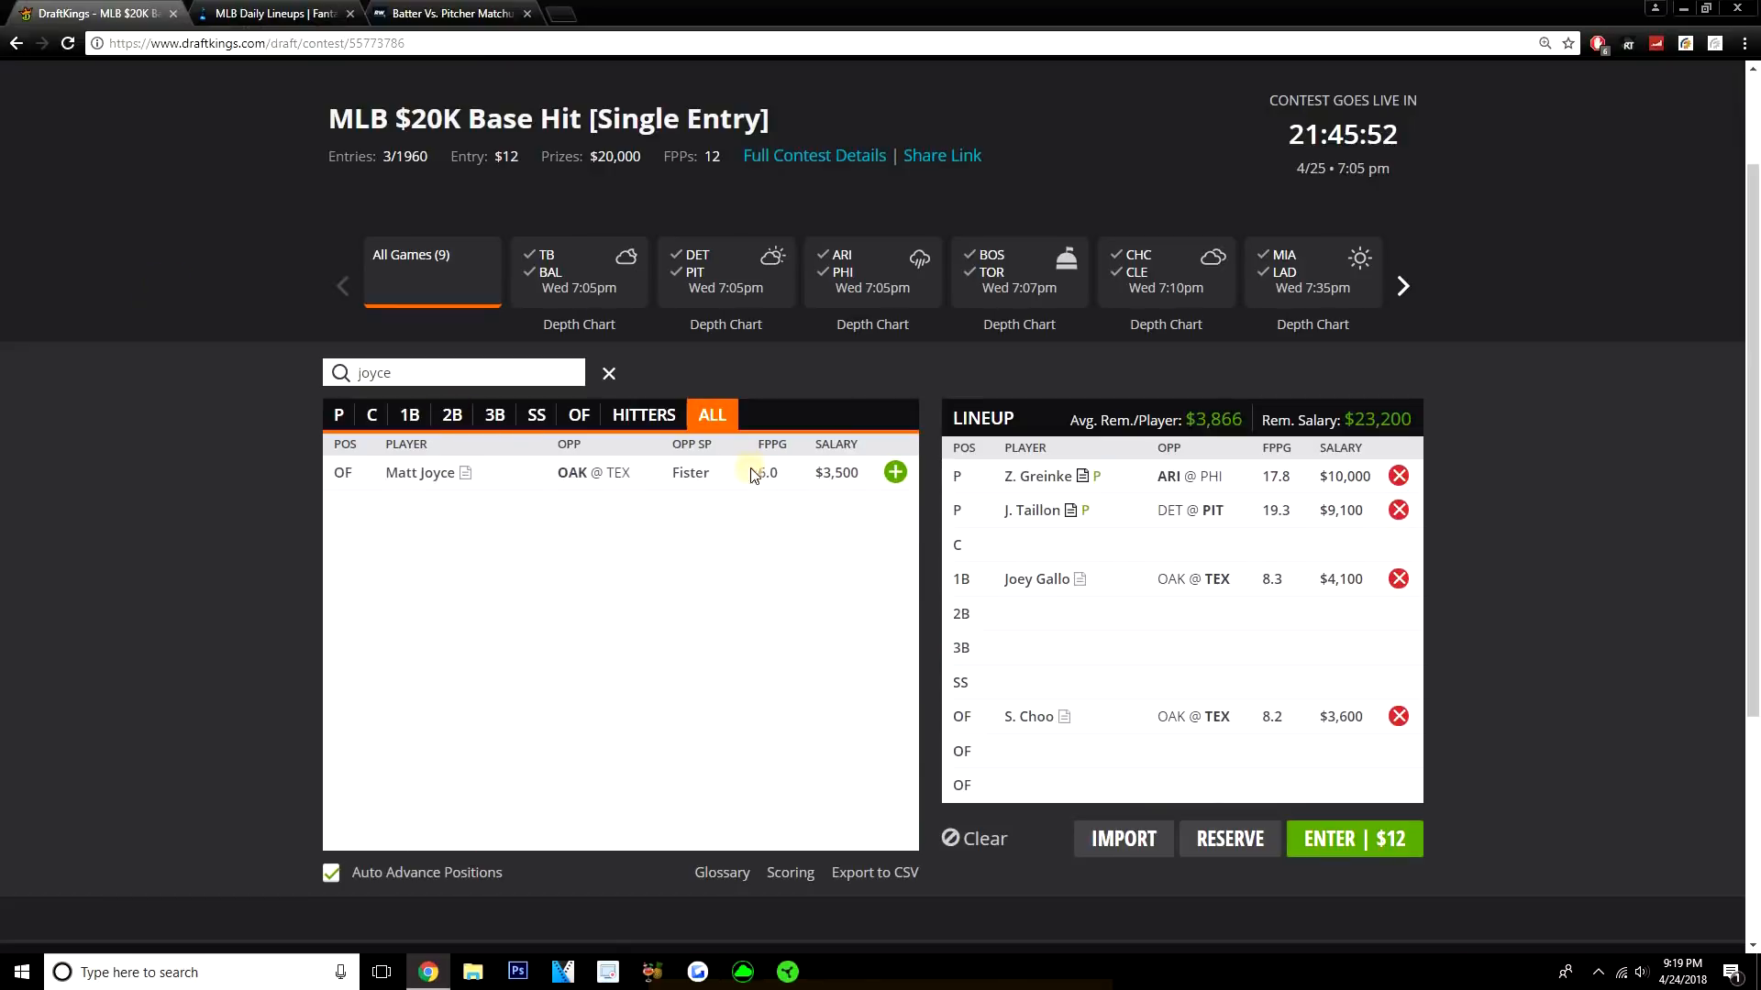
{"action": "left_click", "coordinate": [895, 472]}
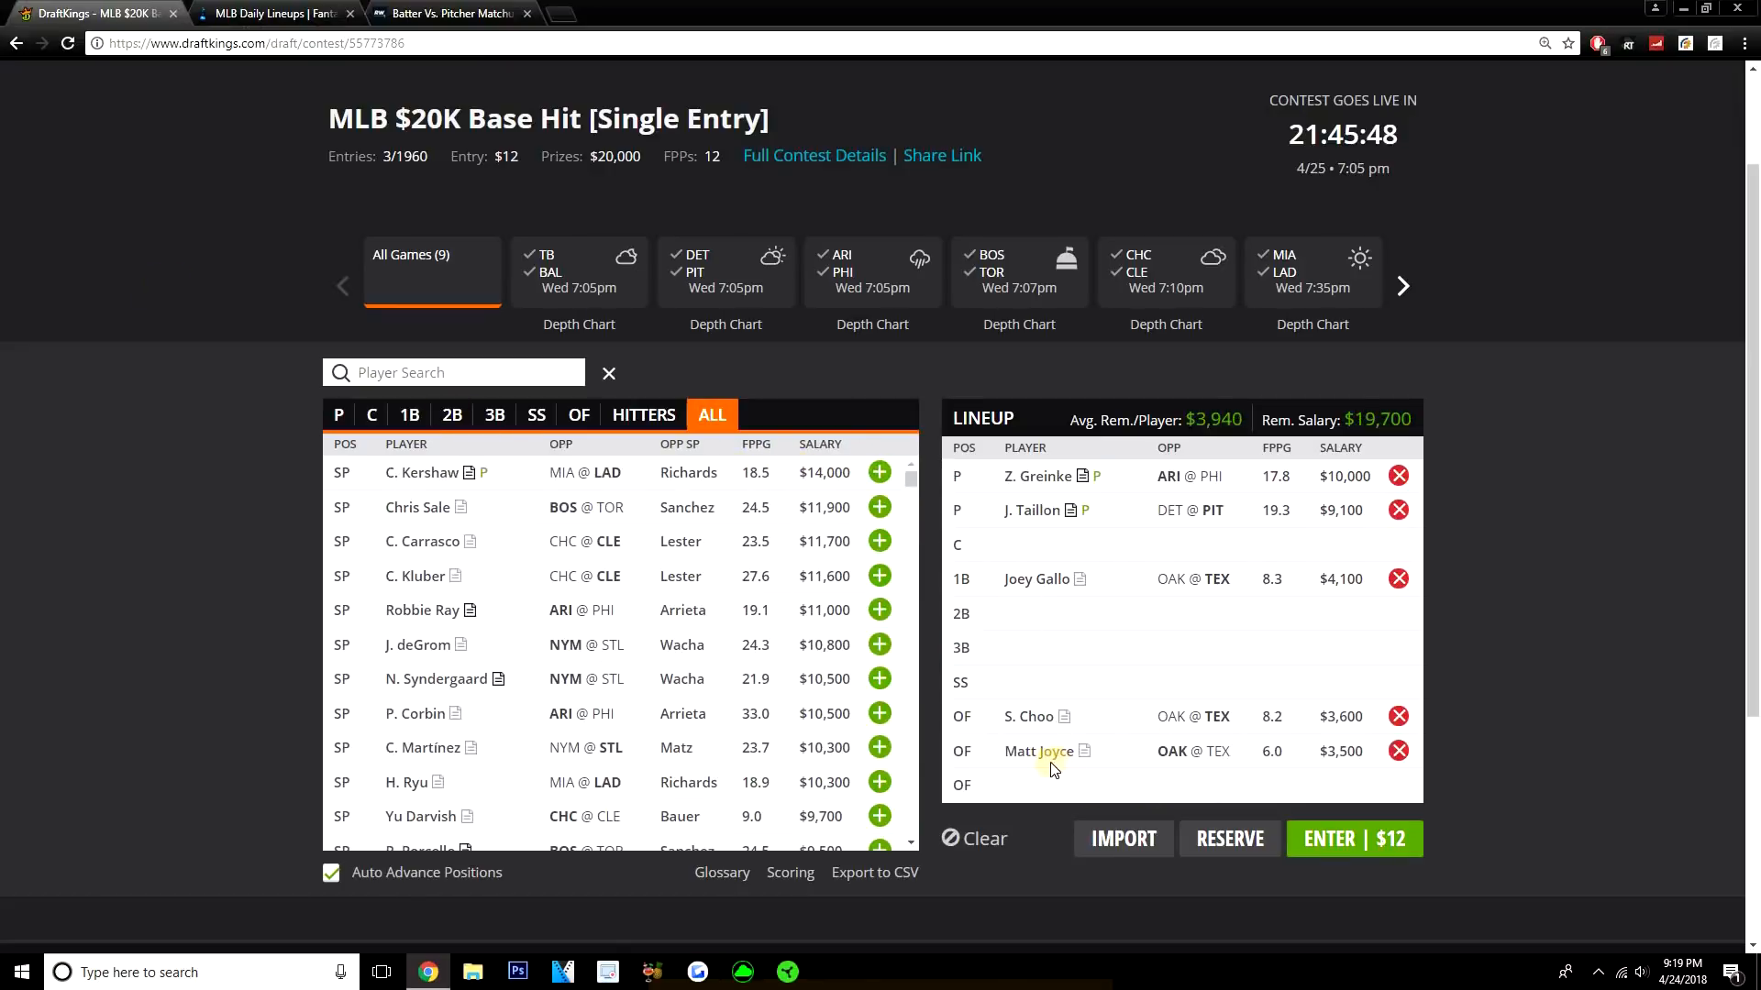
{"action": "left_click", "coordinate": [1034, 752]}
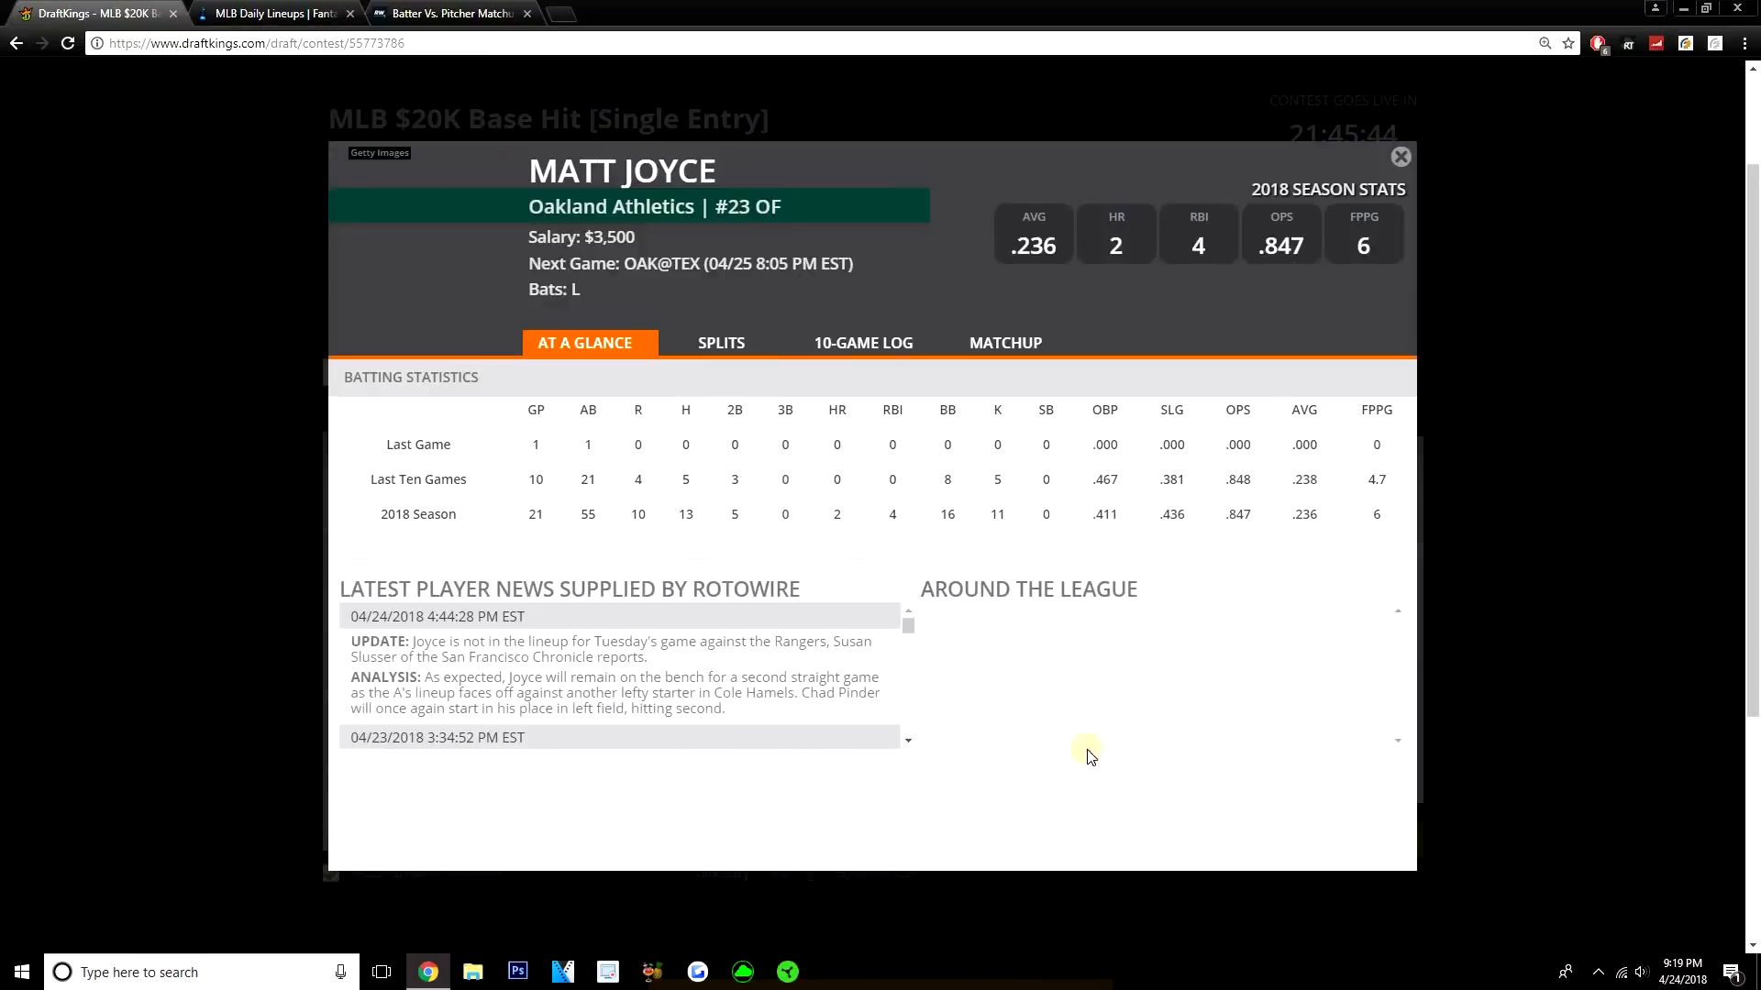
{"action": "left_click", "coordinate": [862, 343]}
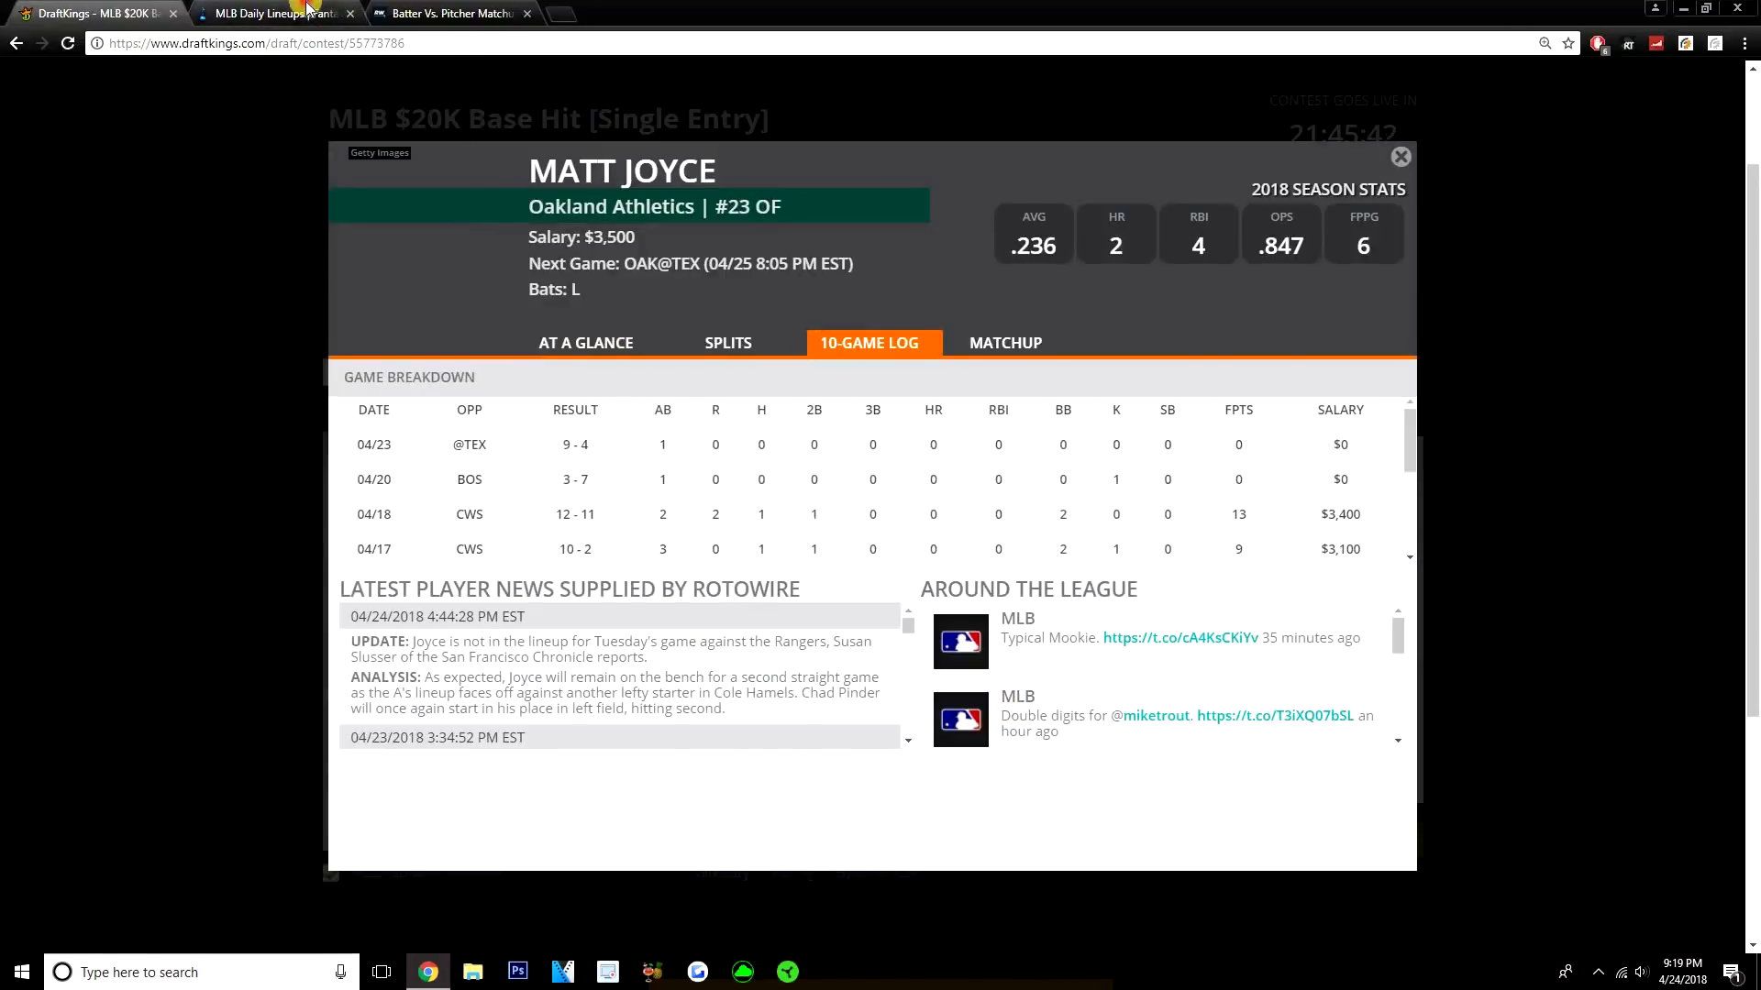
{"action": "left_click", "coordinate": [275, 13]}
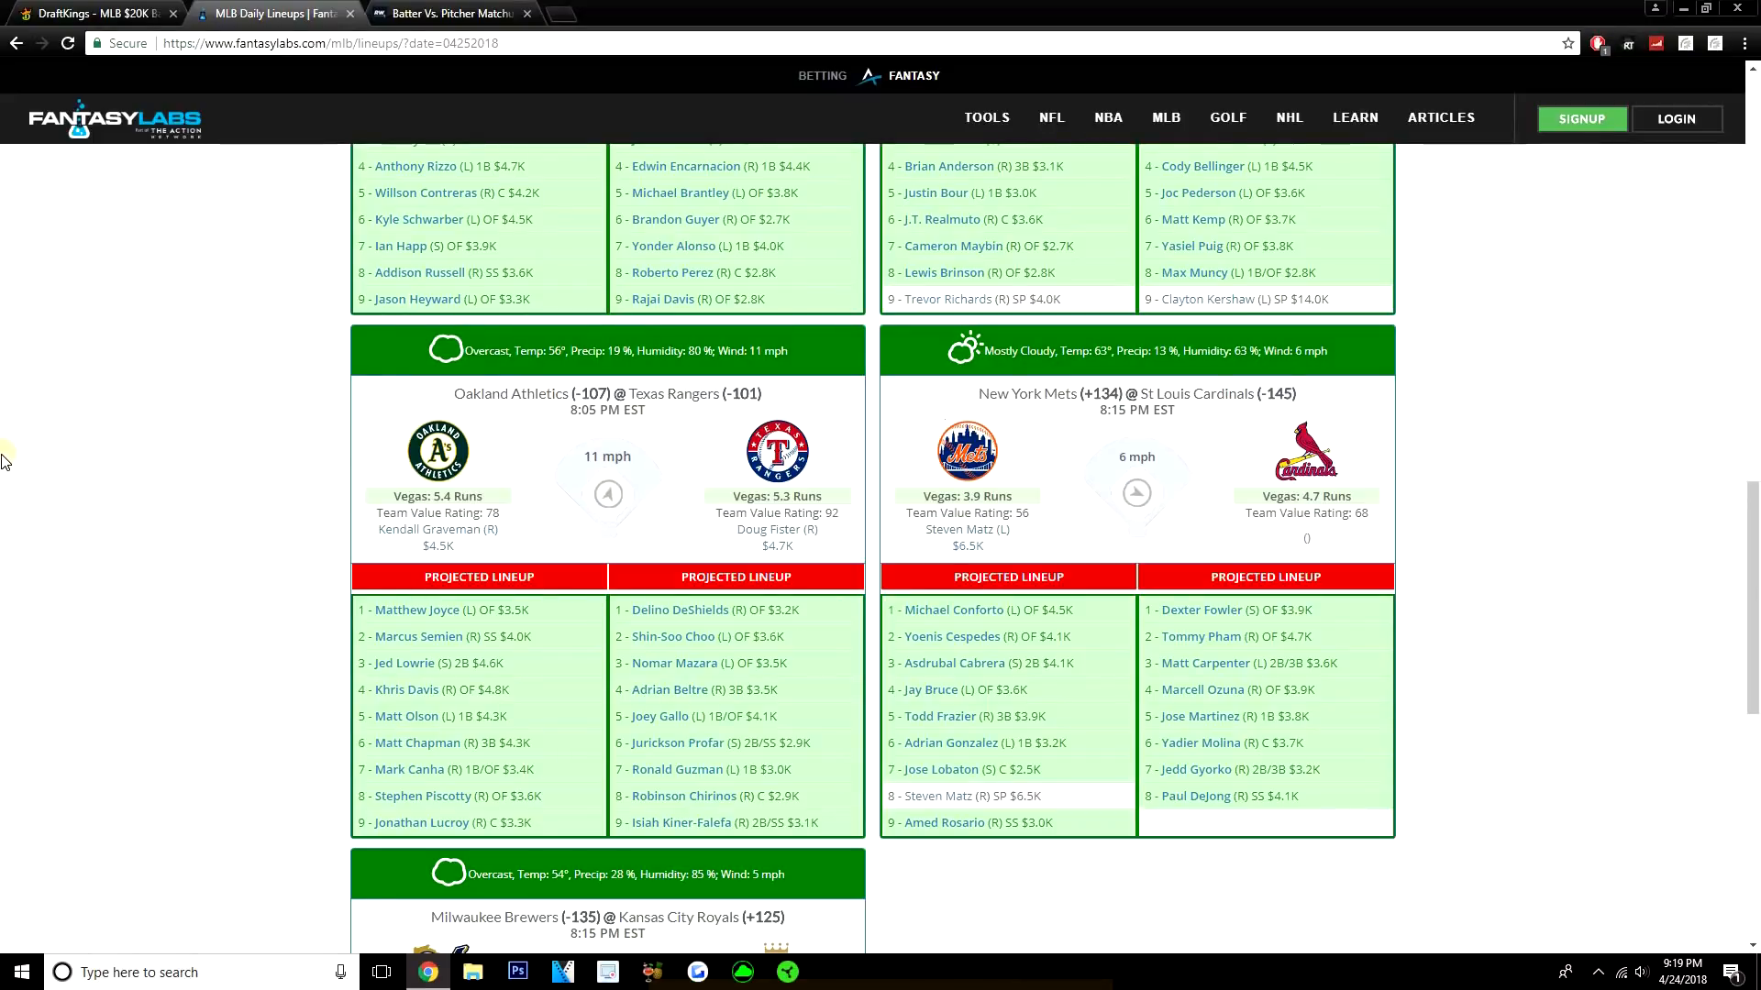
{"action": "mouse_move", "coordinate": [111, 208]}
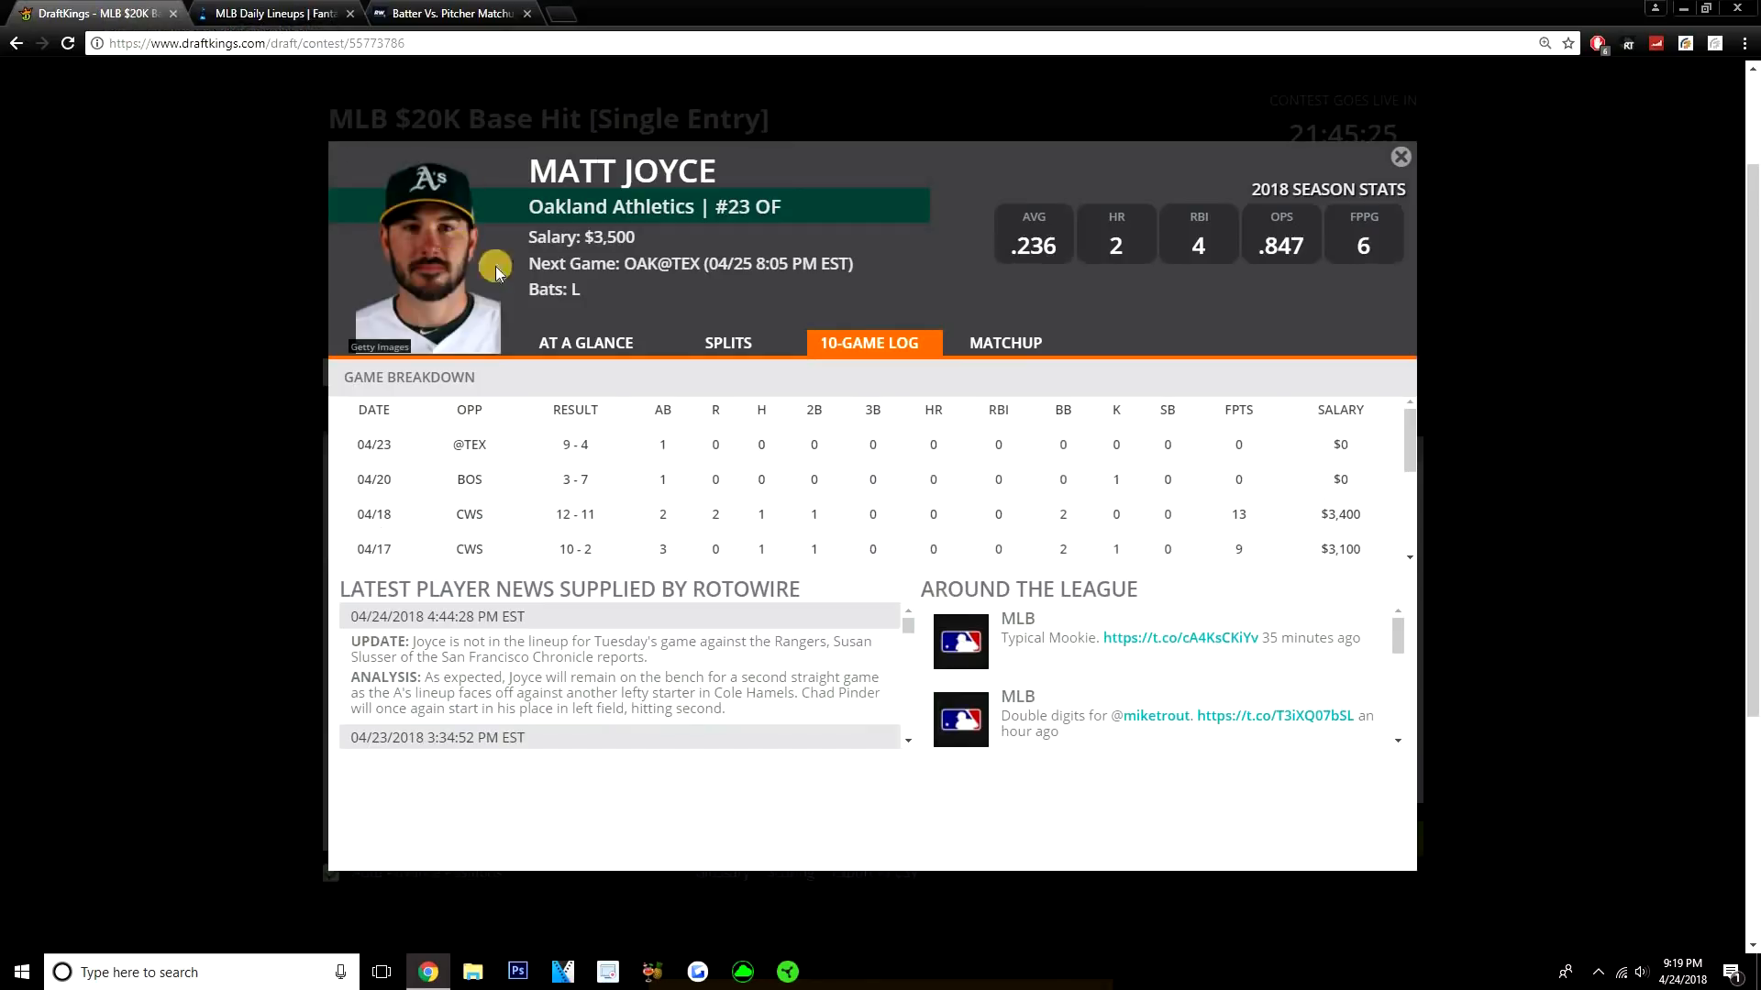
{"action": "mouse_move", "coordinate": [1007, 260]}
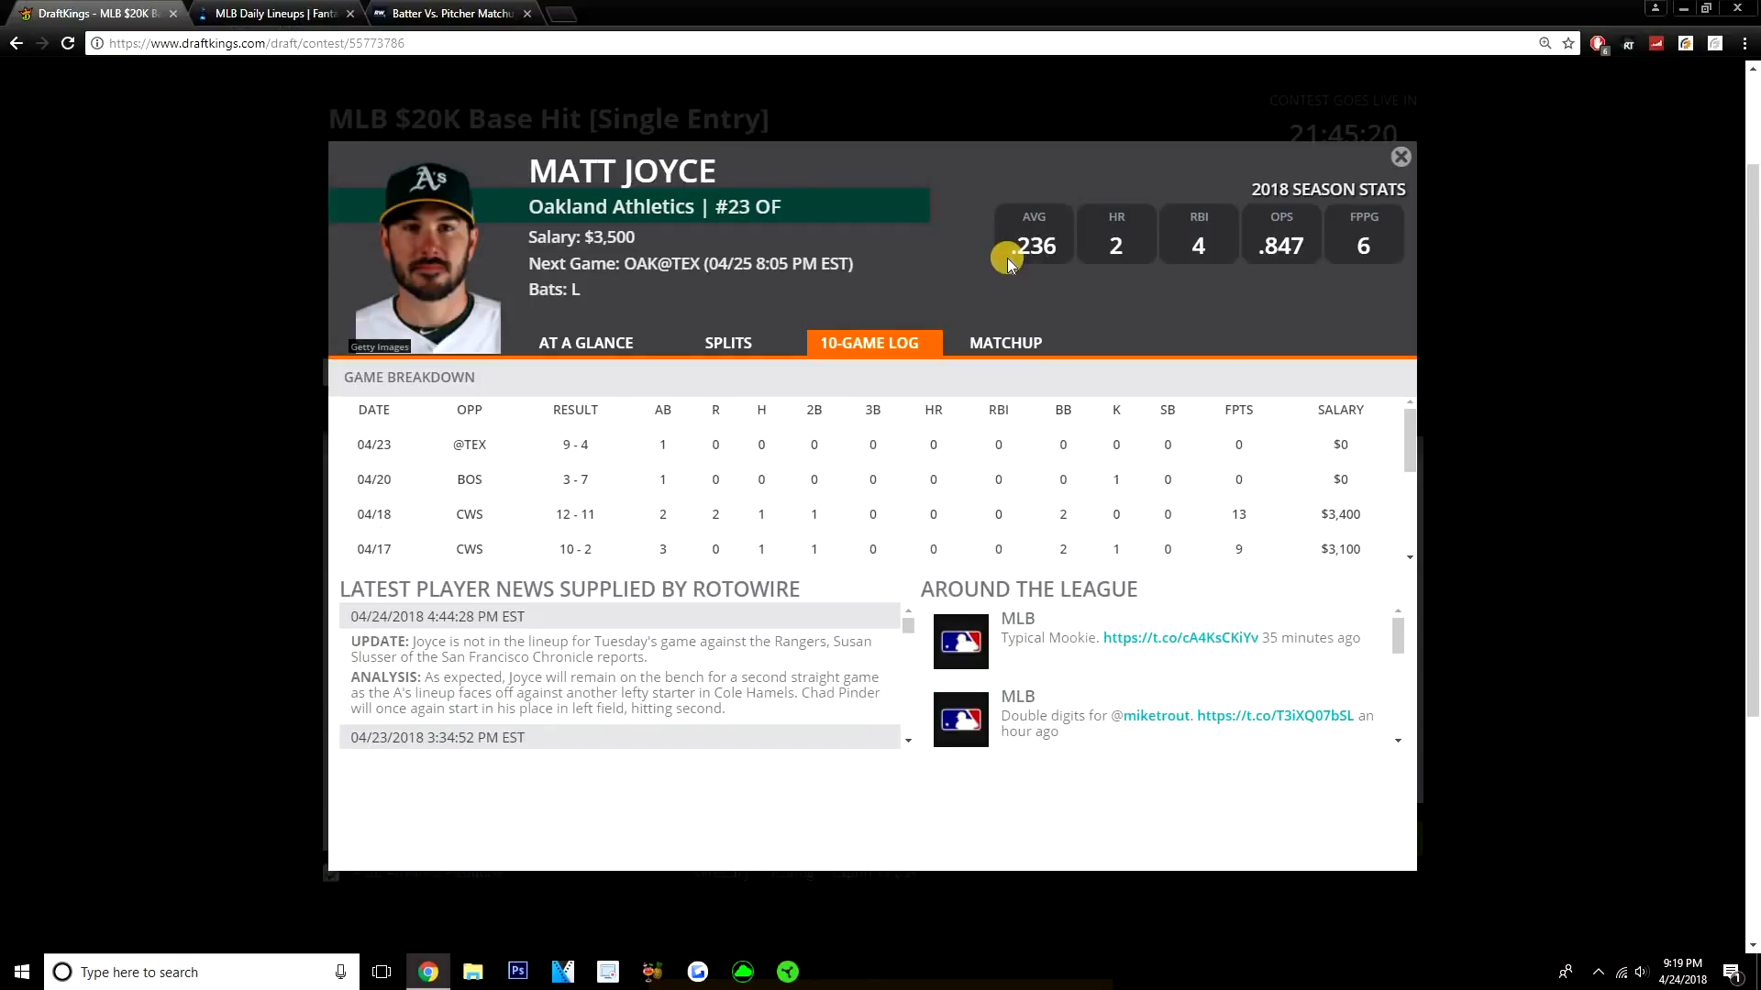
{"action": "mouse_move", "coordinate": [1399, 157]}
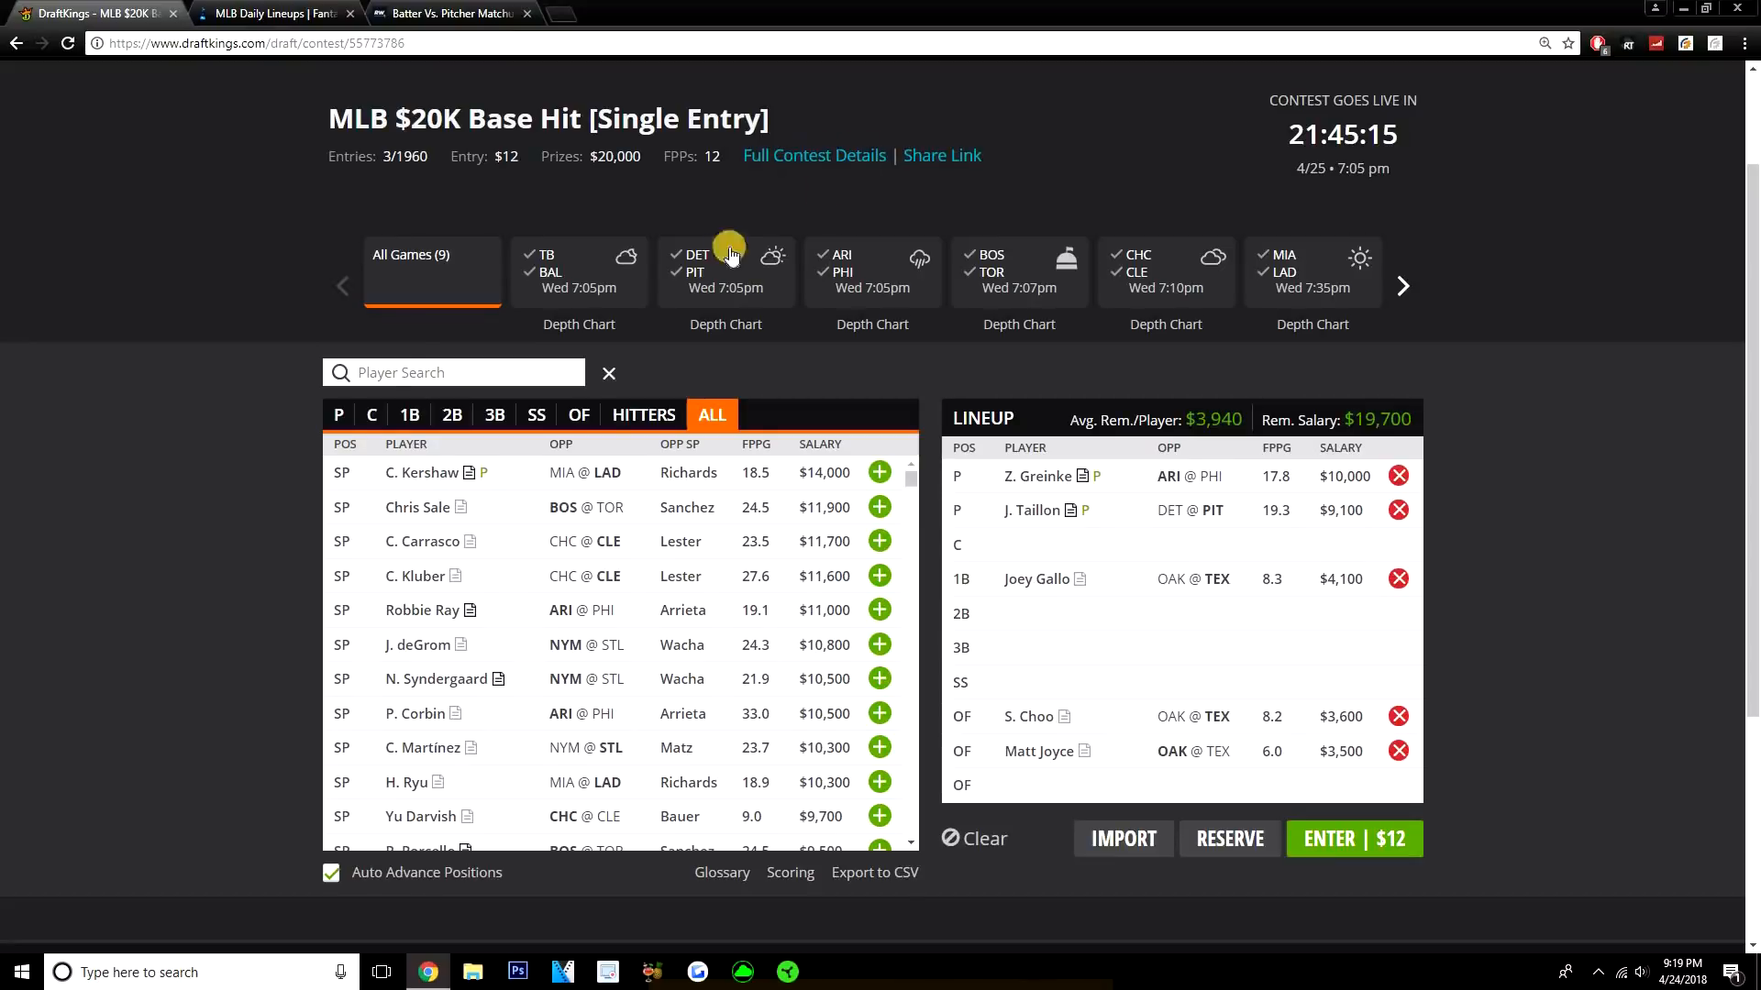
{"action": "left_click", "coordinate": [337, 415]}
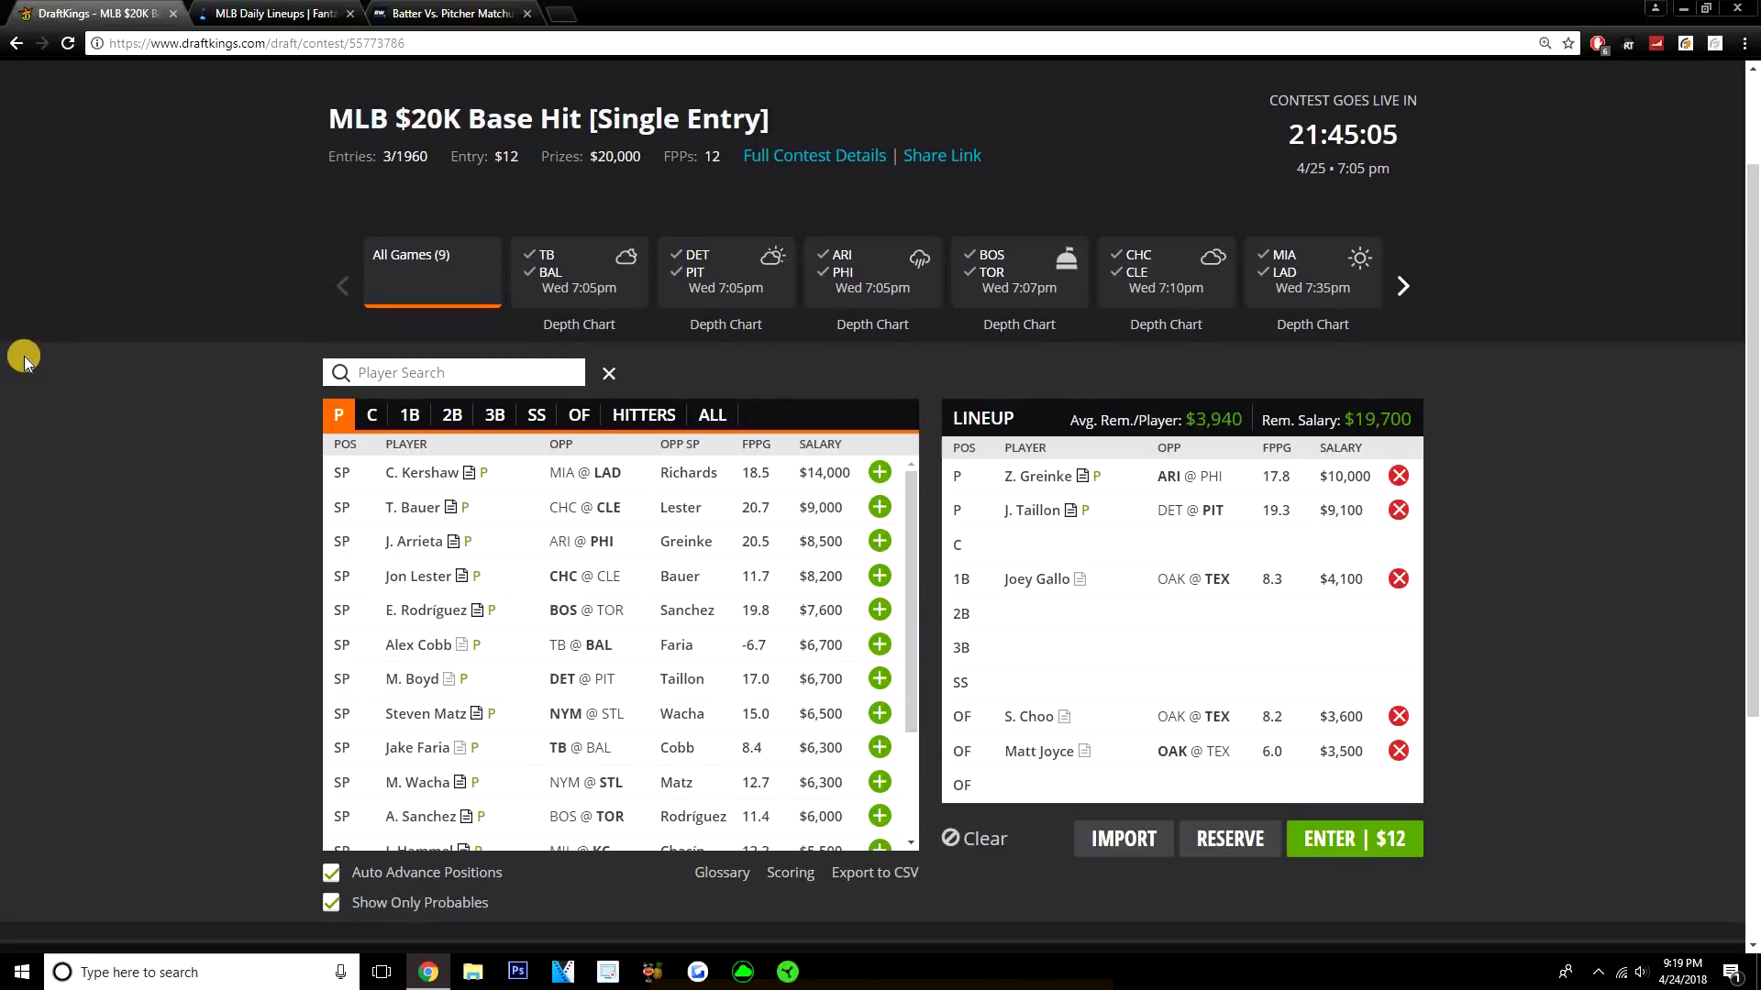
{"action": "mouse_move", "coordinate": [348, 9]}
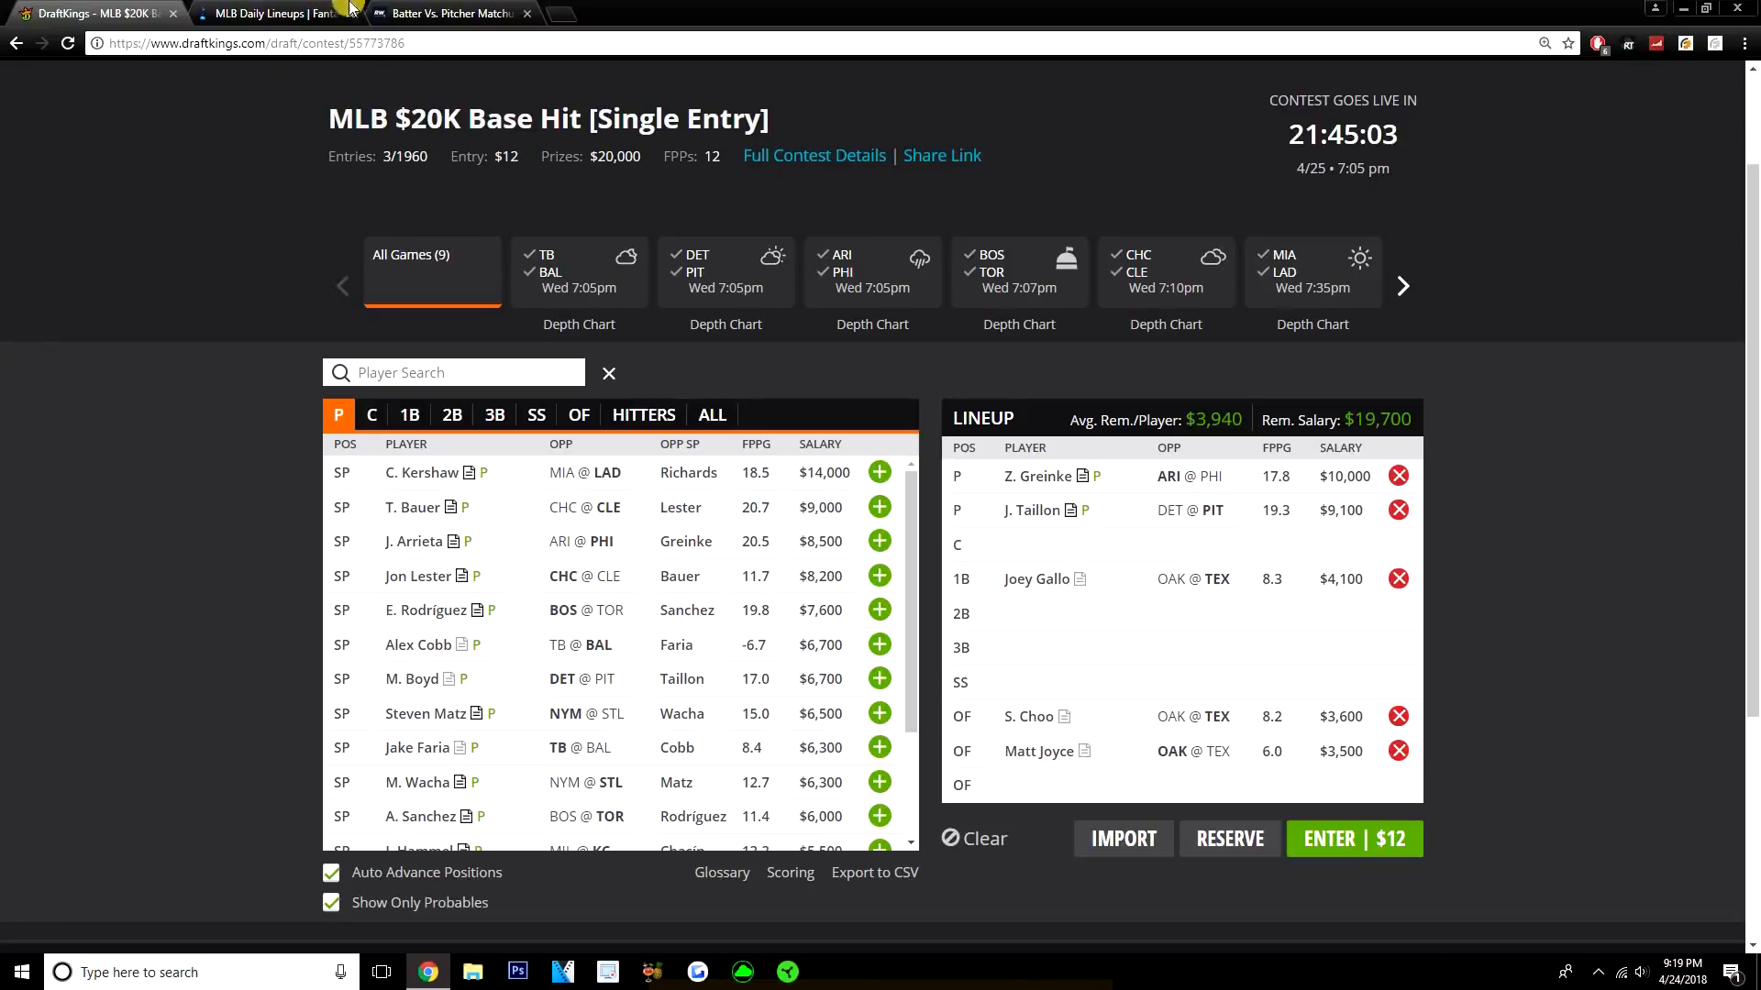
{"action": "left_click", "coordinate": [275, 13]}
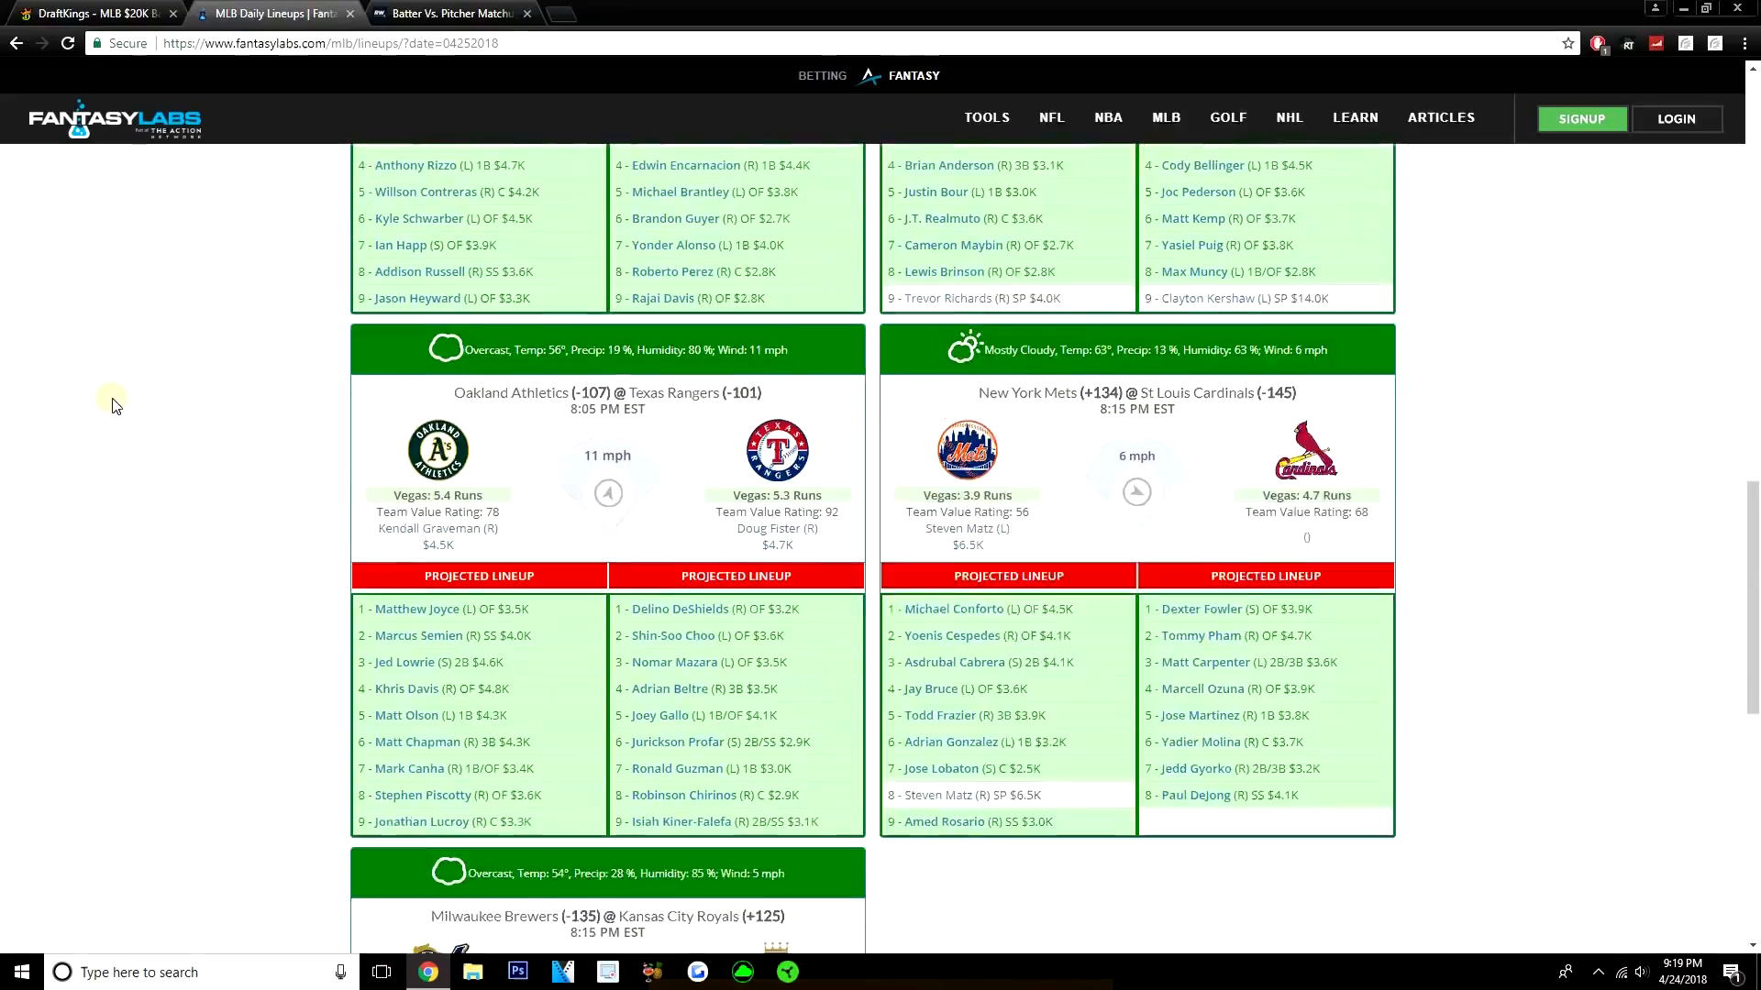
{"action": "scroll", "scroll_direction": "up", "scroll_amount": 3}
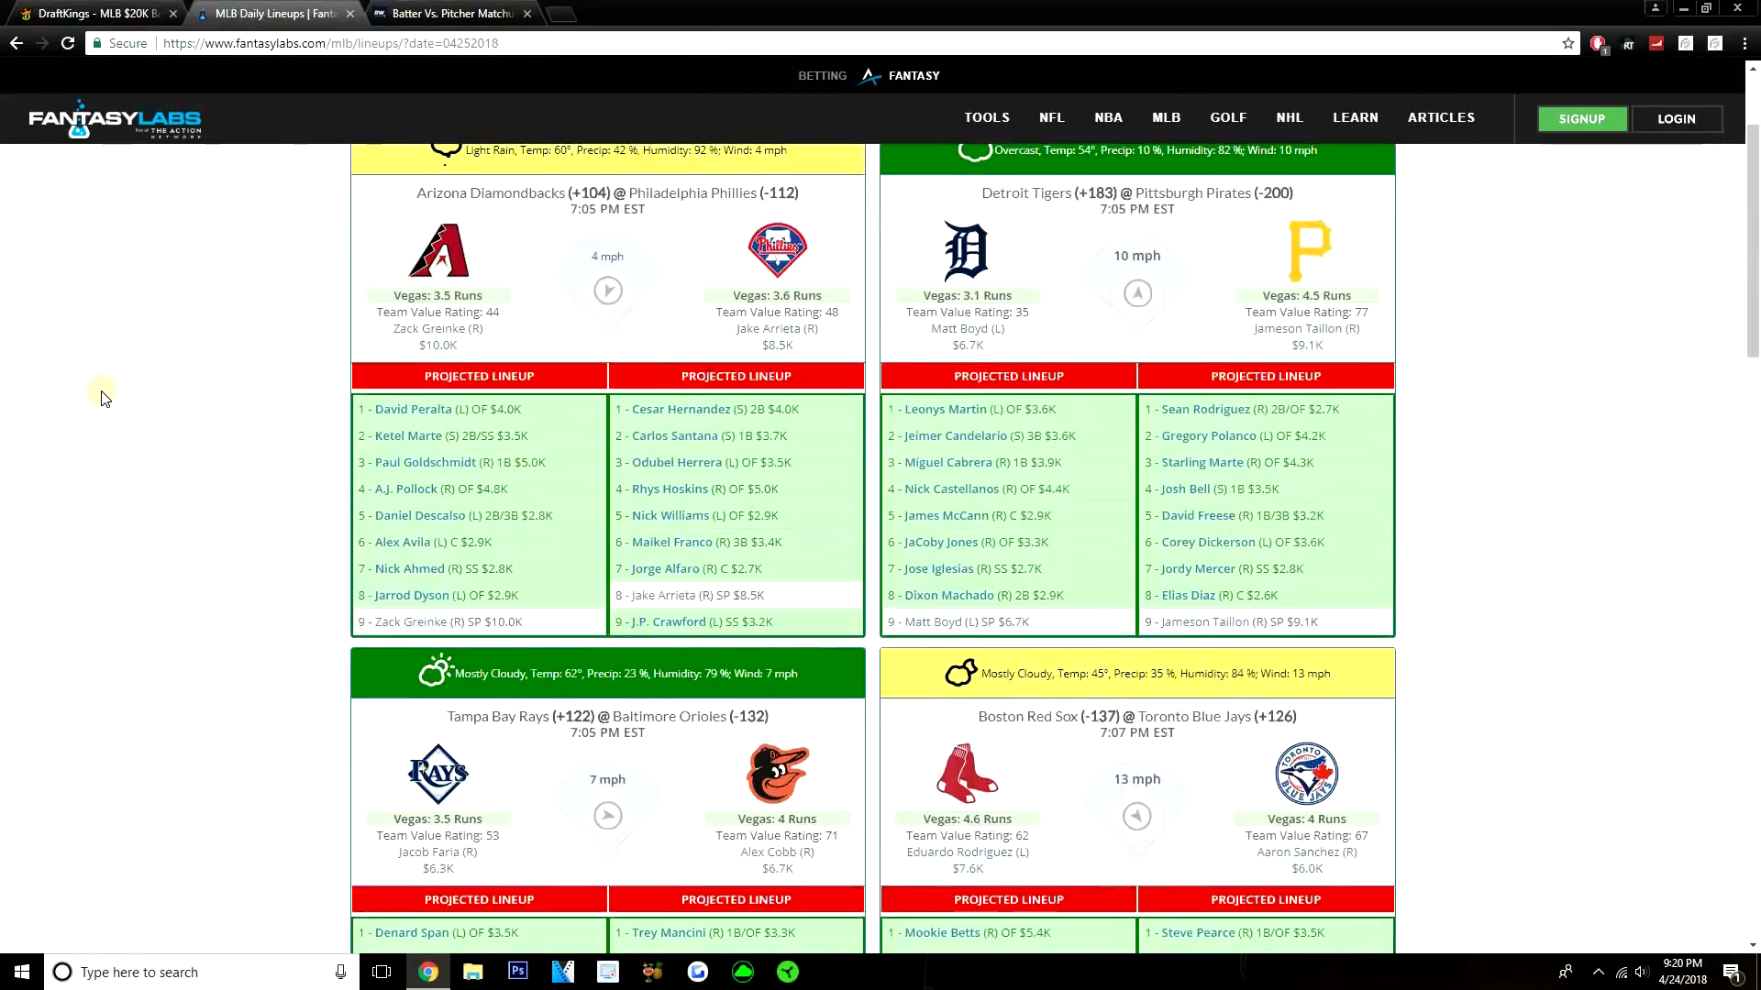
{"action": "scroll", "scroll_direction": "down", "scroll_amount": 3}
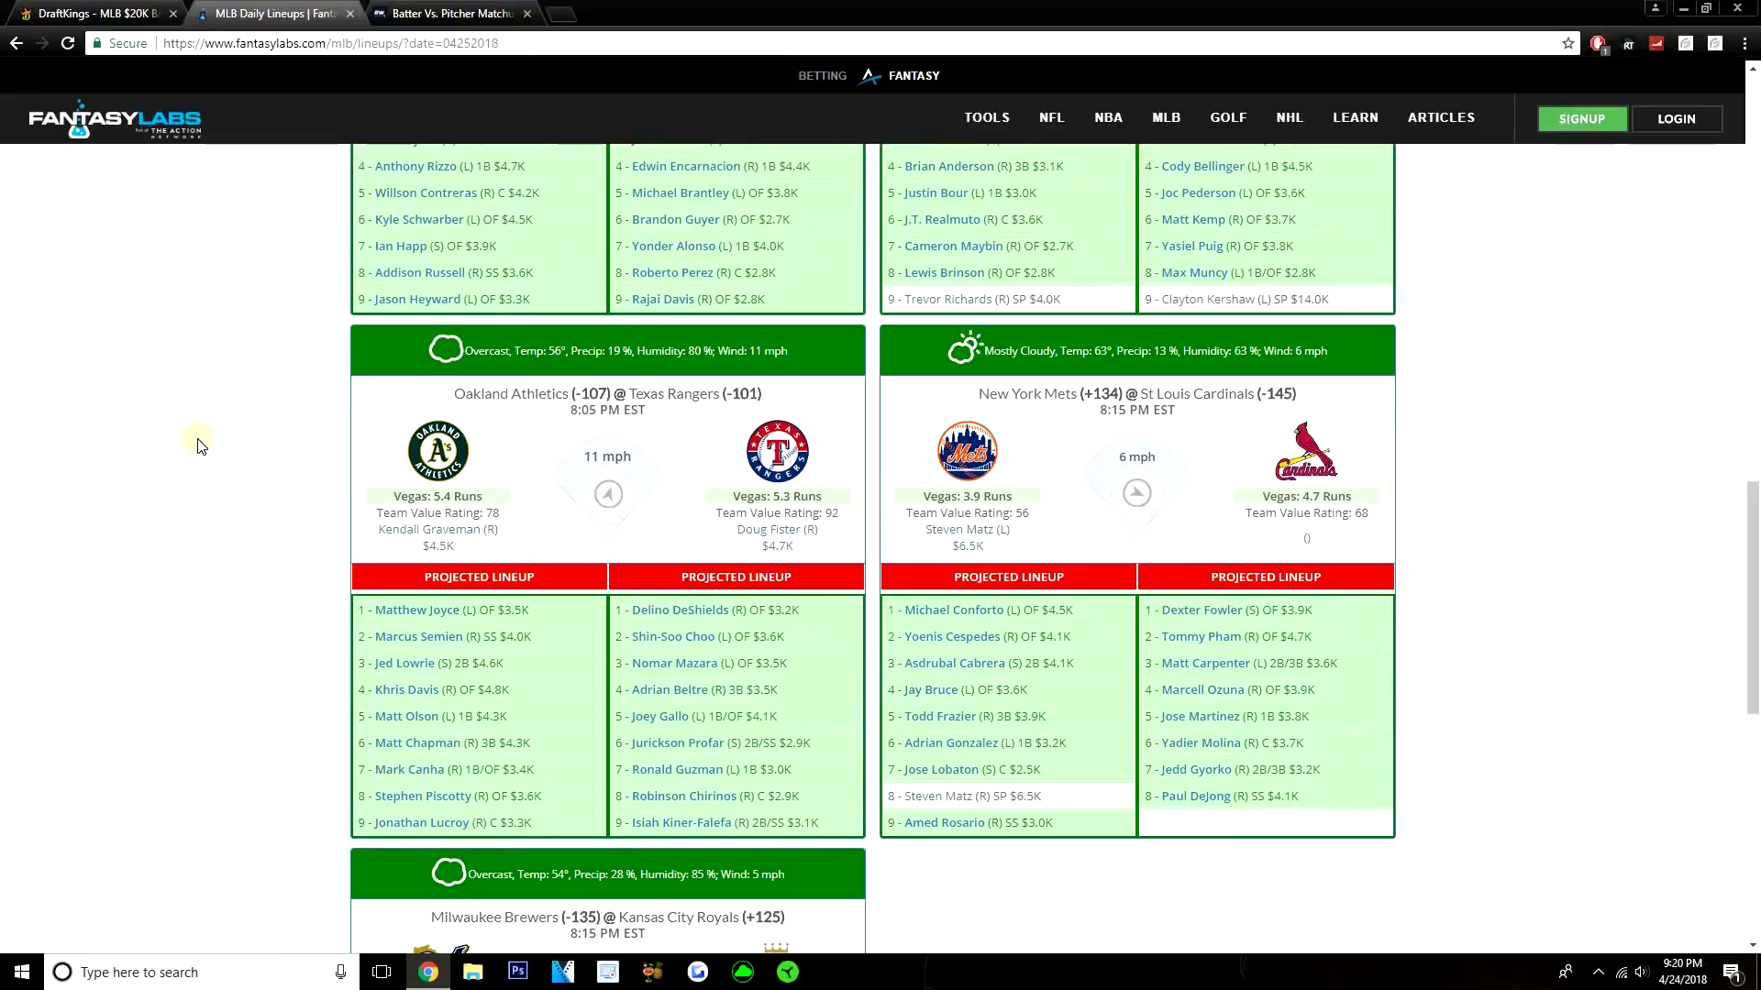
{"action": "scroll", "scroll_direction": "up", "scroll_amount": 3}
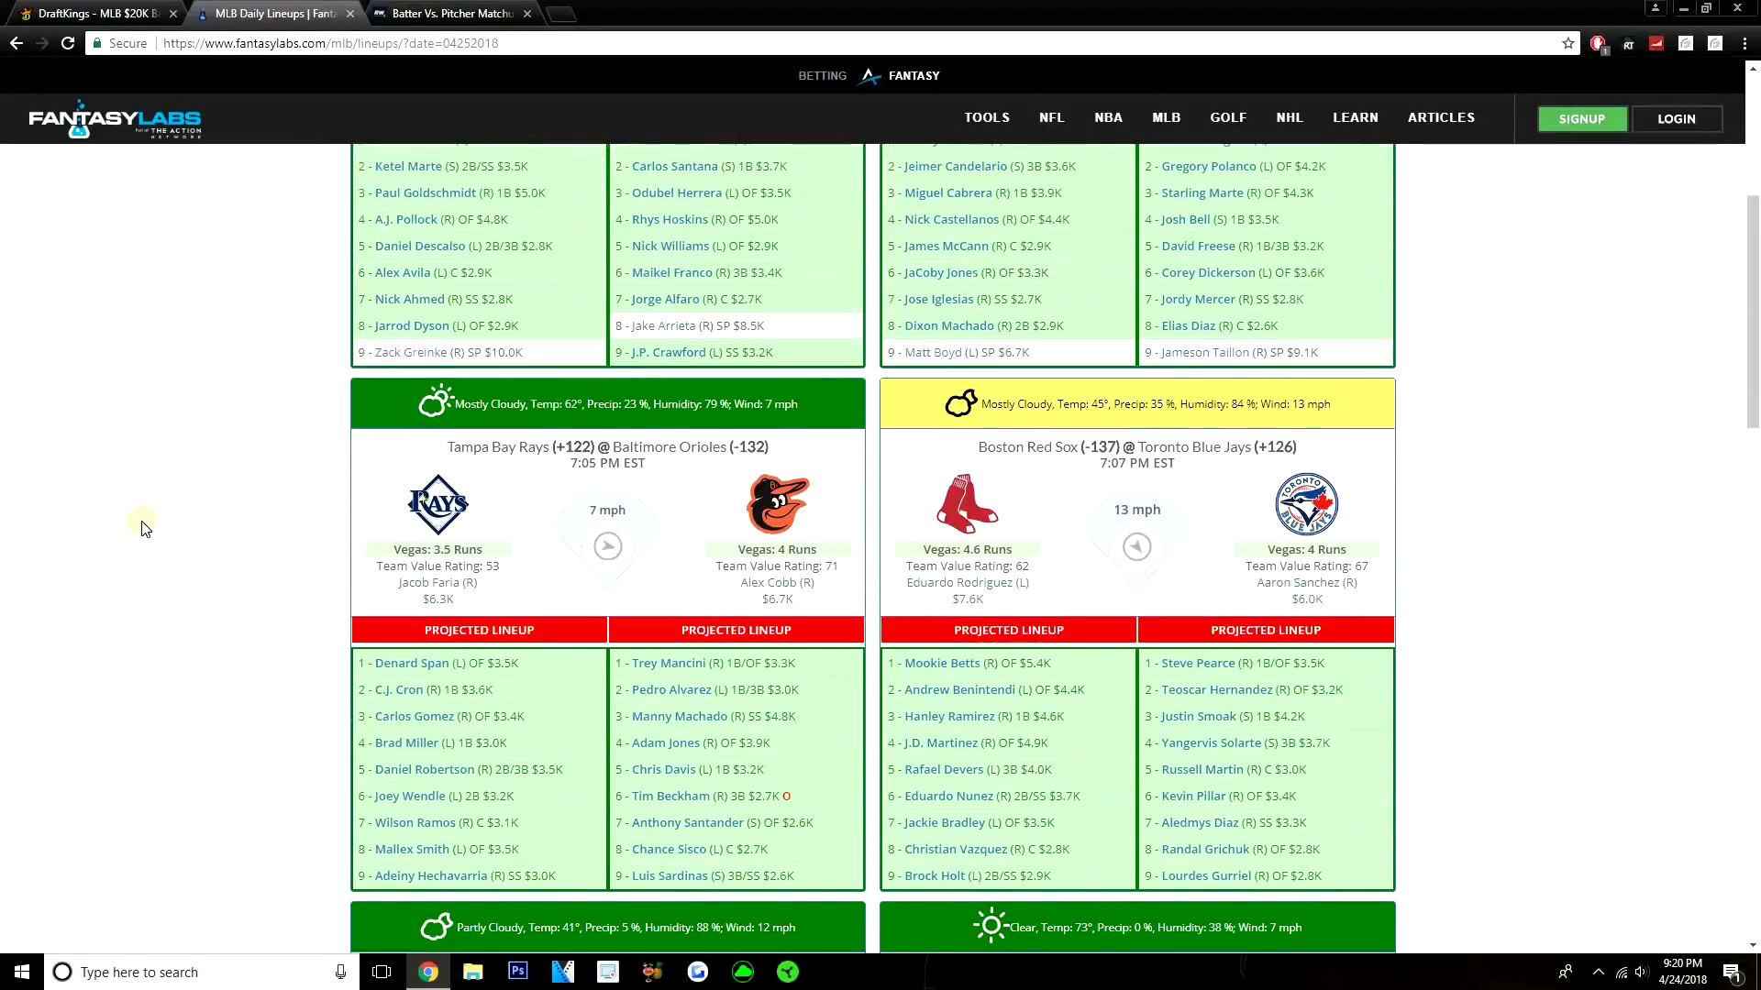
{"action": "scroll", "scroll_direction": "down", "scroll_amount": 3}
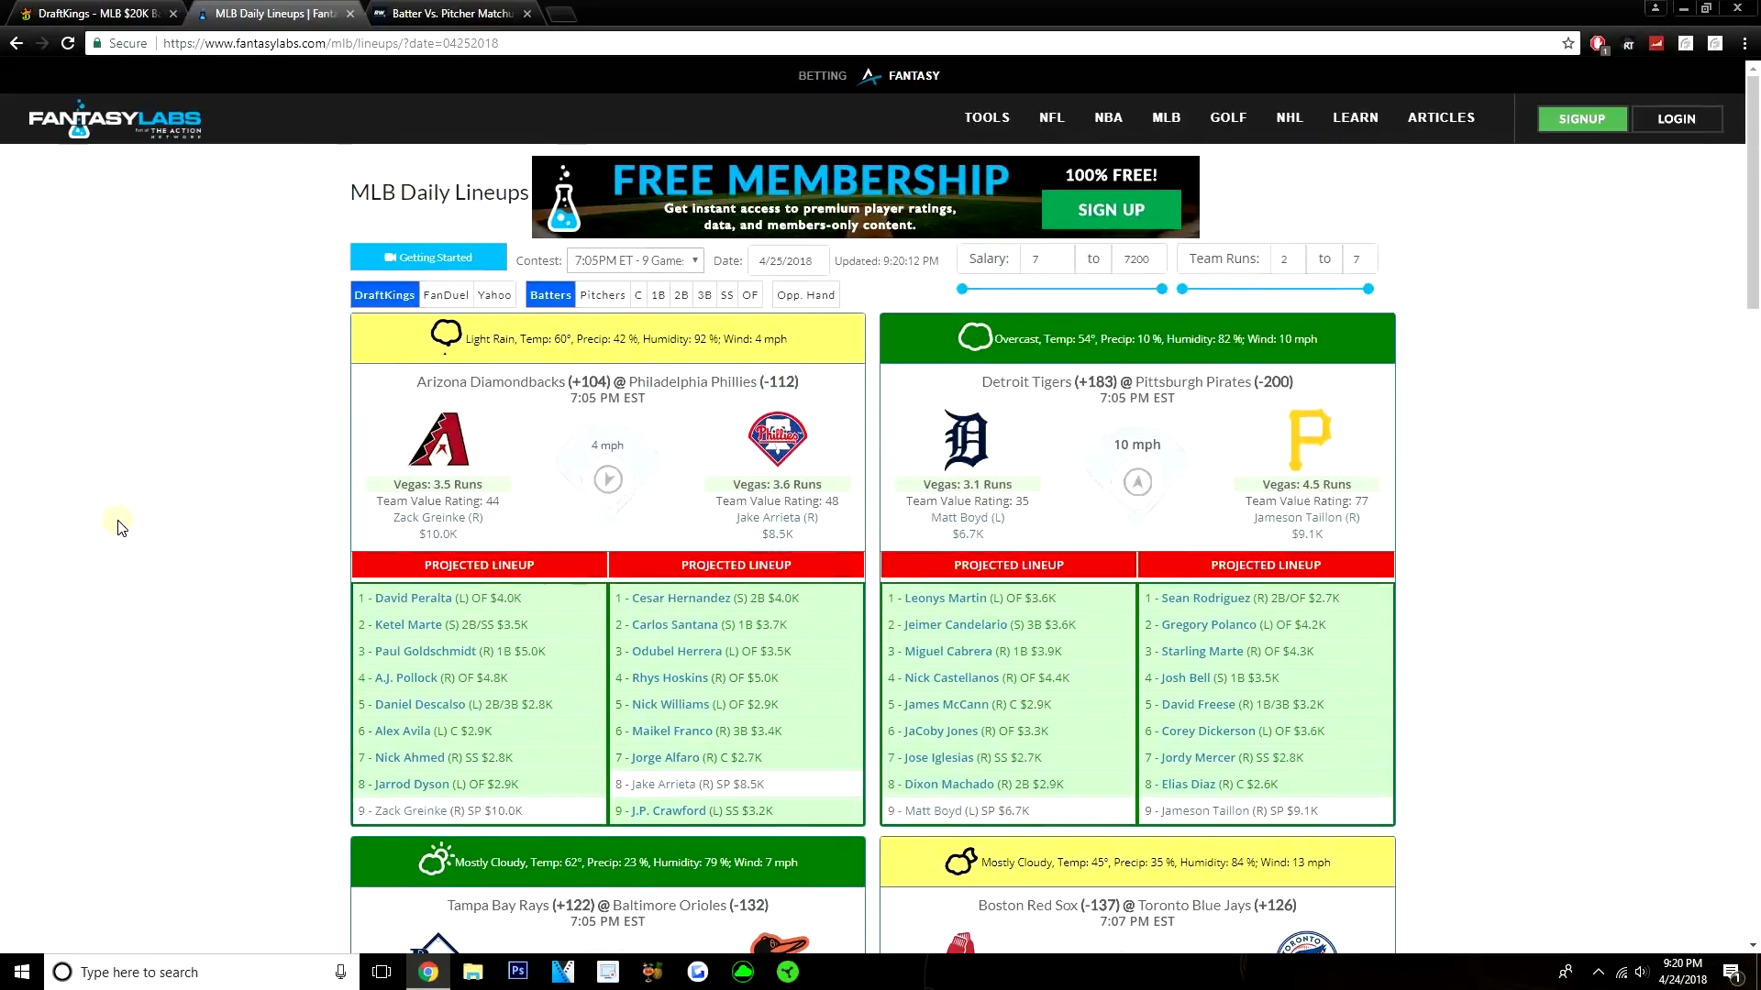
{"action": "mouse_move", "coordinate": [1505, 514]}
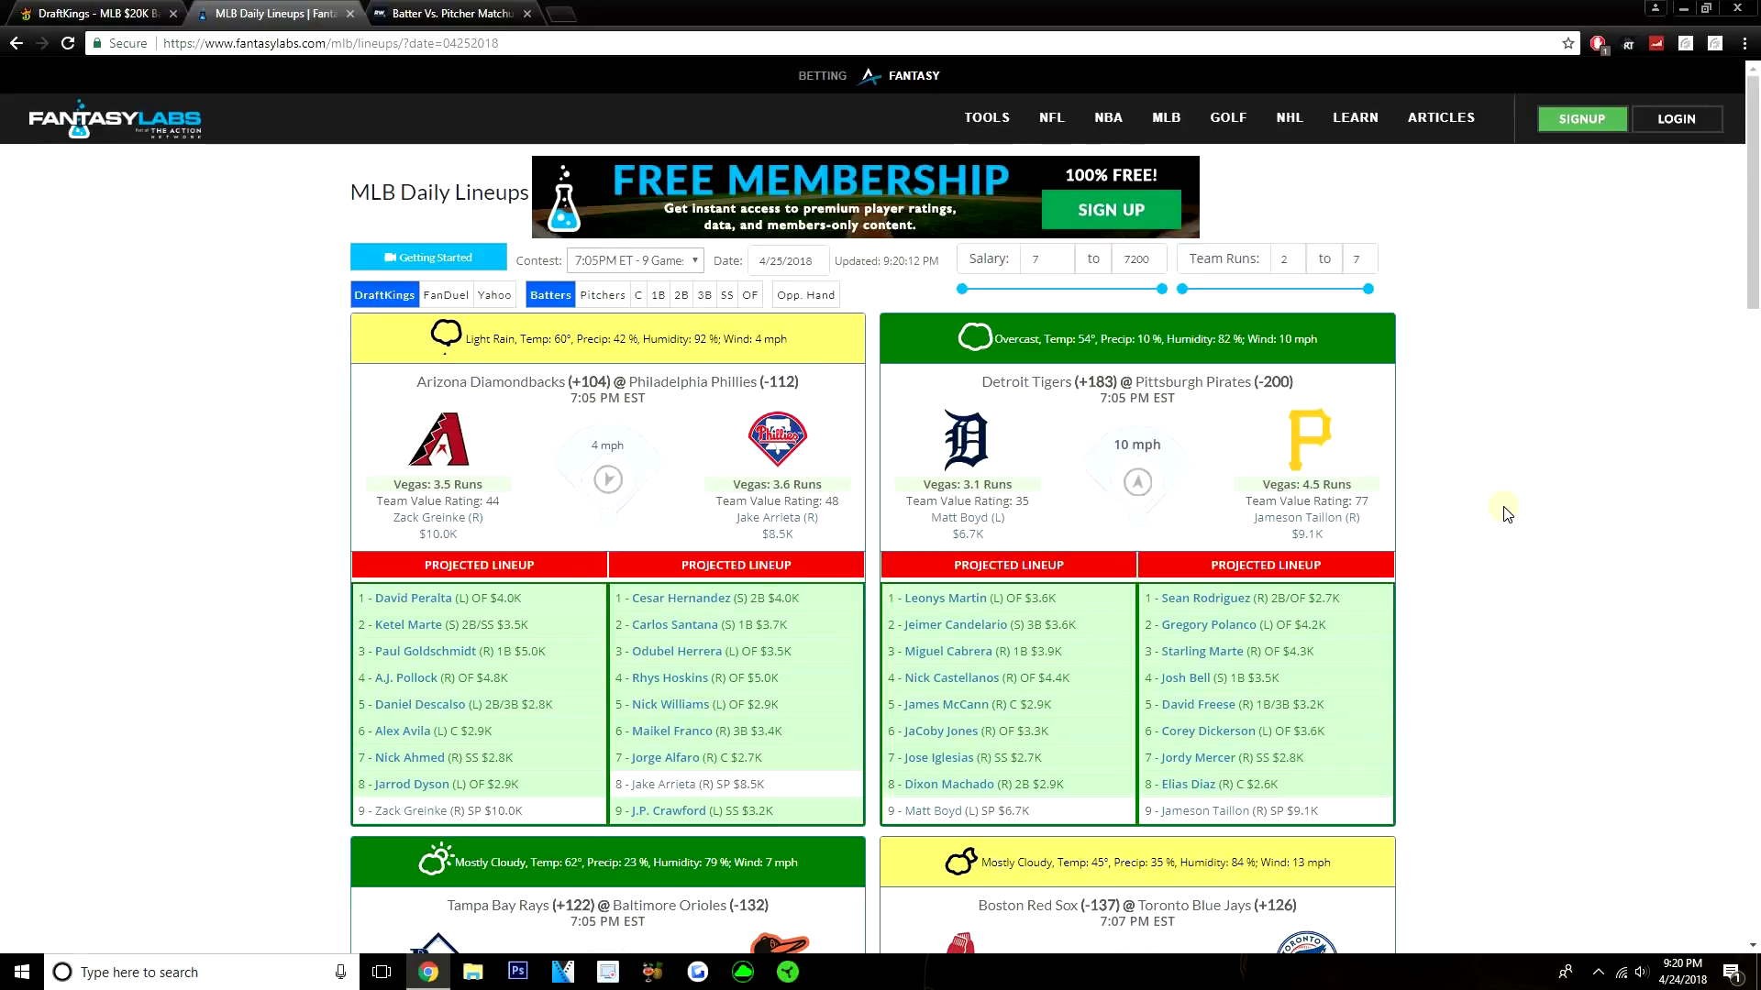
{"action": "mouse_move", "coordinate": [436, 341]}
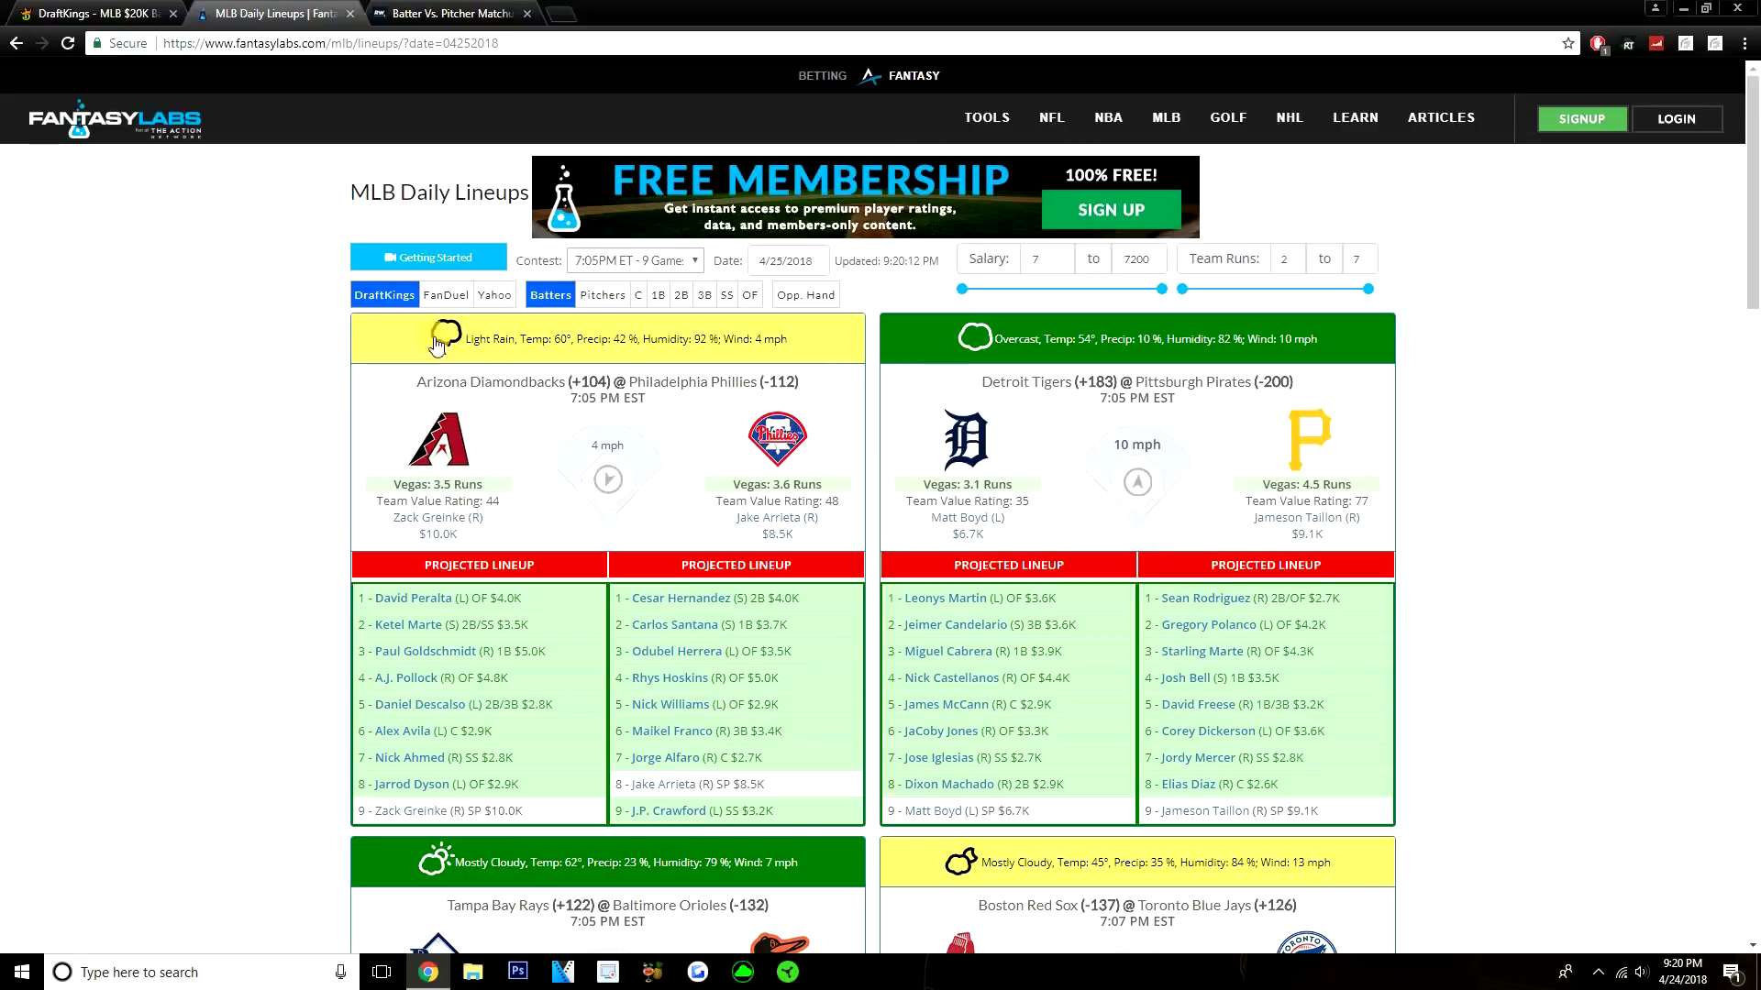
{"action": "mouse_move", "coordinate": [236, 286]}
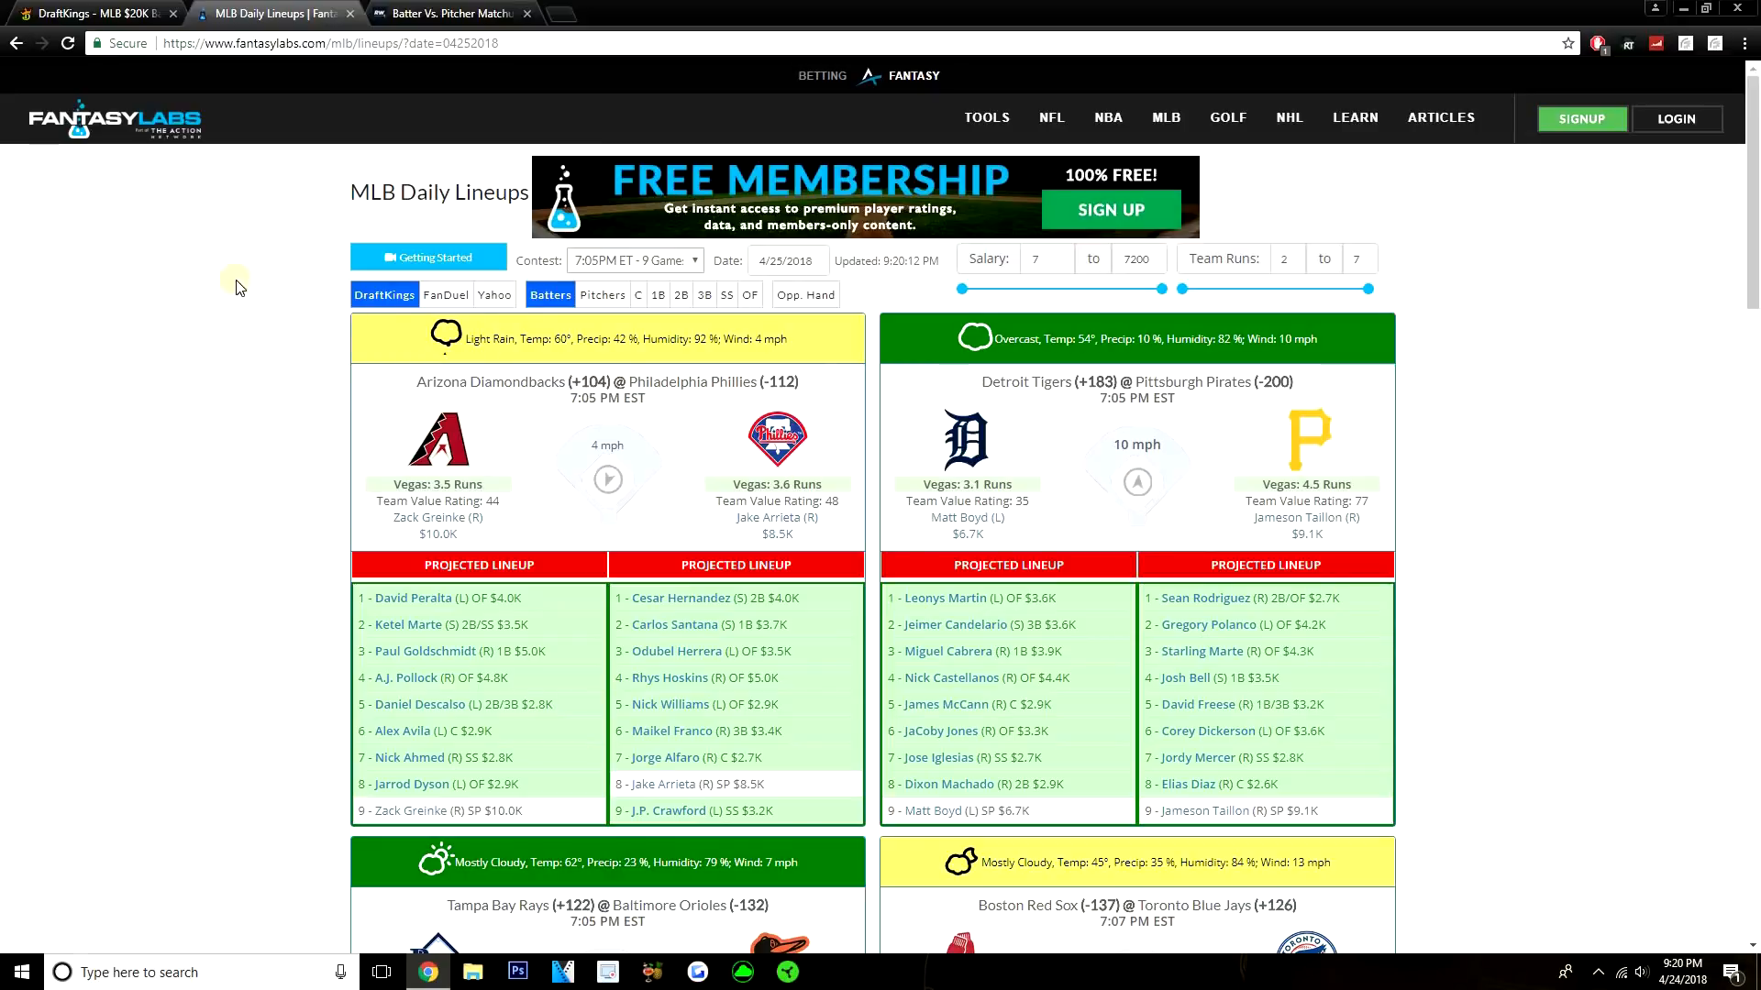
{"action": "scroll", "scroll_direction": "down", "scroll_amount": 3}
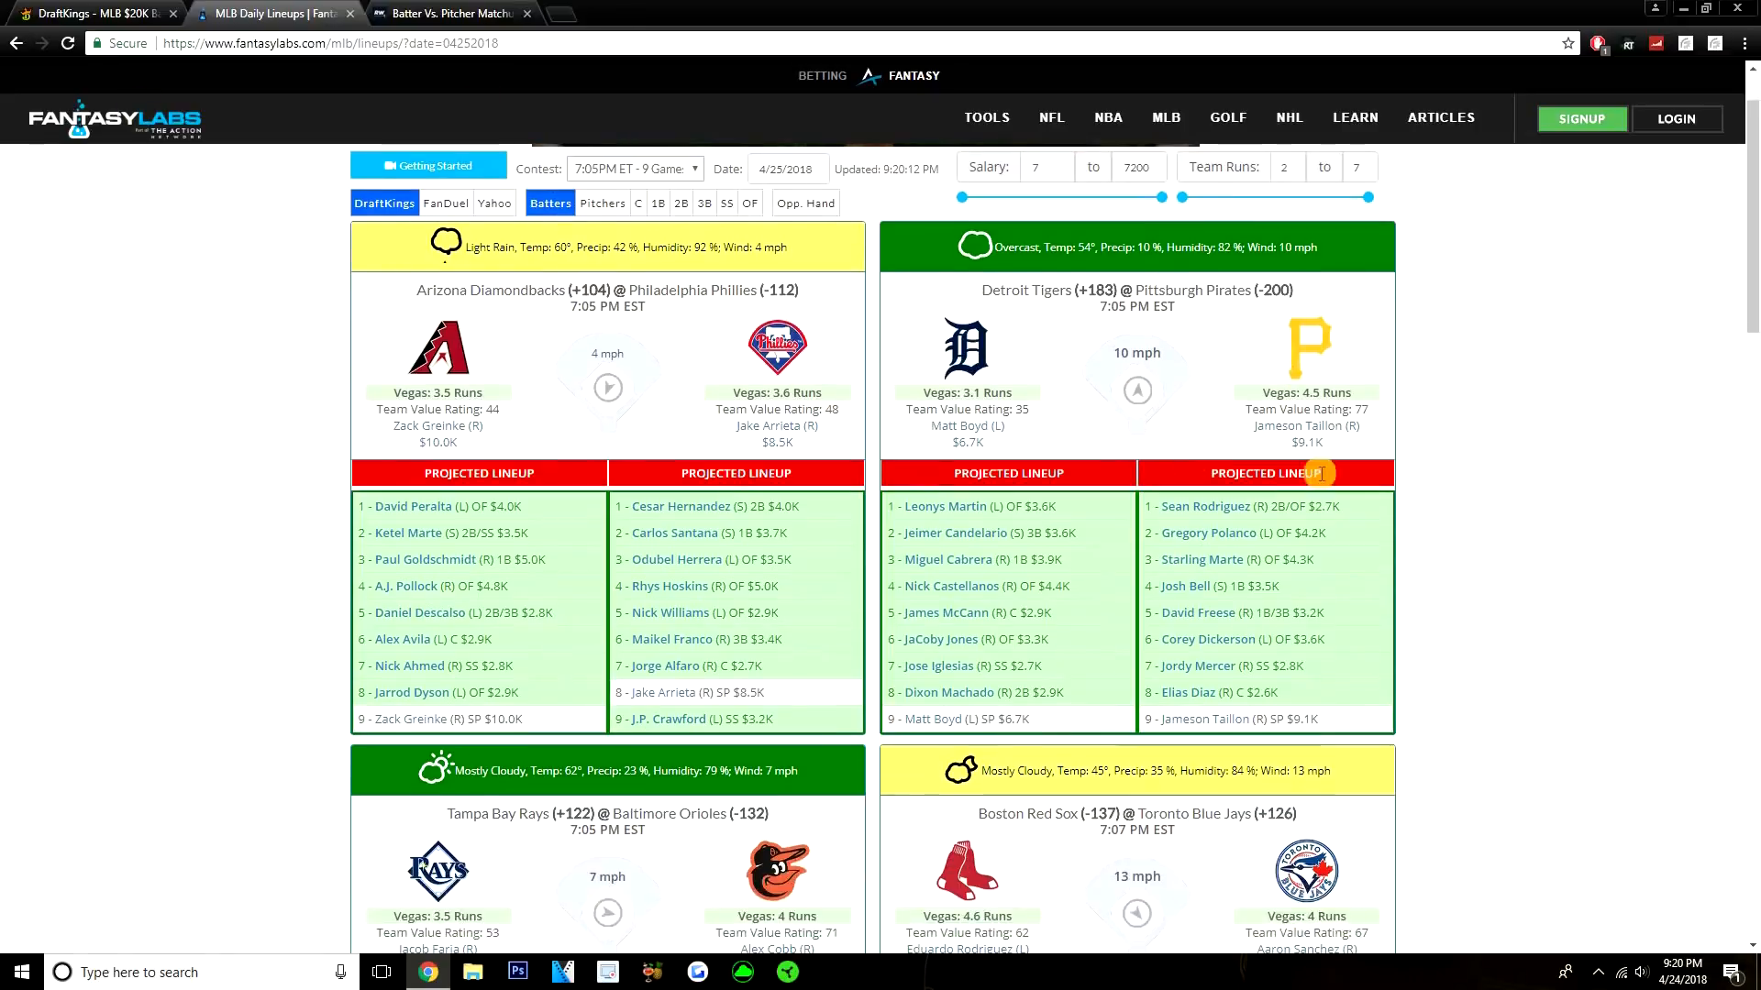
{"action": "scroll", "scroll_direction": "down", "scroll_amount": 3}
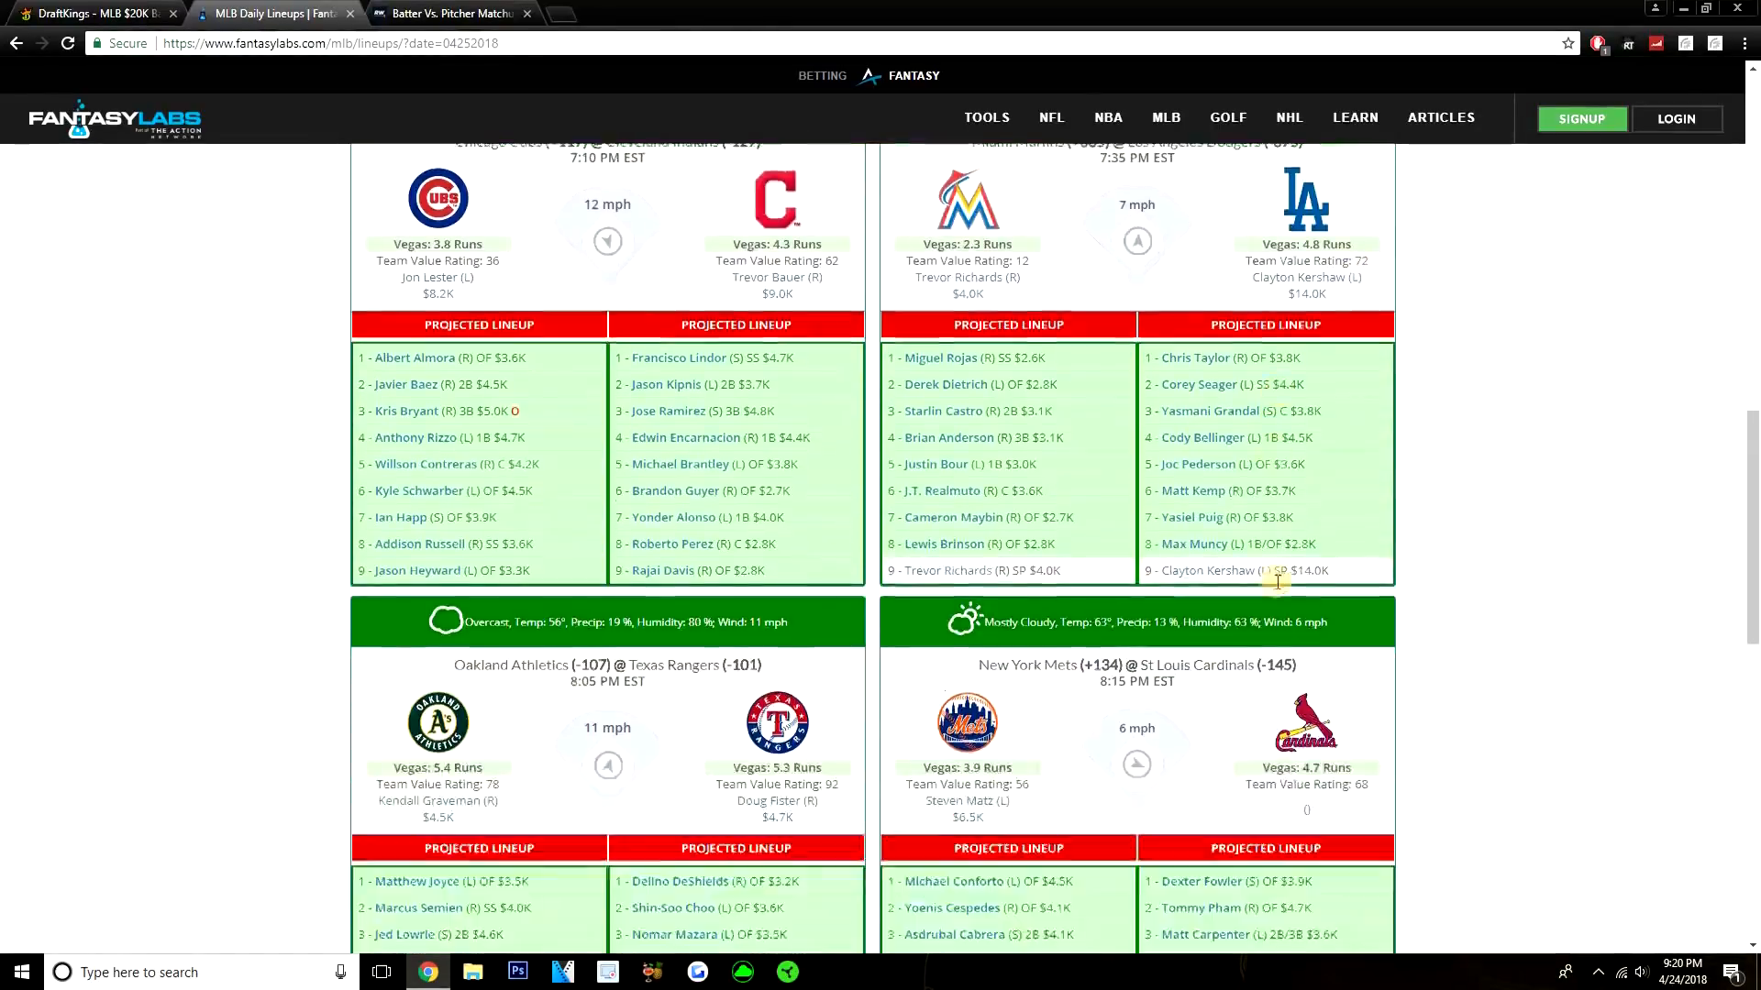
{"action": "scroll", "scroll_direction": "down", "scroll_amount": 3}
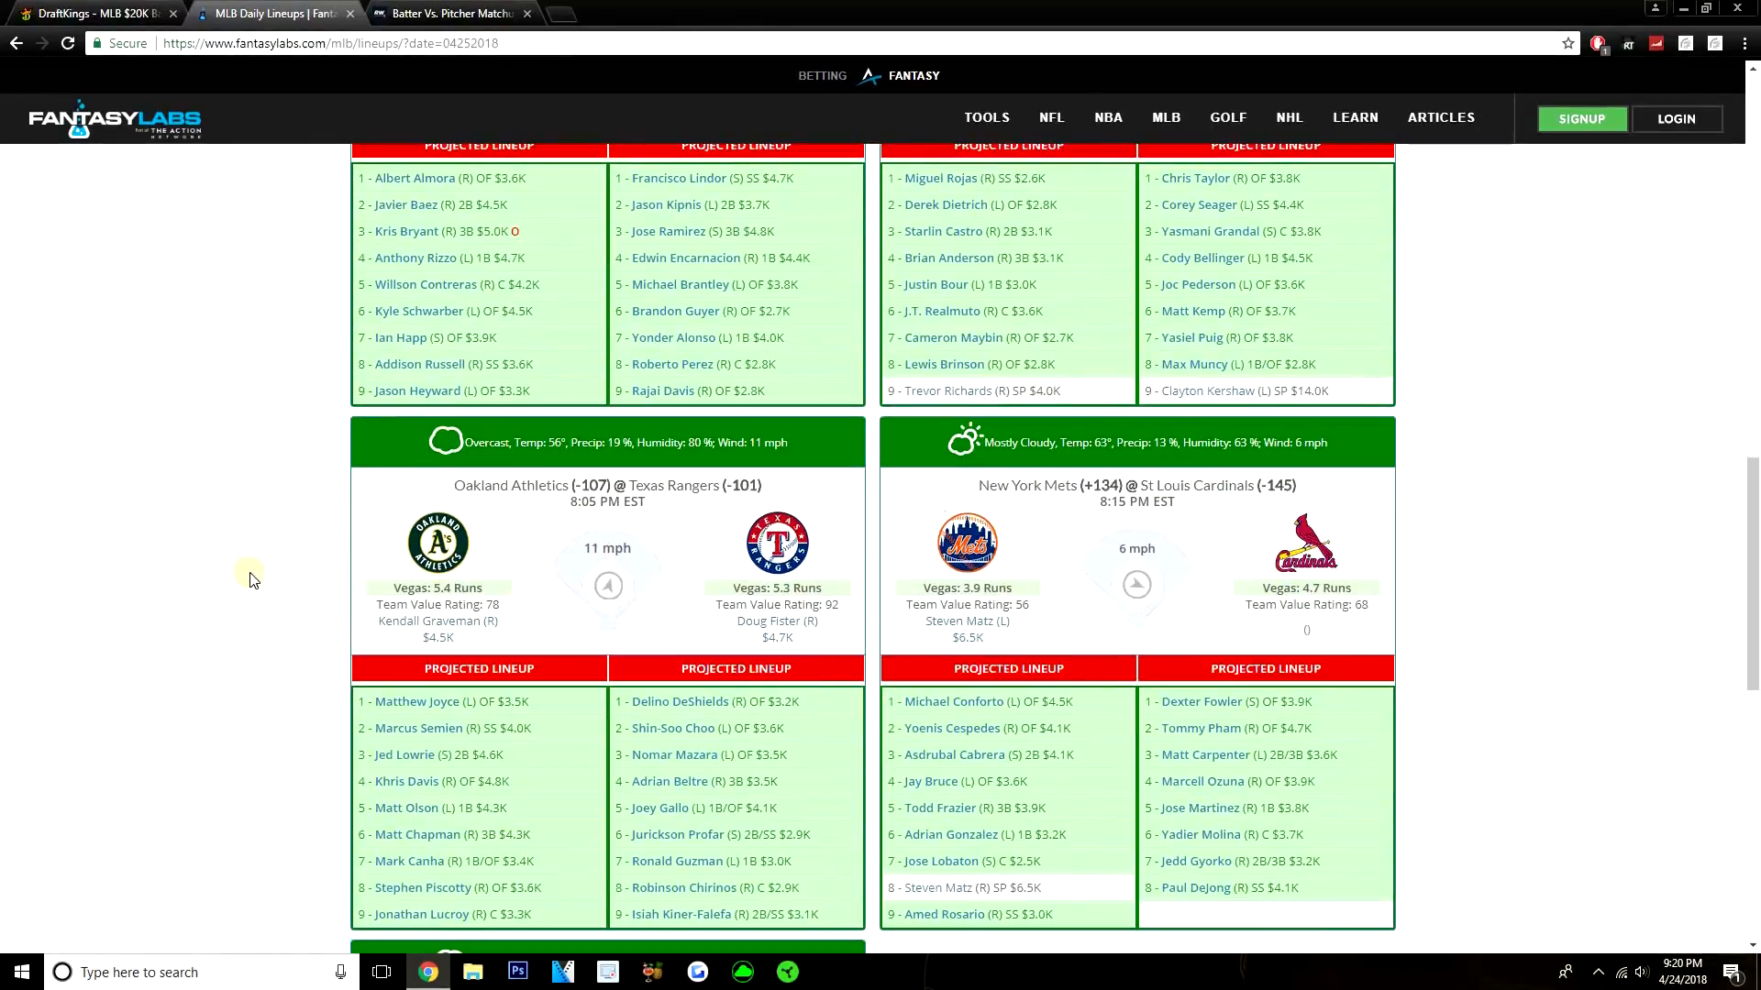
{"action": "mouse_move", "coordinate": [148, 598]}
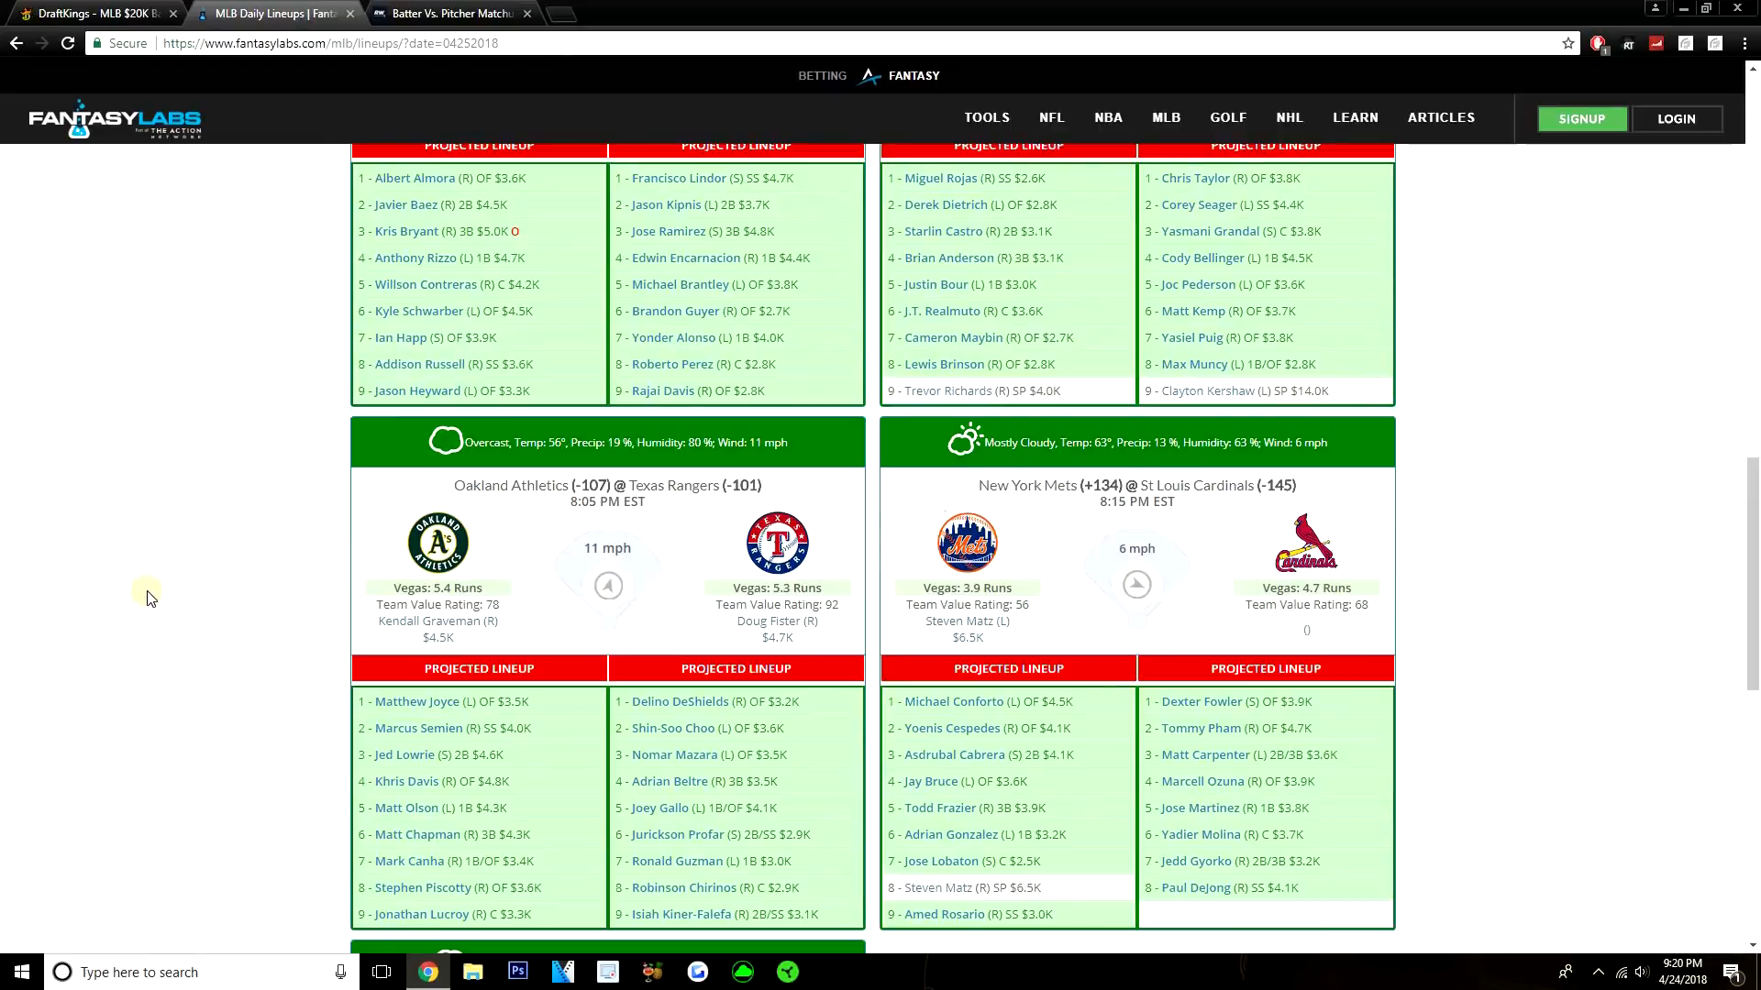
{"action": "mouse_move", "coordinate": [160, 582]}
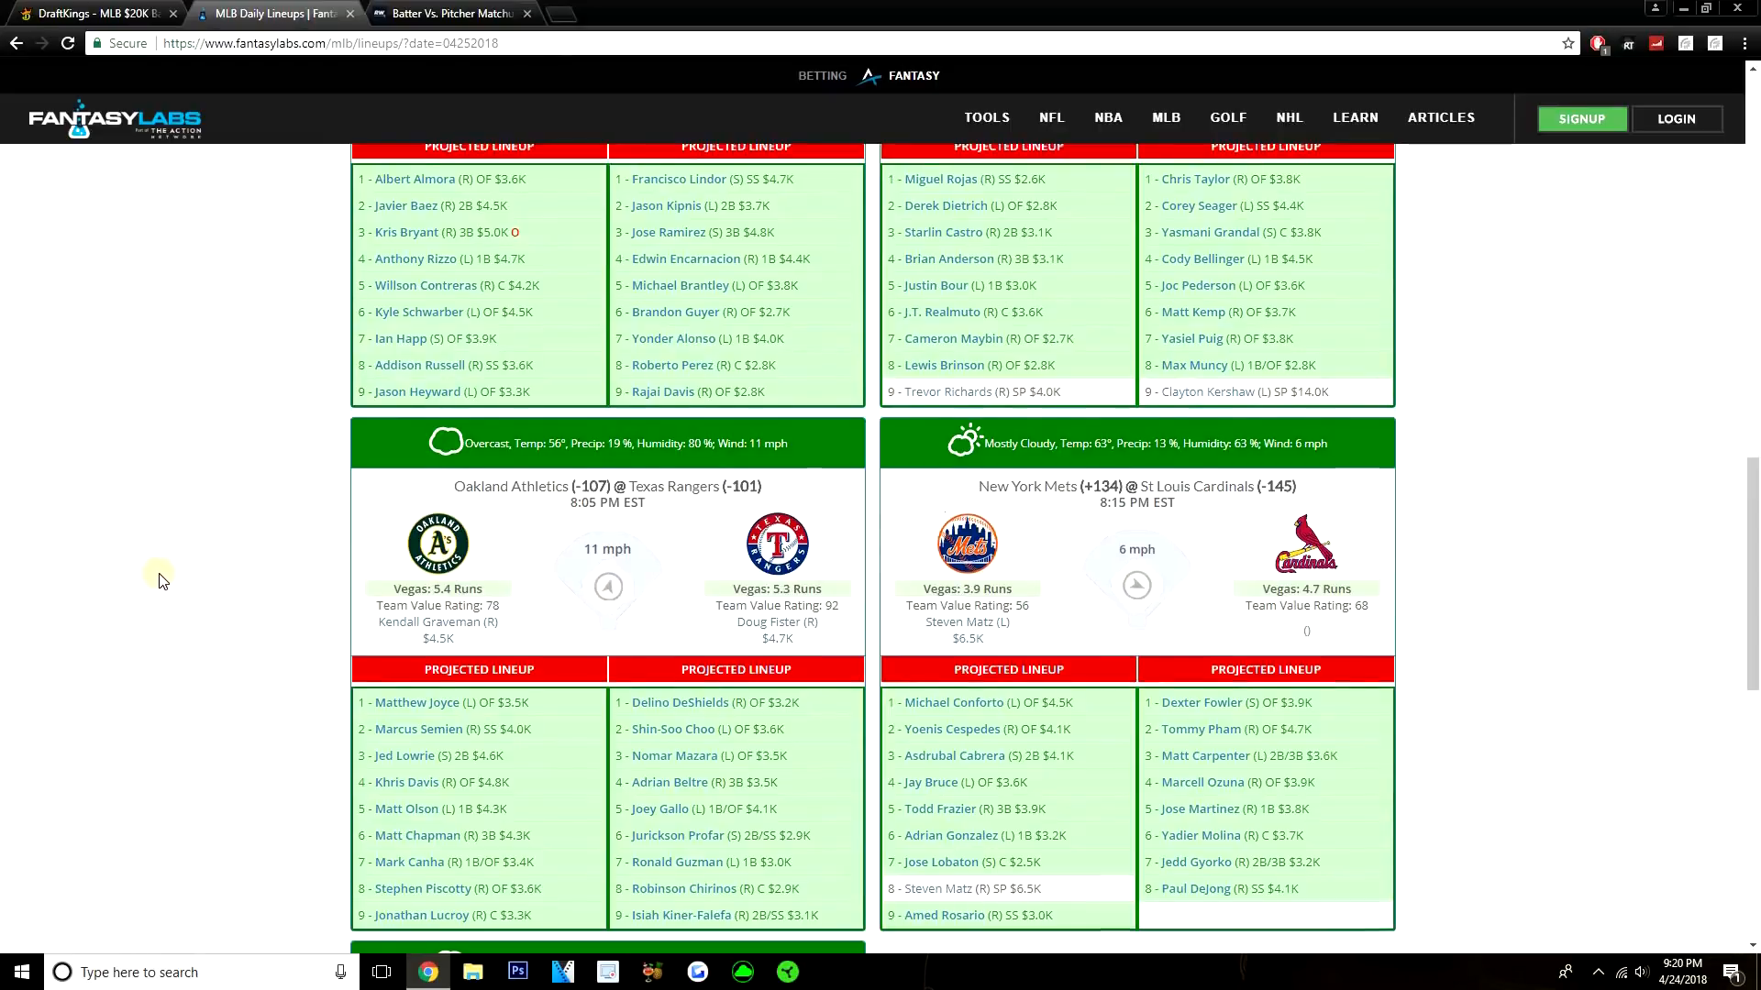
{"action": "scroll", "scroll_direction": "down", "scroll_amount": 3}
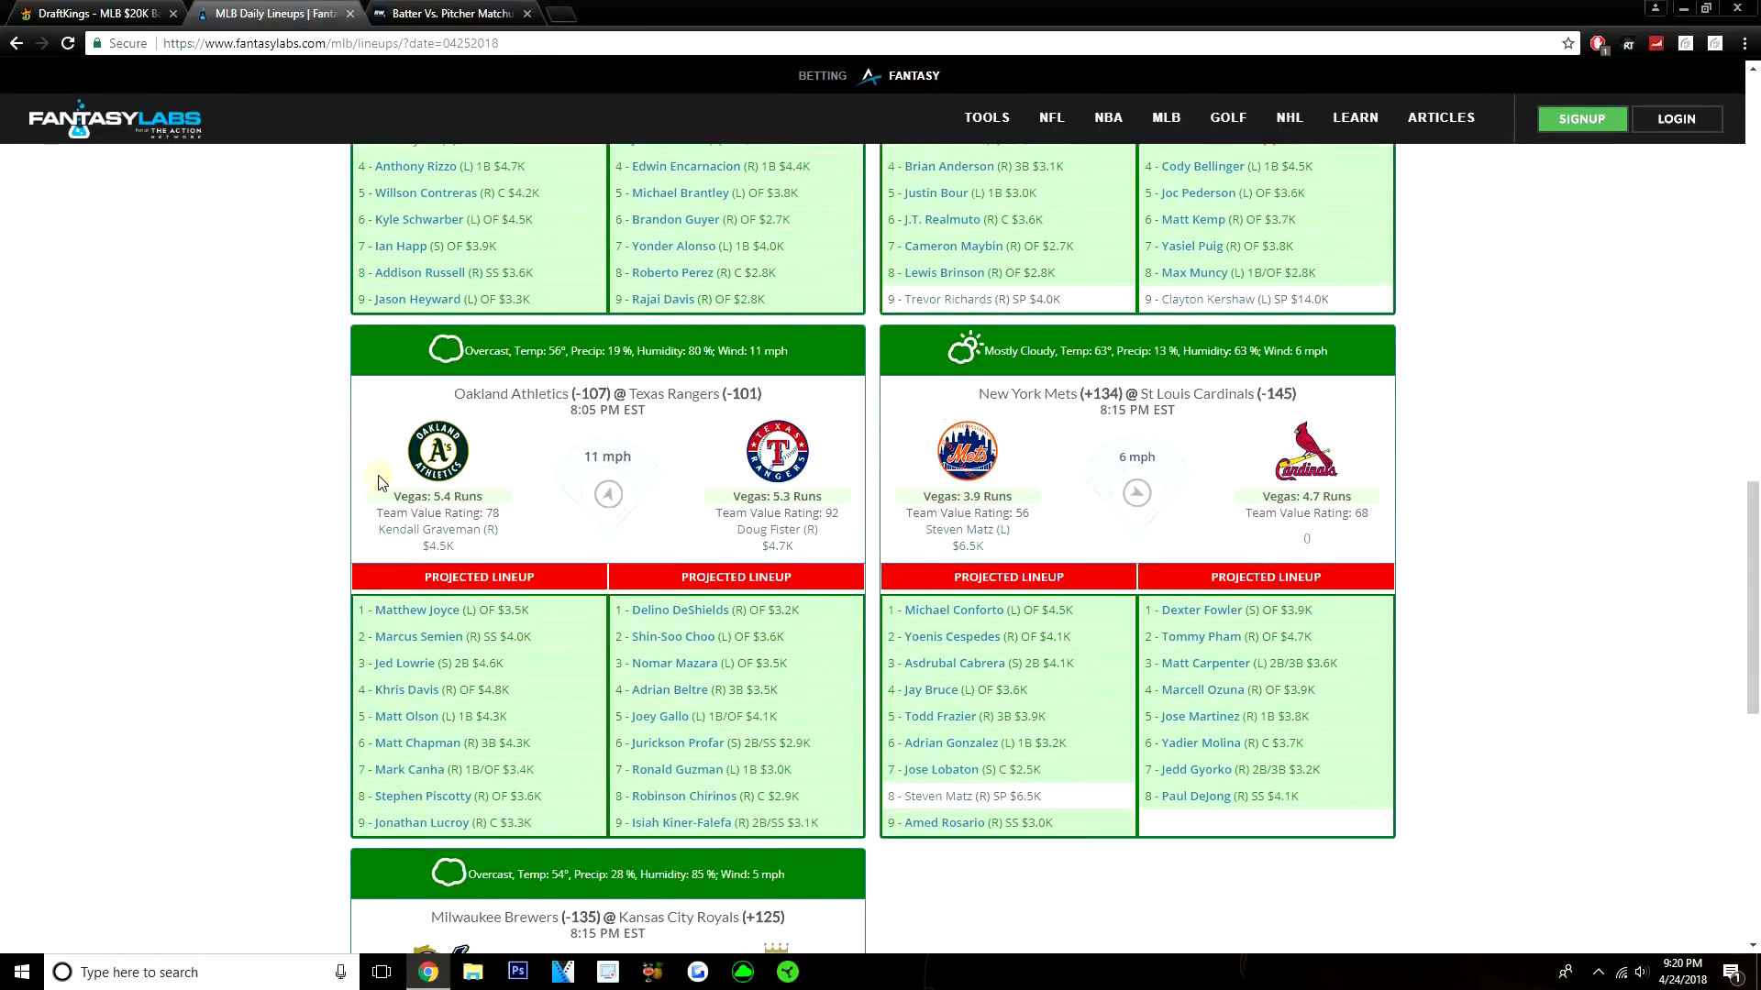
{"action": "mouse_move", "coordinate": [90, 506]}
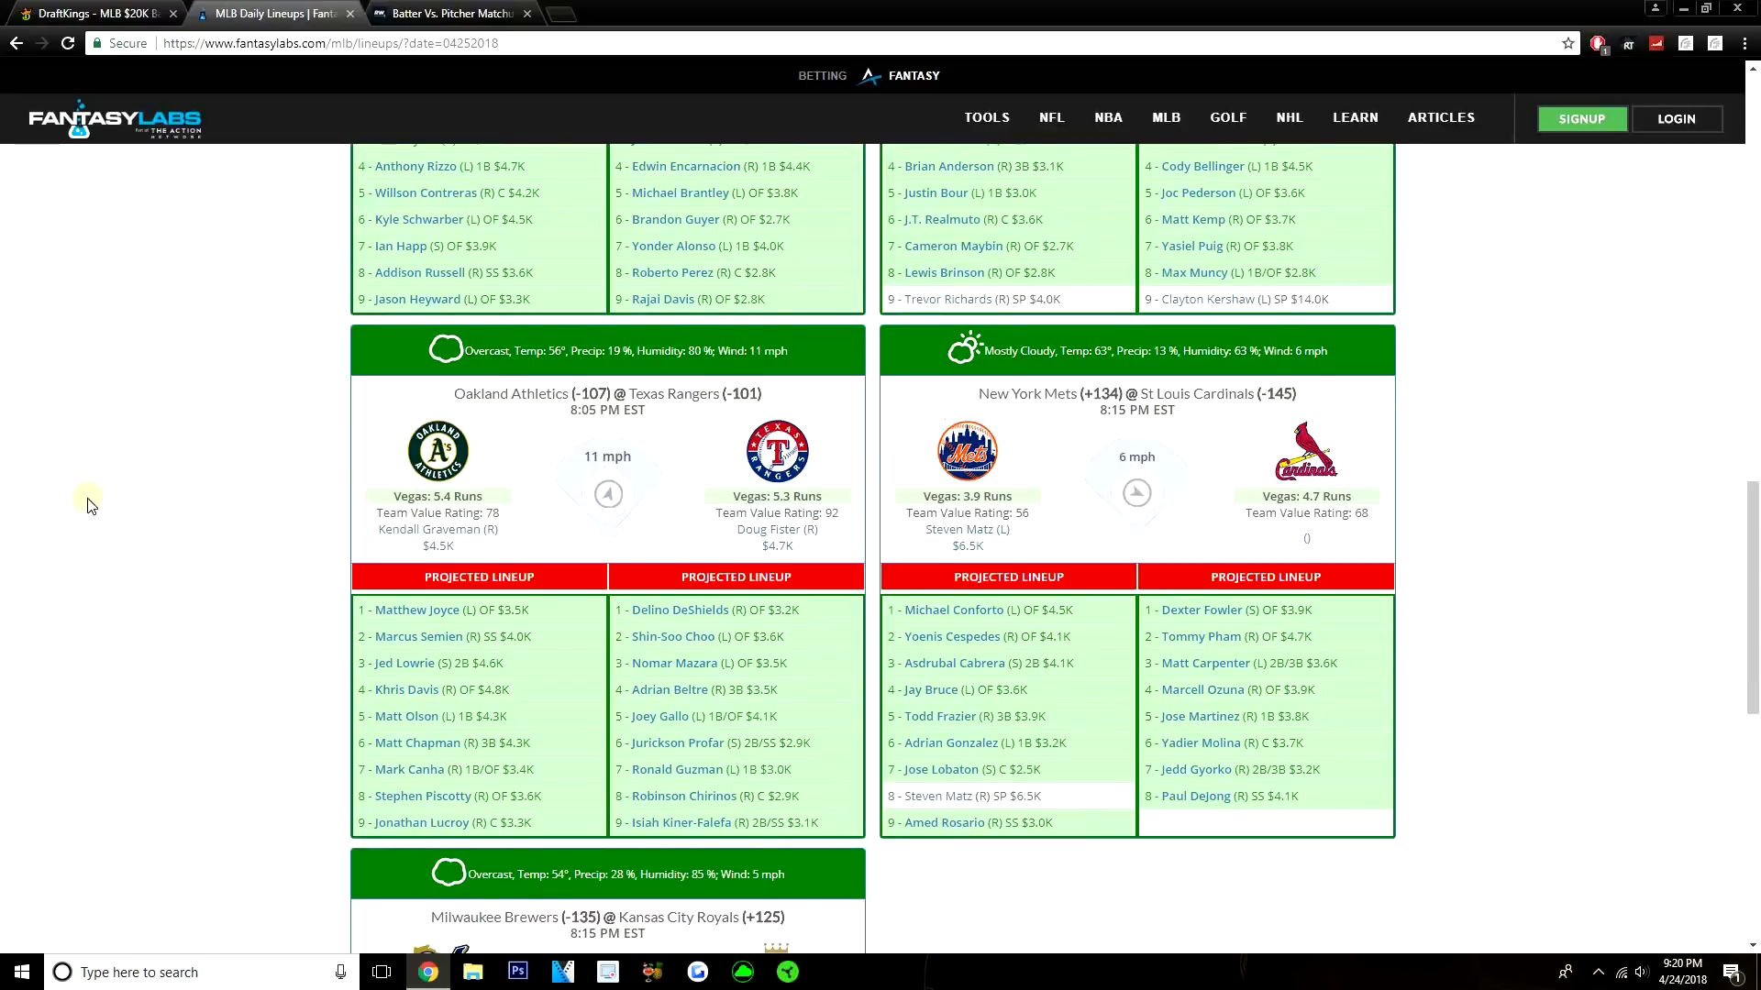
{"action": "scroll", "scroll_direction": "down", "scroll_amount": 3}
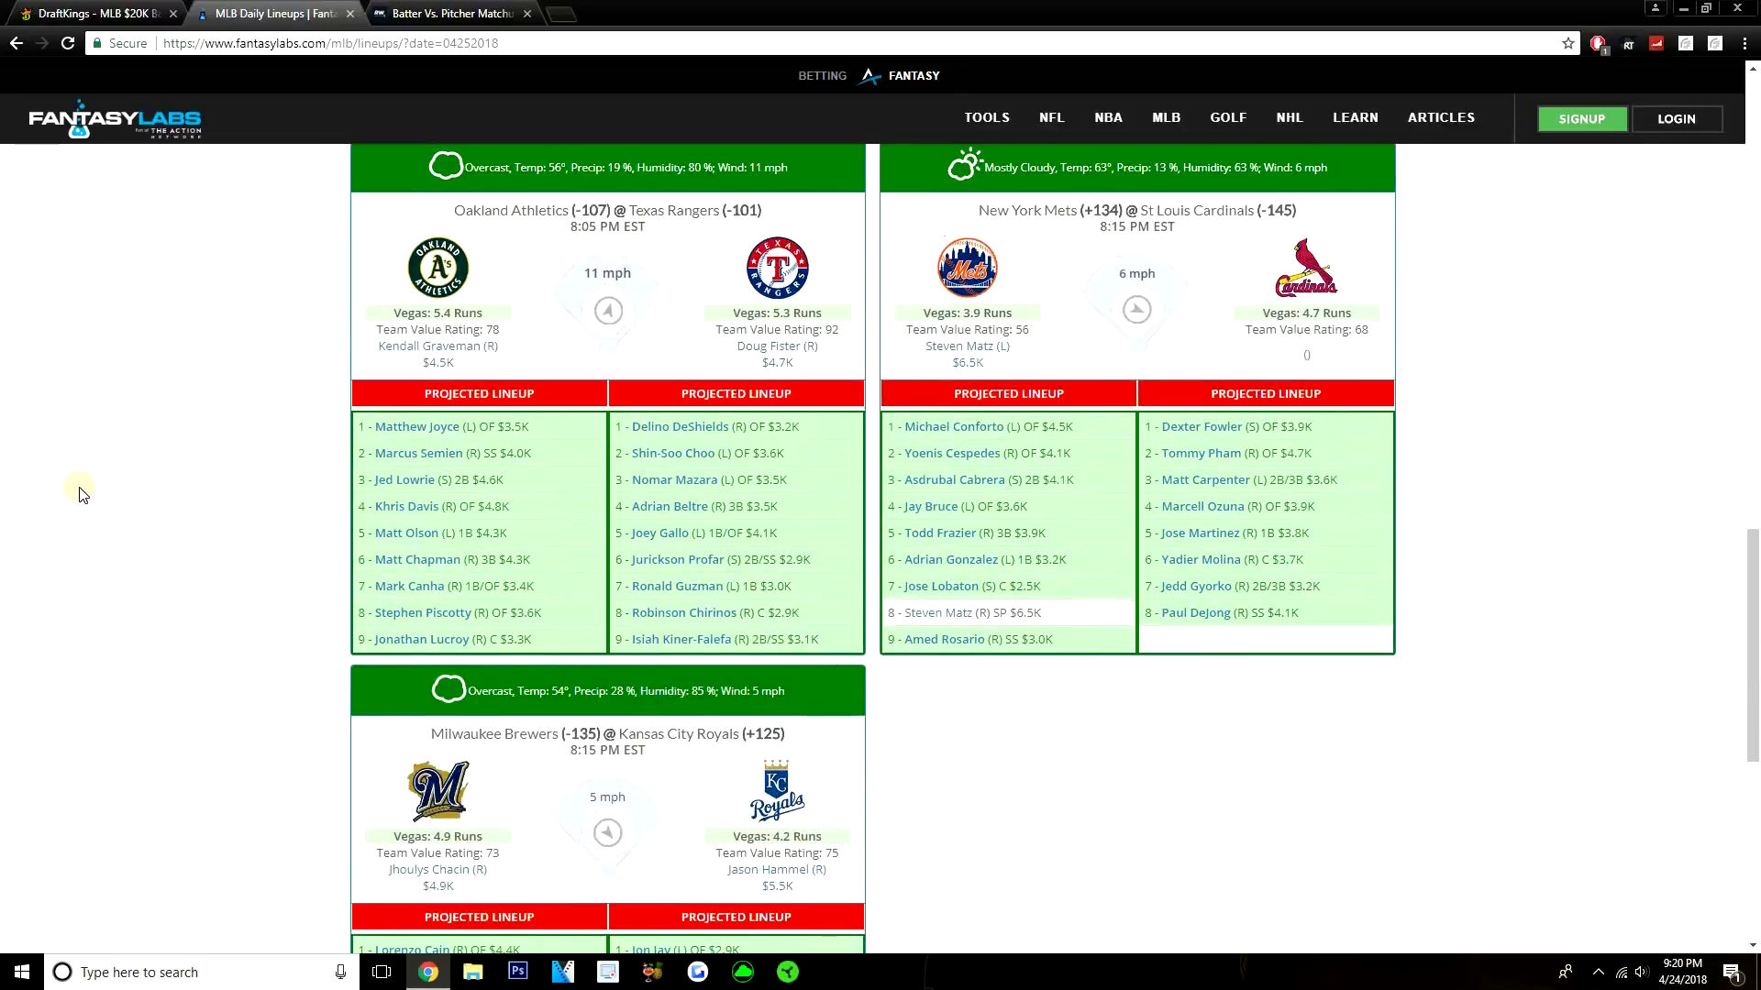
{"action": "left_click", "coordinate": [450, 13]}
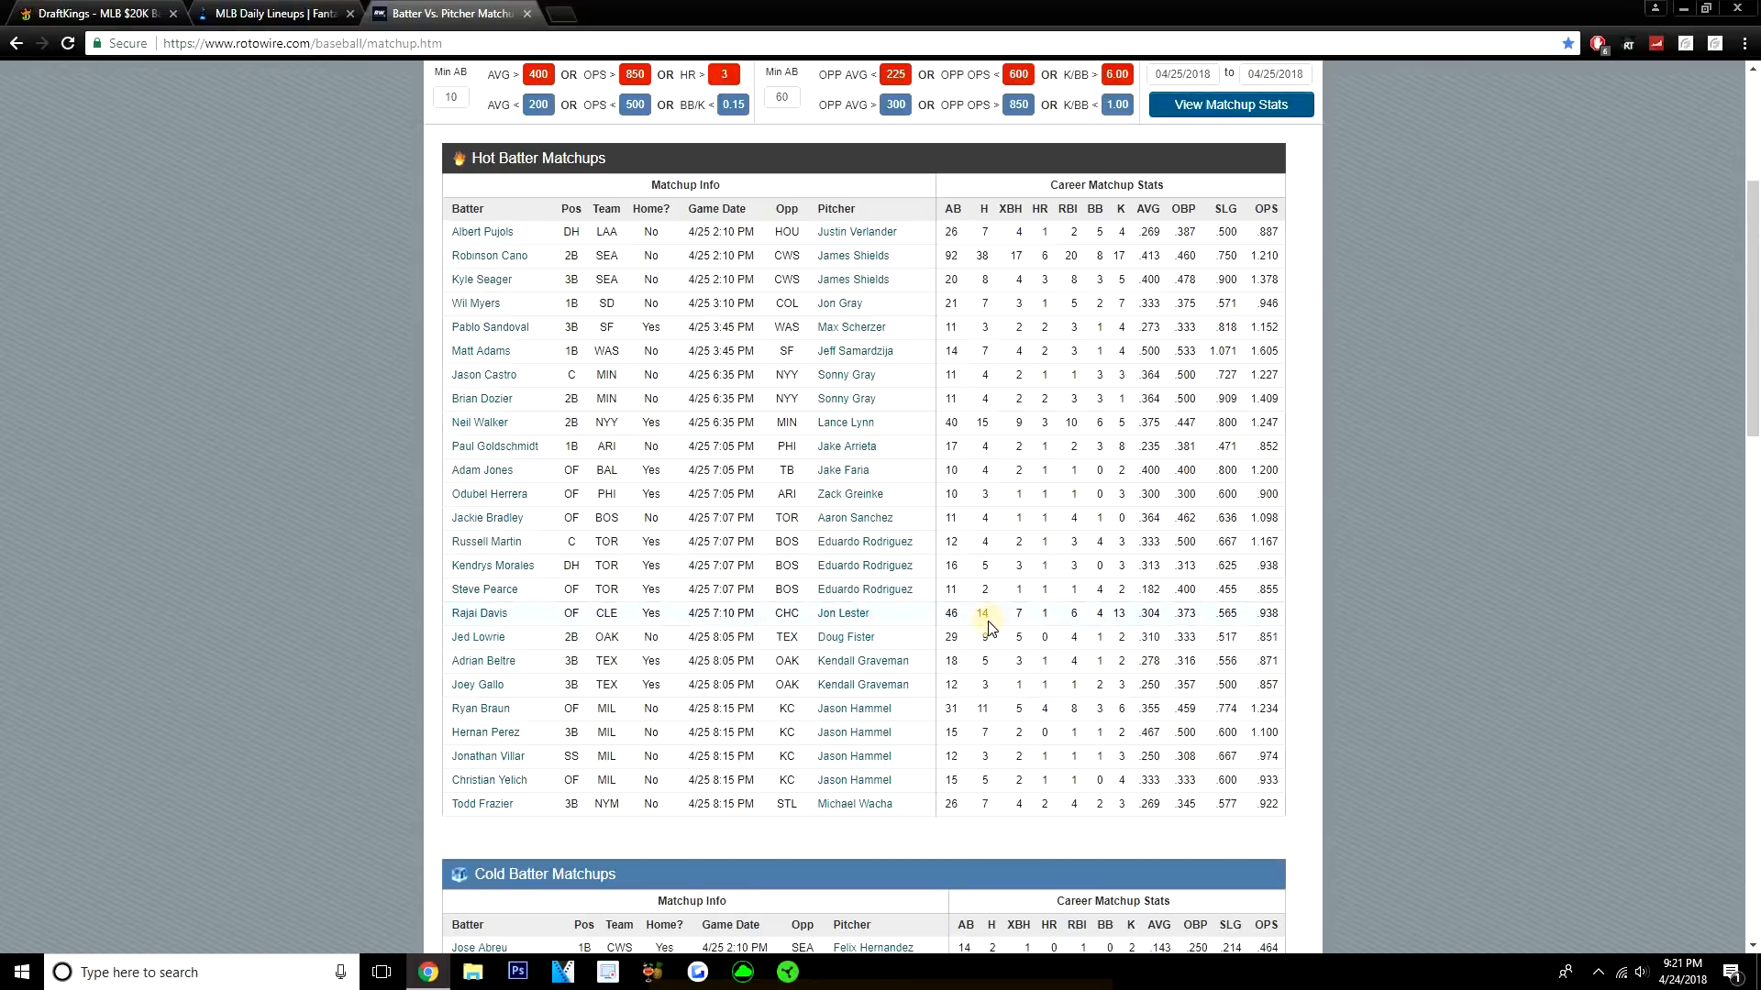
{"action": "mouse_move", "coordinate": [1034, 636]}
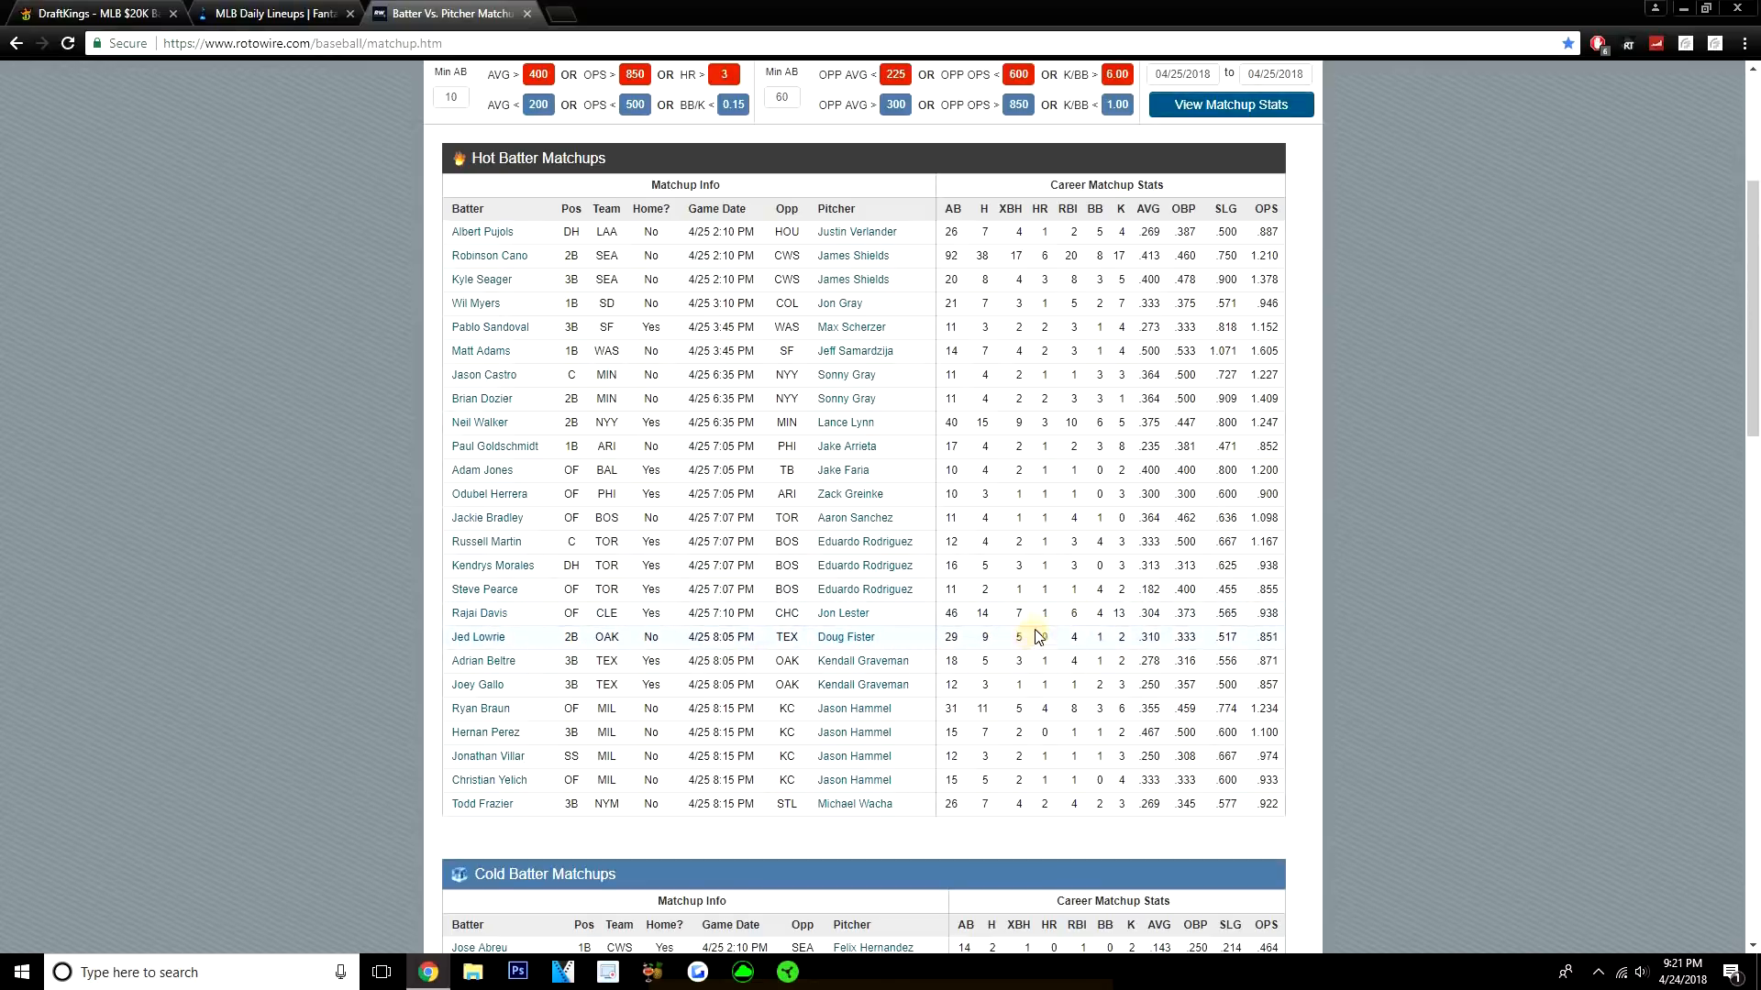
{"action": "mouse_move", "coordinate": [882, 644]}
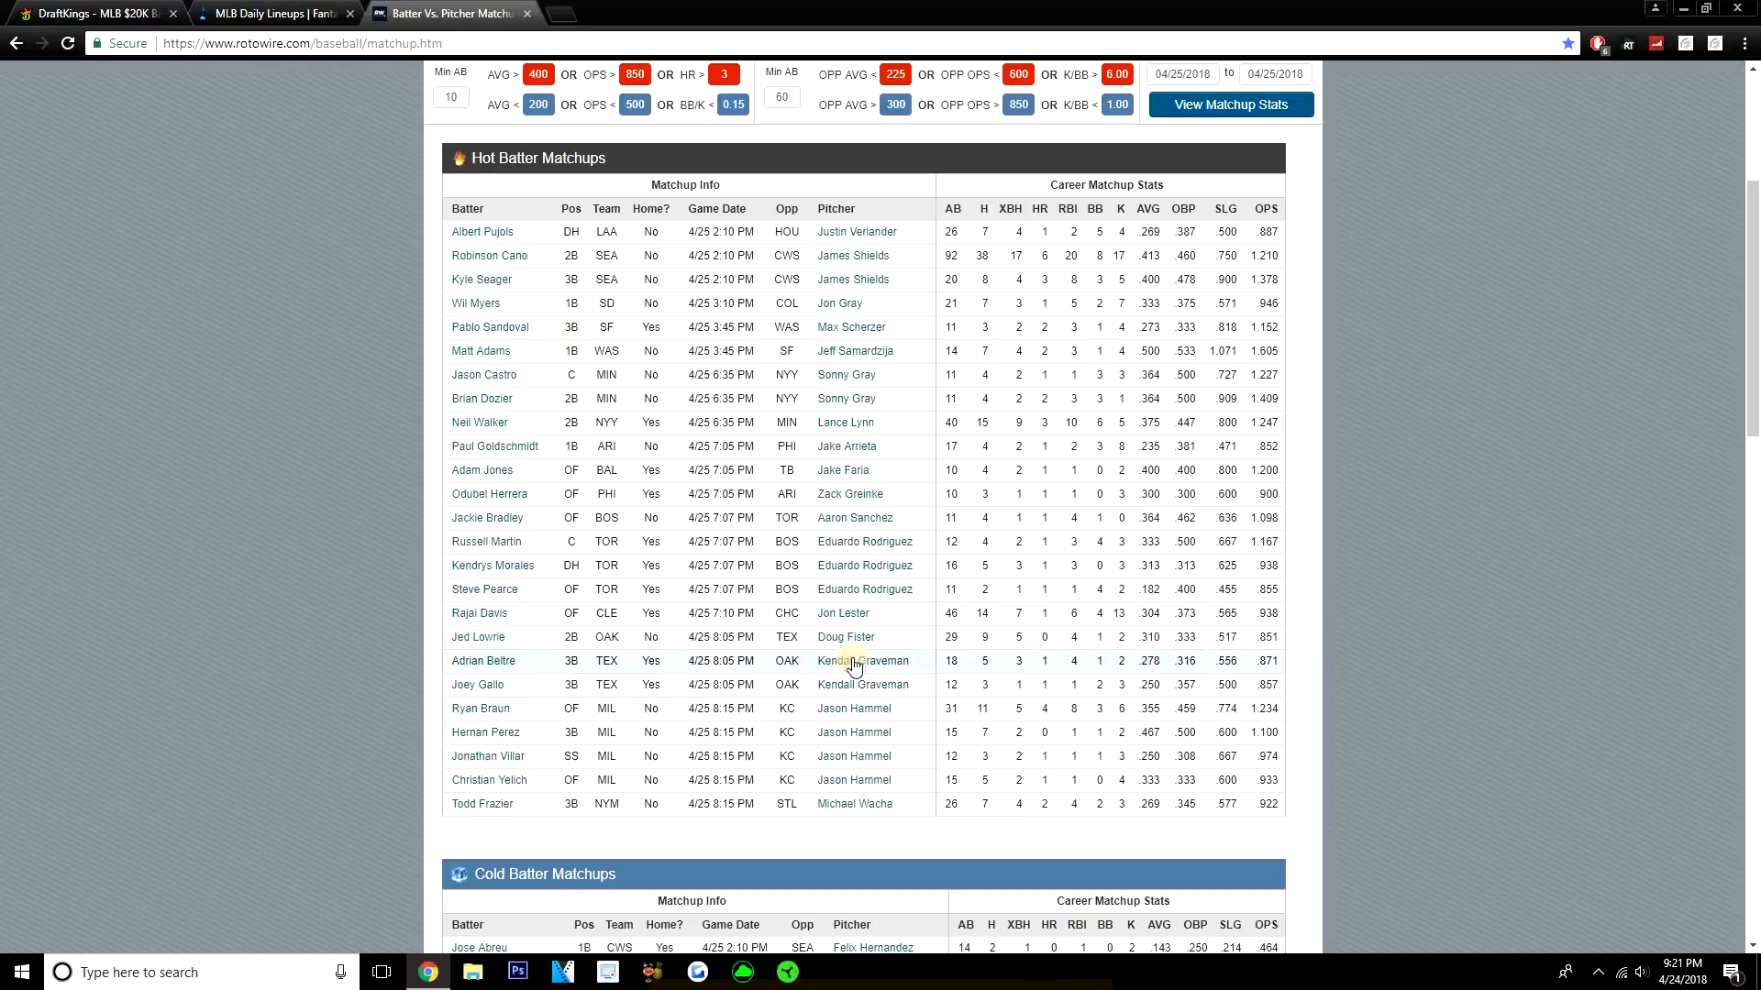
{"action": "mouse_move", "coordinate": [636, 678]}
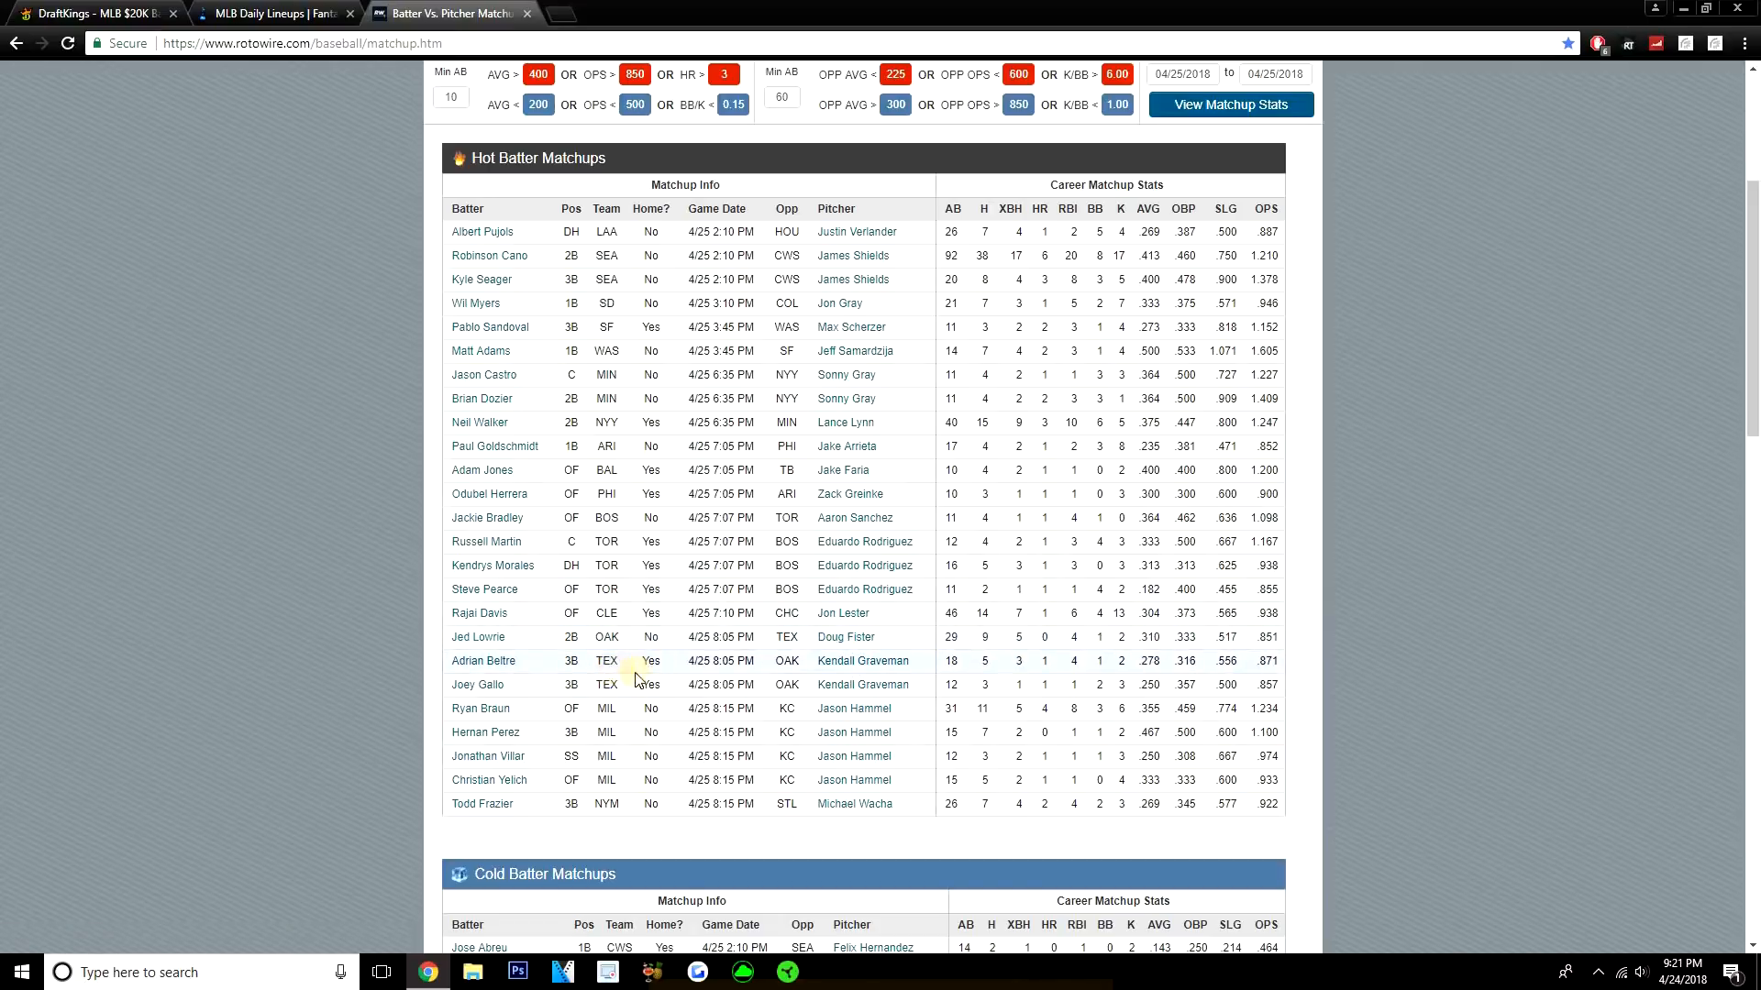
{"action": "mouse_move", "coordinate": [985, 679]}
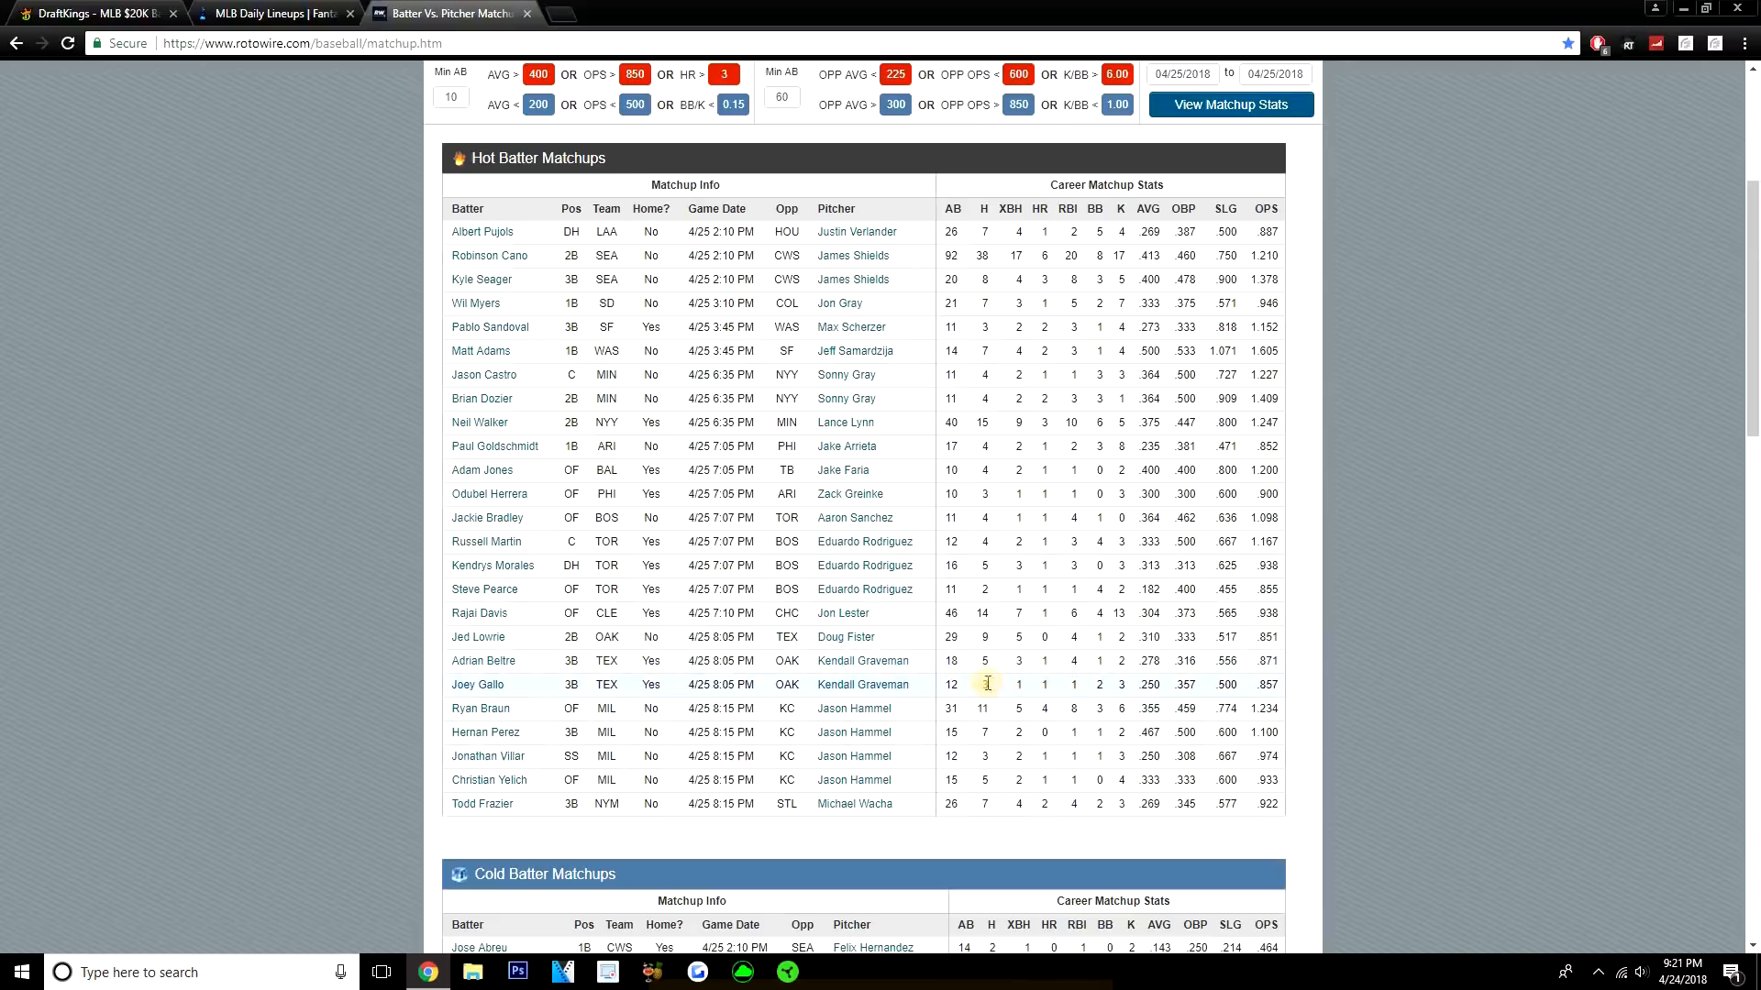
{"action": "mouse_move", "coordinate": [985, 708]}
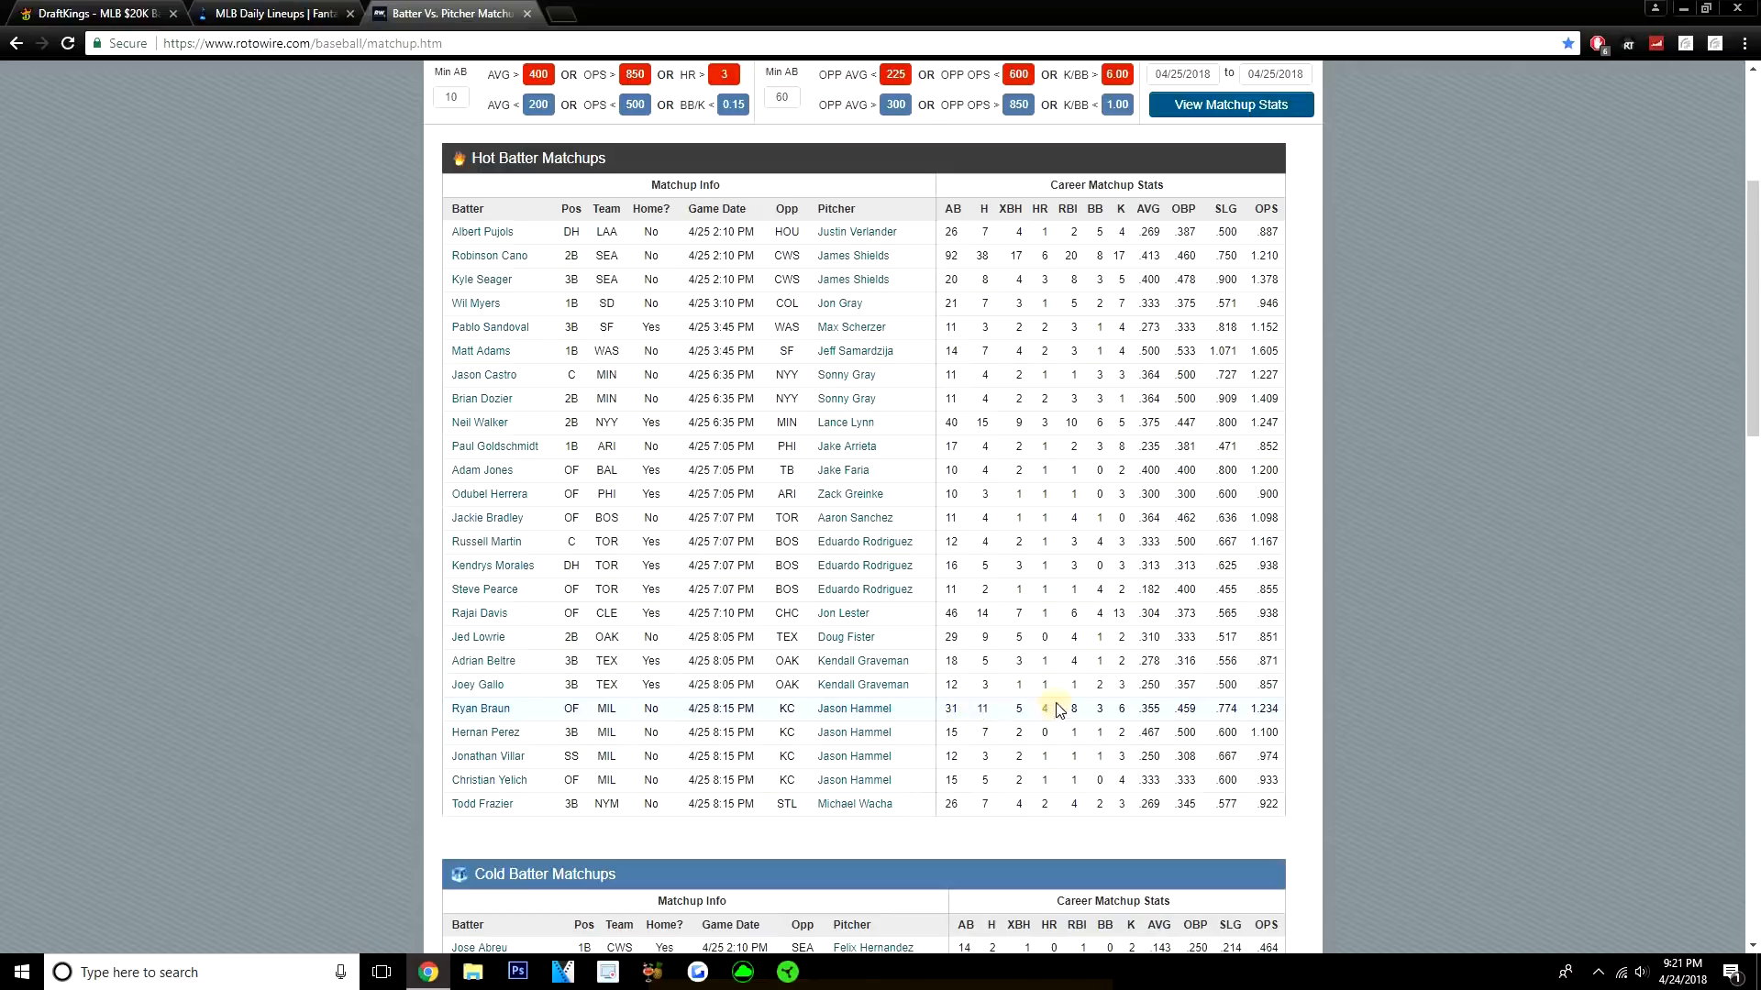
{"action": "mouse_move", "coordinate": [862, 684]}
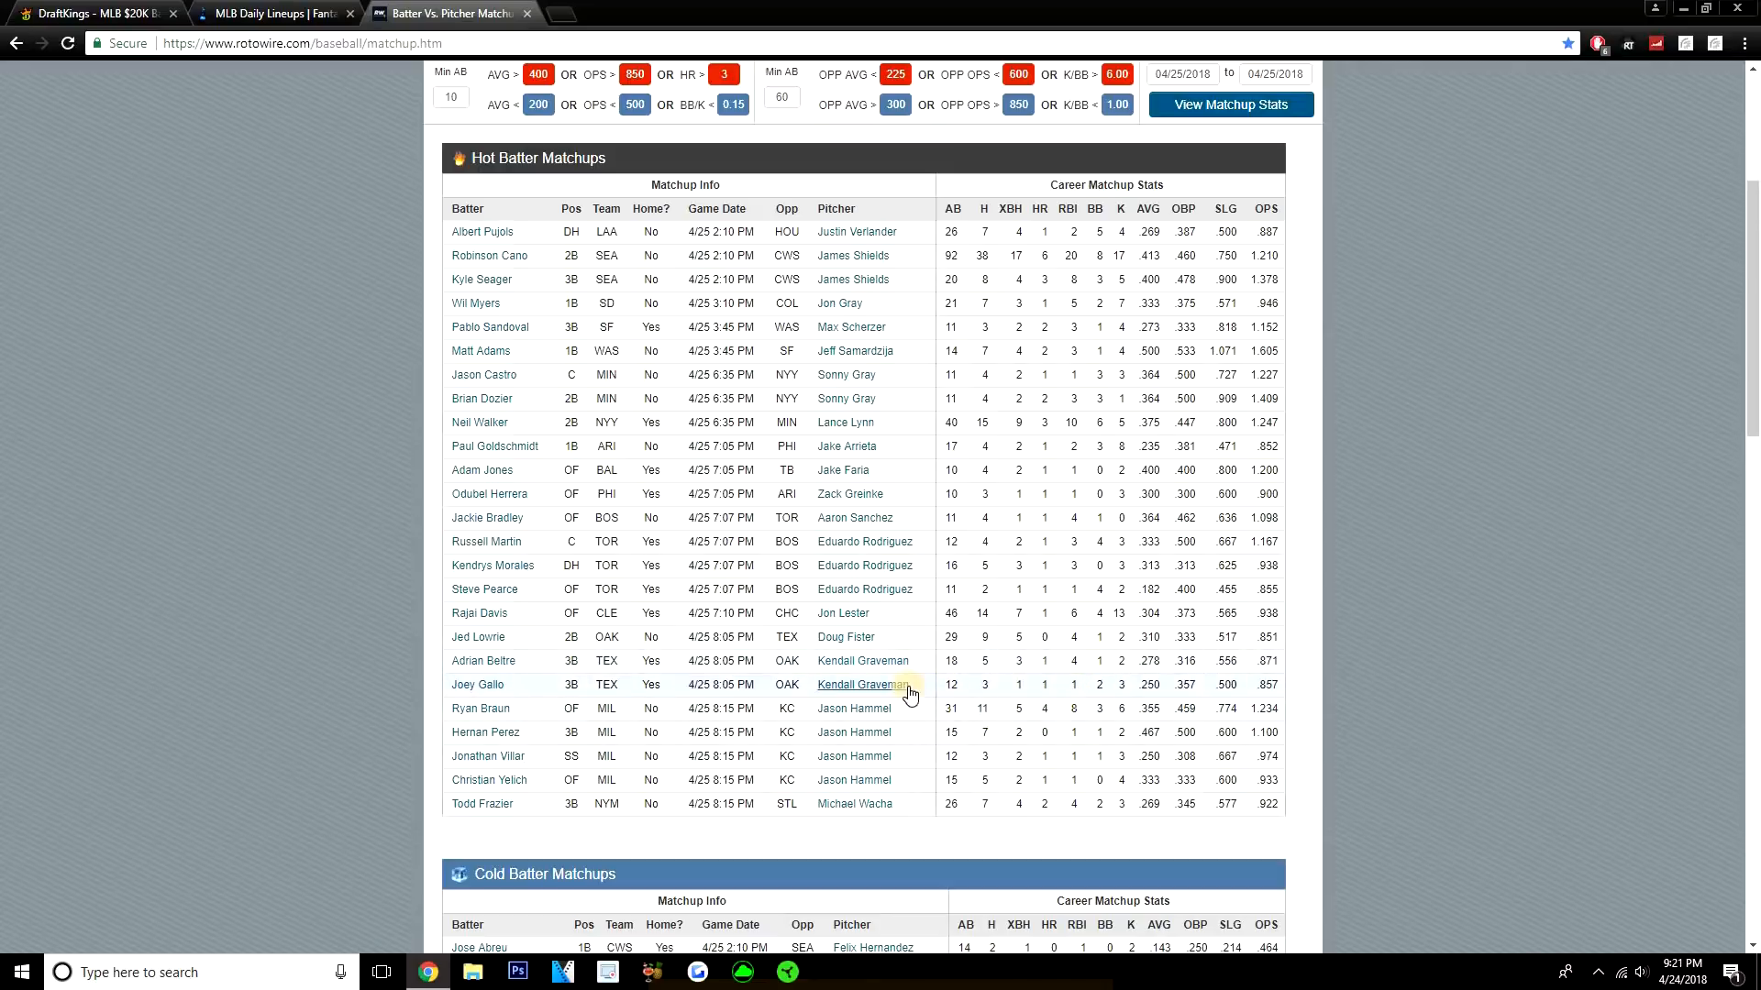
{"action": "mouse_move", "coordinate": [483, 660]}
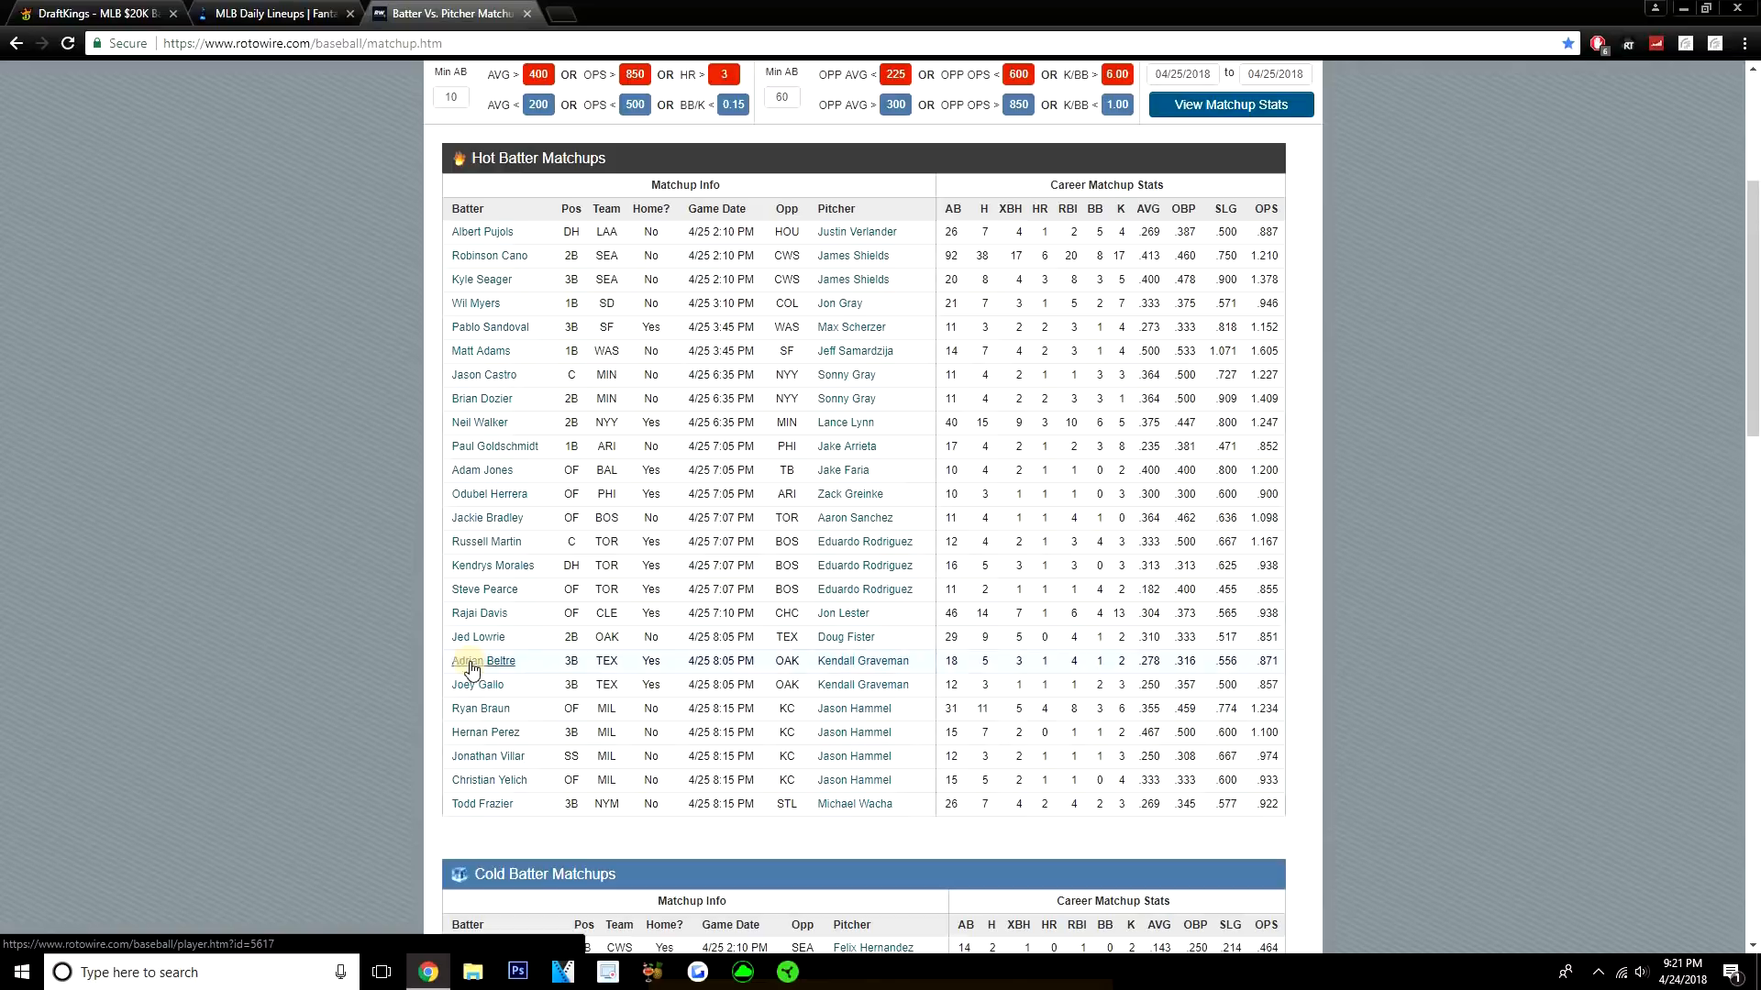
{"action": "mouse_move", "coordinate": [423, 494]}
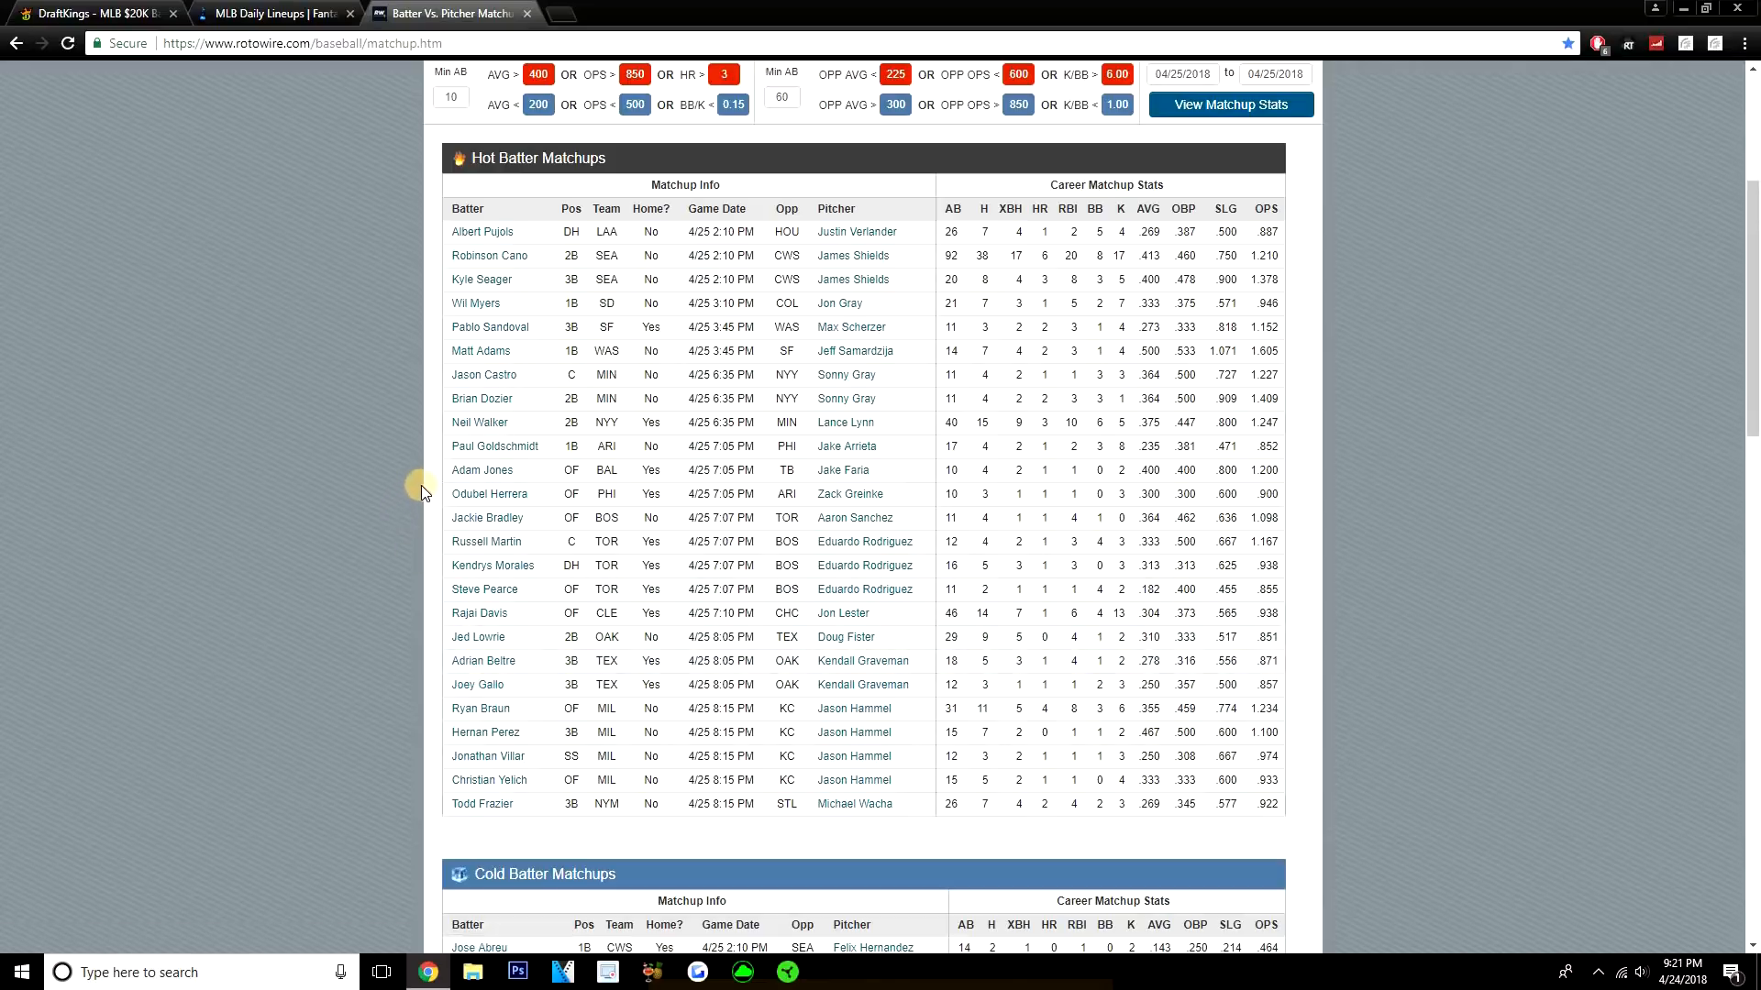
{"action": "mouse_move", "coordinate": [393, 493]}
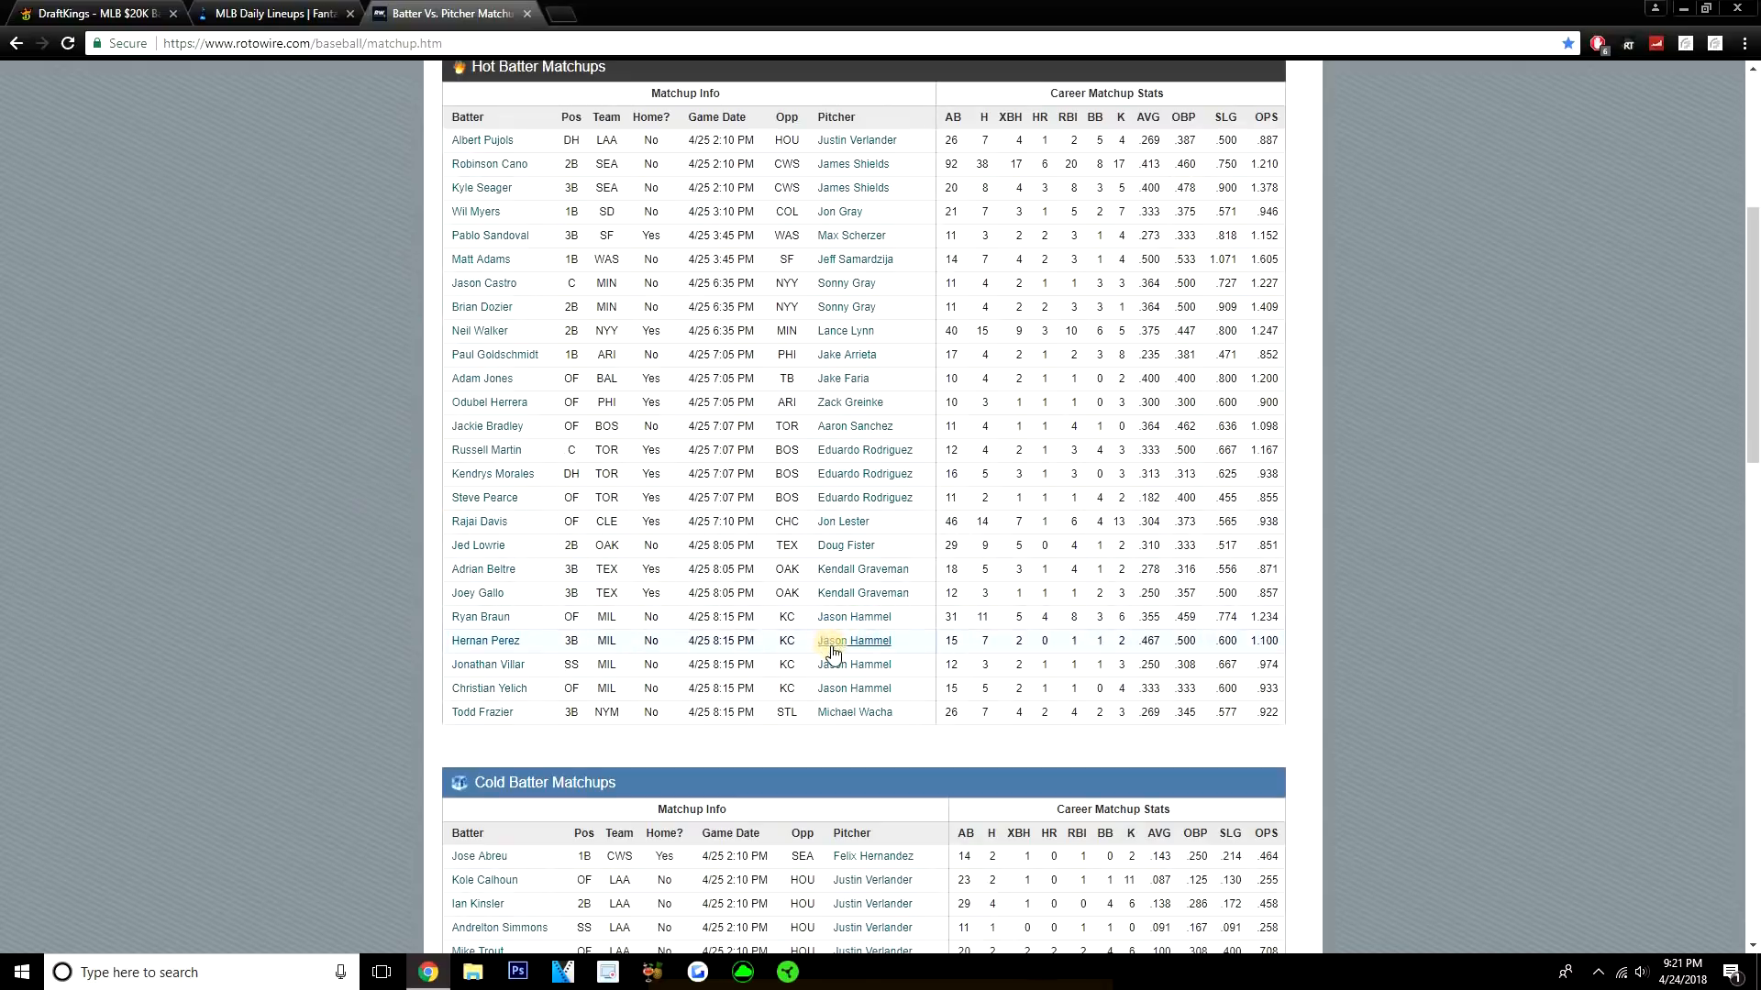
{"action": "mouse_move", "coordinate": [993, 657]}
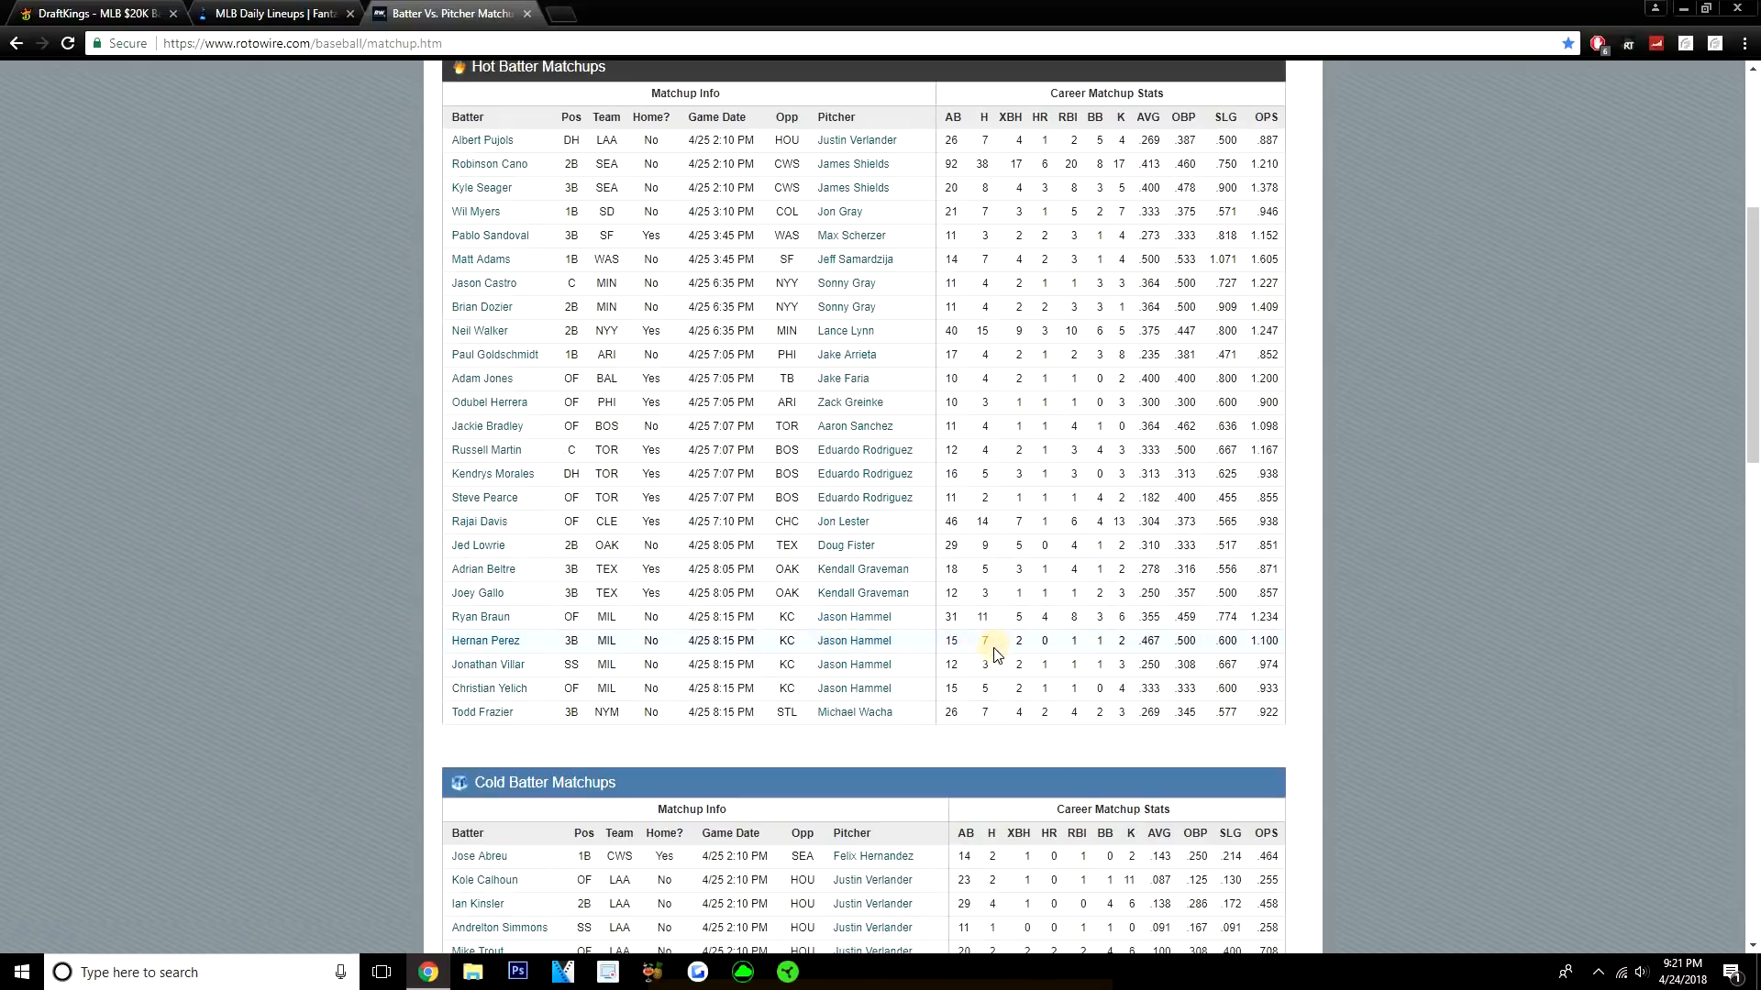
{"action": "mouse_move", "coordinate": [911, 649]}
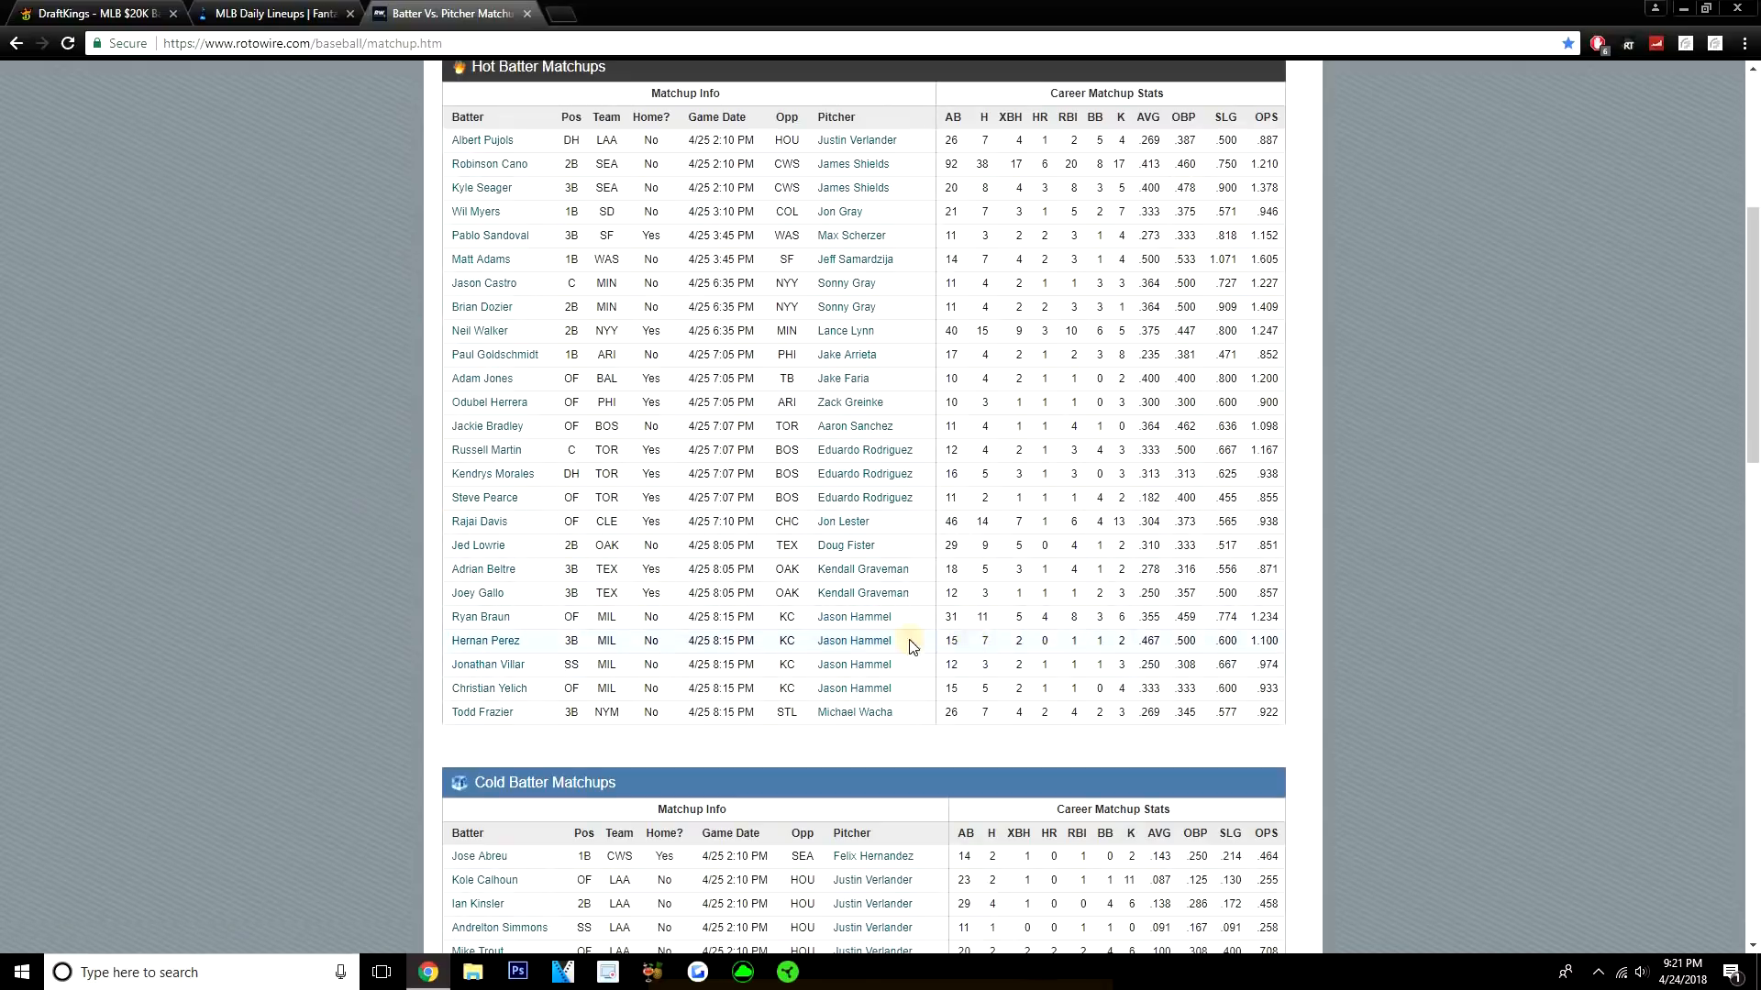
{"action": "mouse_move", "coordinate": [1012, 695]}
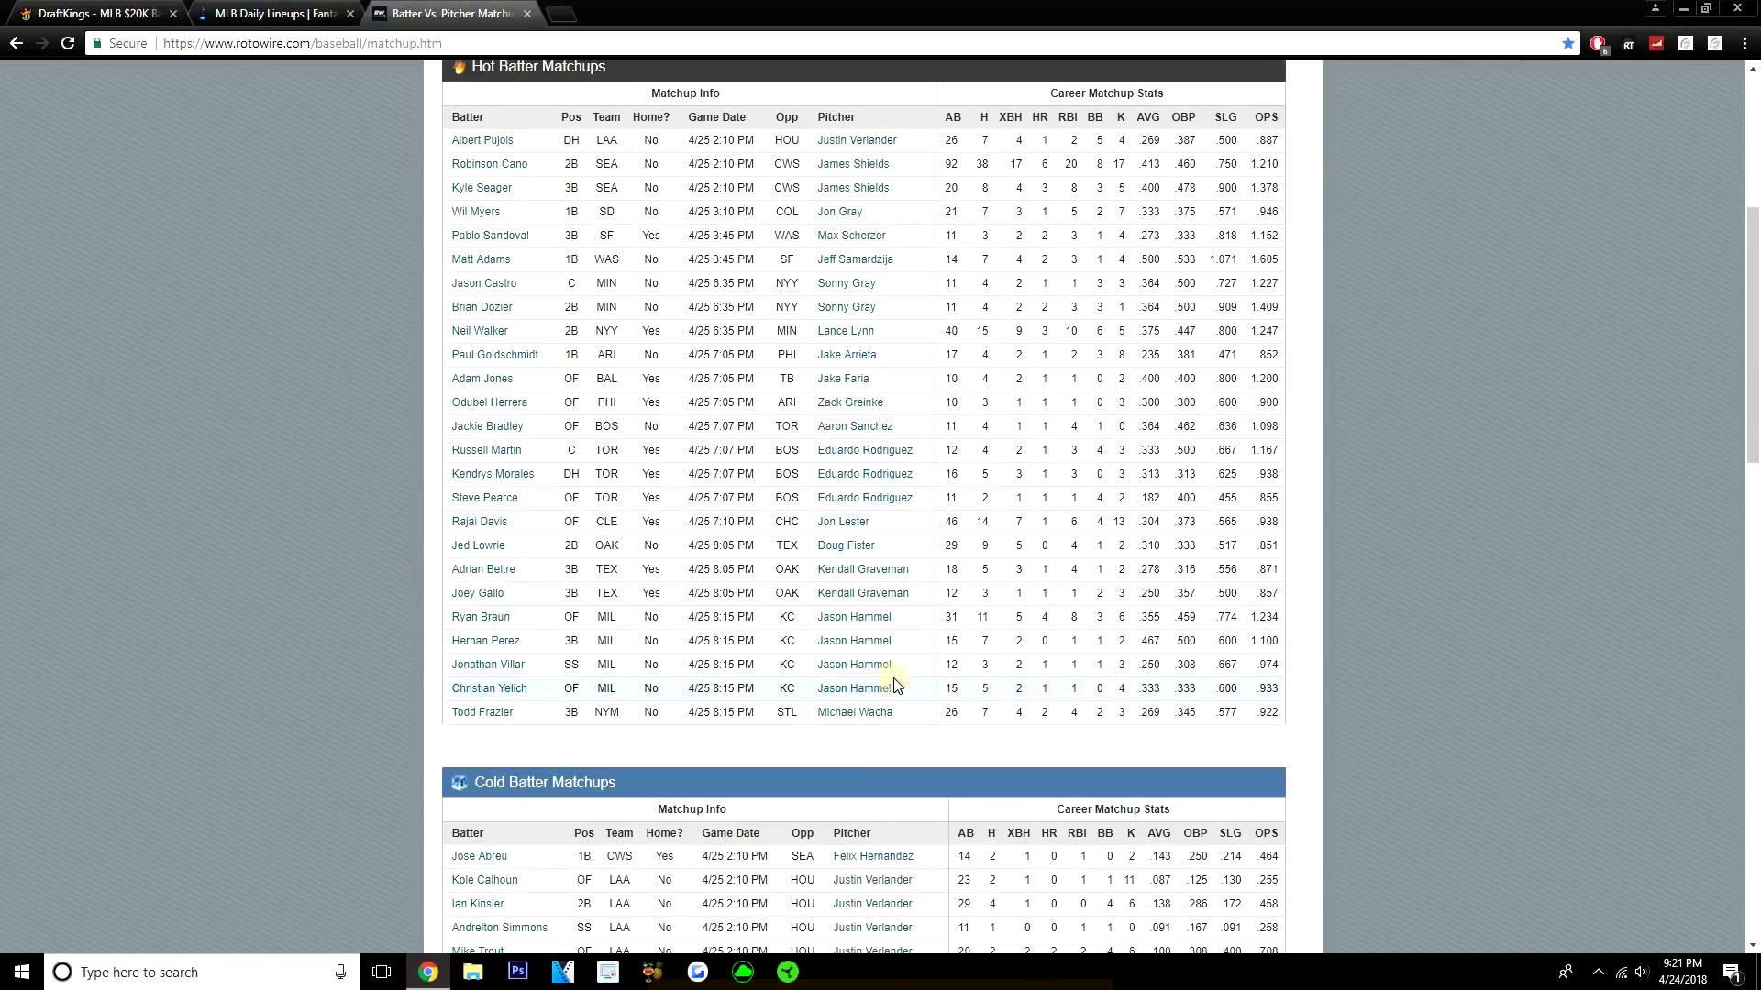
{"action": "mouse_move", "coordinate": [646, 642]}
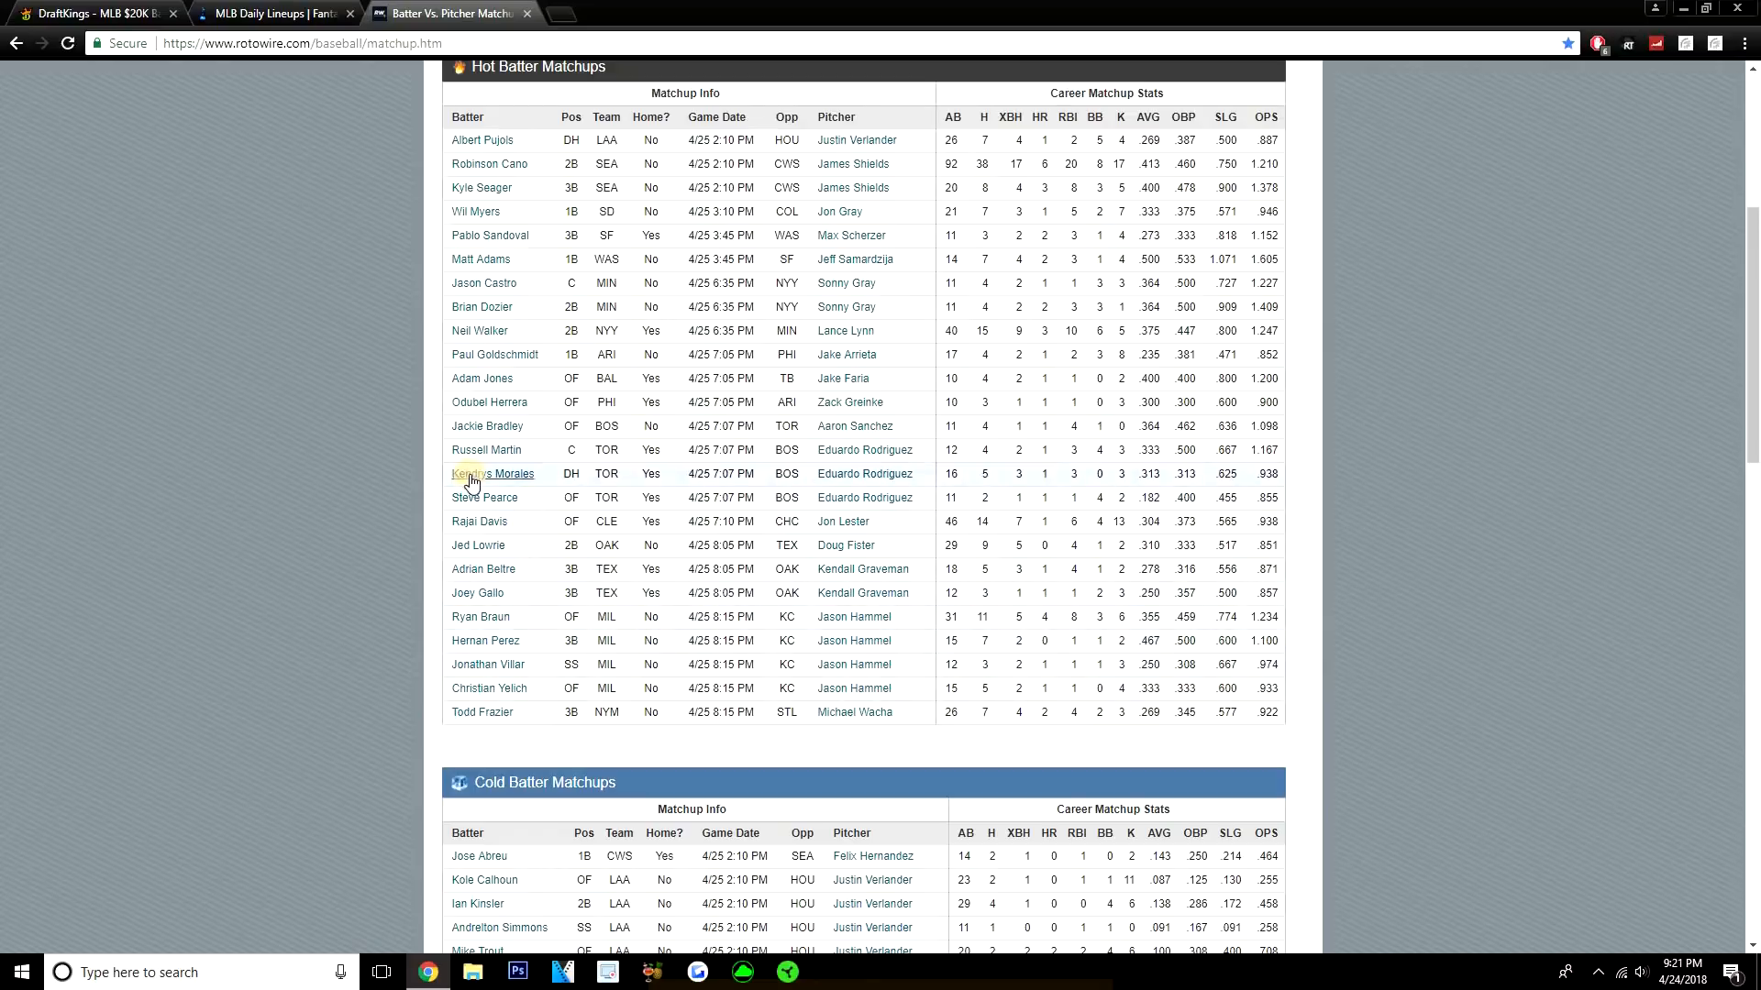
Step: Switch to the FantasyLabs daily lineups page showing Brewers @ Royals
{"action": "left_click", "coordinate": [275, 13]}
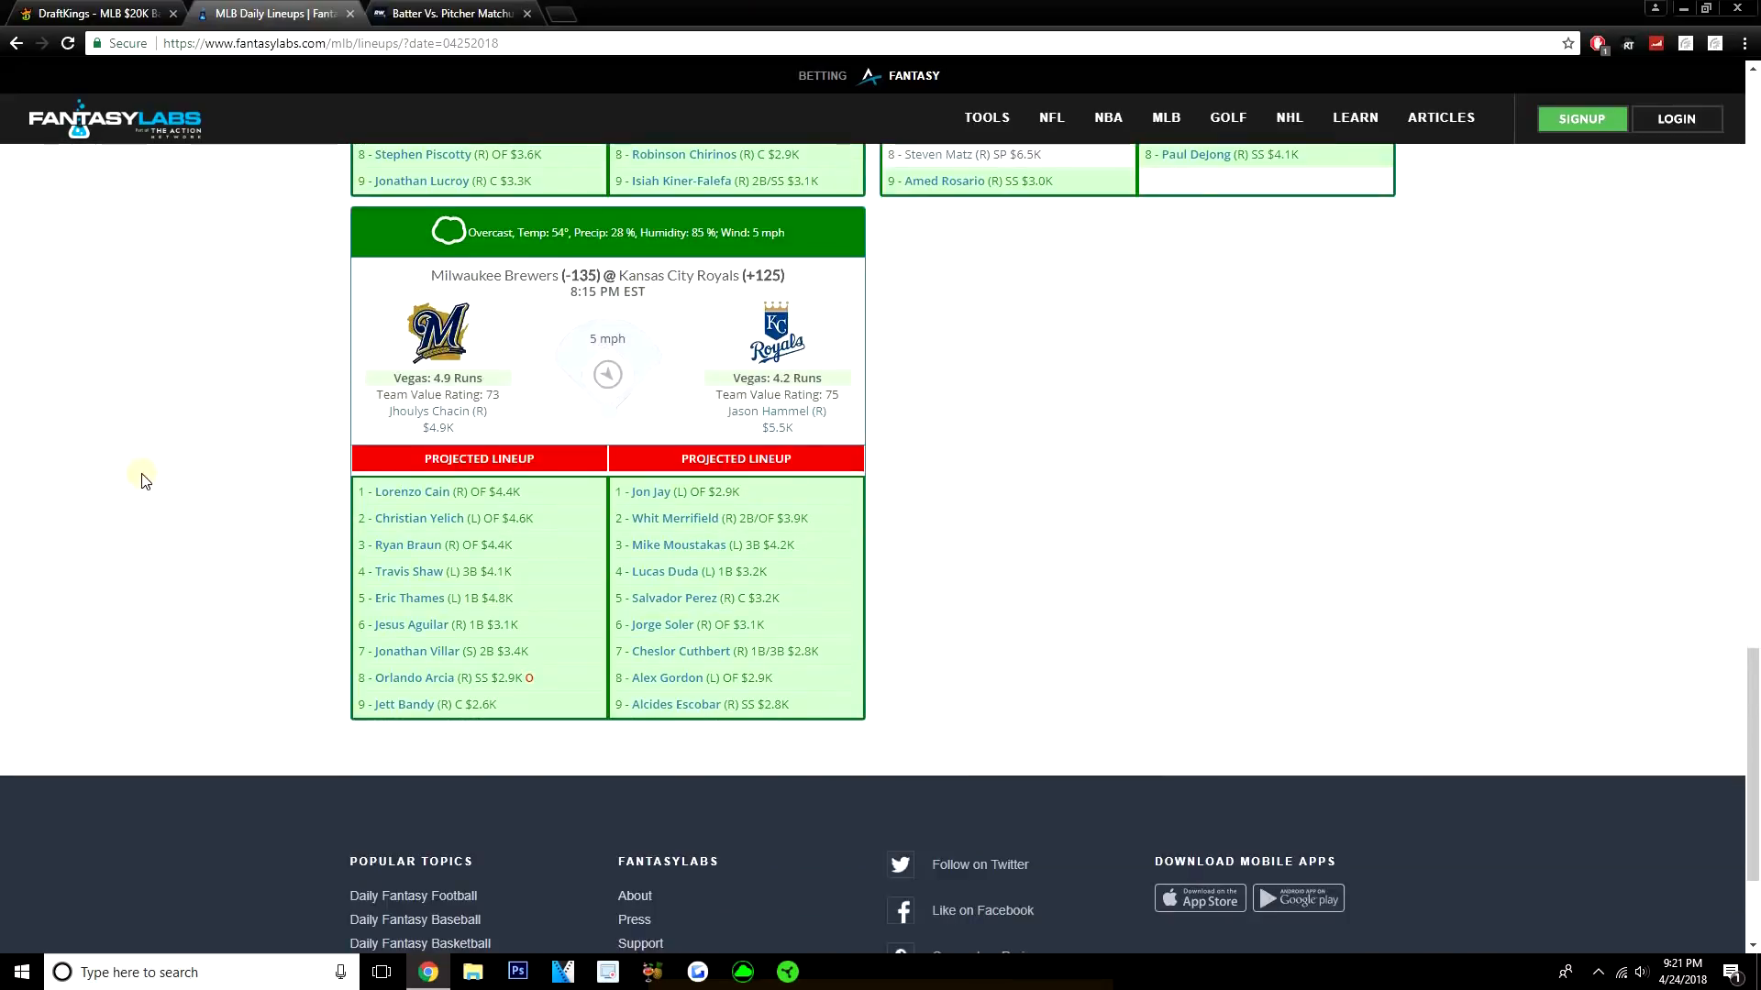
{"action": "mouse_move", "coordinate": [10, 484]}
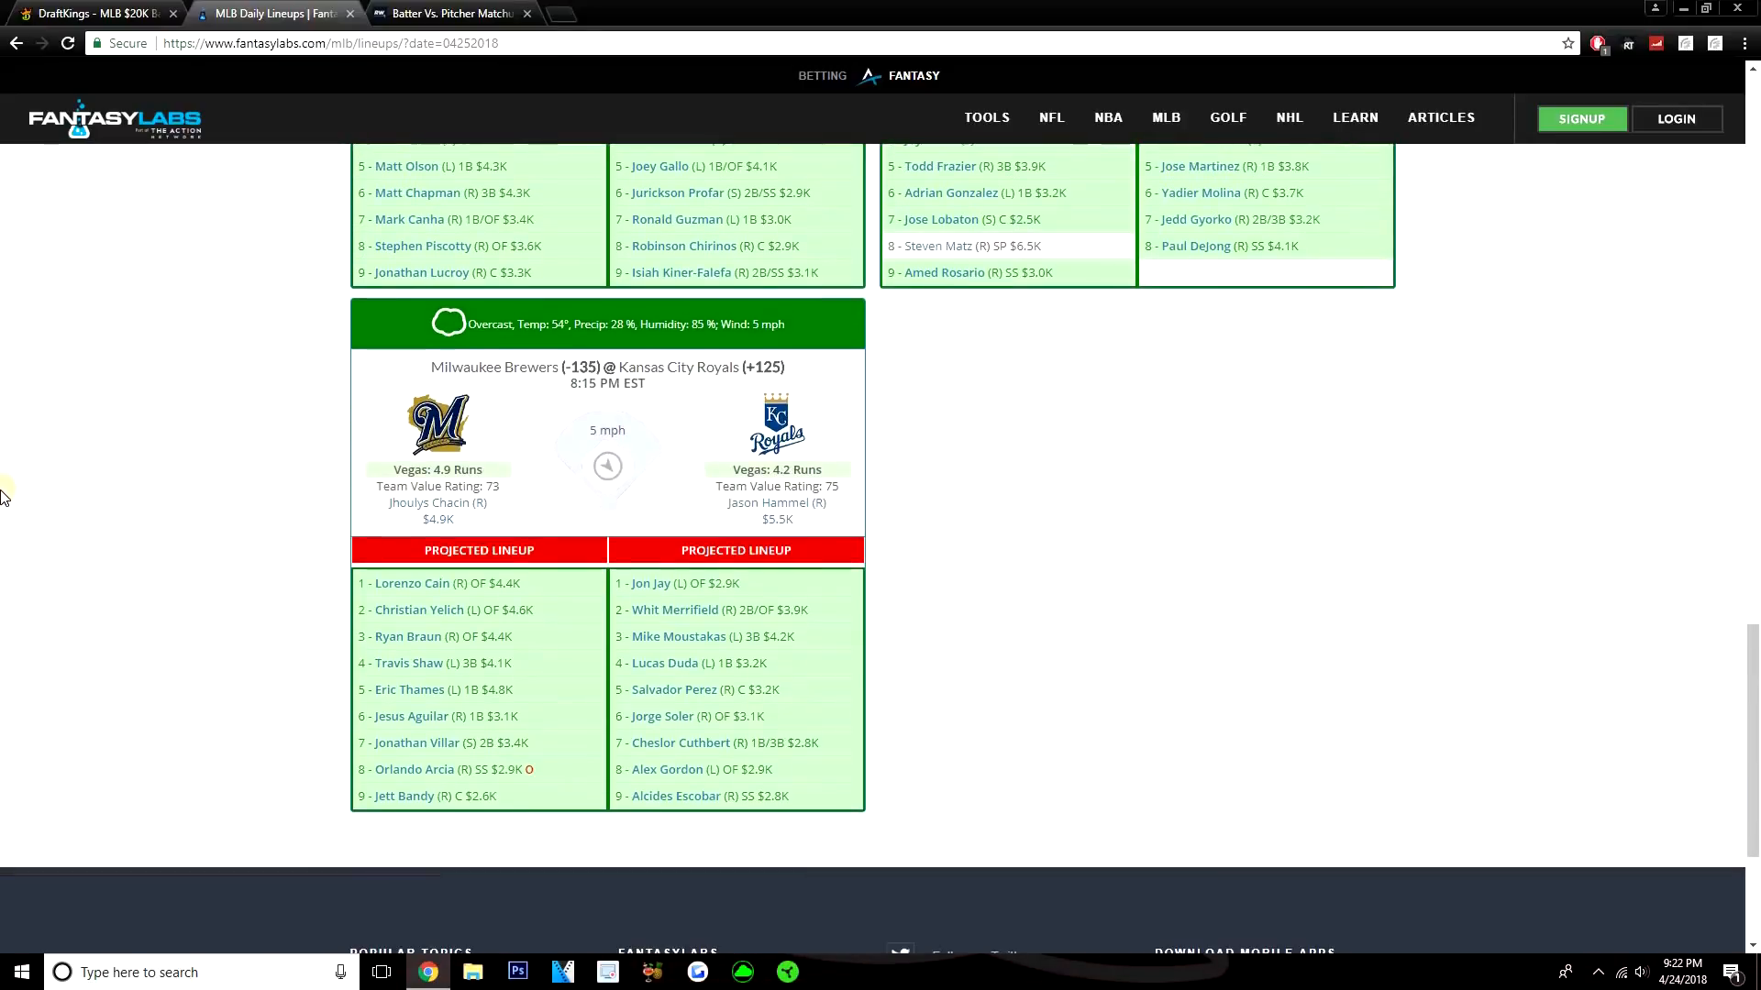
{"action": "mouse_move", "coordinate": [33, 466]}
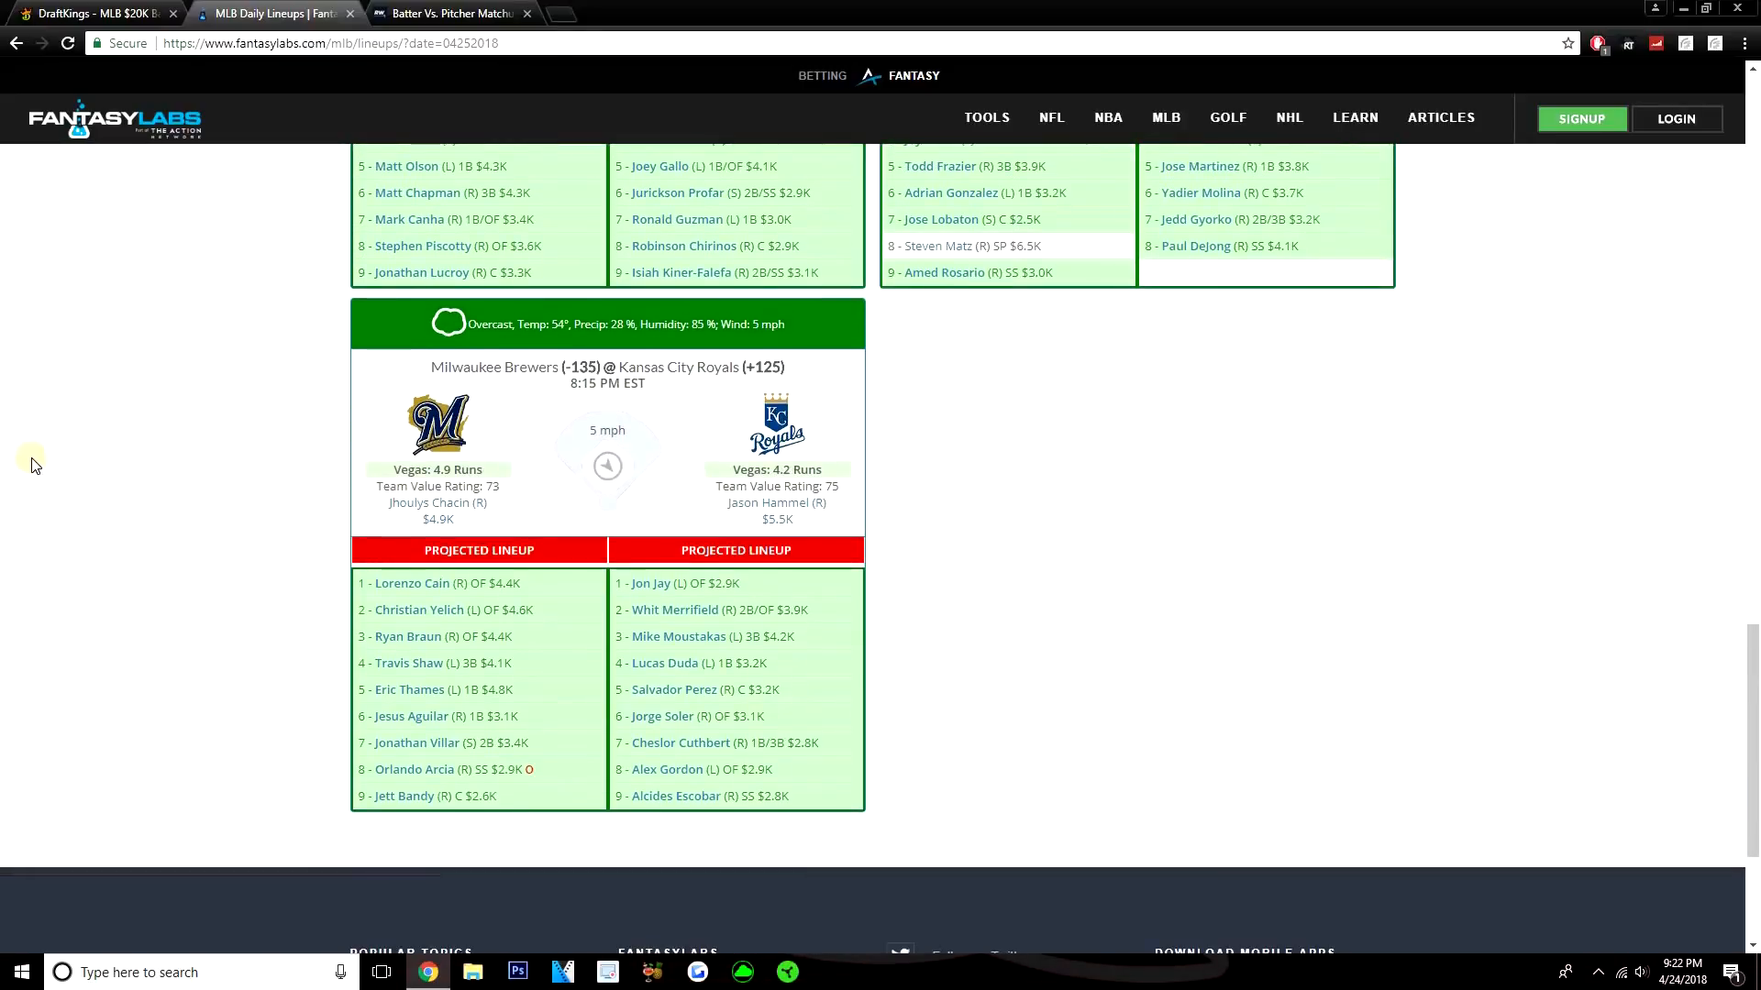
{"action": "mouse_move", "coordinate": [63, 448]}
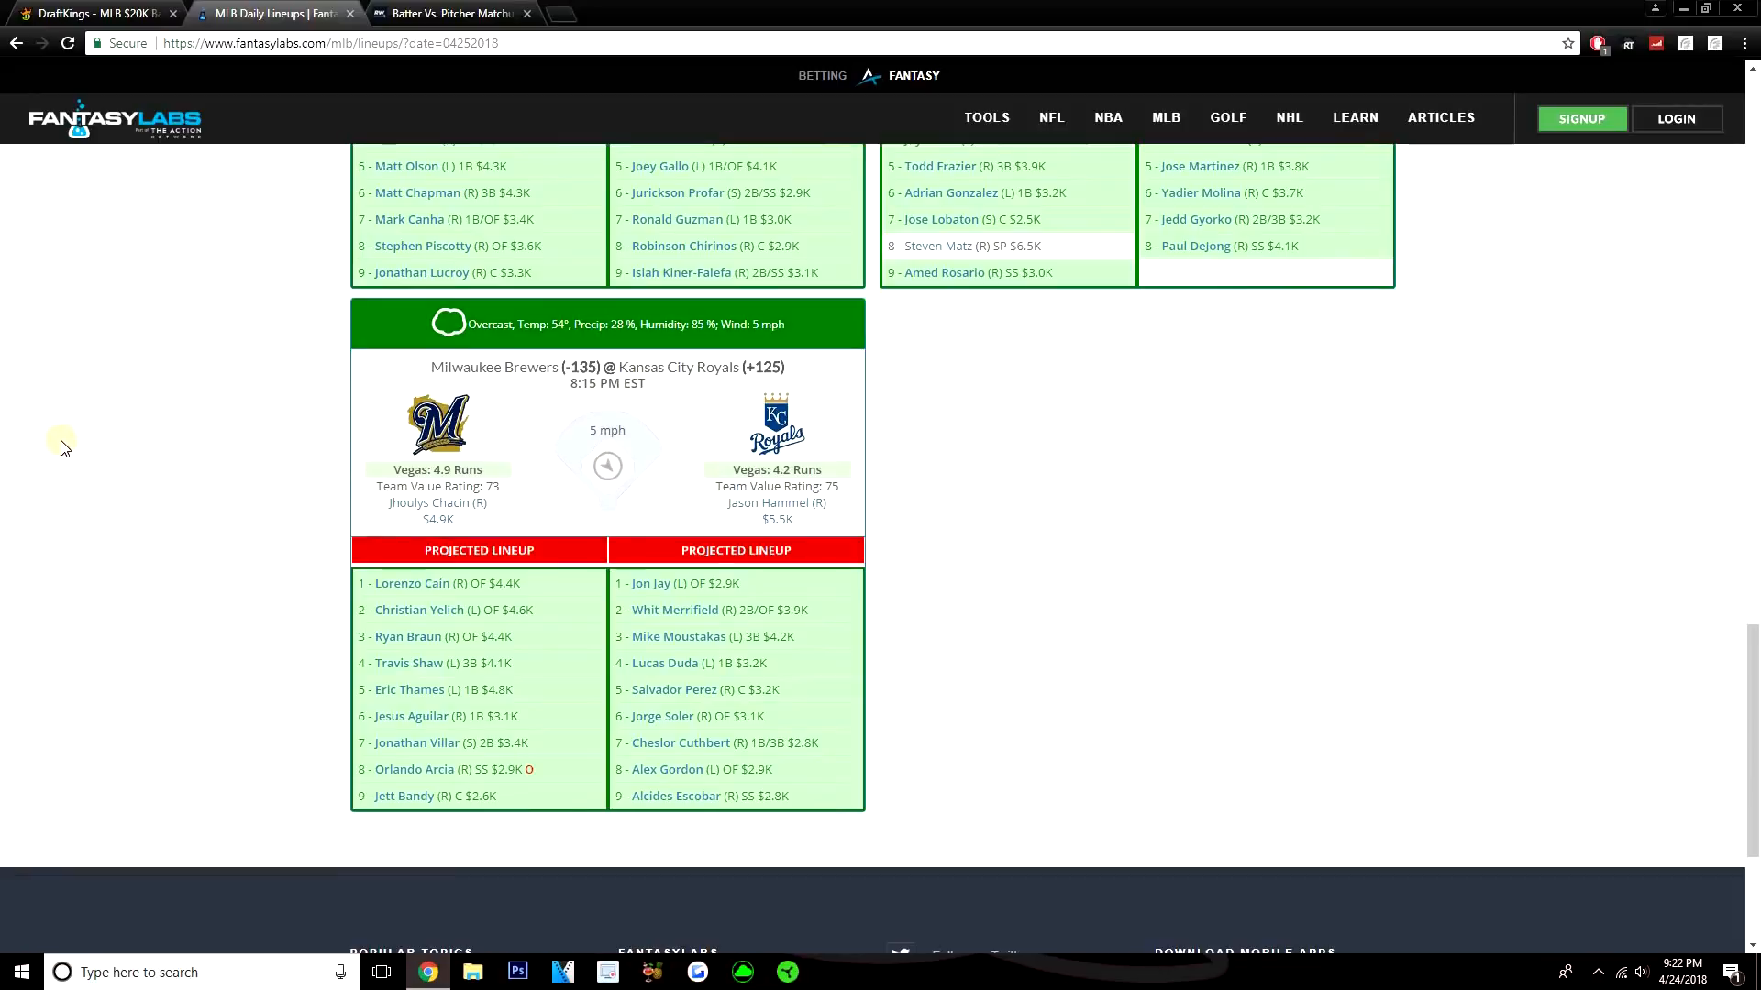
{"action": "mouse_move", "coordinate": [18, 403]}
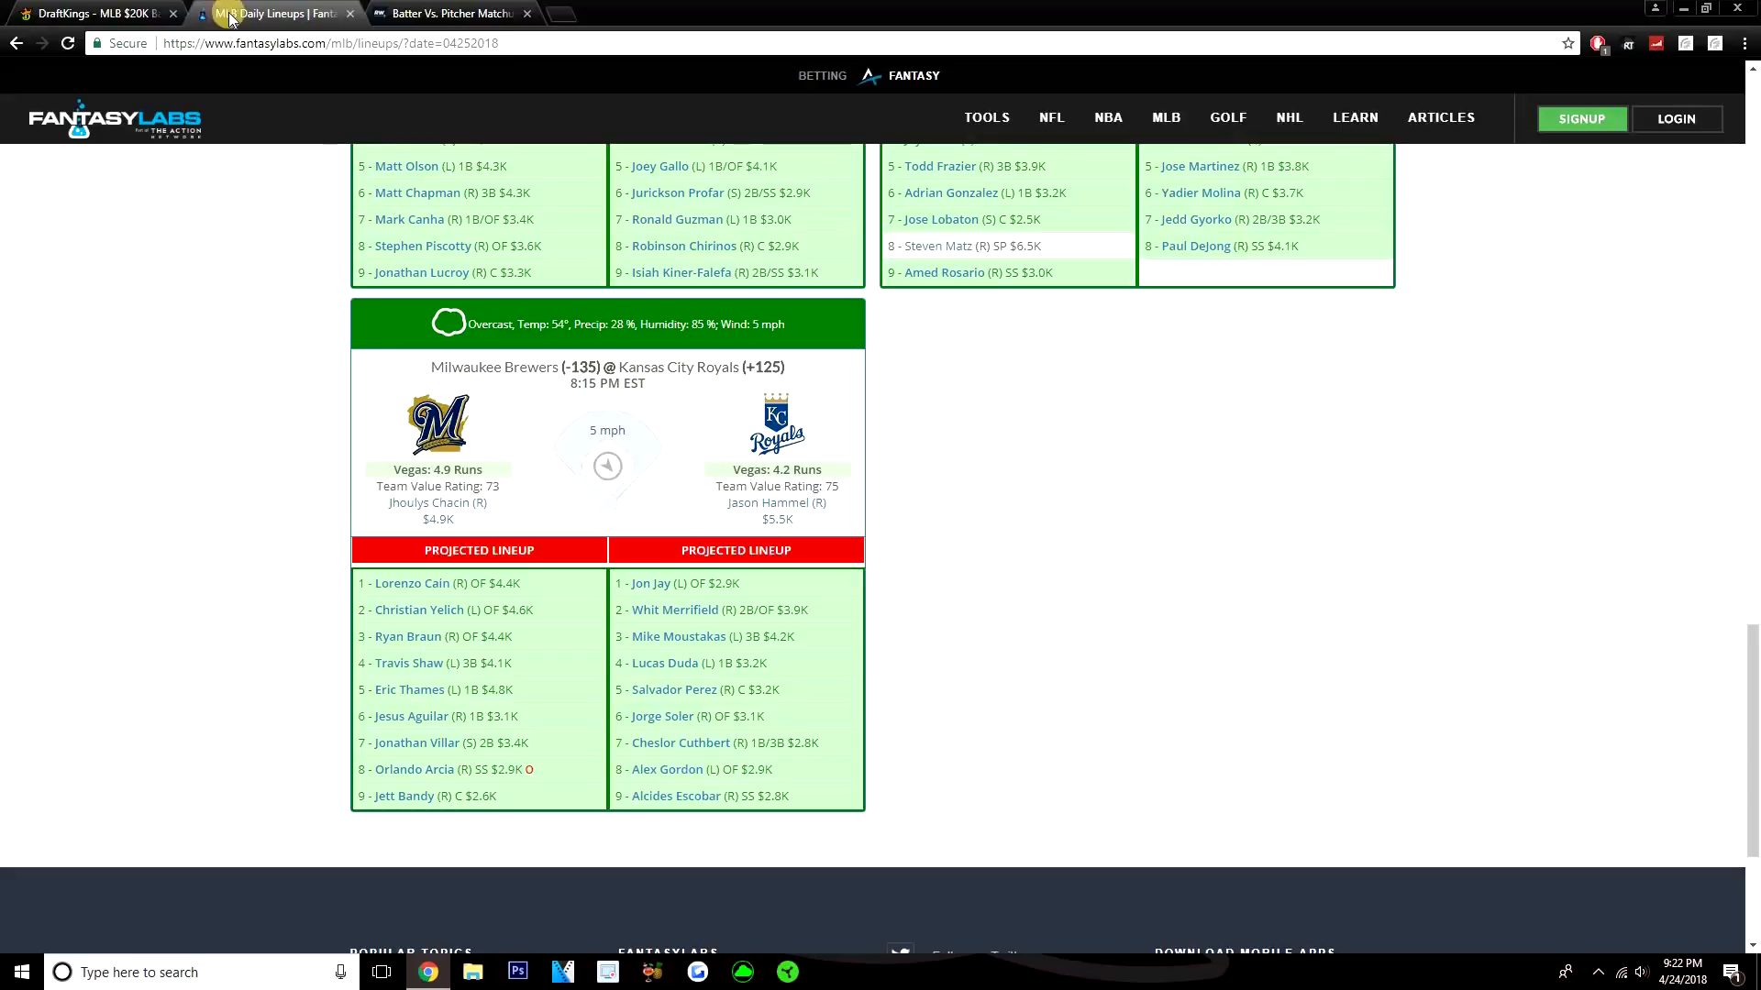
Step: Review RotoWire's Hot/Cold Pitcher Matchups, then return to the DraftKings lineup with $19,700 left
{"action": "left_click", "coordinate": [449, 13]}
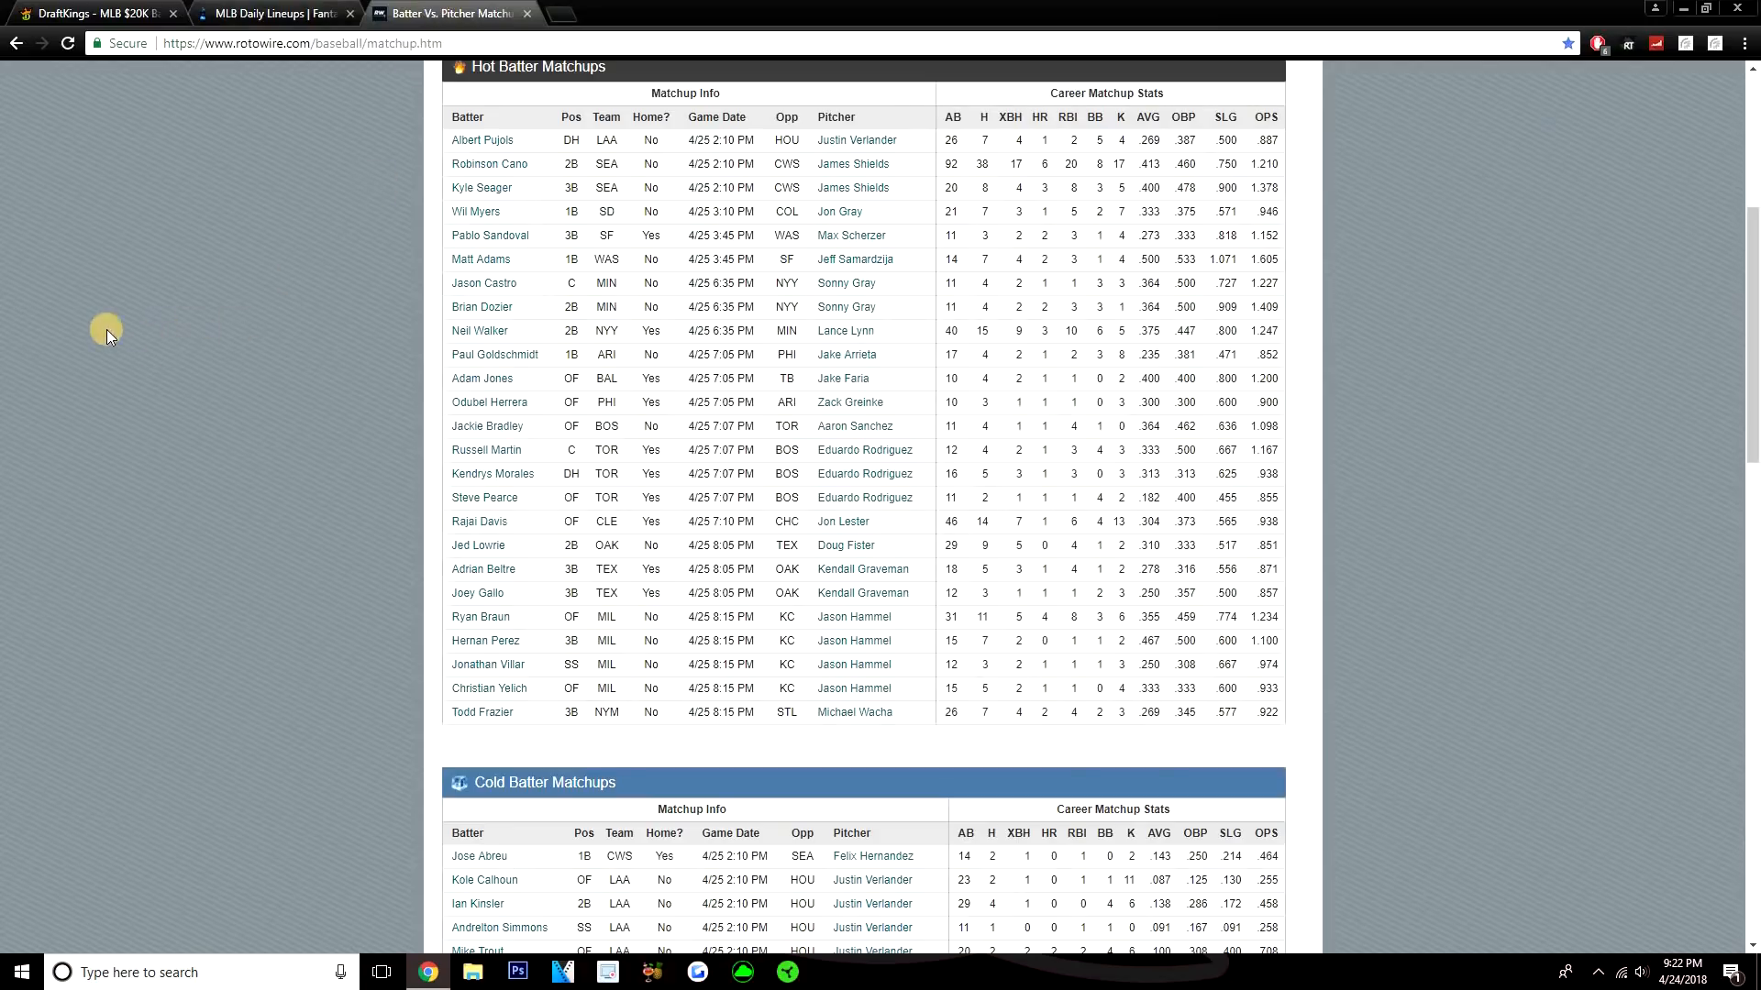
{"action": "scroll", "scroll_direction": "down", "scroll_amount": 3}
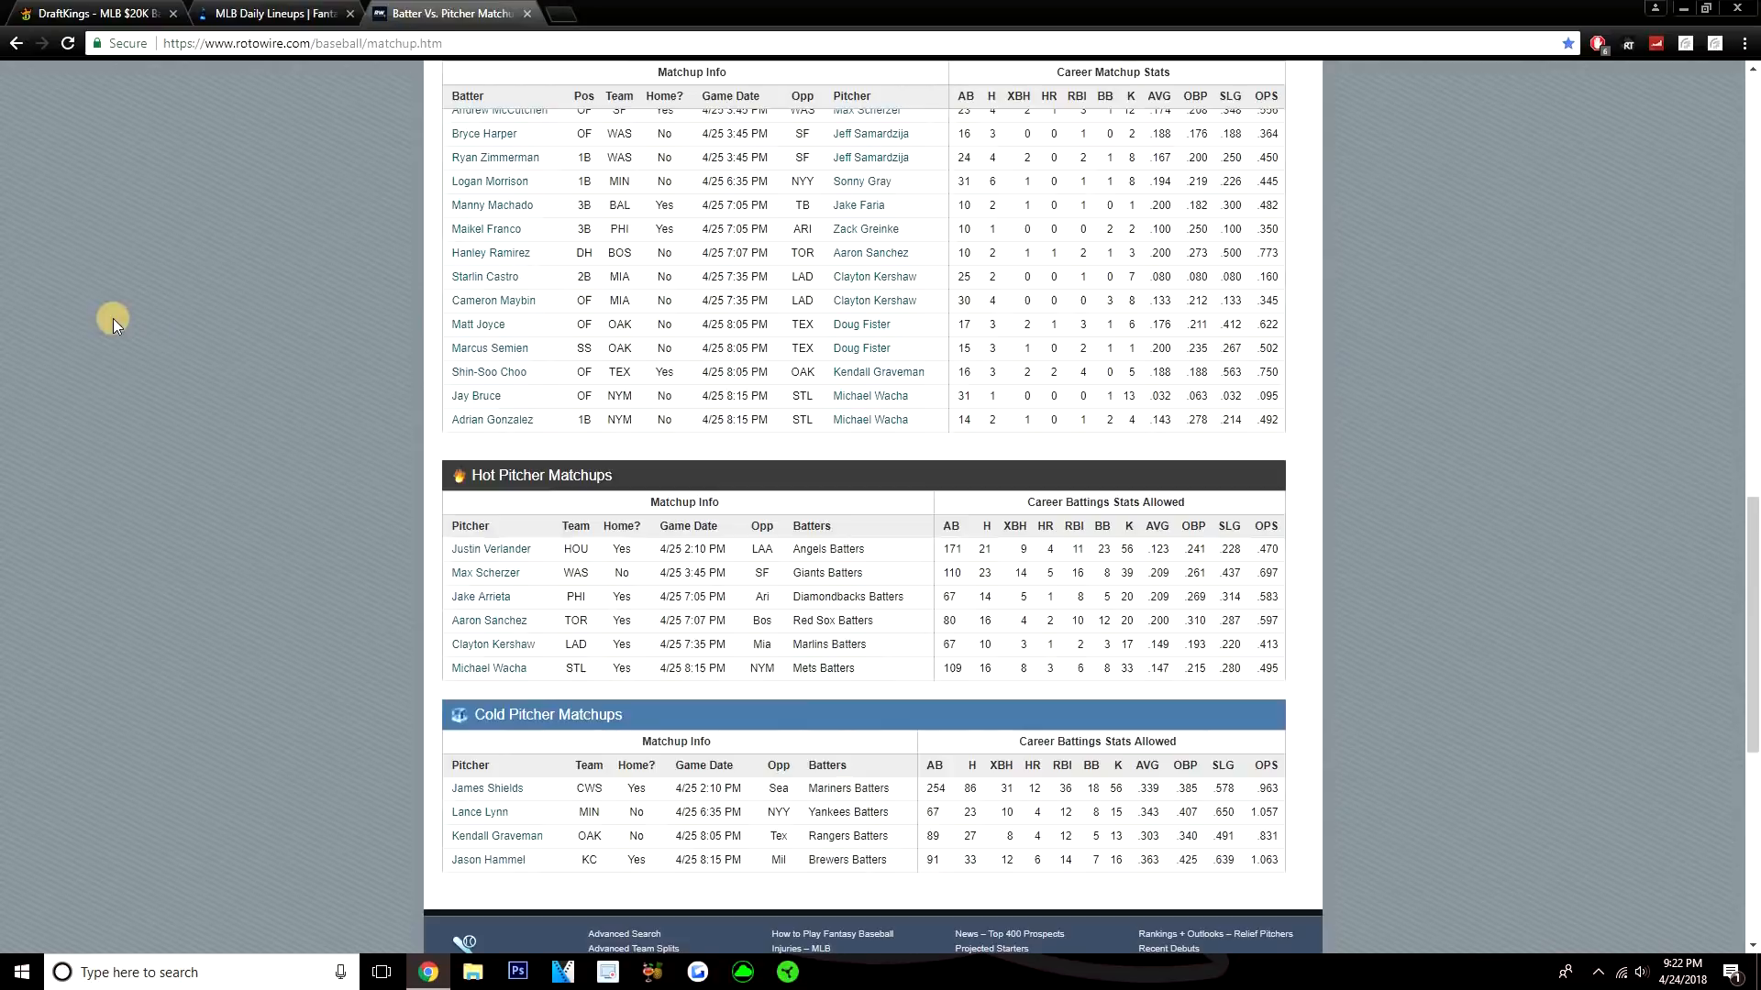
{"action": "mouse_move", "coordinate": [48, 328]}
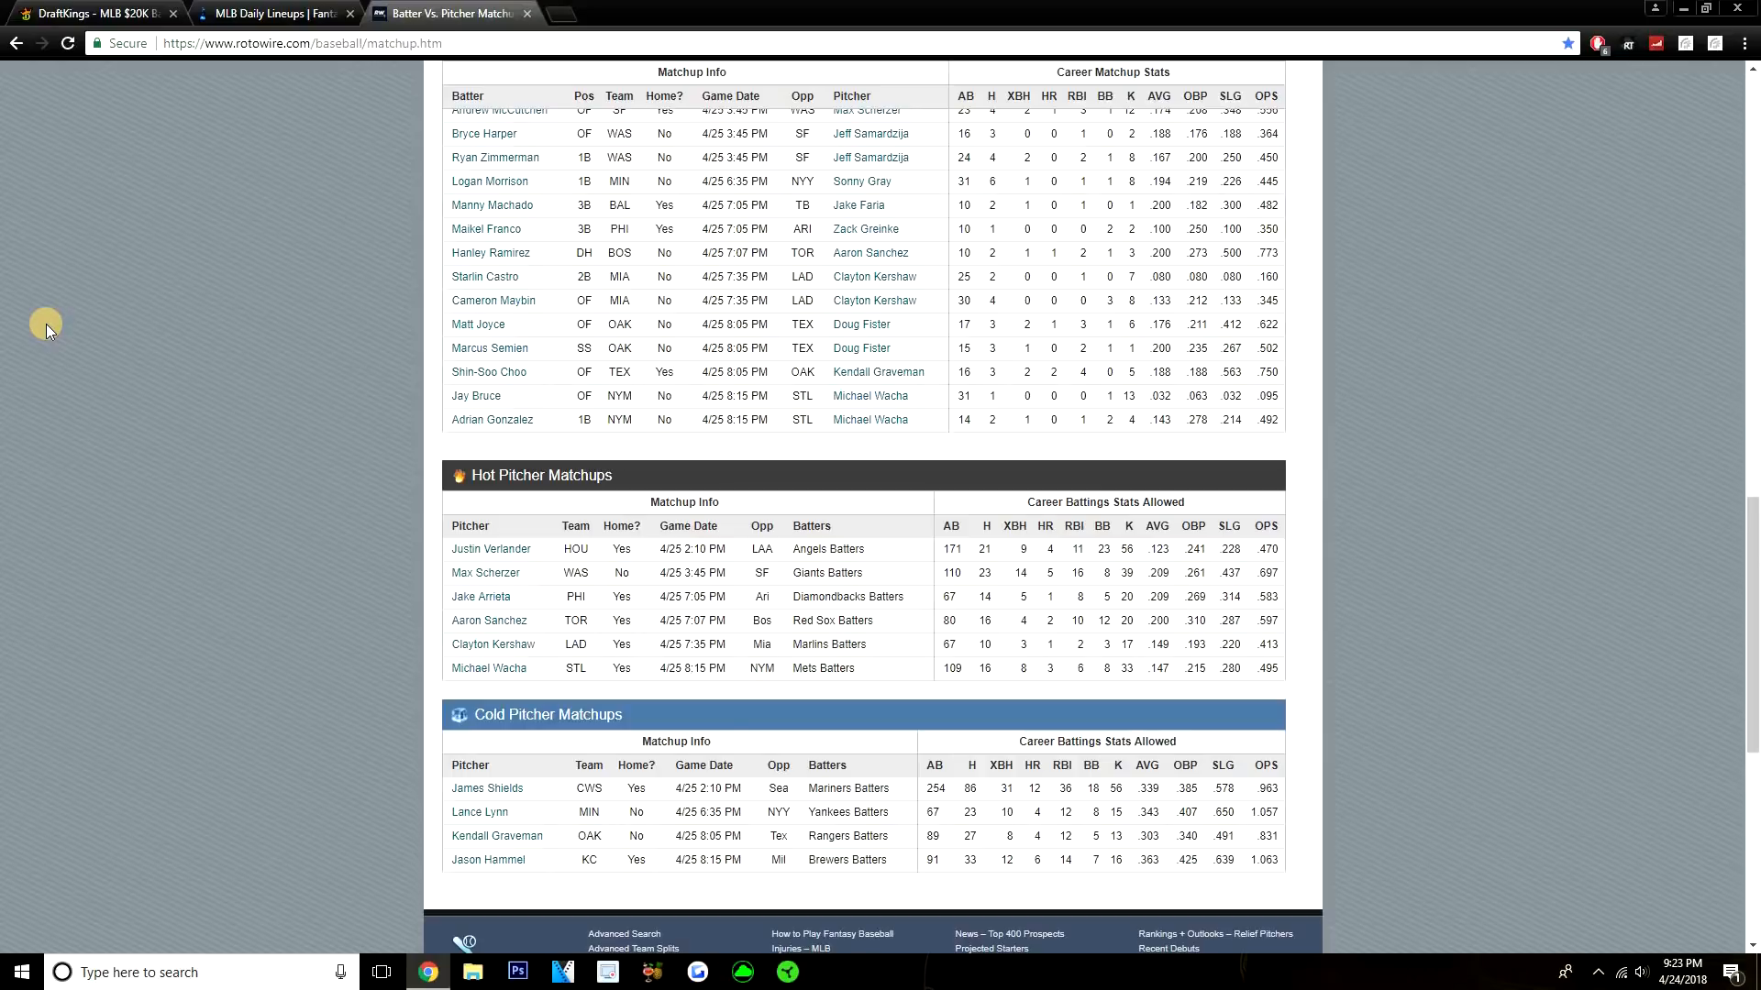
{"action": "mouse_move", "coordinate": [334, 99]}
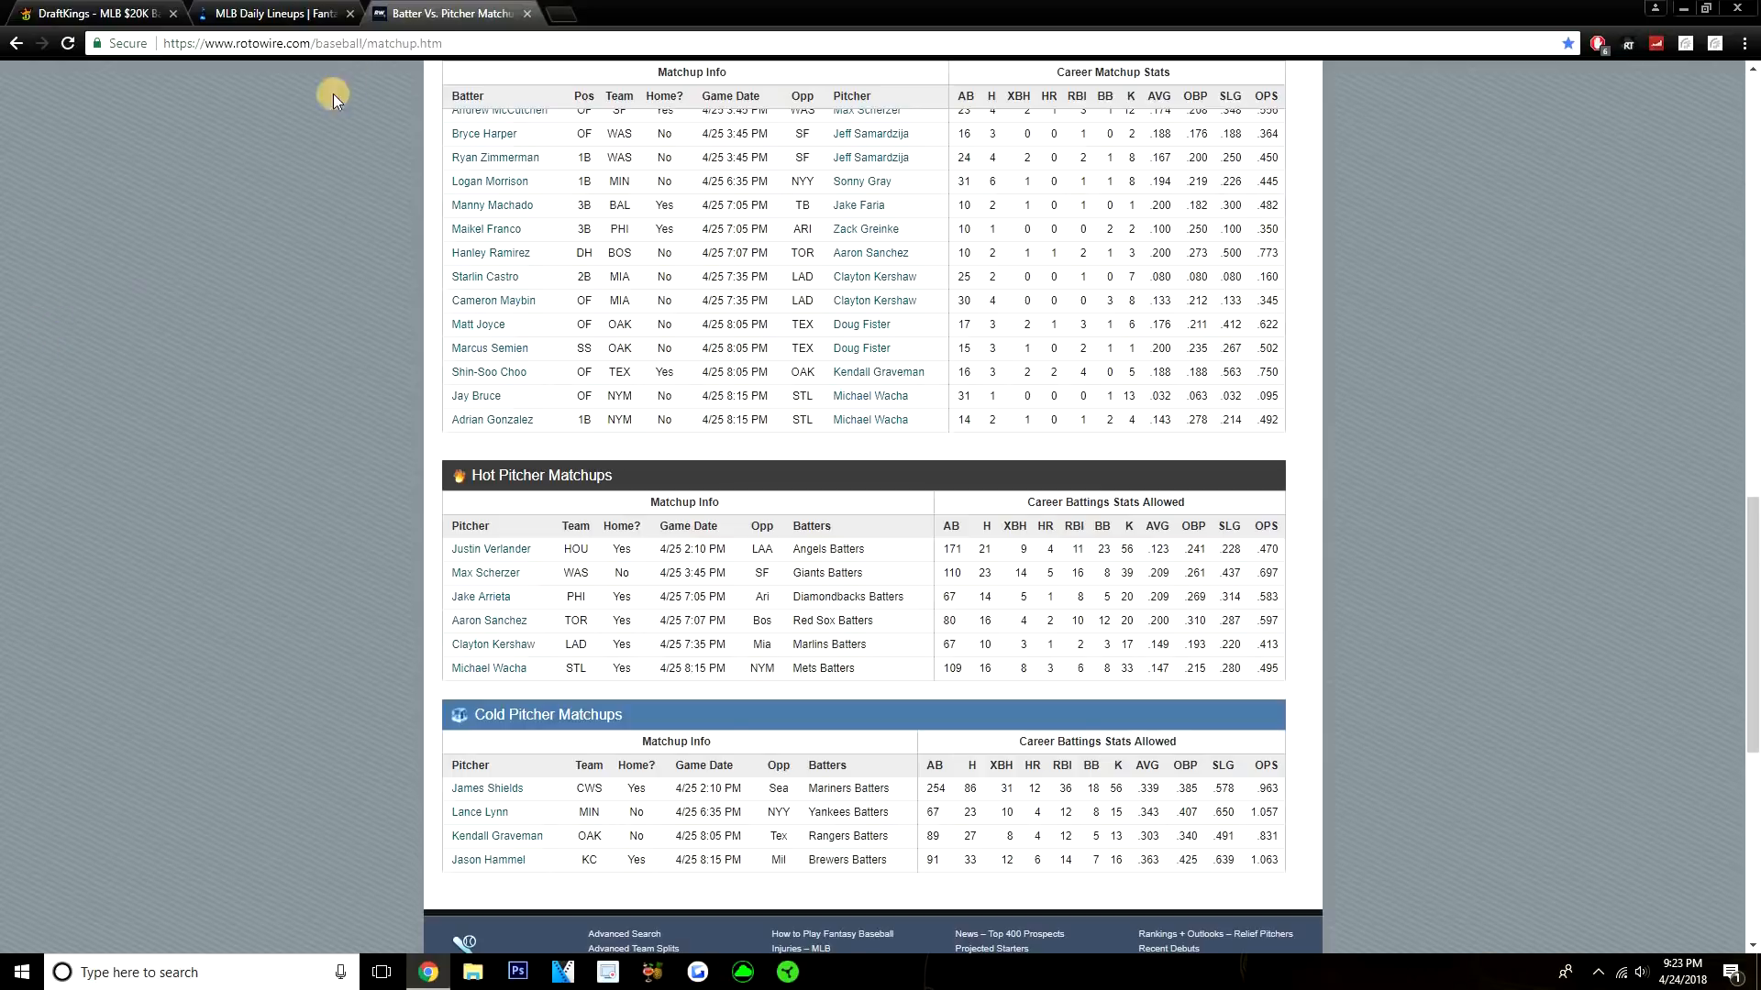
{"action": "scroll", "scroll_direction": "down", "scroll_amount": 3}
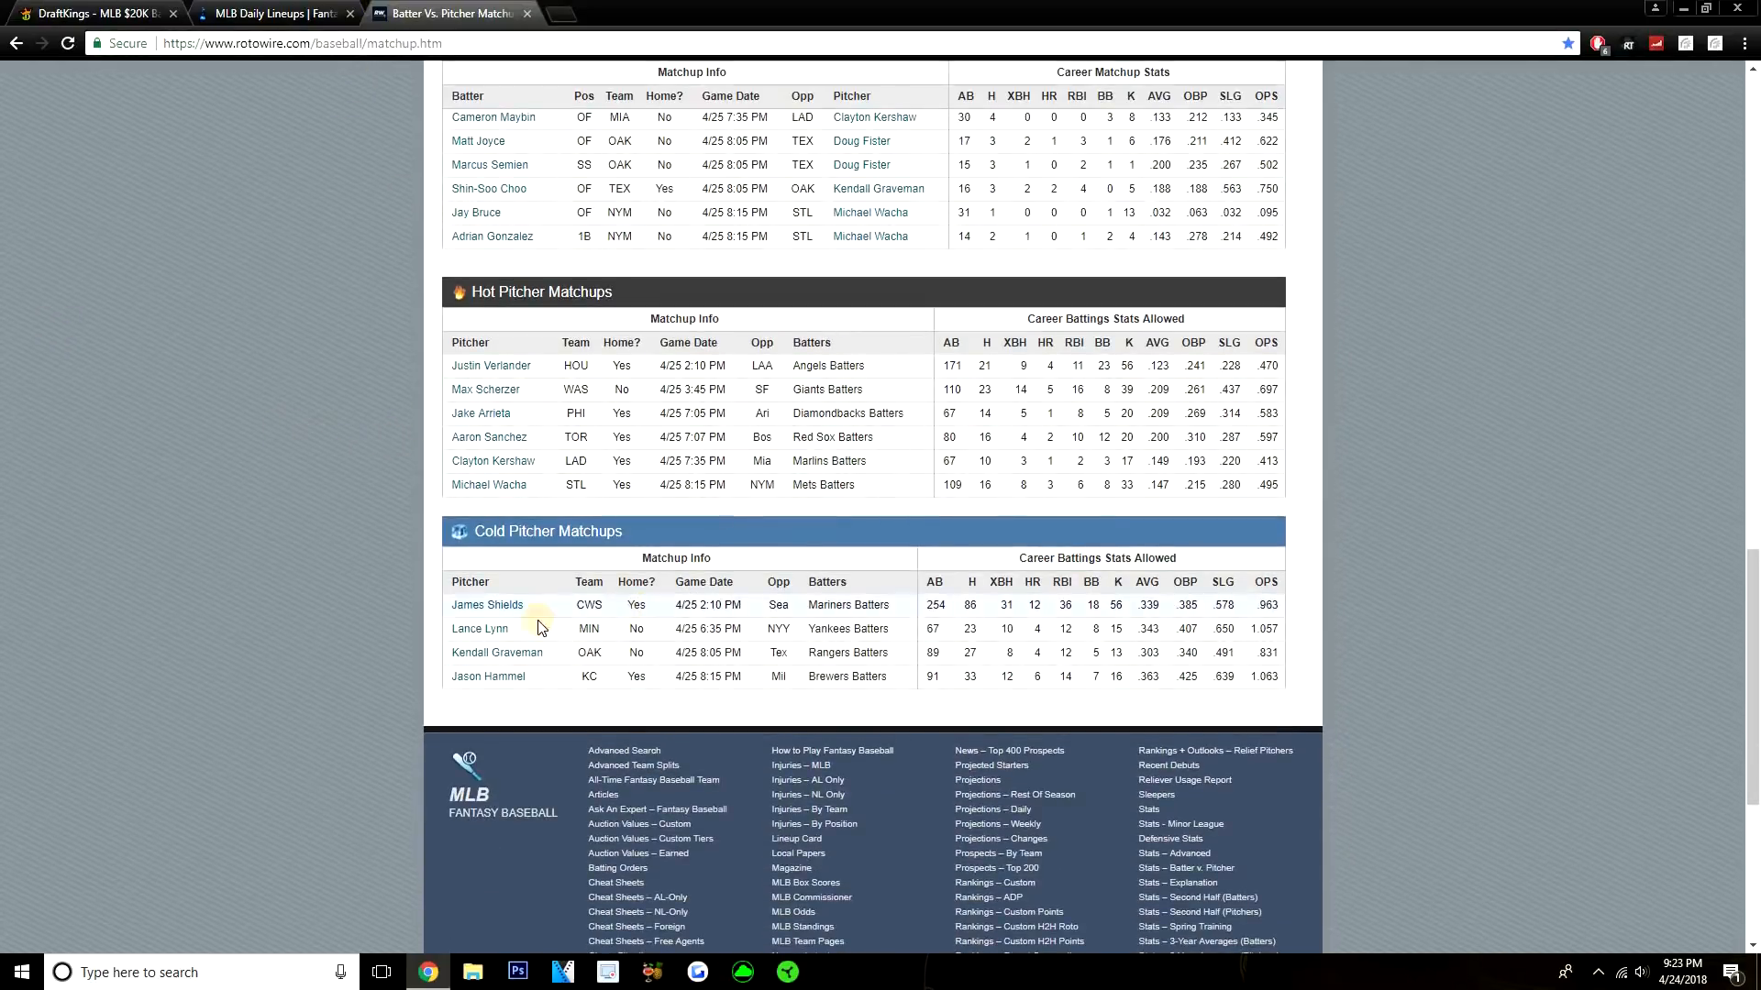
{"action": "mouse_move", "coordinate": [1057, 672]}
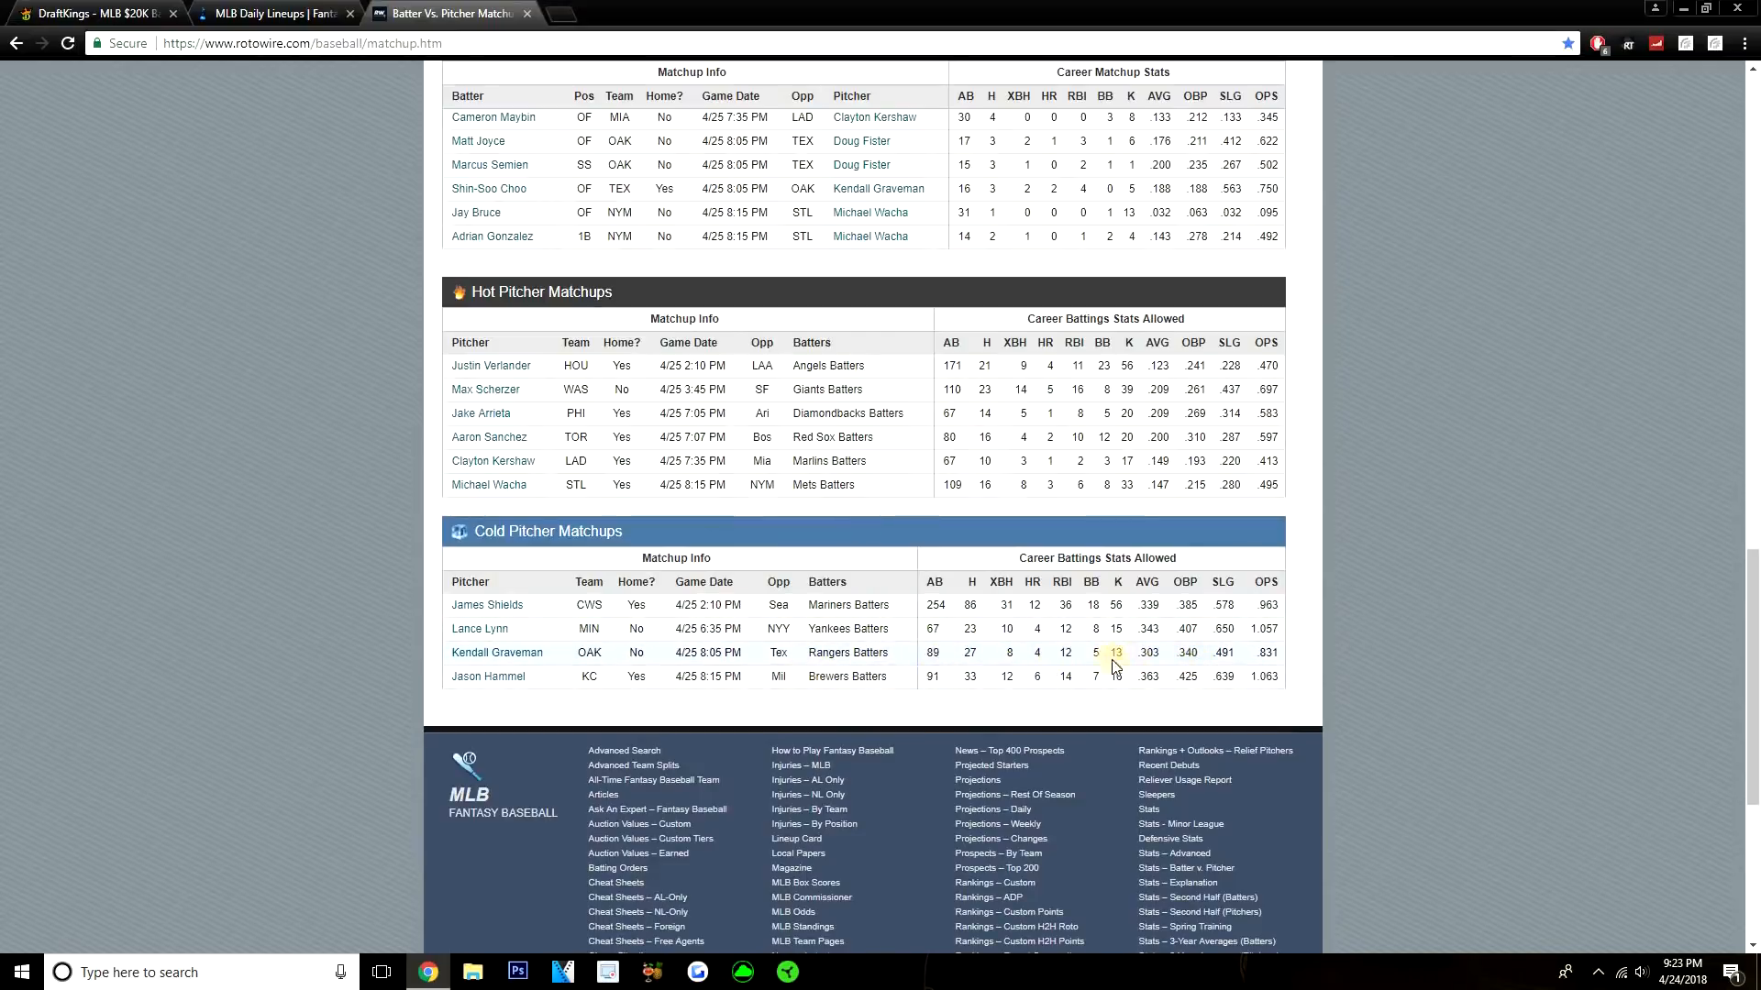
{"action": "mouse_move", "coordinate": [934, 603]}
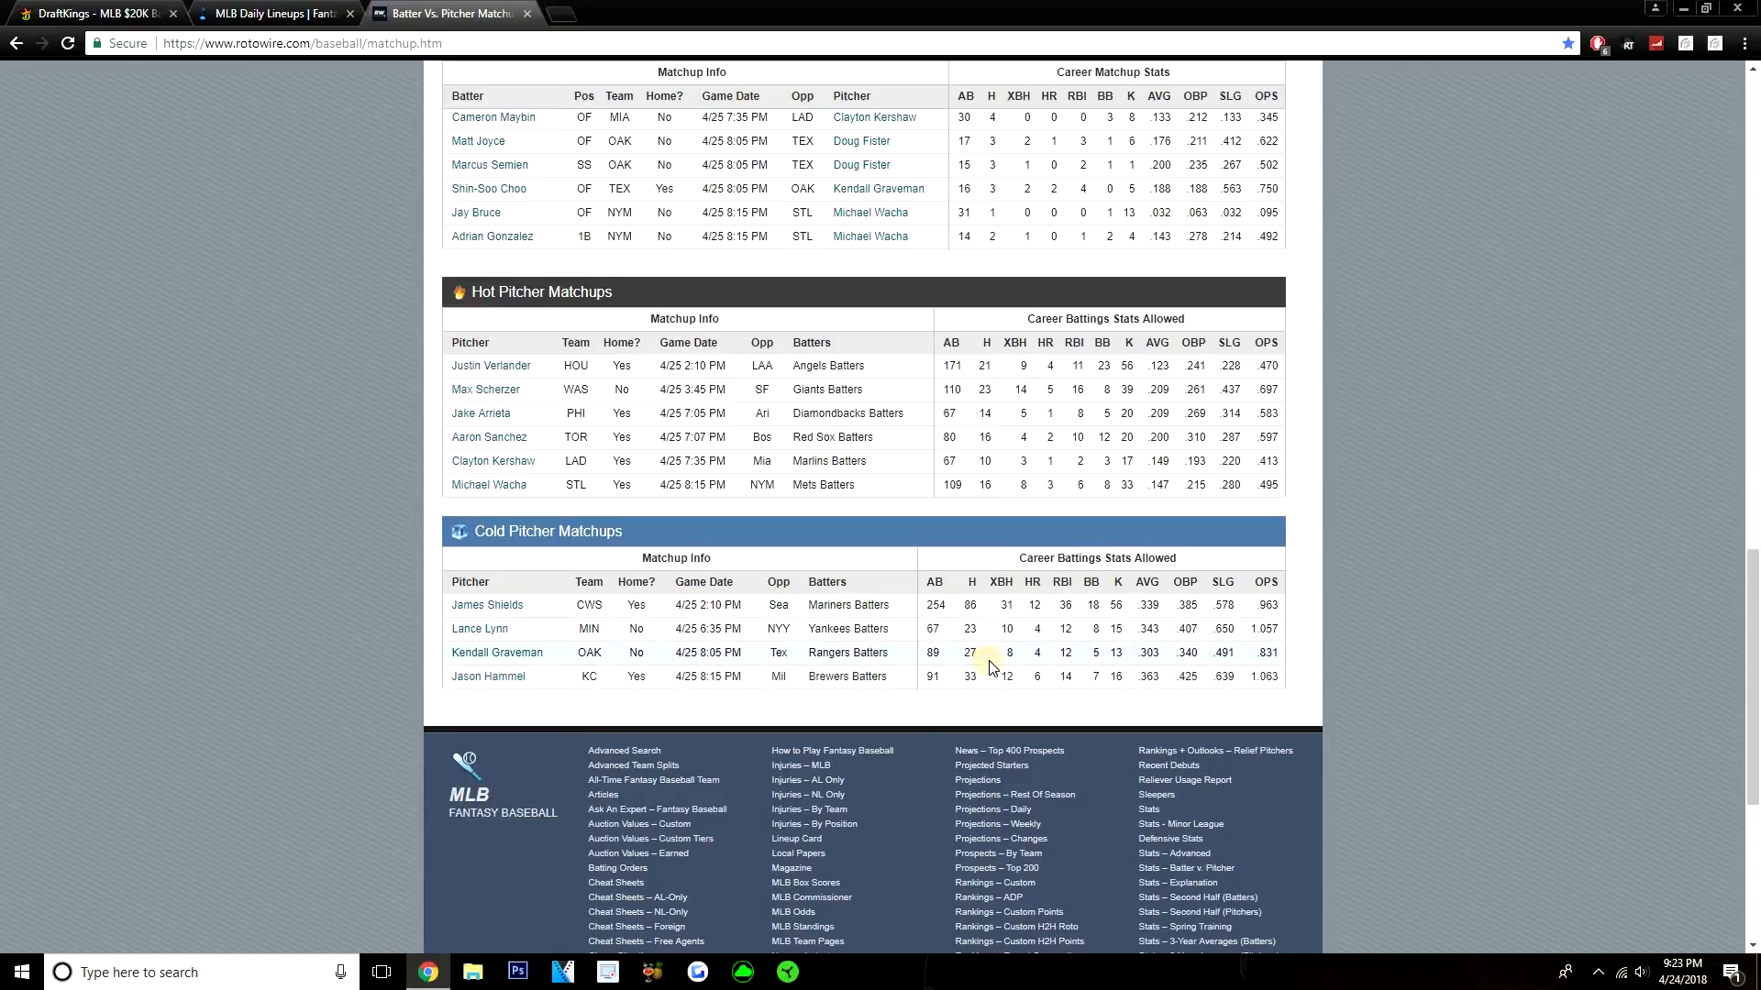
{"action": "mouse_move", "coordinate": [1005, 699]}
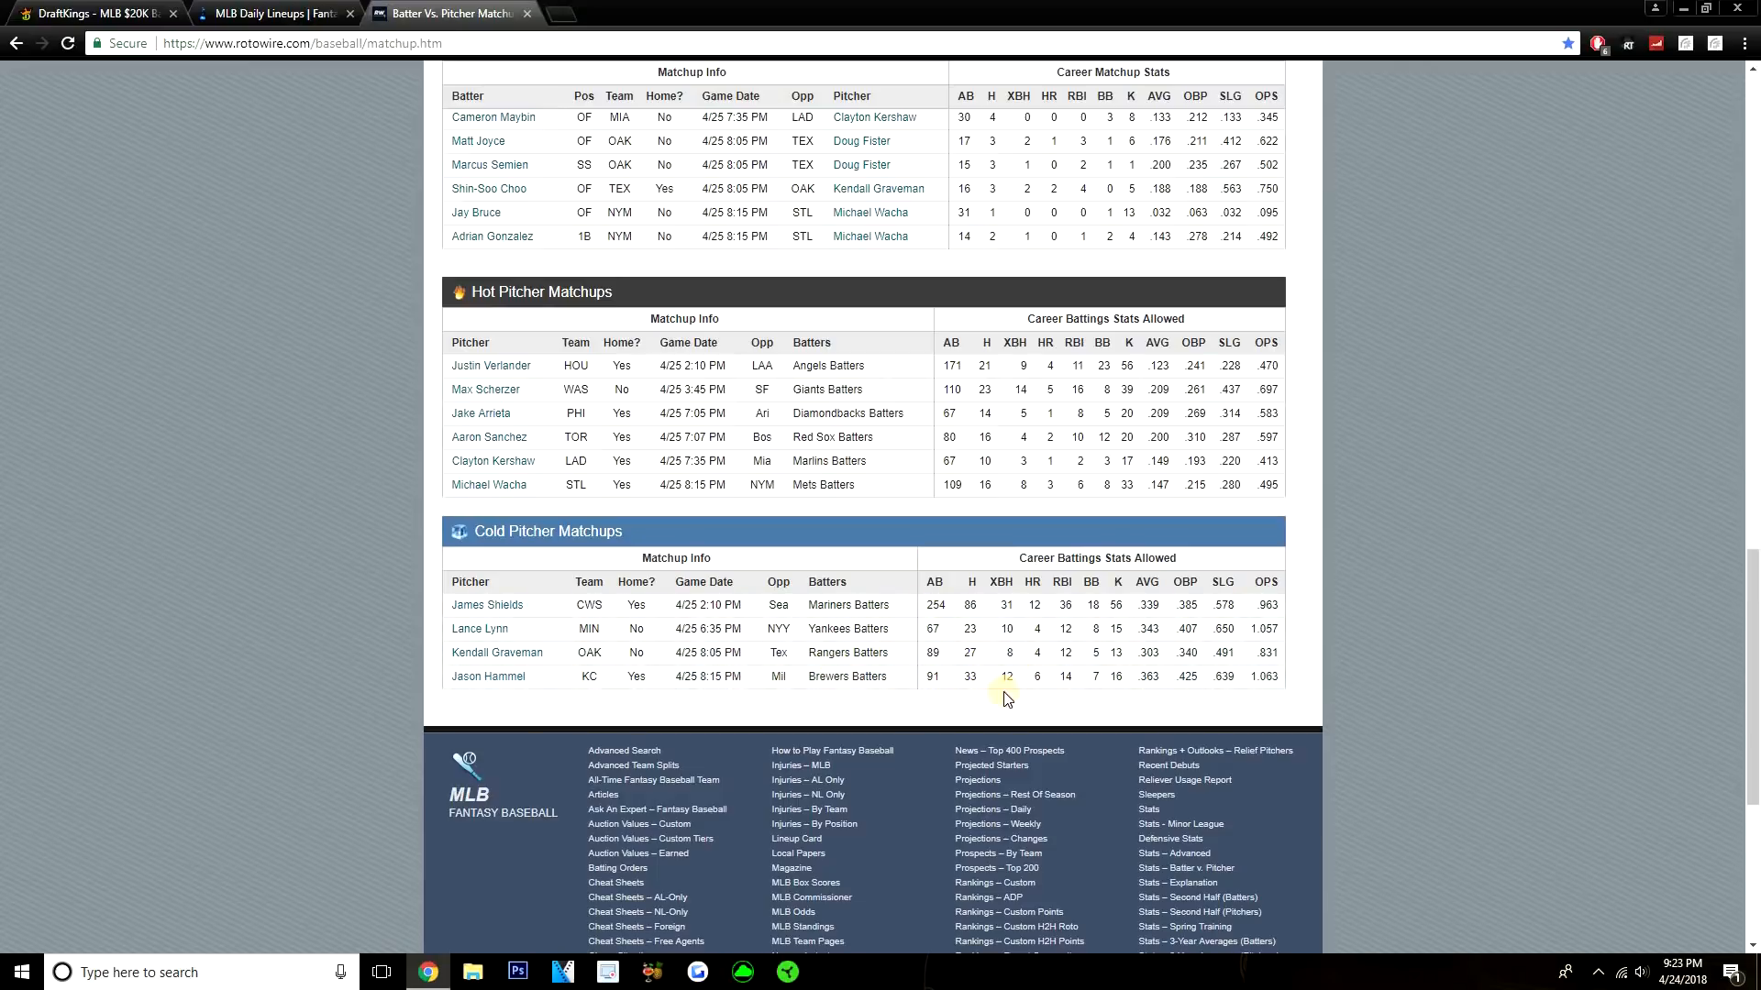
{"action": "mouse_move", "coordinate": [79, 442]}
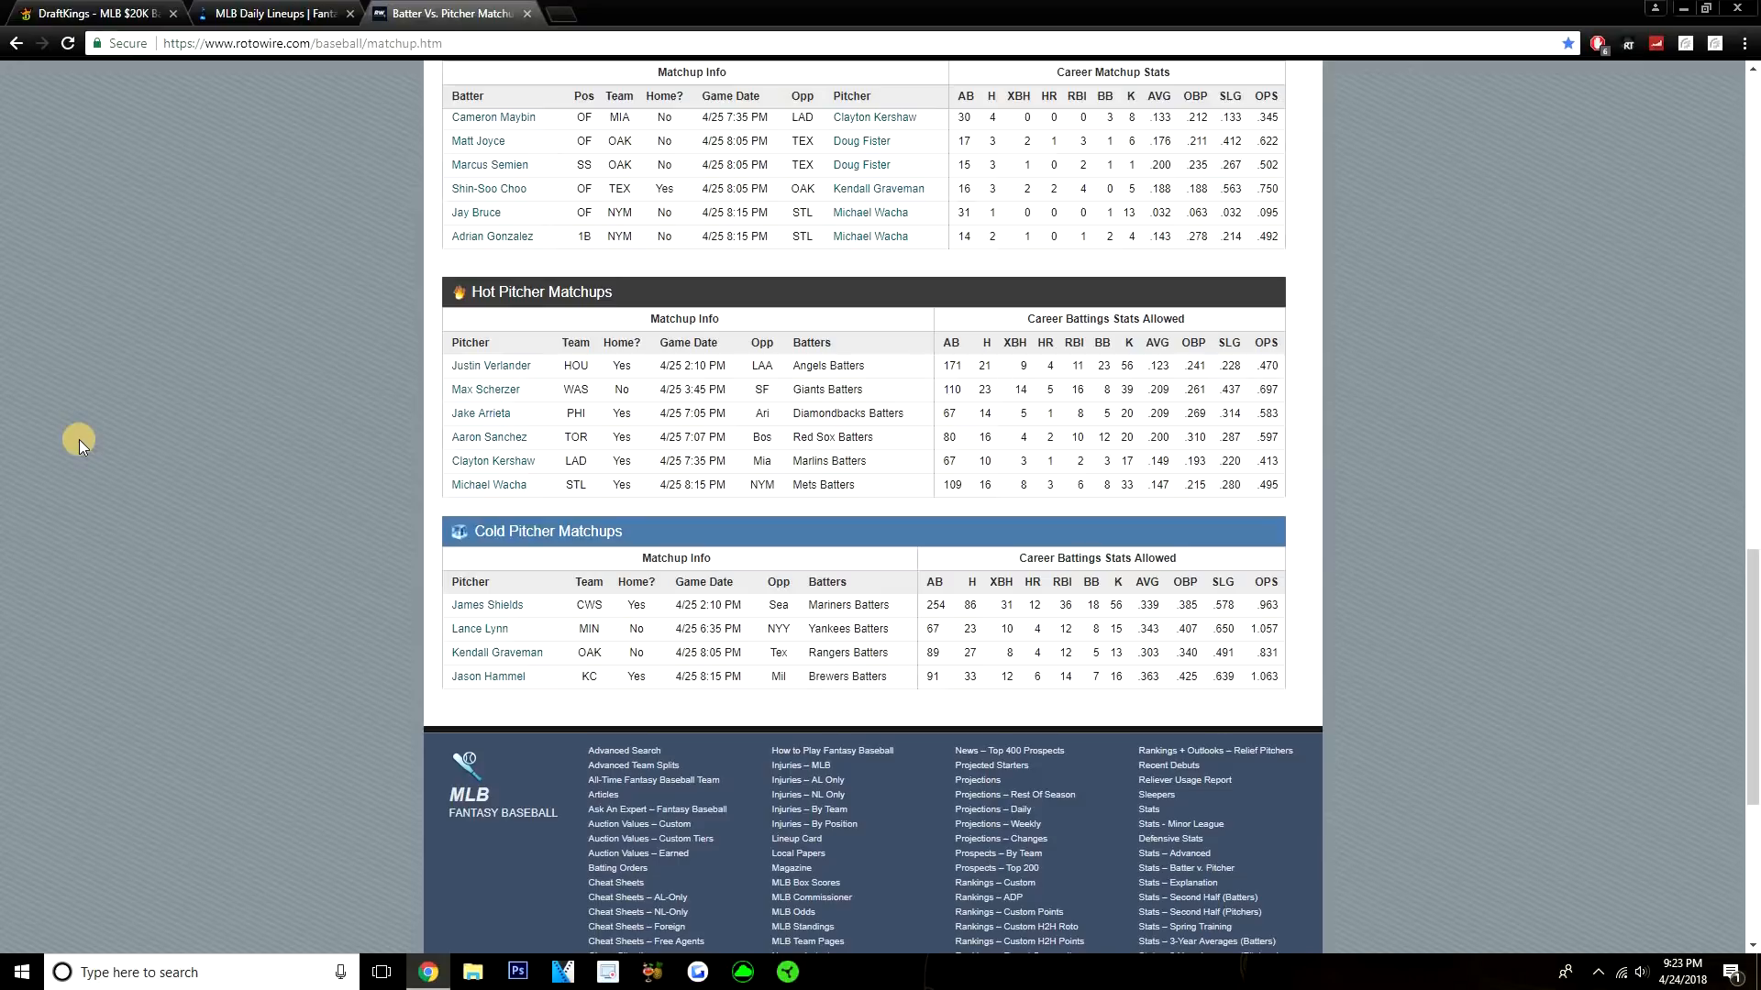
{"action": "mouse_move", "coordinate": [158, 495]}
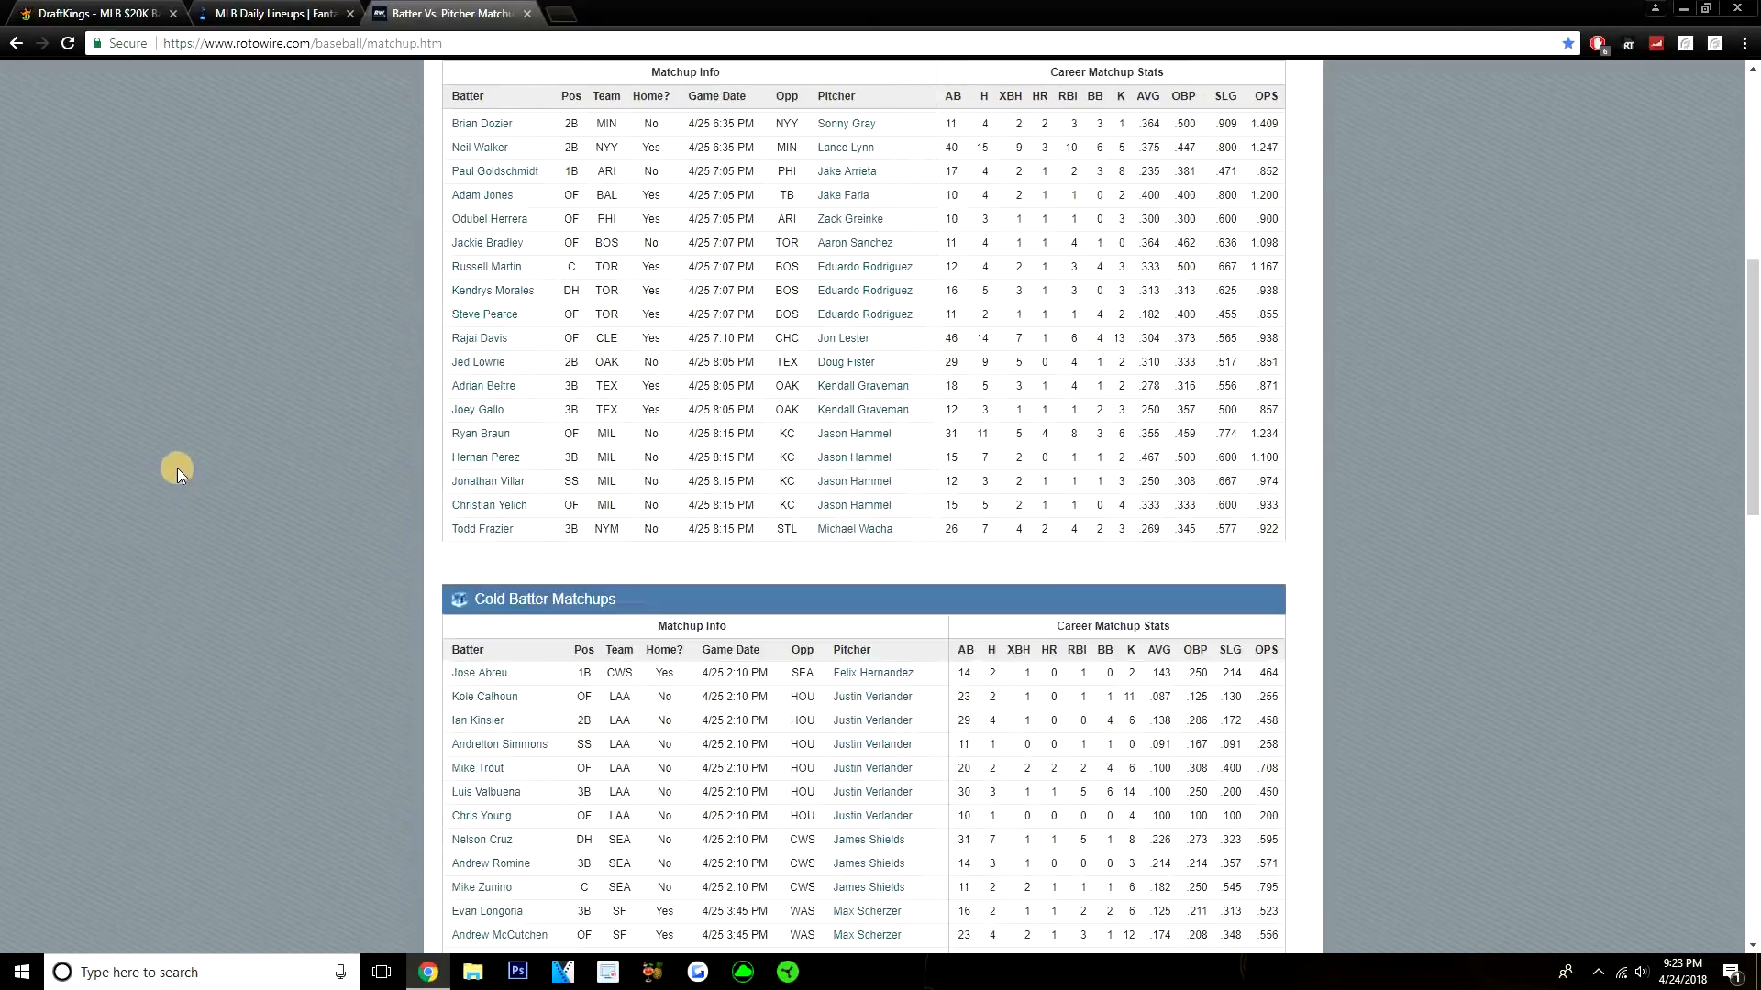
{"action": "scroll", "scroll_direction": "up", "scroll_amount": 3}
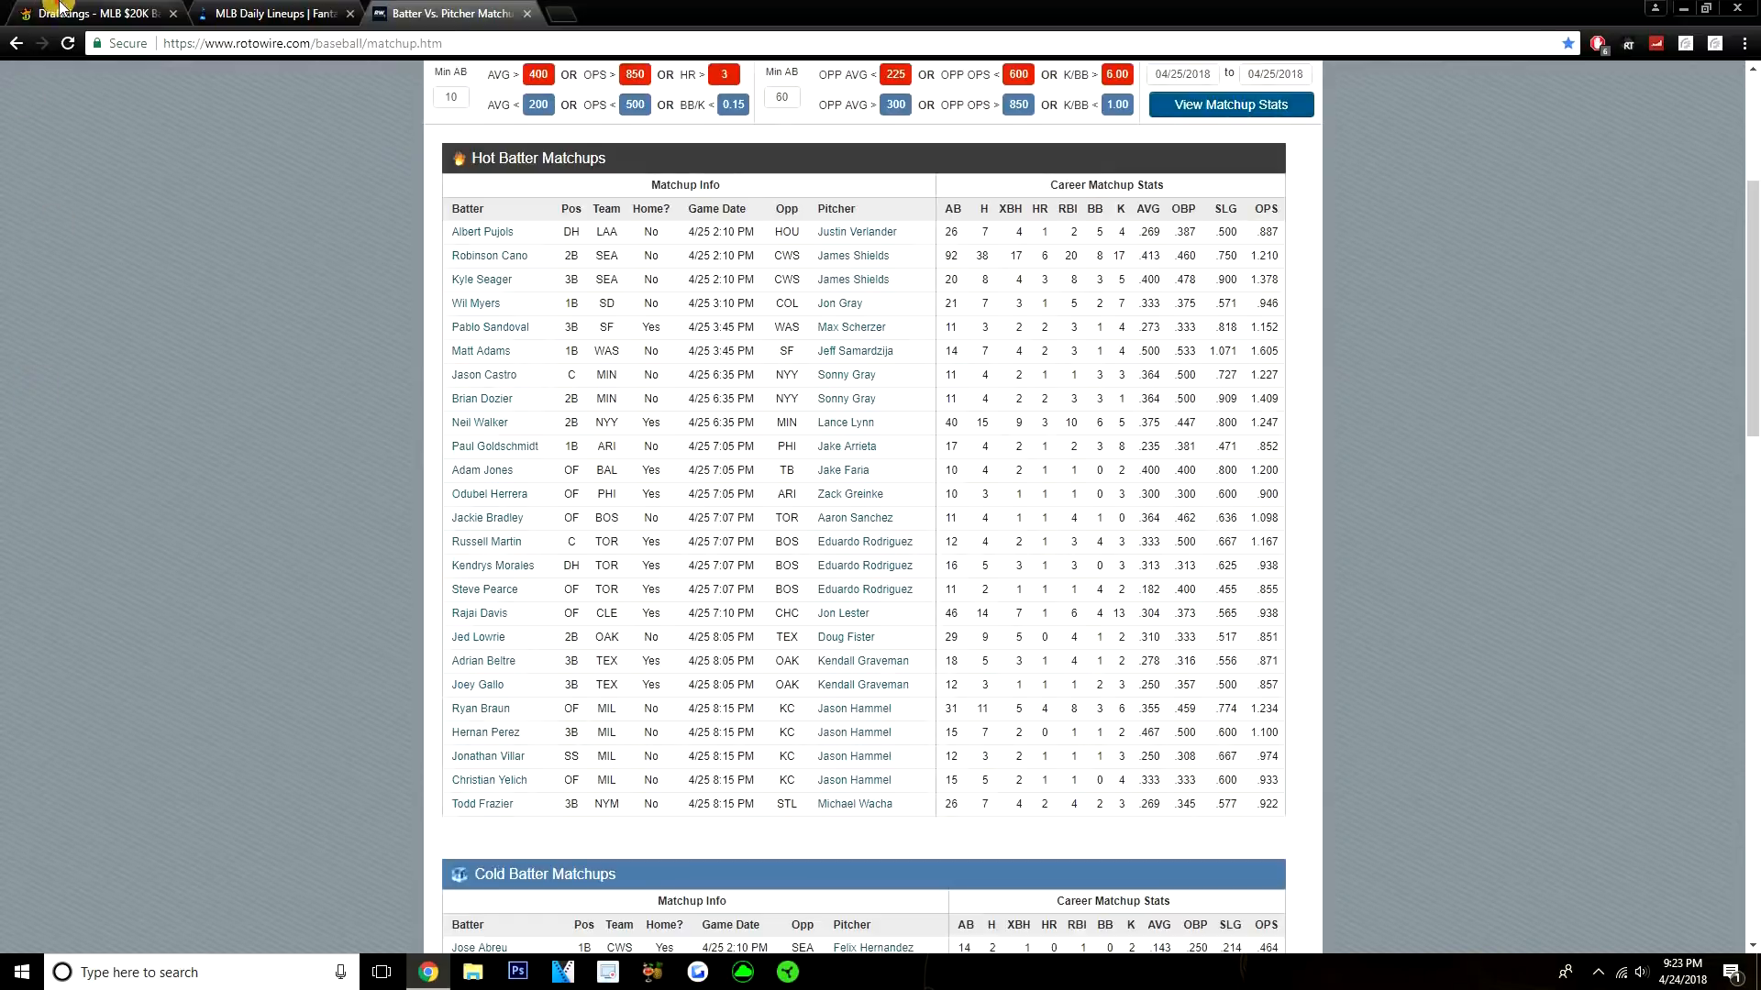
{"action": "left_click", "coordinate": [95, 13]}
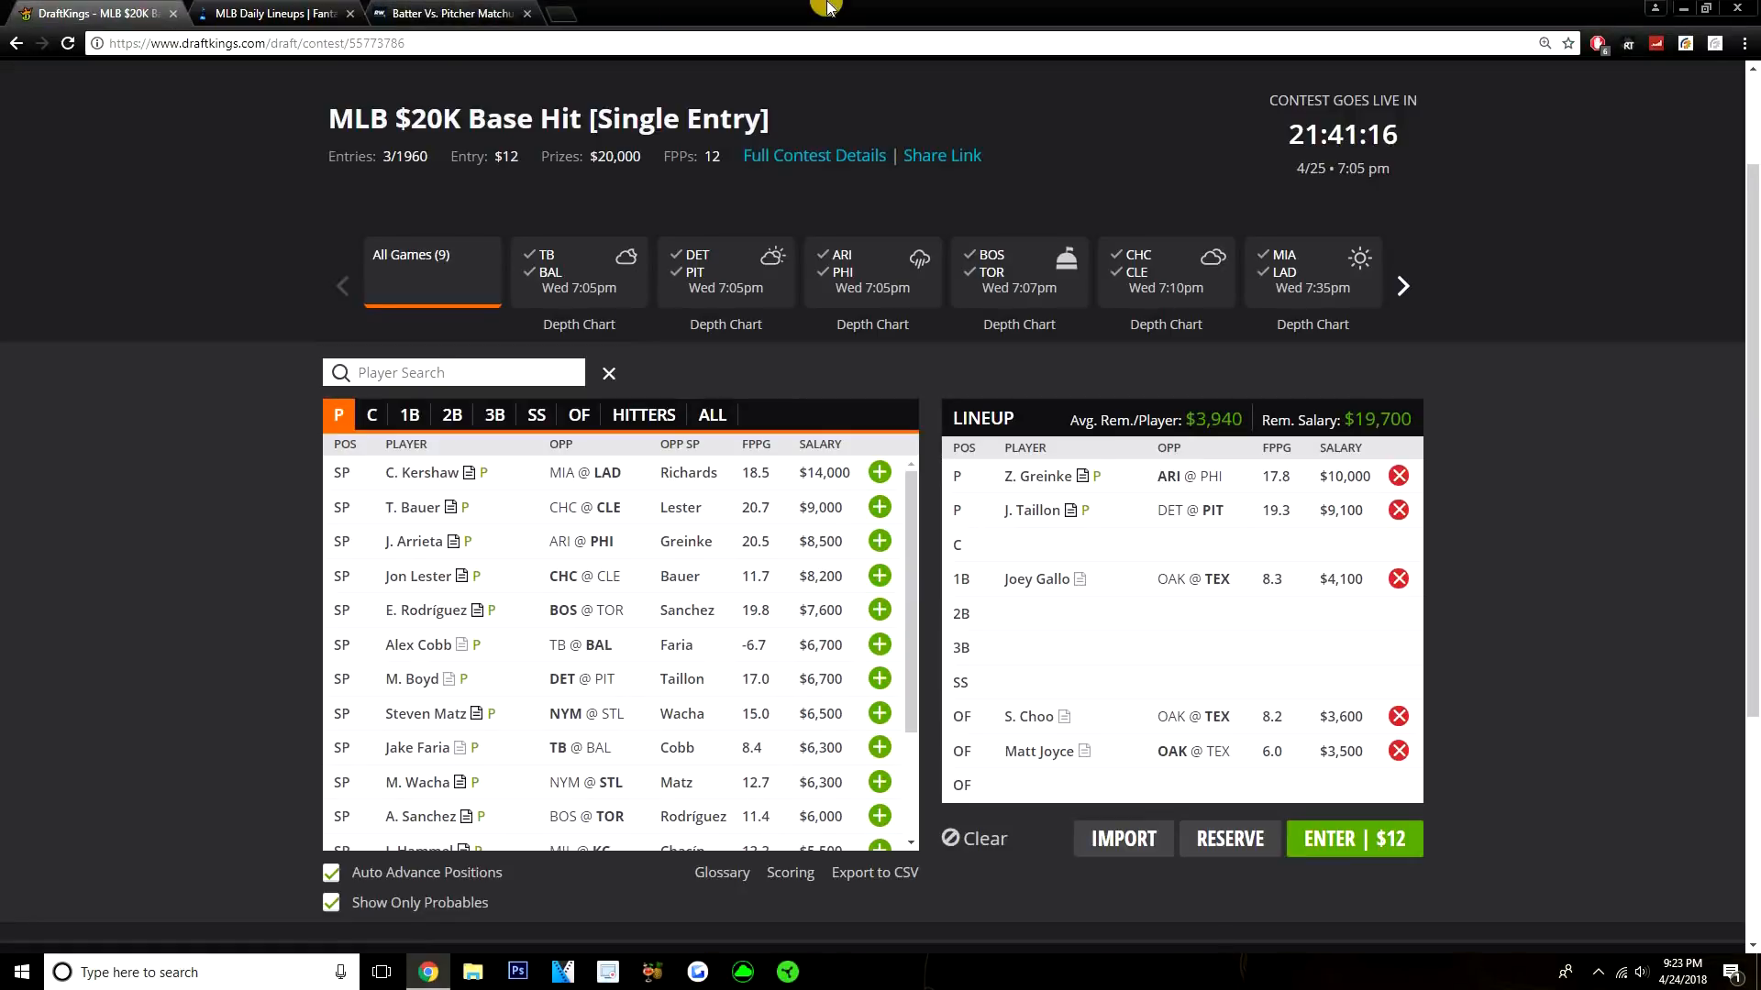